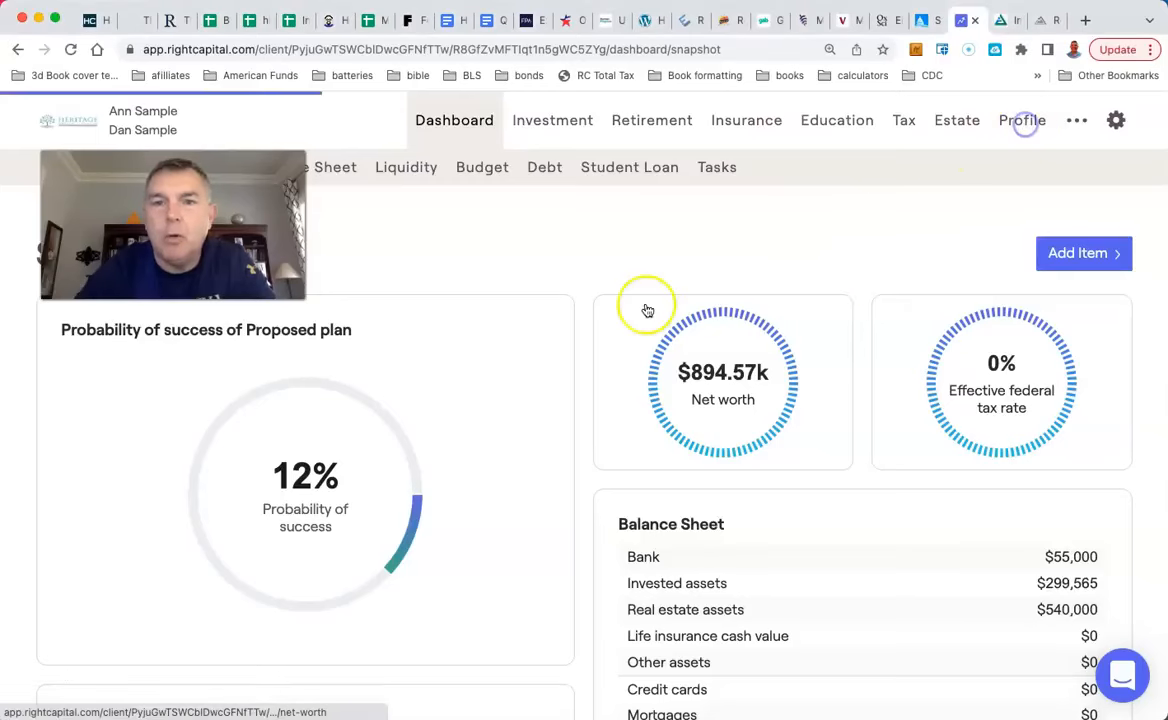
Go to the clients' Profile and its Goals section with the retirement age cards
left_click(1022, 120)
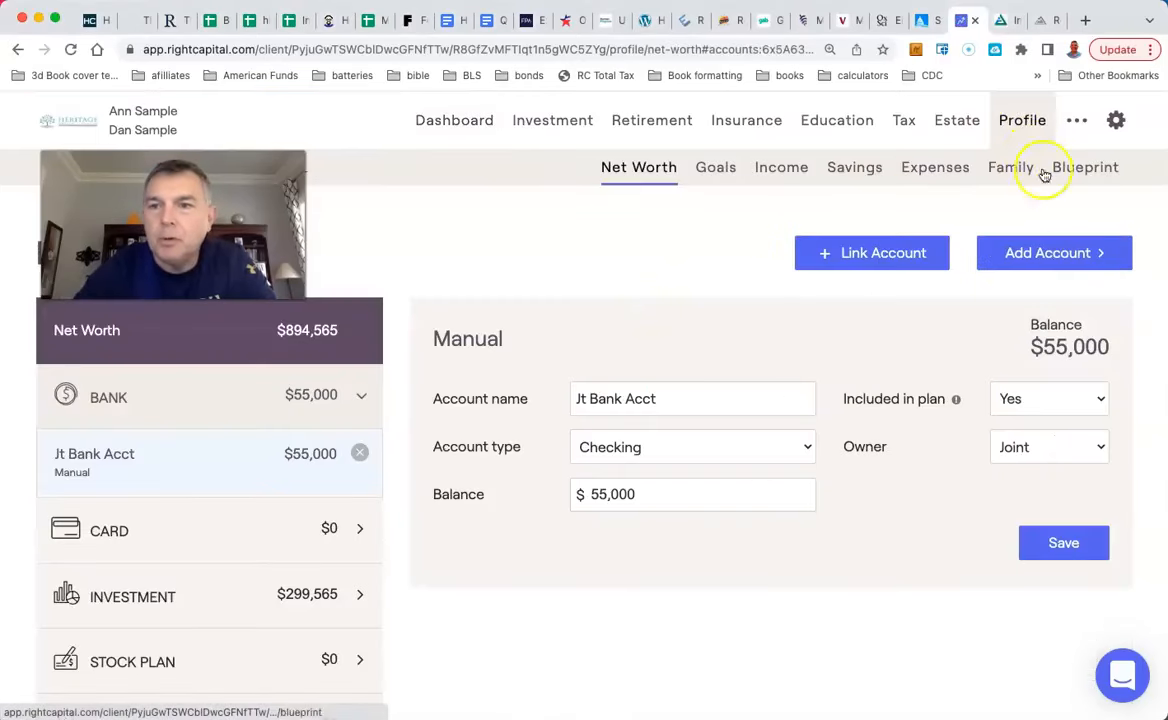
left_click(1010, 168)
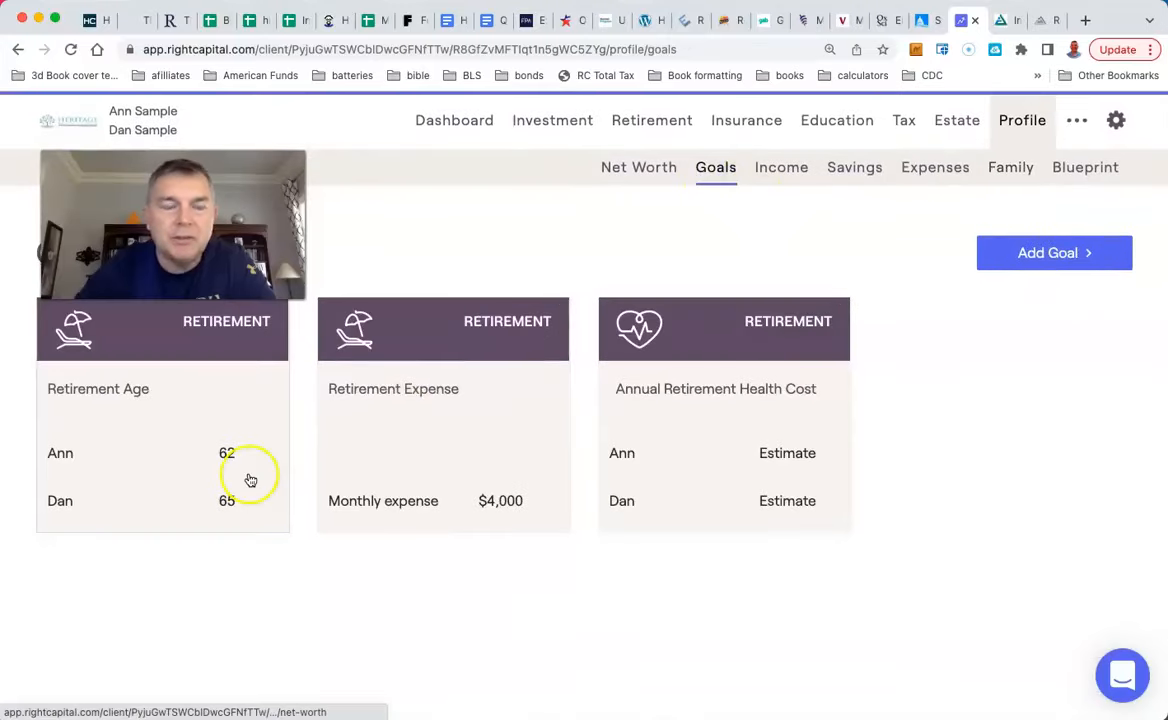
mouse_move(212, 496)
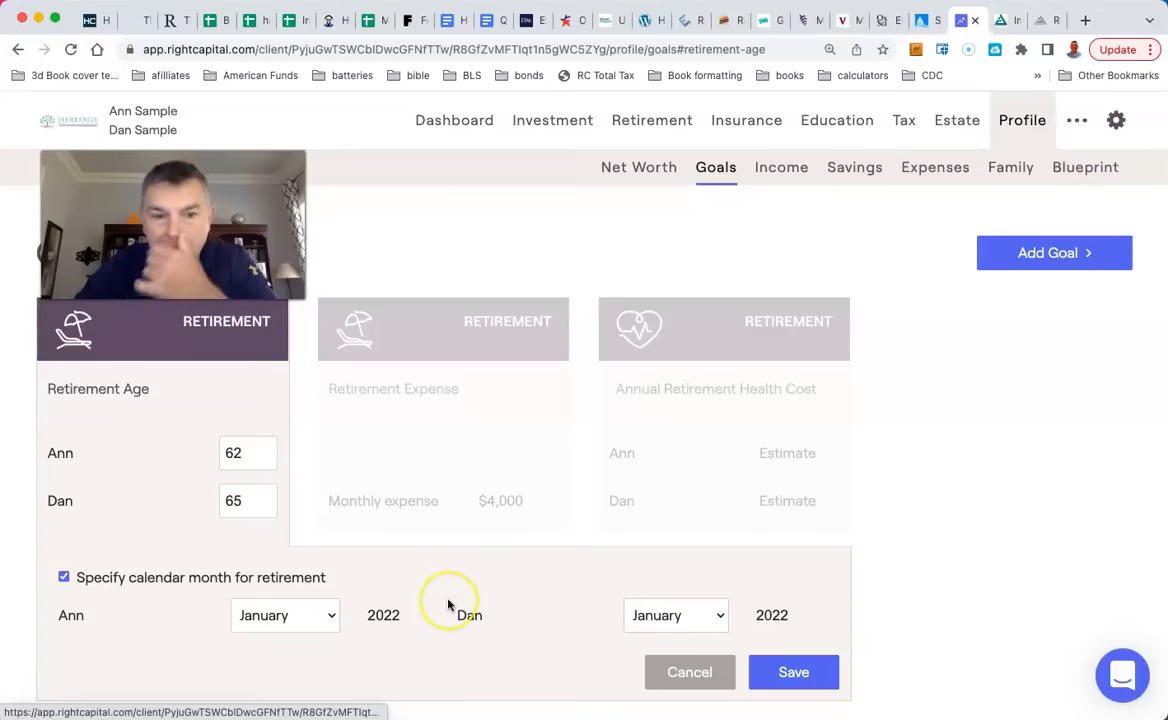
mouse_move(476, 548)
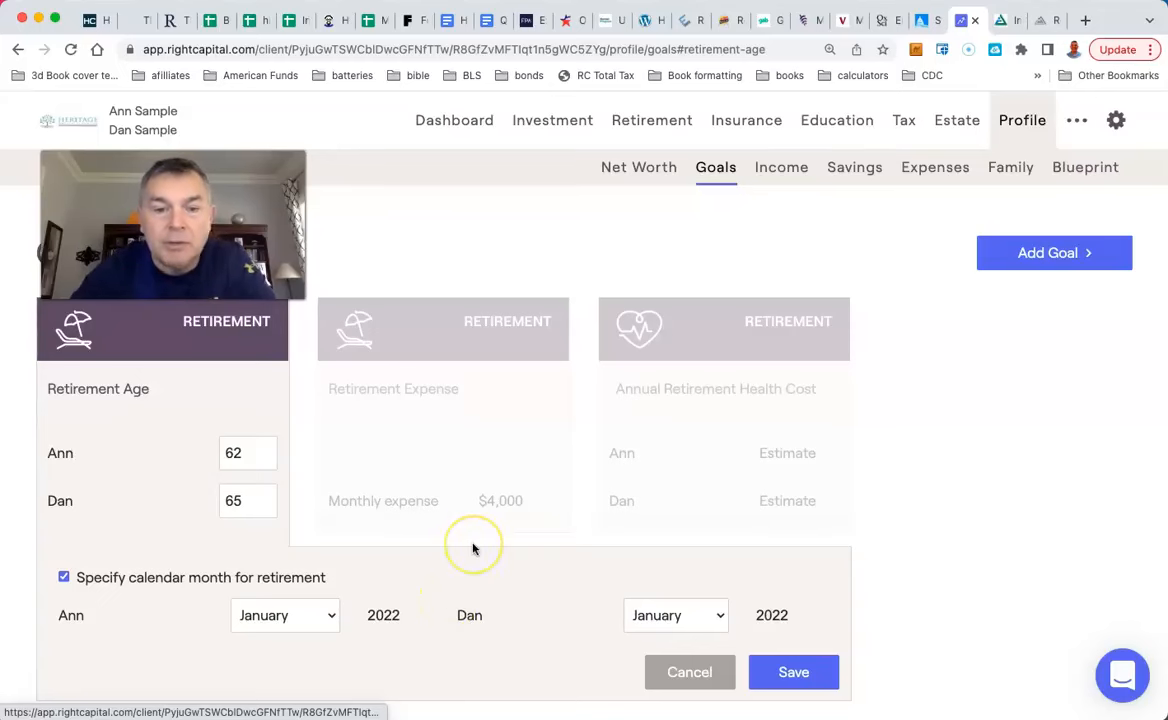
mouse_move(474, 548)
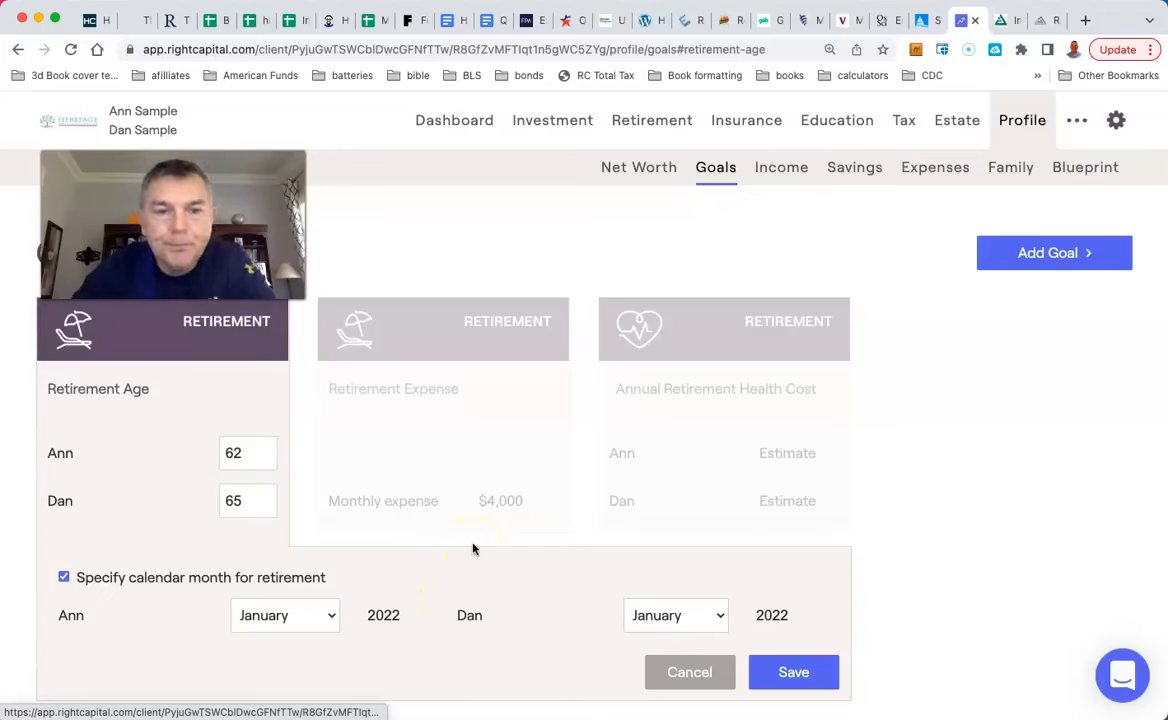
Review the $4,000 monthly retirement expense, then expand the annual retirement health cost estimates
left_click(444, 328)
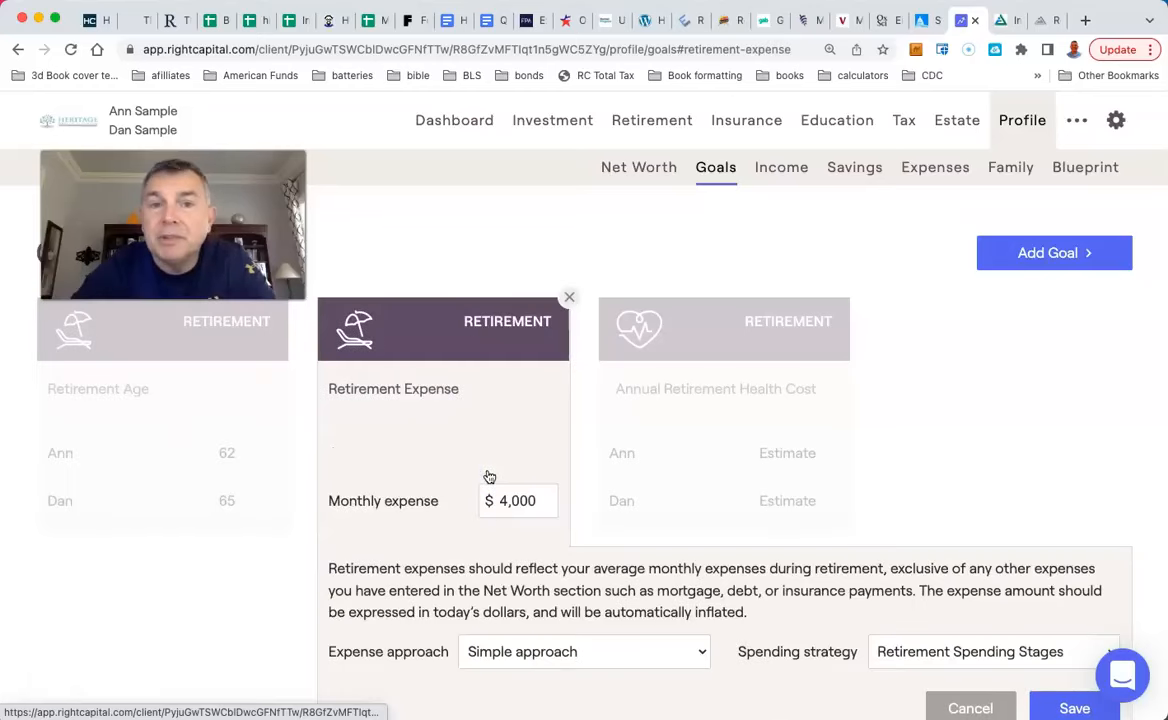
scroll("down", 3)
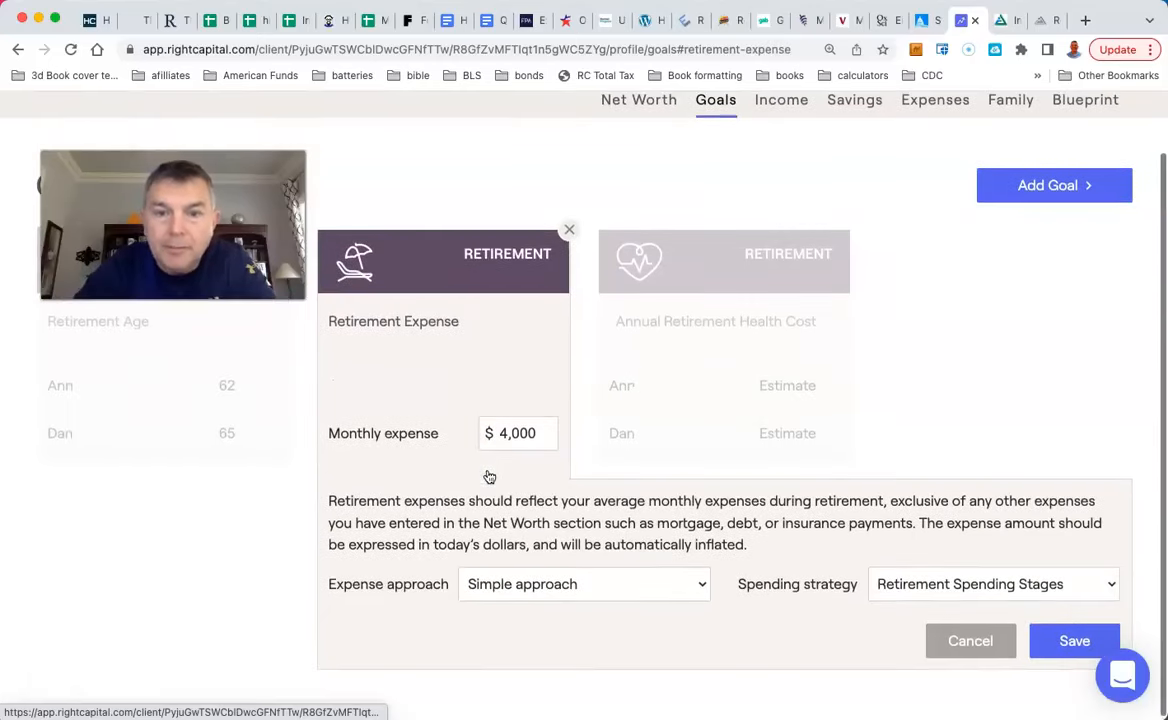
left_click(722, 262)
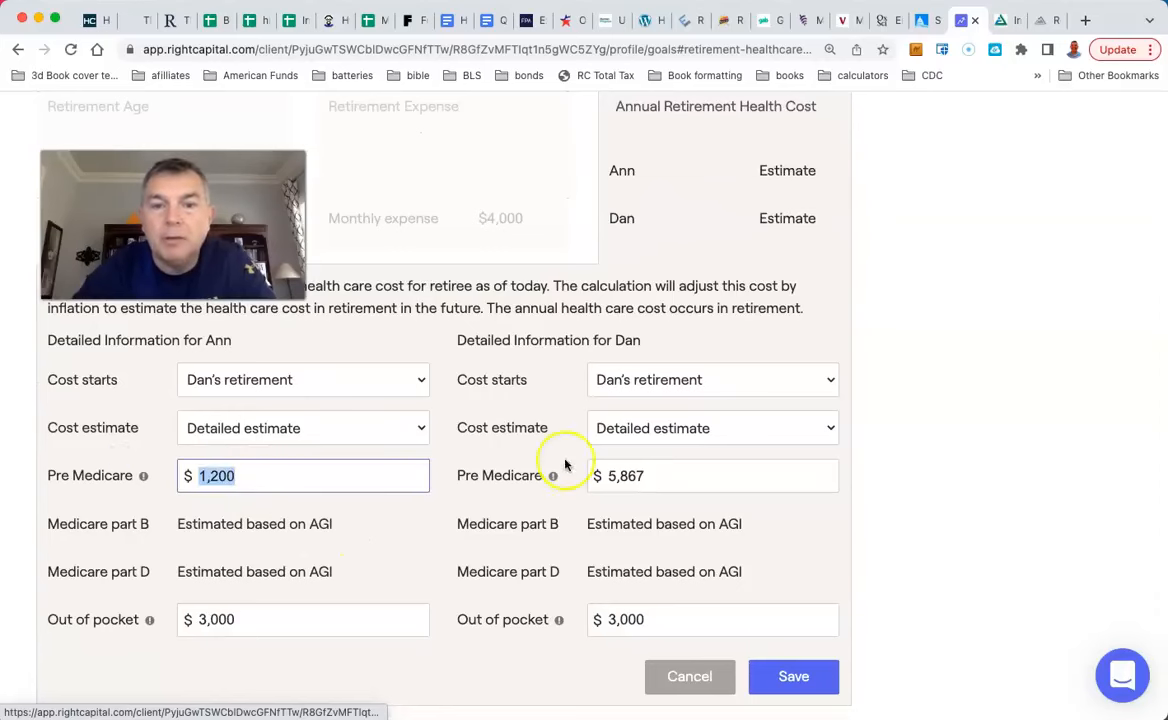
mouse_move(674, 464)
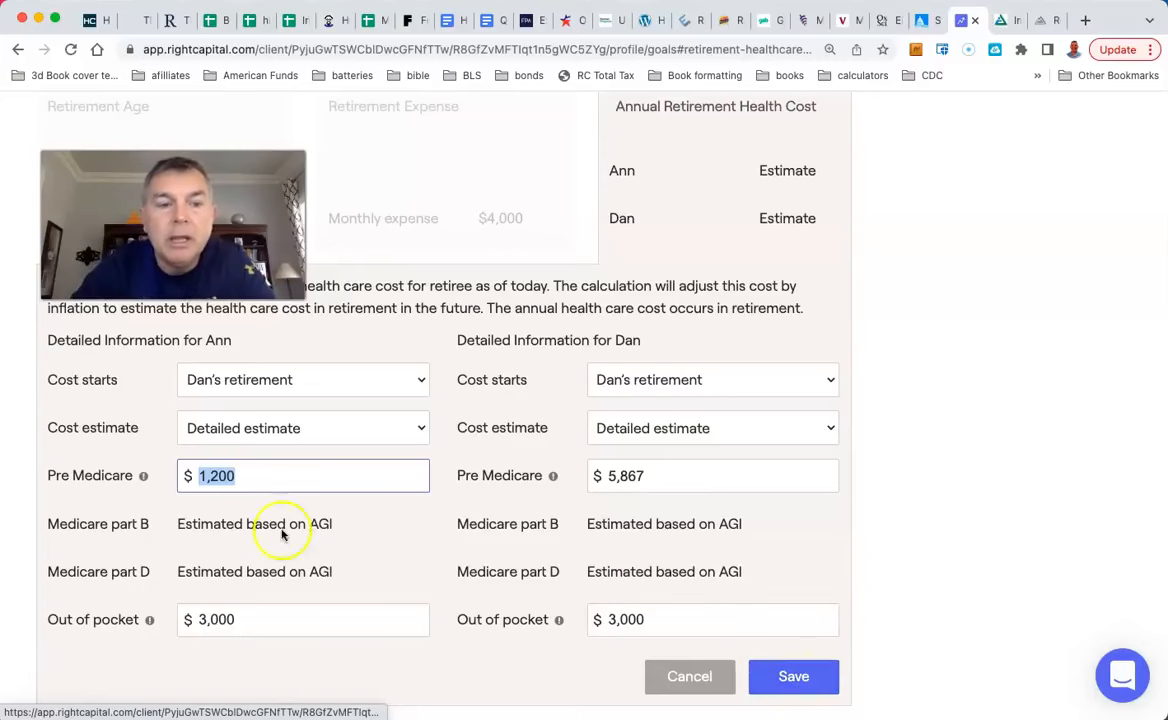
mouse_move(632, 560)
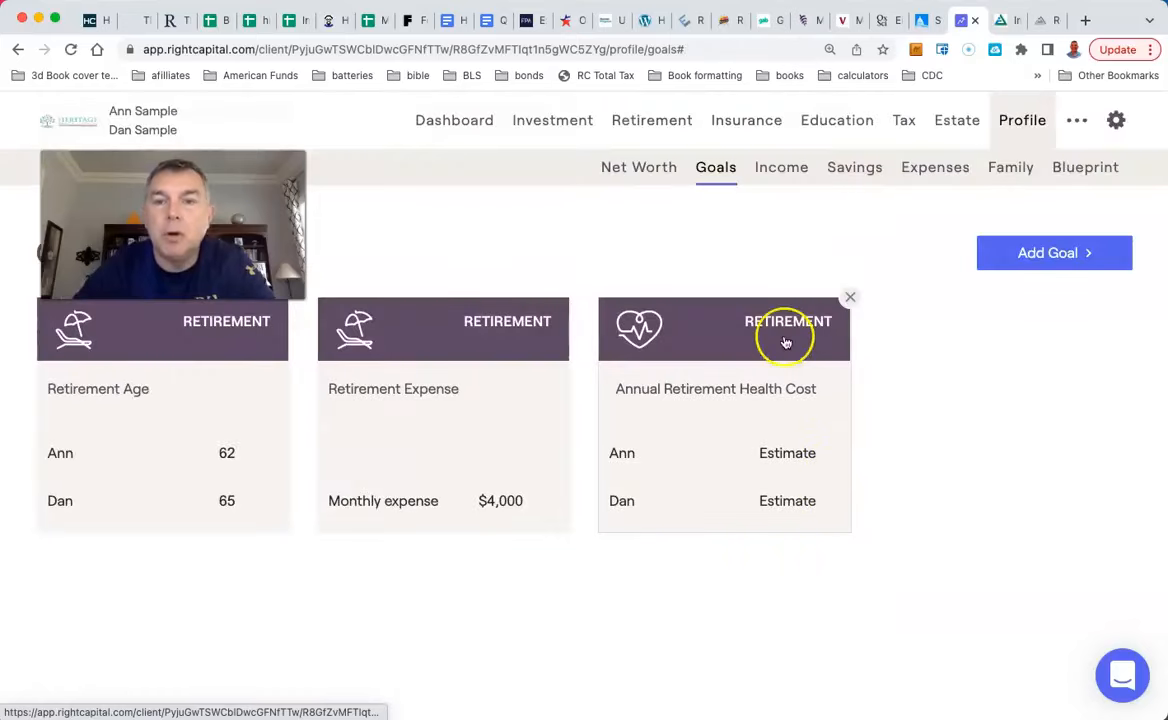
Switch to Income, look over Dan's $127,000 salary, then expand Ann's Social Security benefit
left_click(780, 168)
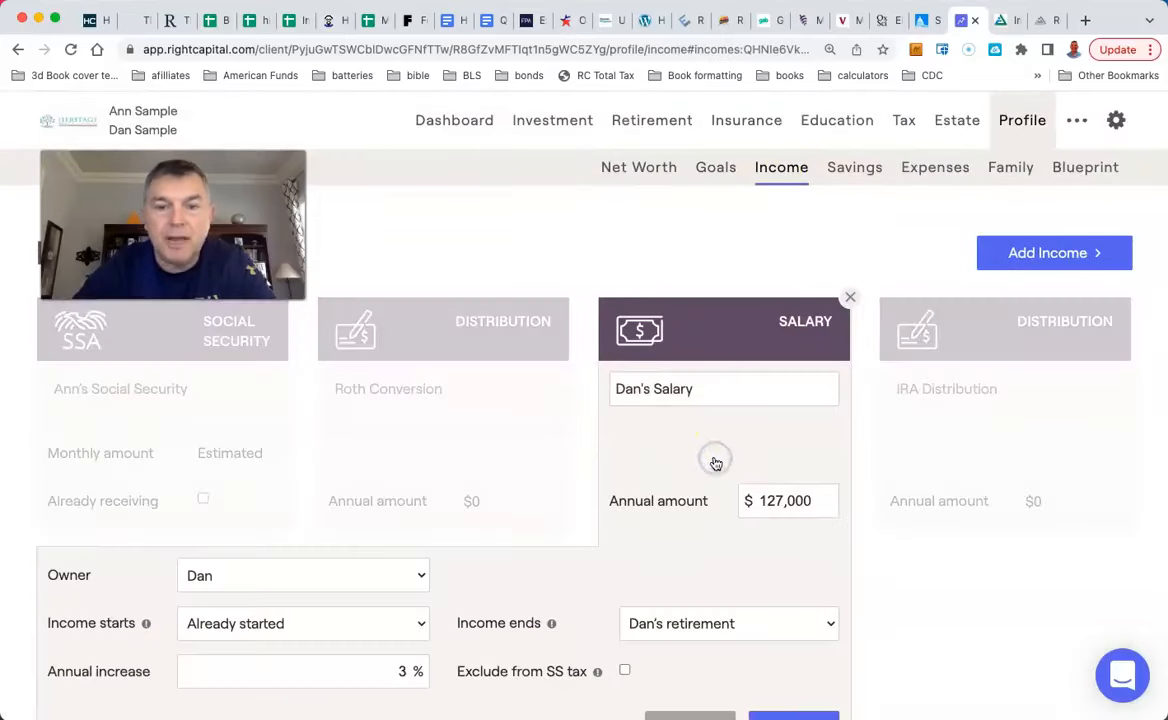
left_click(850, 296)
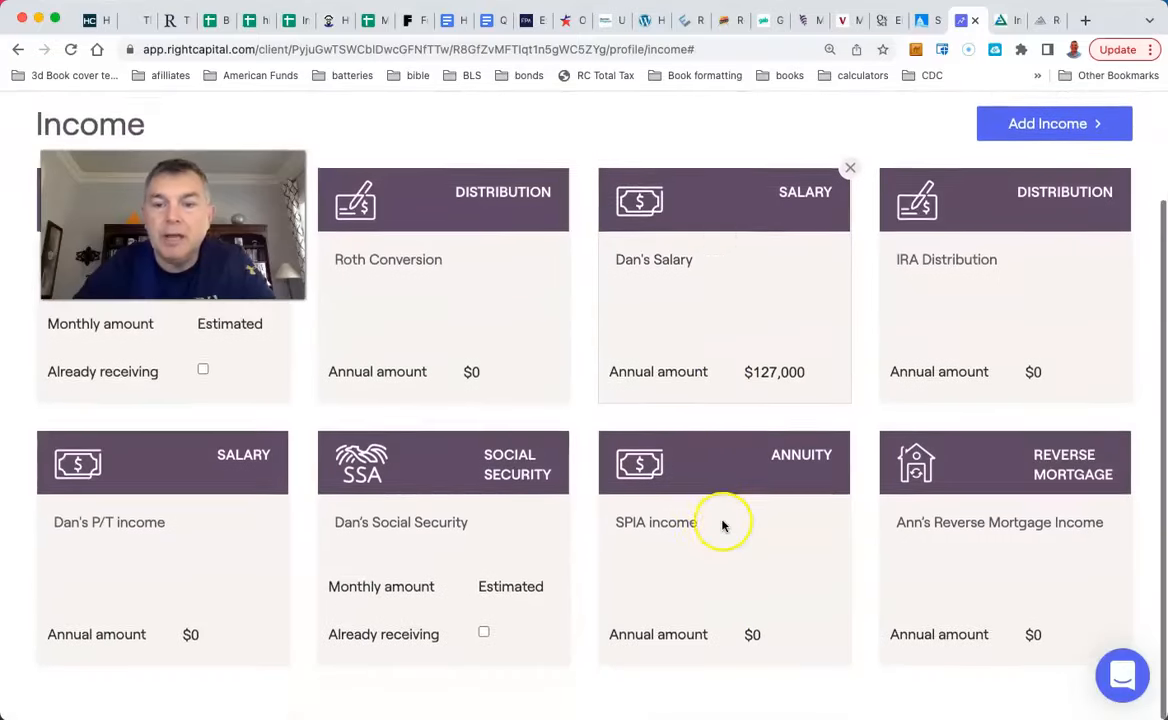
mouse_move(912, 318)
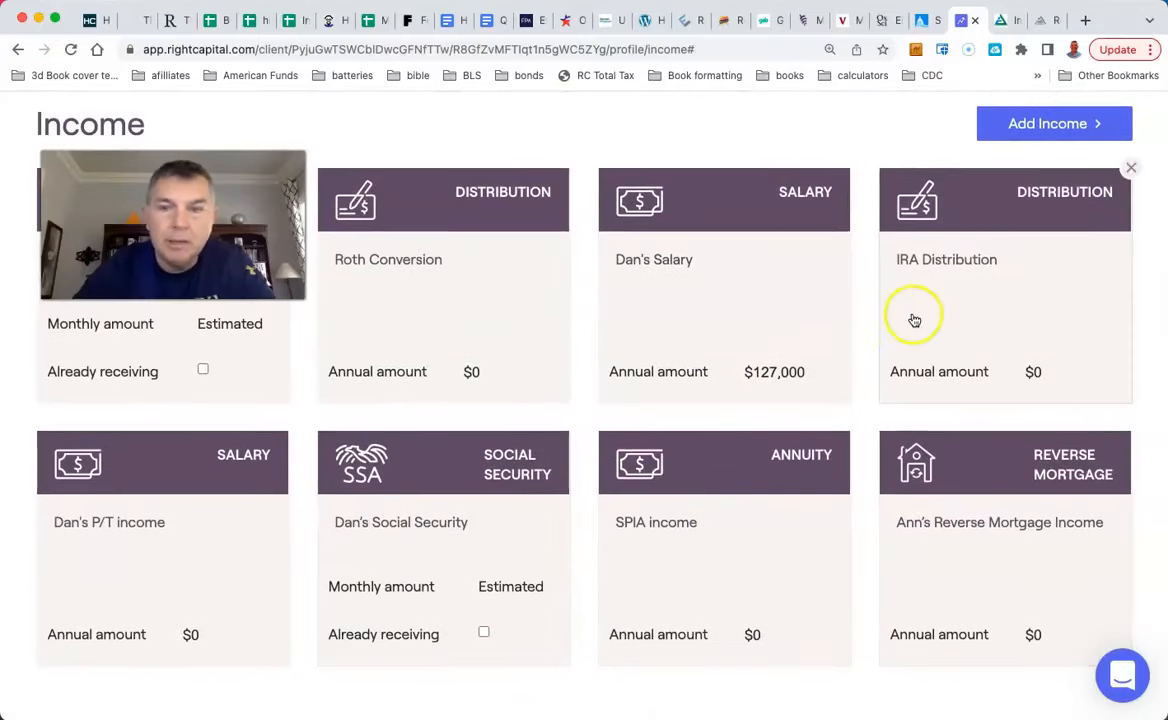
left_click(444, 522)
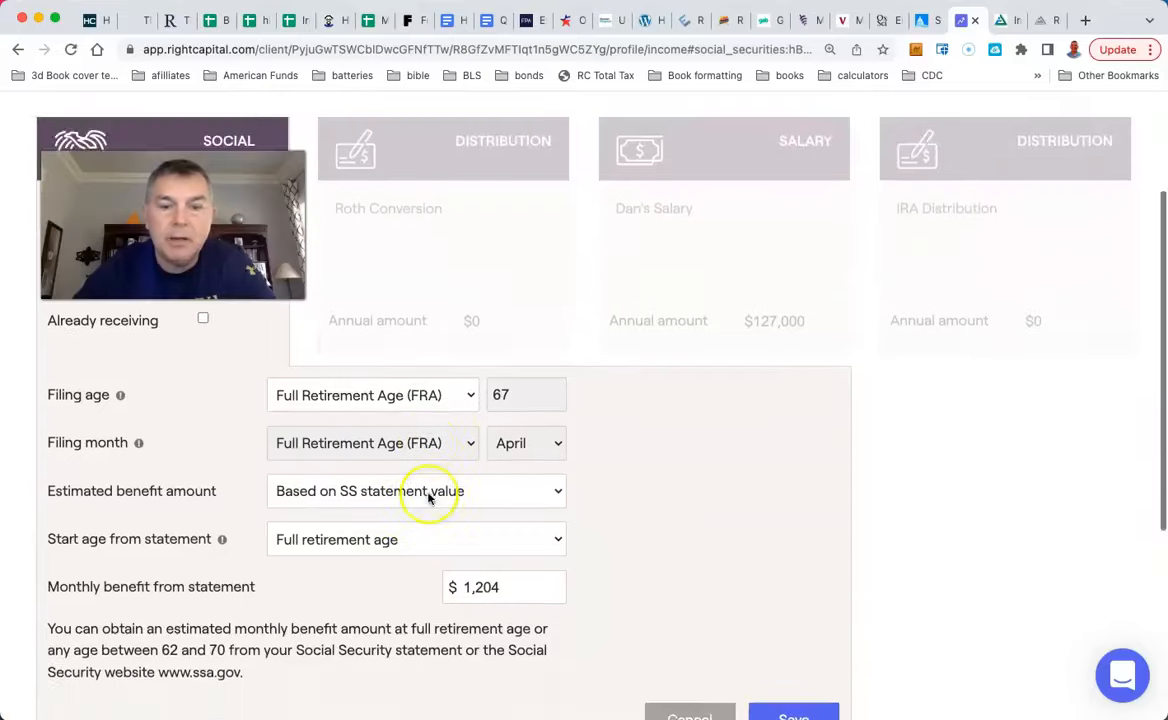
Review Ann's Social Security details and return to the full income overview
scroll("down", 3)
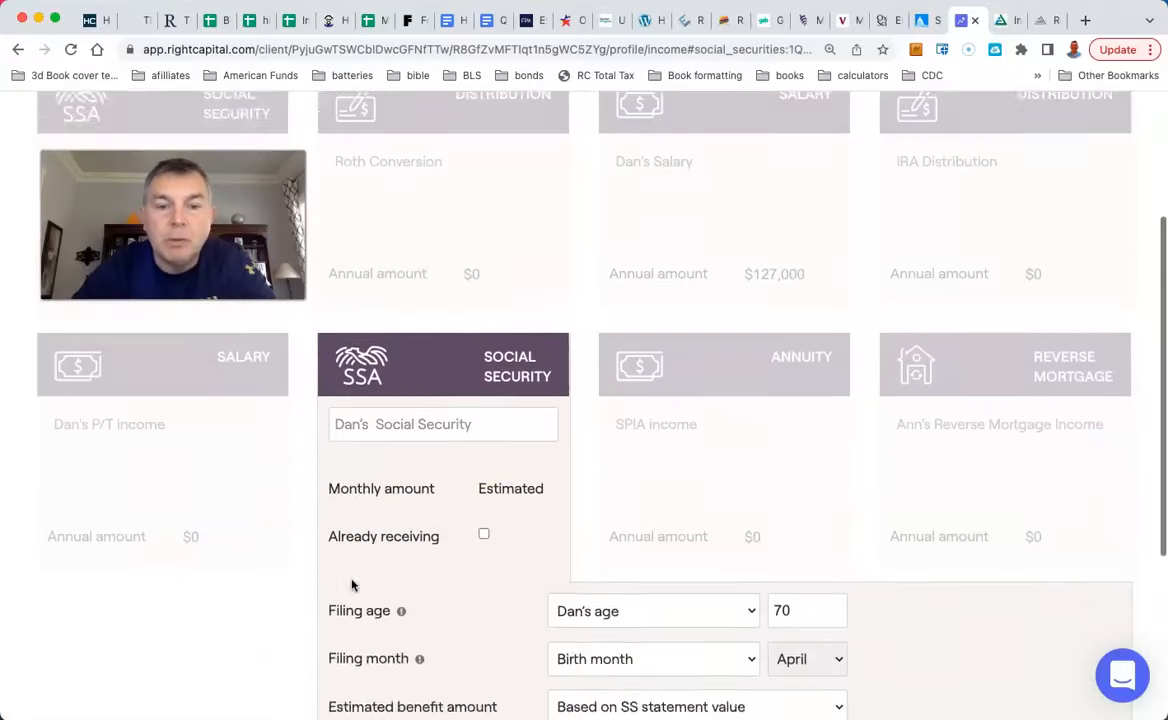
scroll("down", 3)
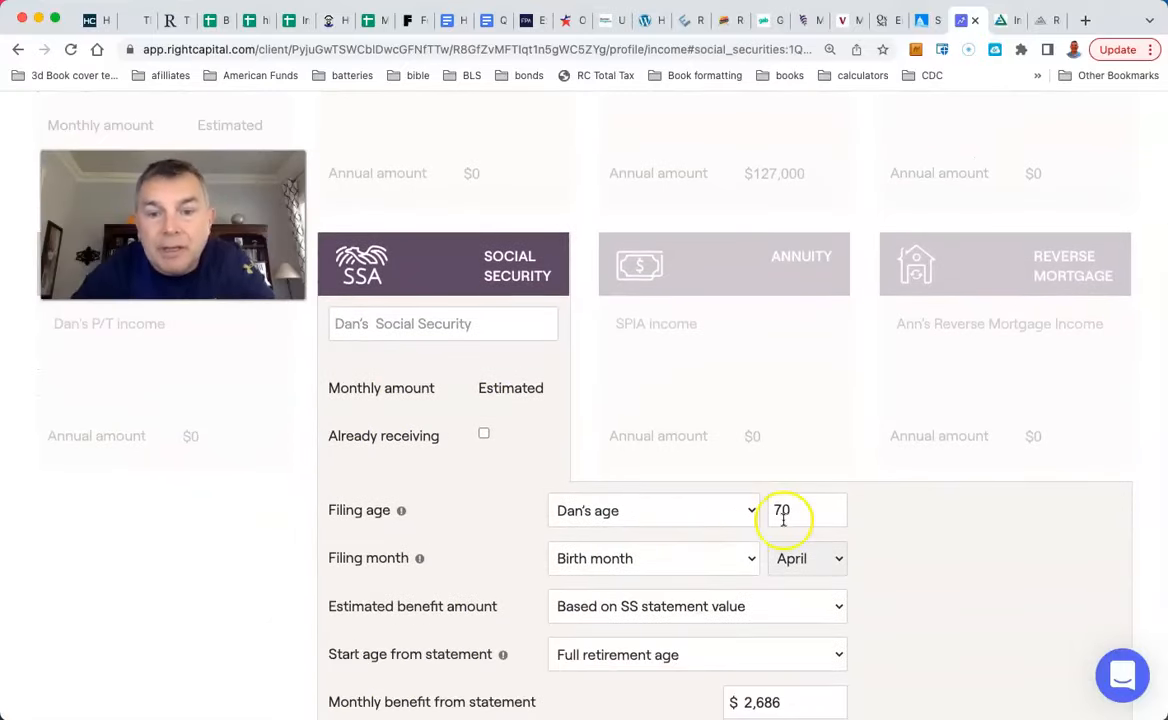
scroll("down", 3)
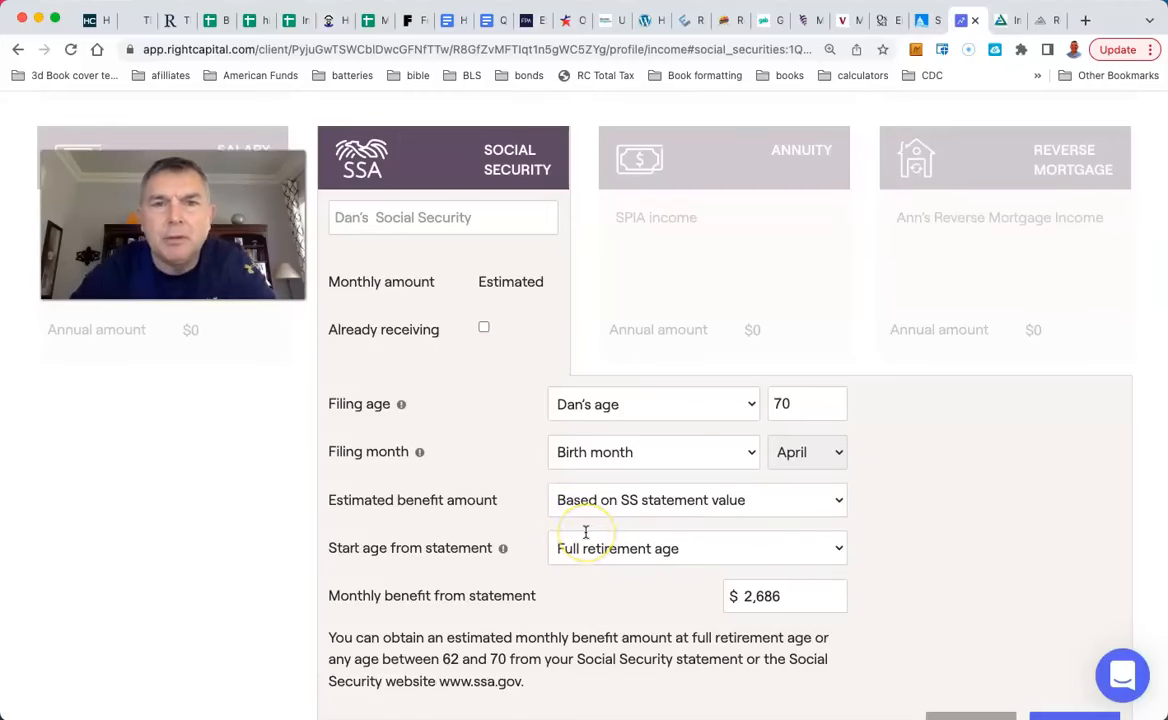
mouse_move(764, 516)
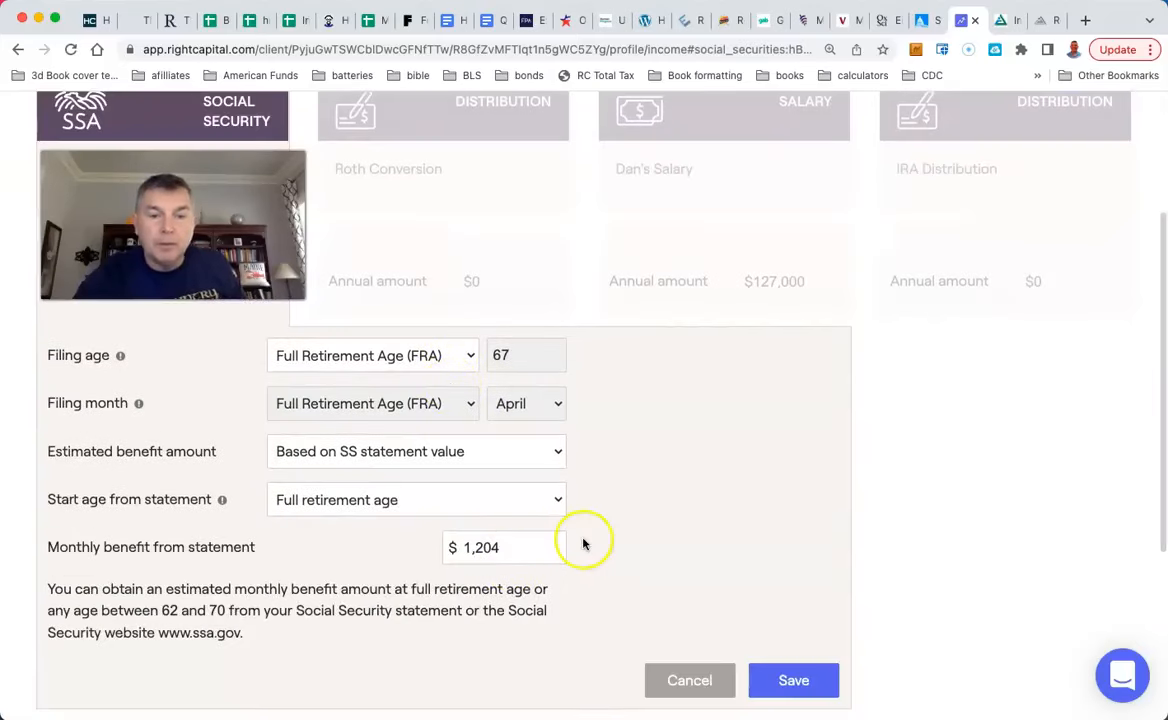
scroll("up", 3)
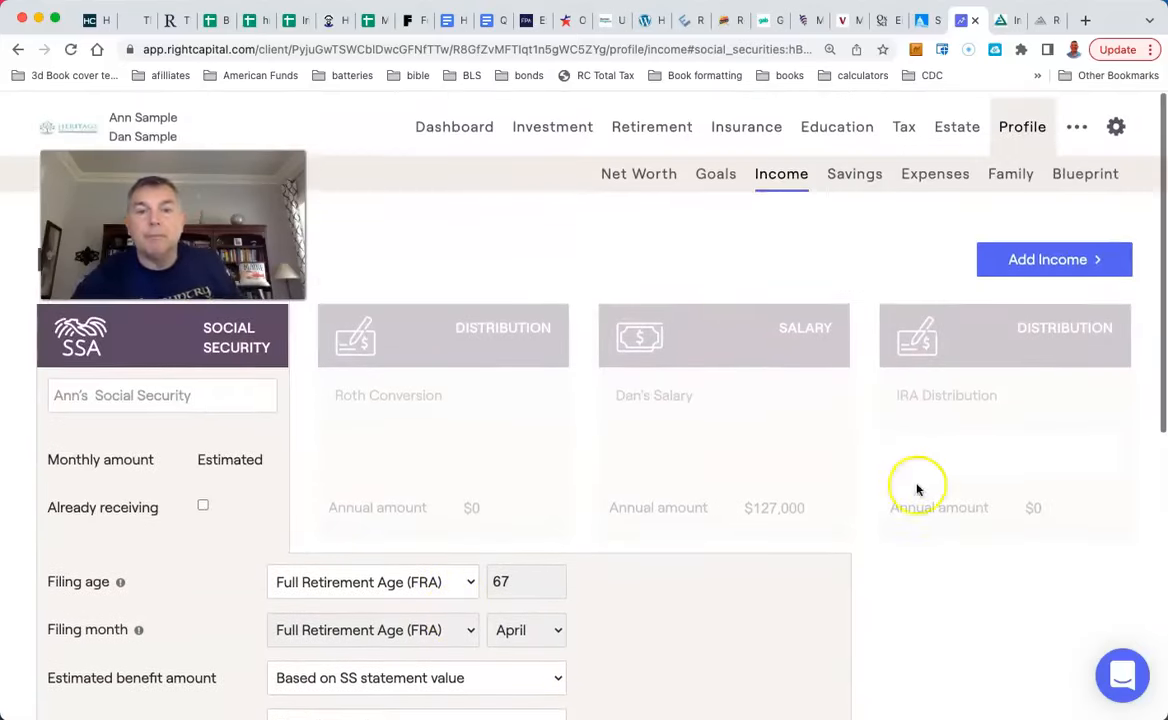
left_click(568, 168)
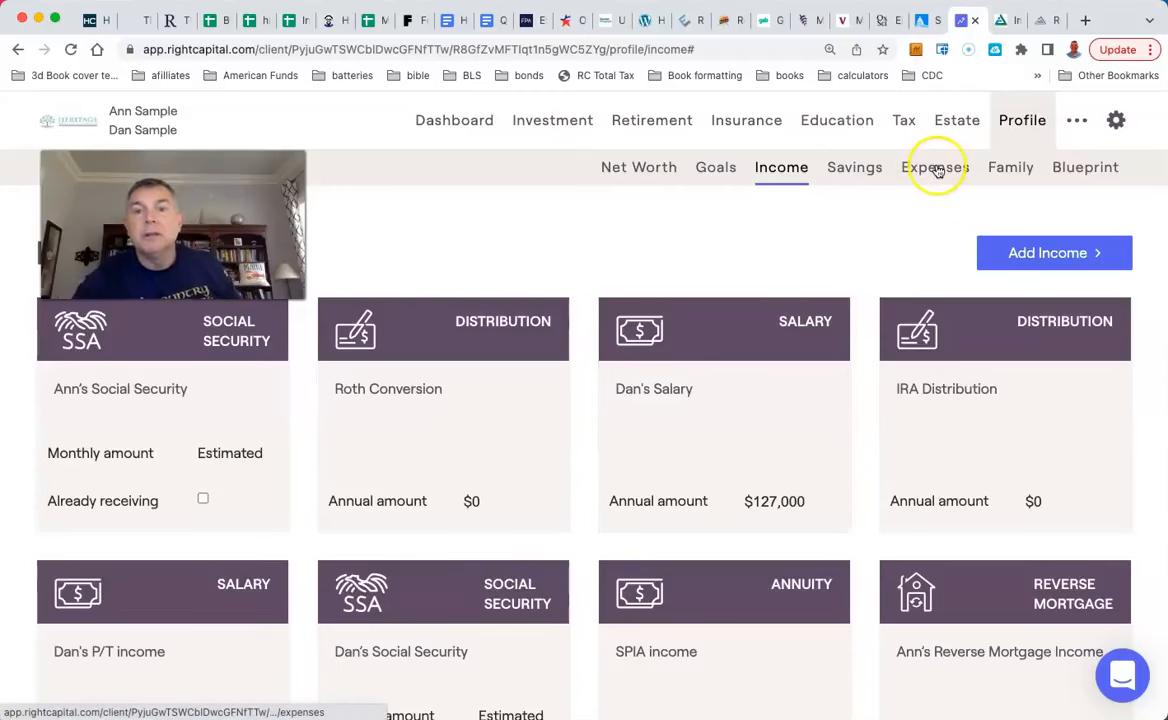
Check the Expenses section, then show the Family page listing Ann, 62, and Dan, 65
left_click(936, 168)
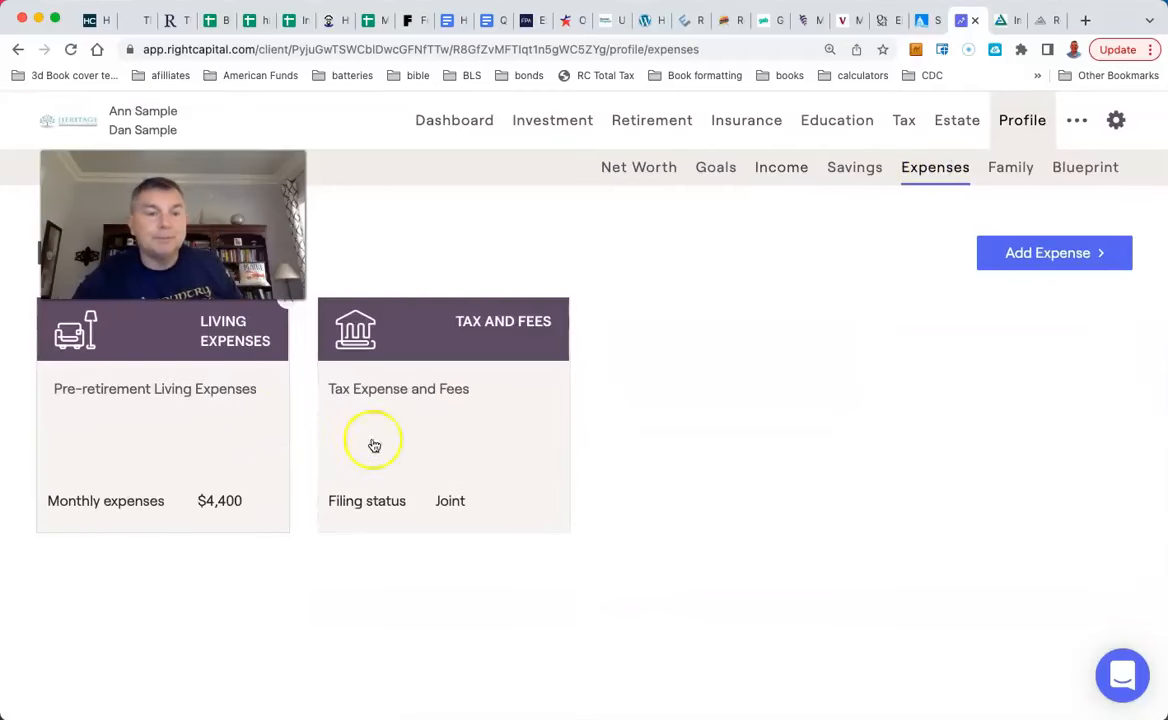
left_click(1010, 168)
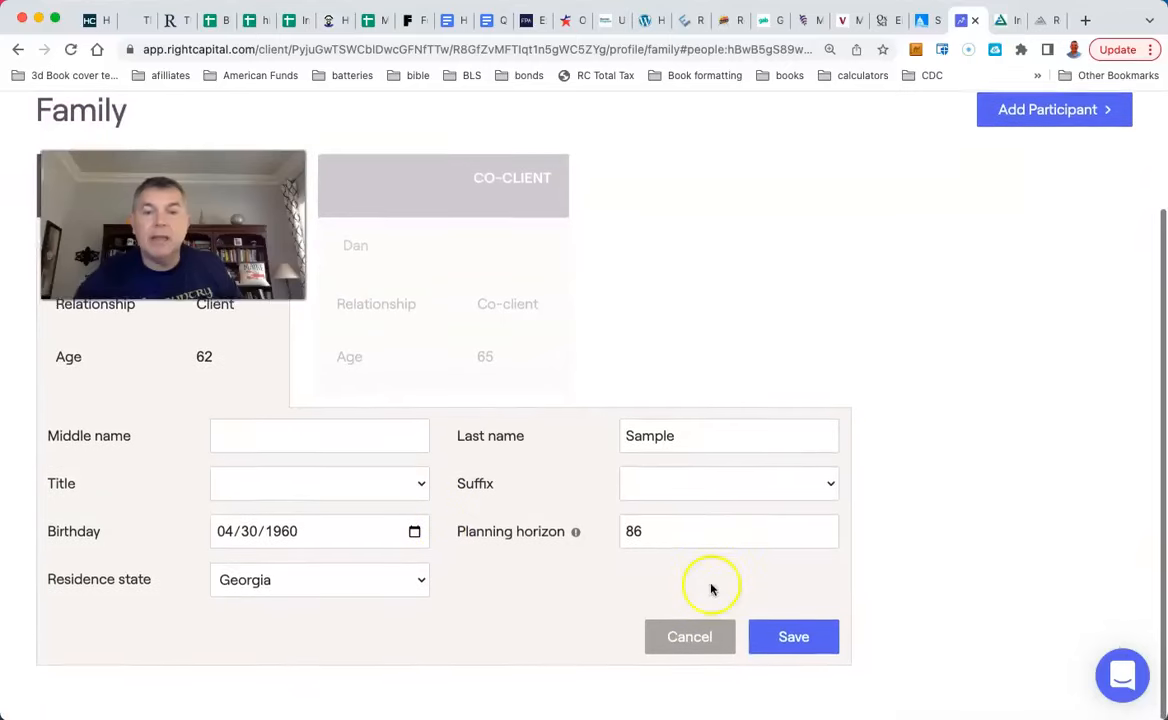
mouse_move(852, 456)
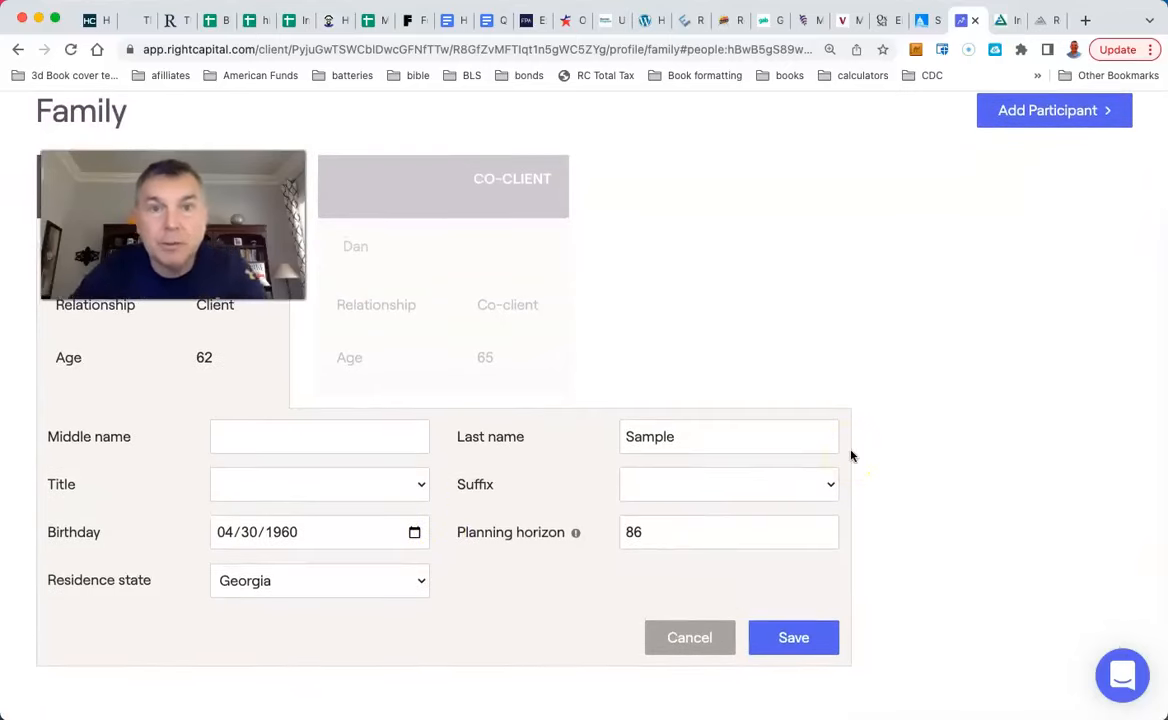
mouse_move(852, 290)
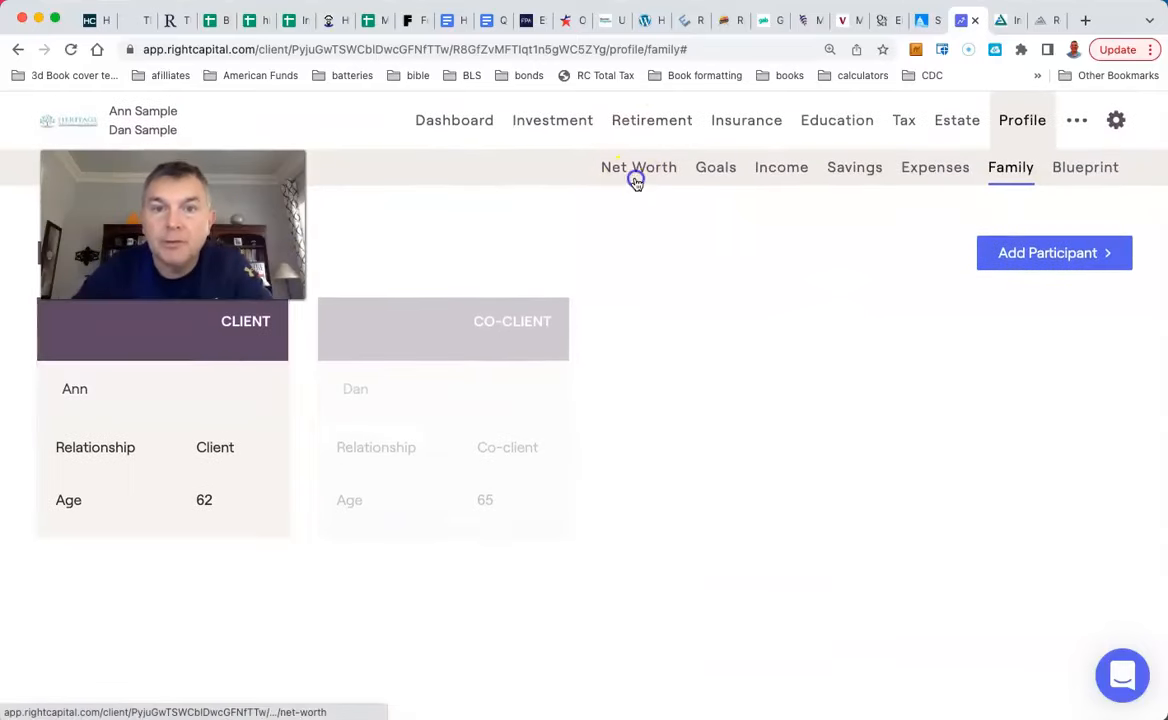
left_click(638, 168)
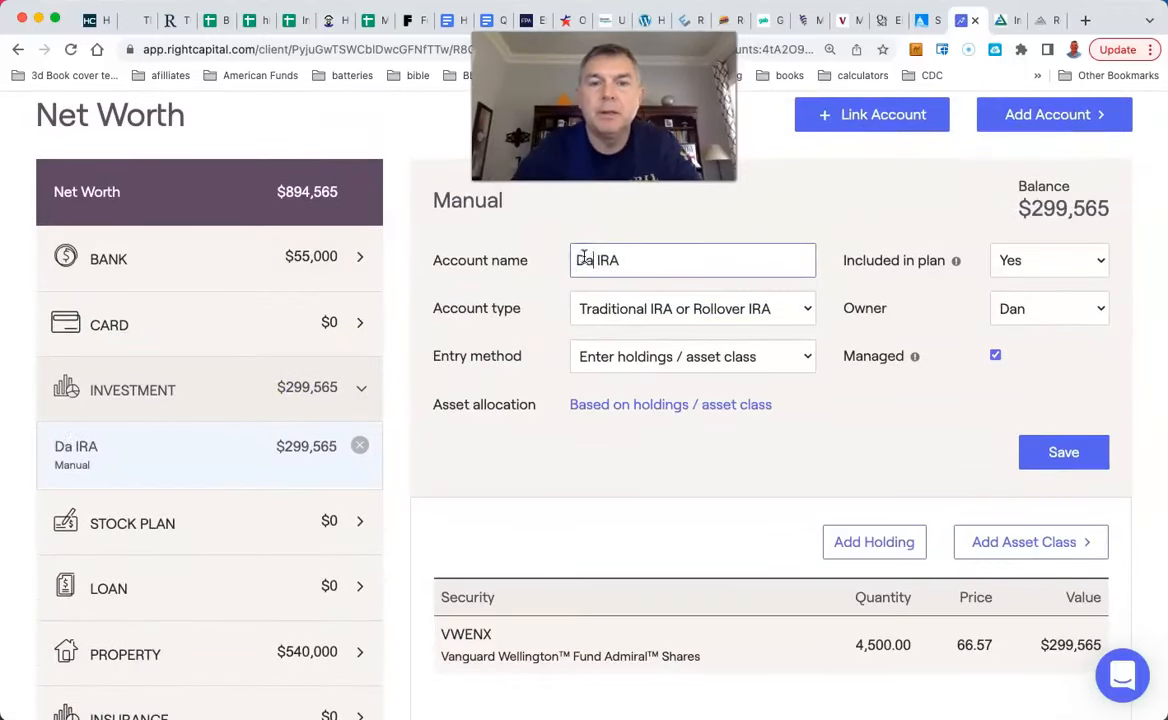
type("n")
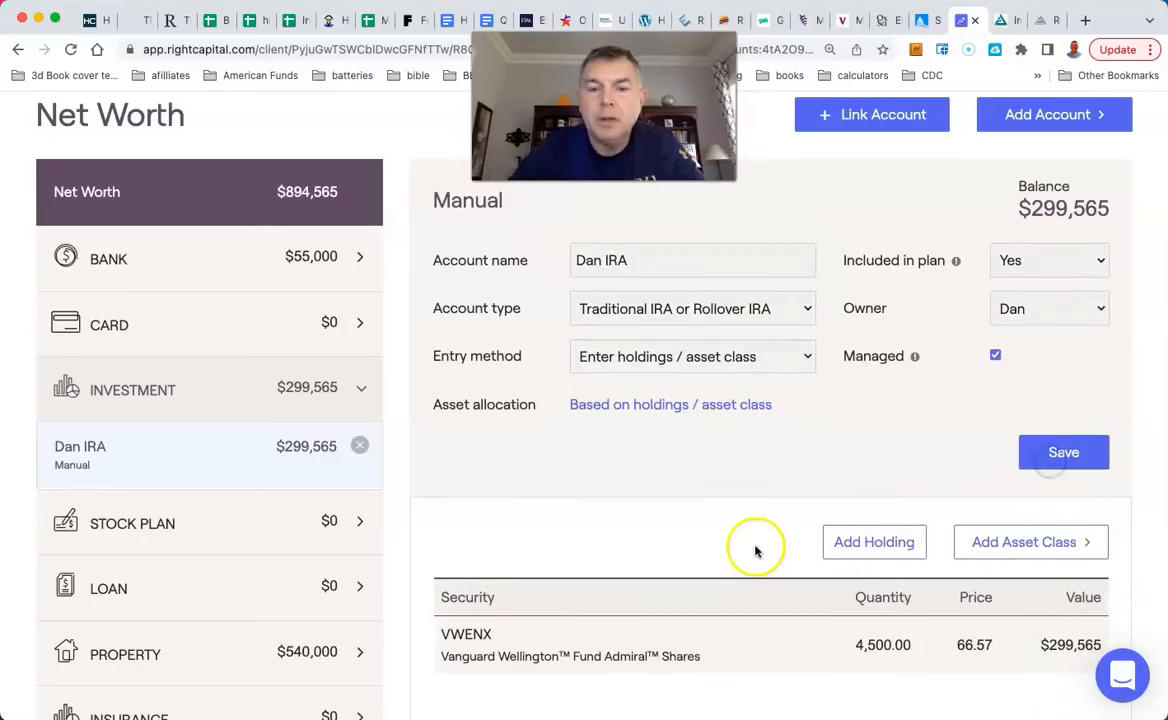
mouse_move(612, 480)
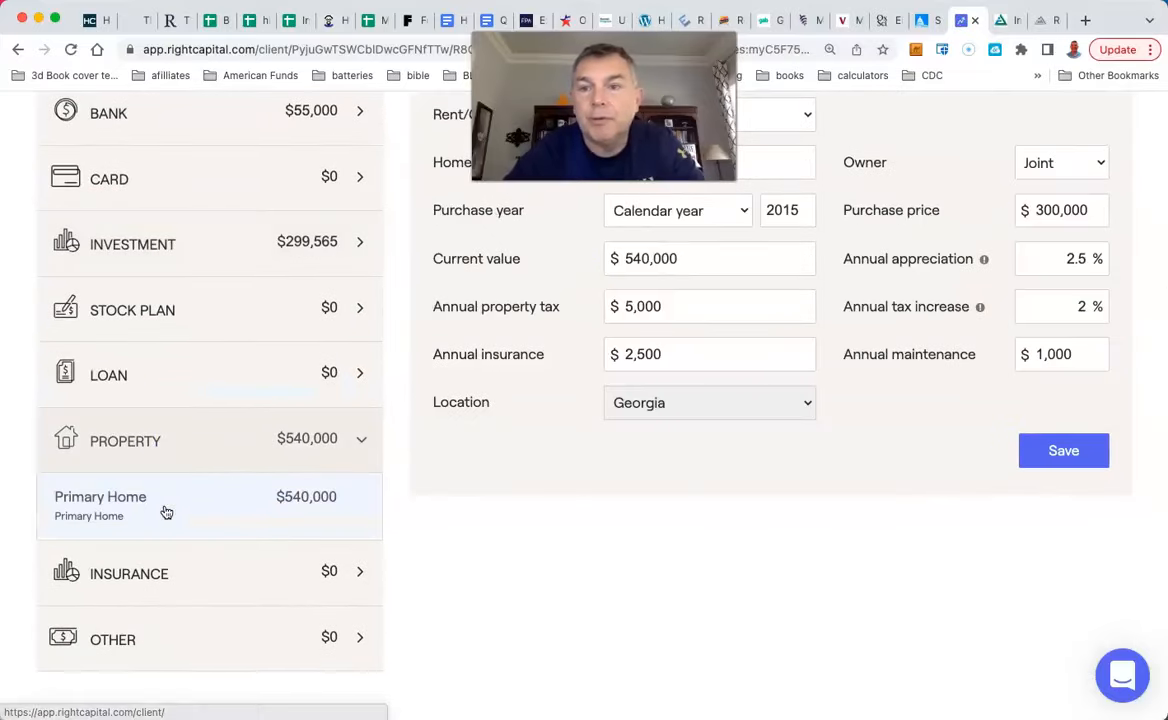
scroll("up", 3)
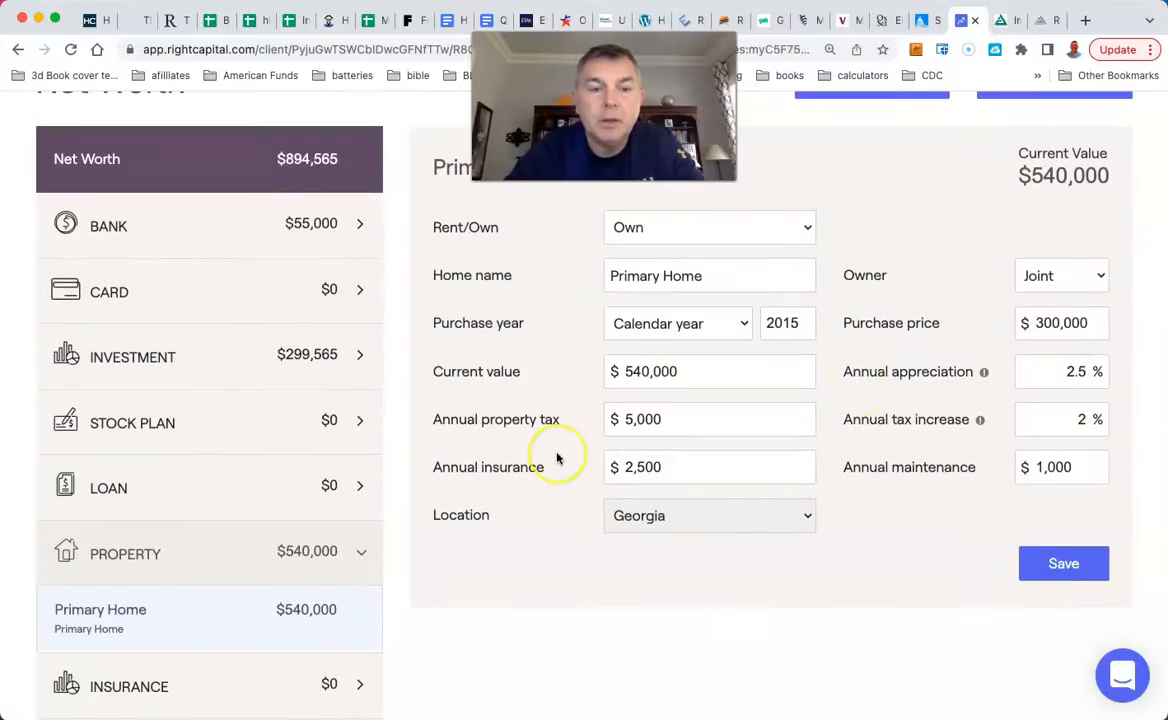
scroll("down", 3)
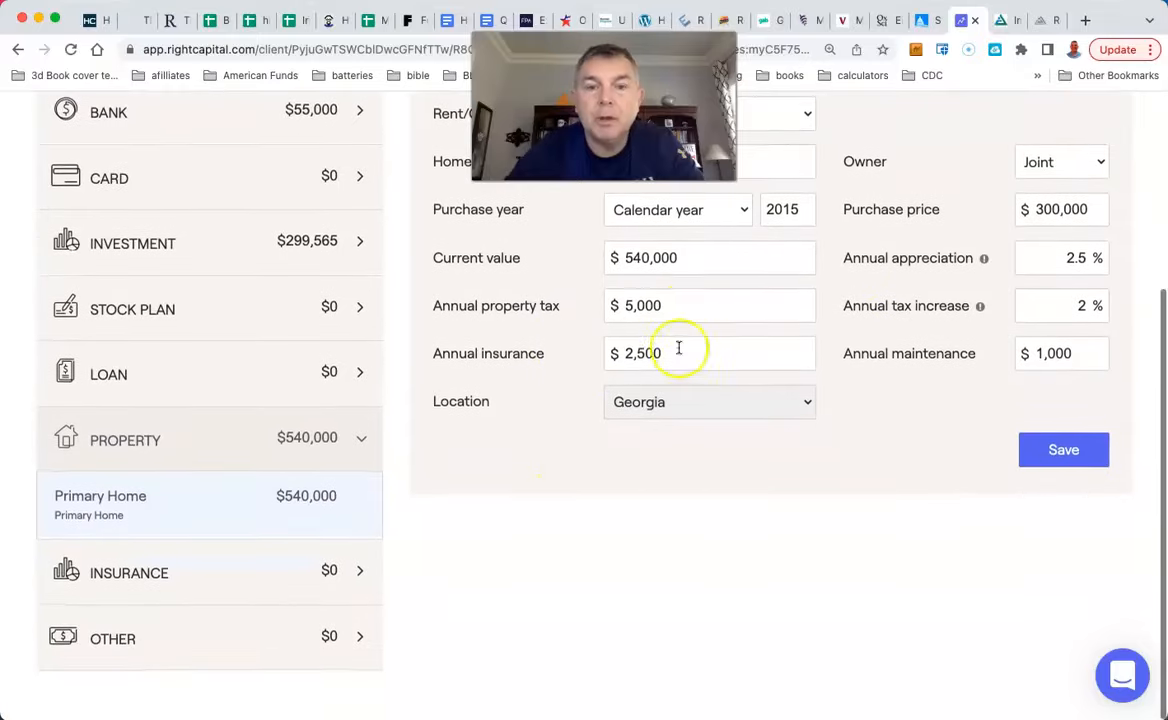
triple_click(708, 306)
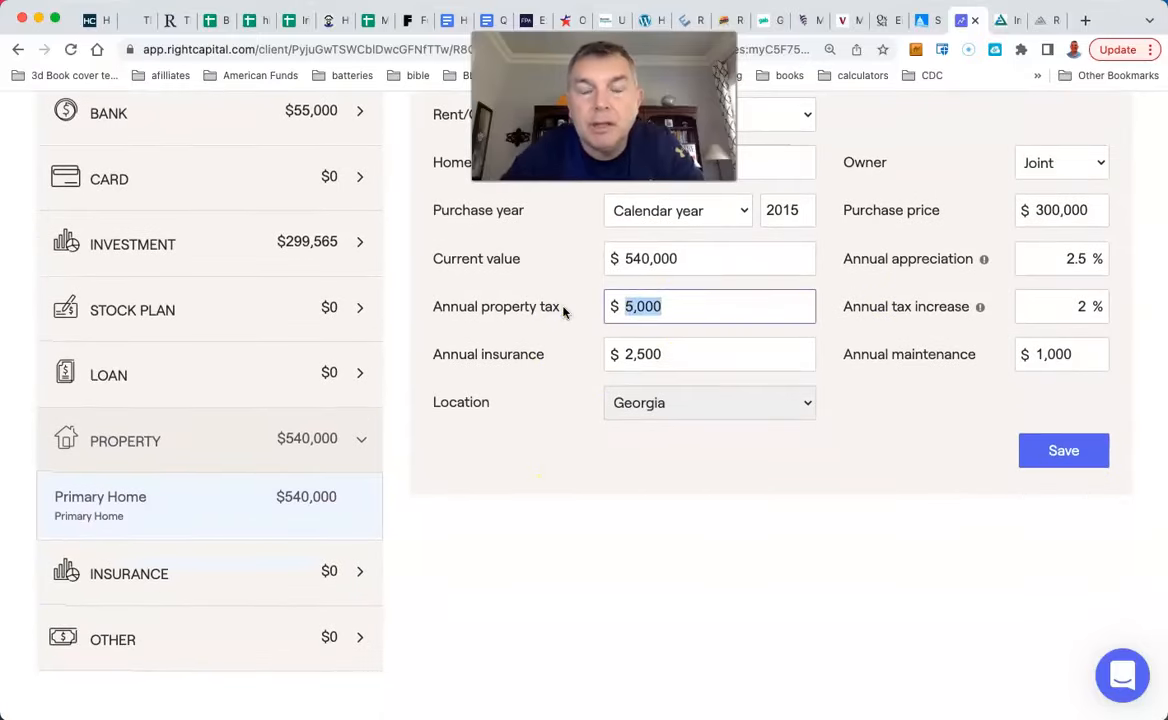
mouse_move(694, 352)
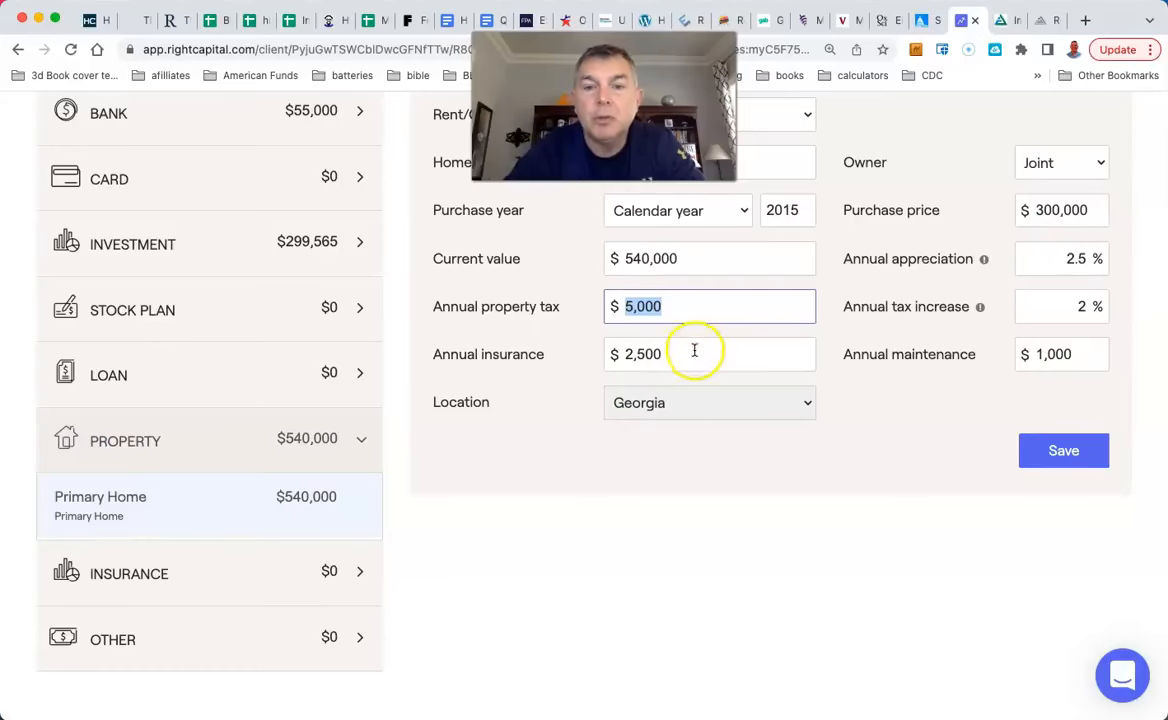
left_click(710, 354)
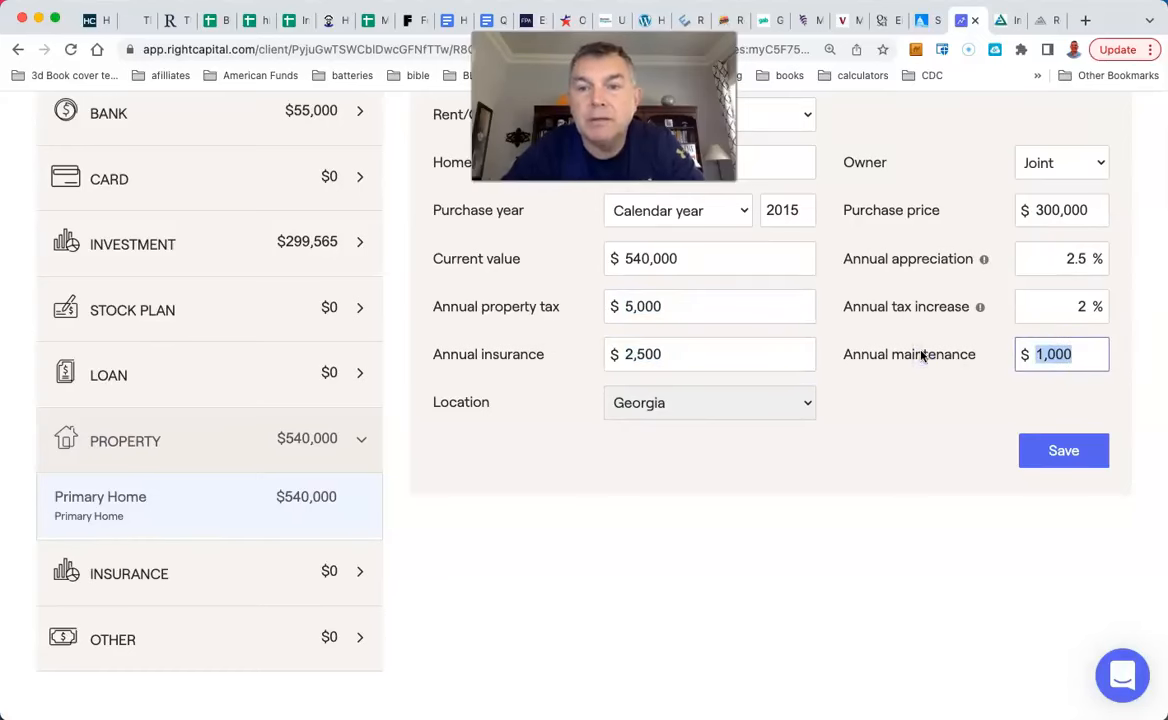
left_click(1060, 258)
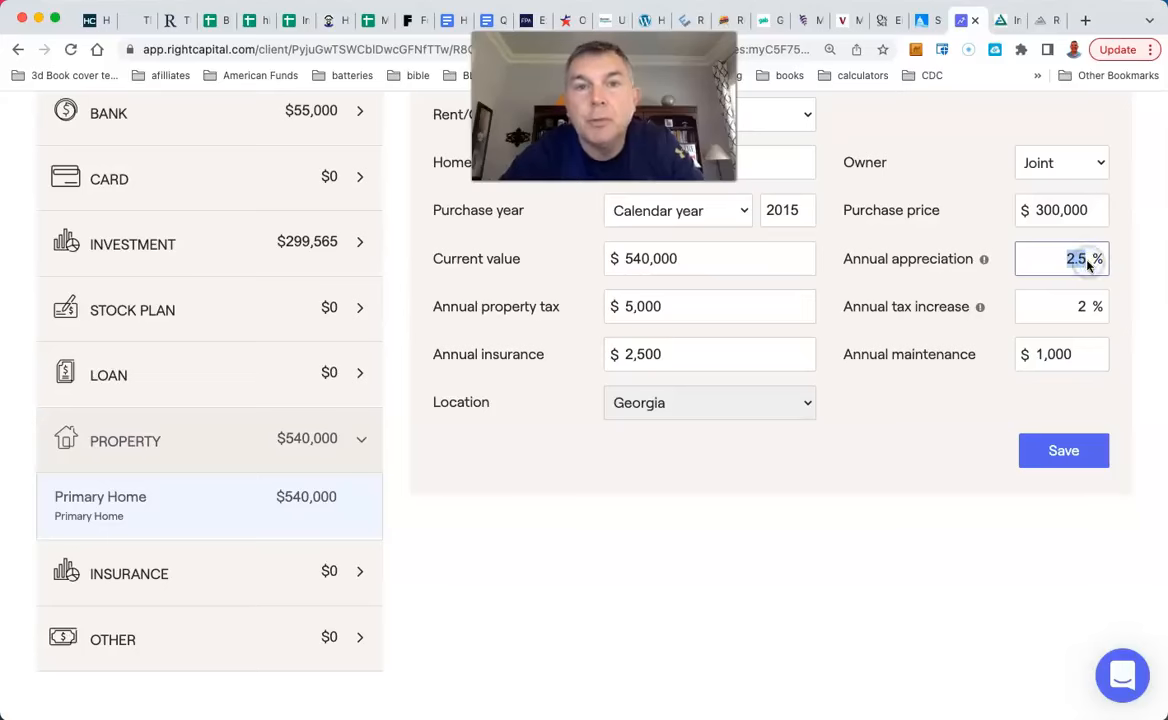
mouse_move(878, 418)
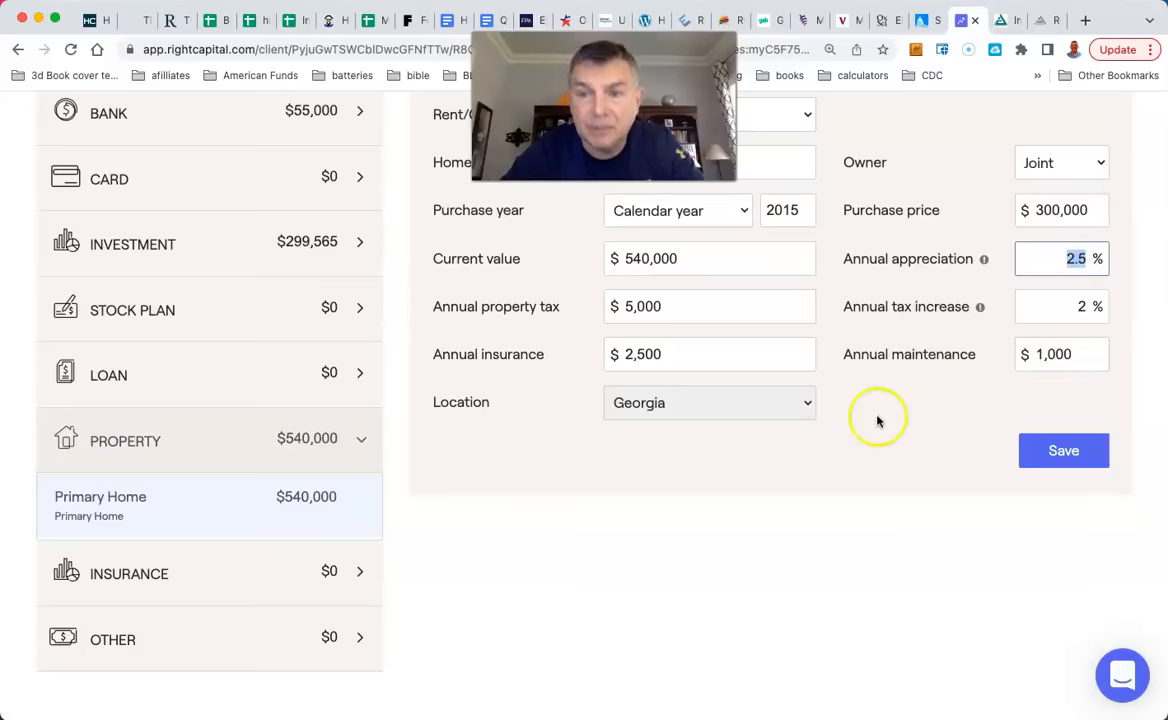
scroll("up", 3)
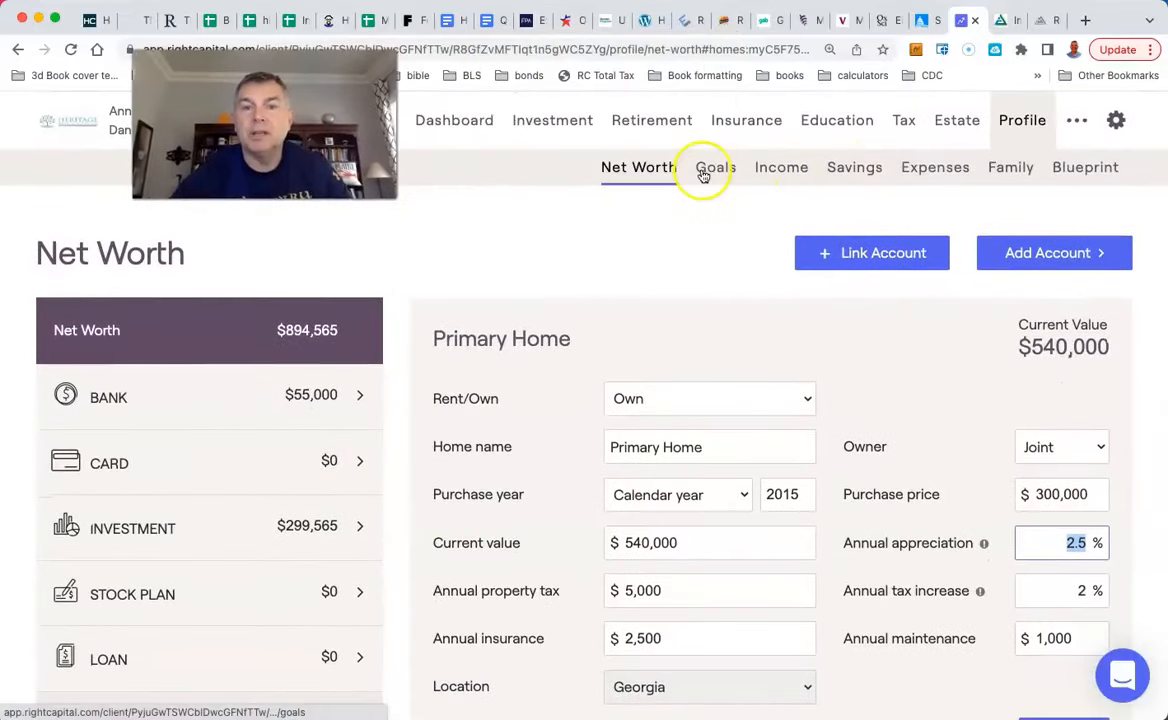
Return to the couple's Goals with the $4,000 monthly retirement expense
left_click(714, 168)
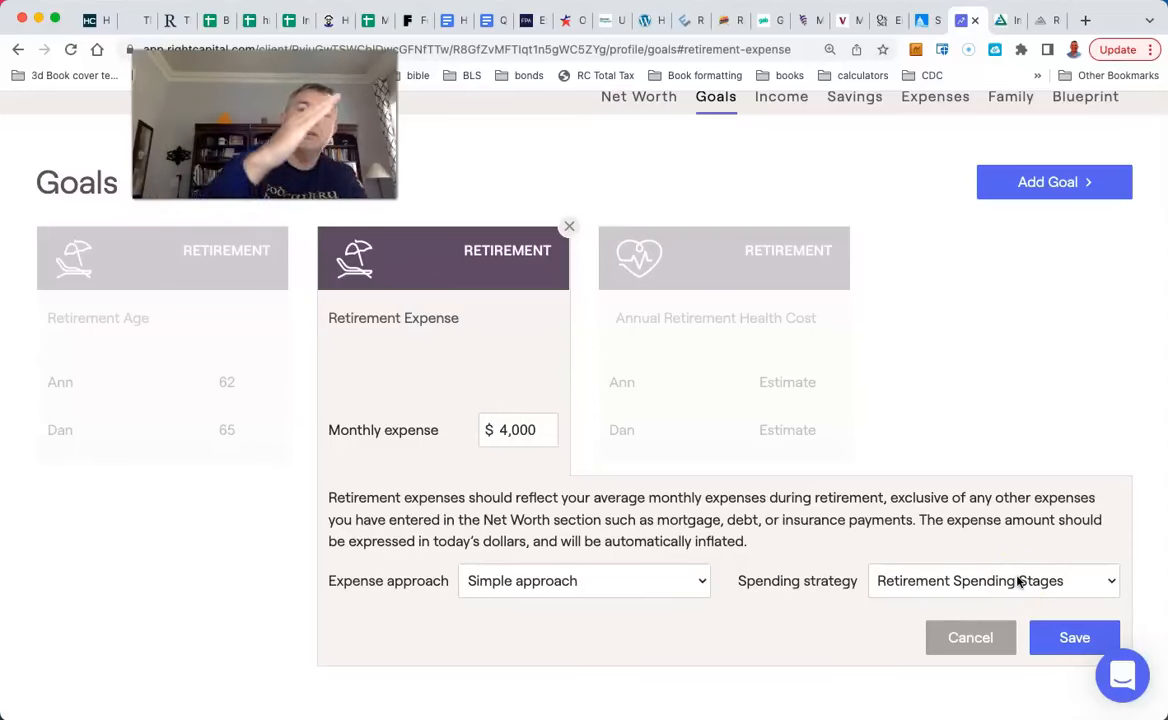
mouse_move(896, 436)
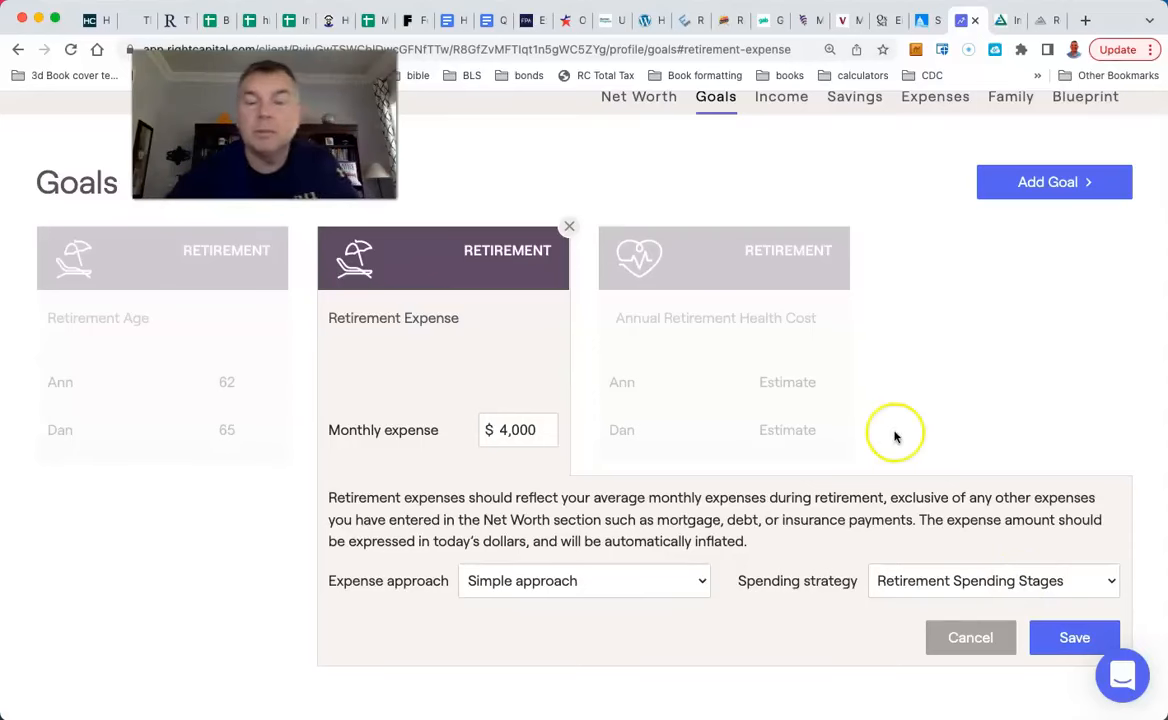
mouse_move(756, 356)
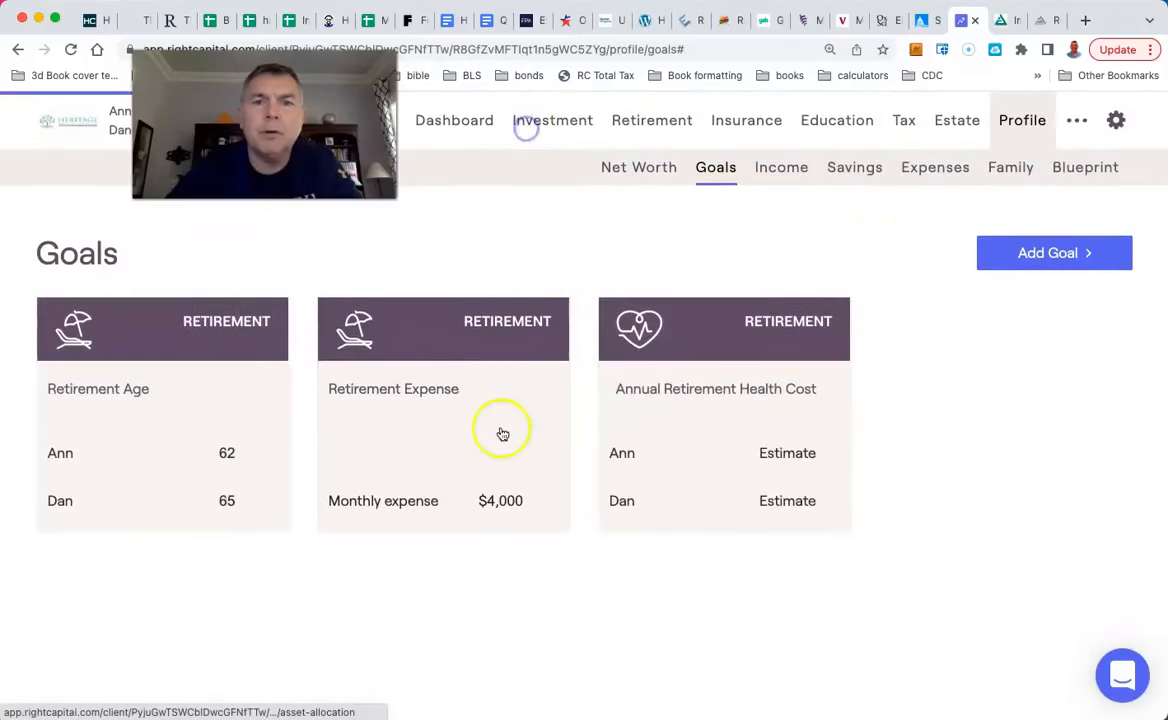
Show the Investment asset allocation comparing the 64/36 current mix to a 100% stock target
left_click(552, 120)
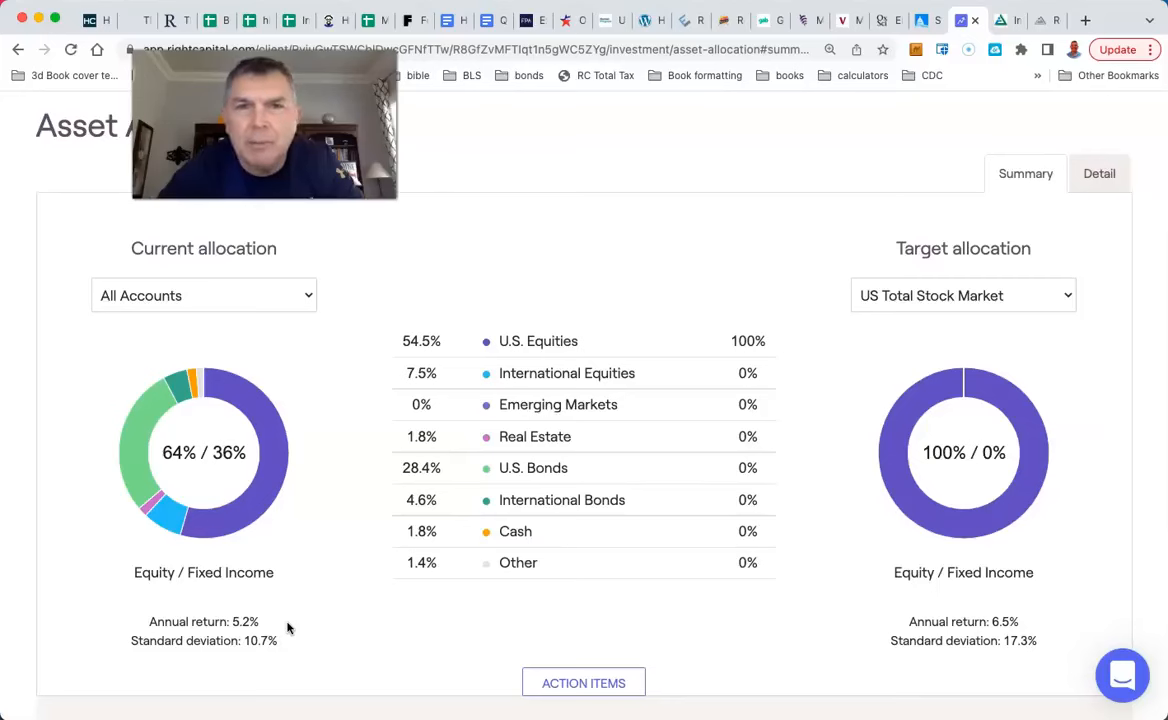
mouse_move(604, 248)
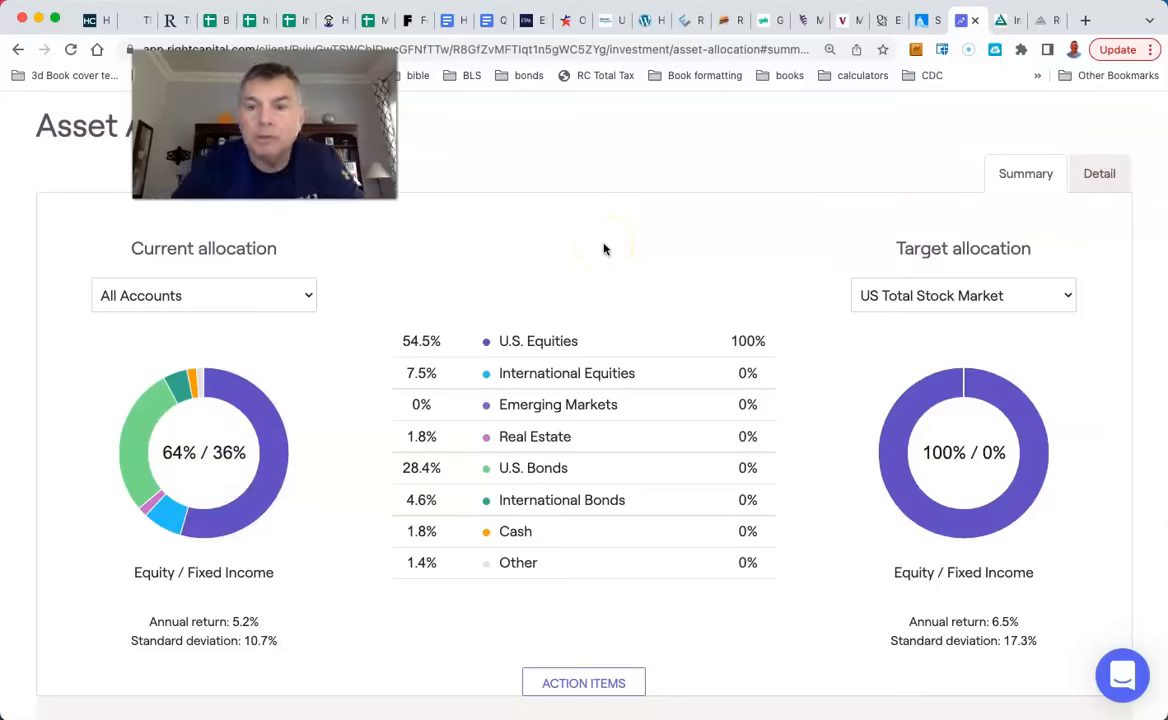
mouse_move(1004, 490)
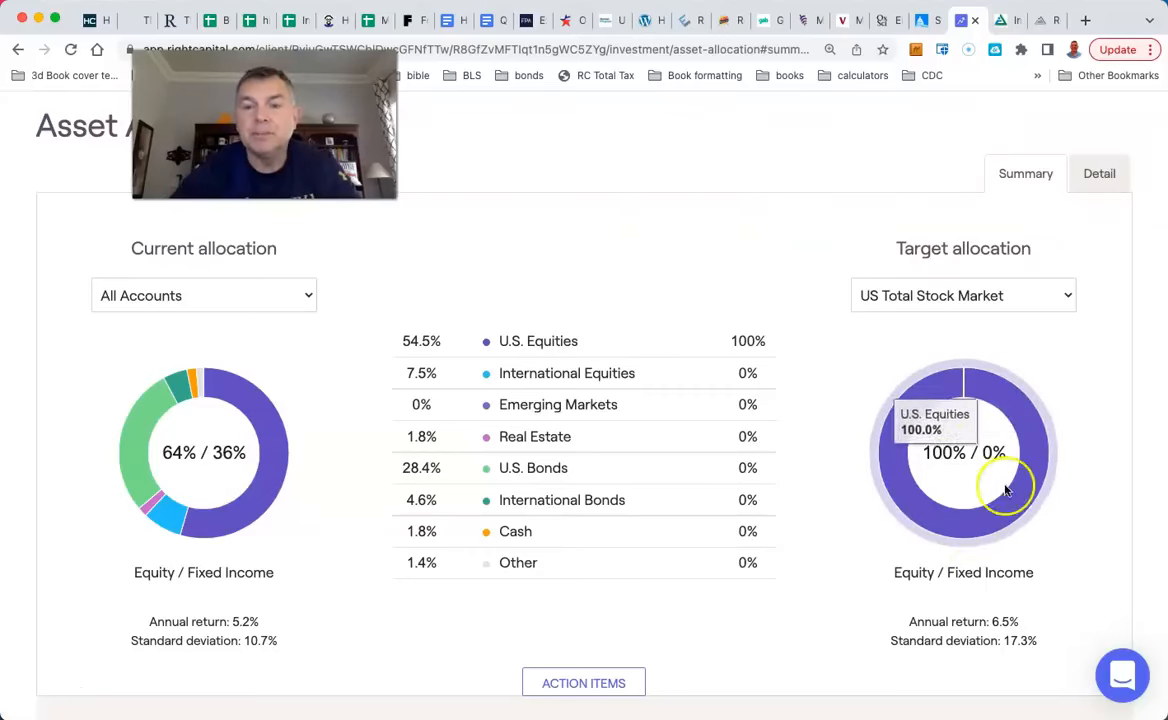
mouse_move(966, 328)
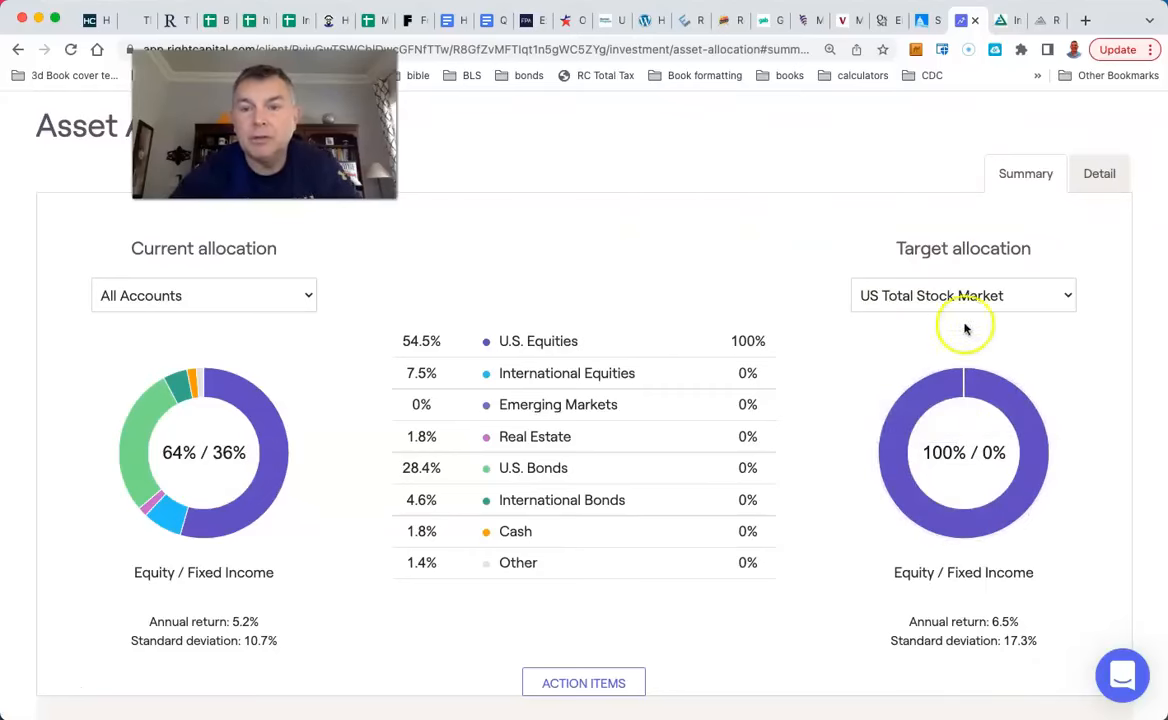
mouse_move(796, 630)
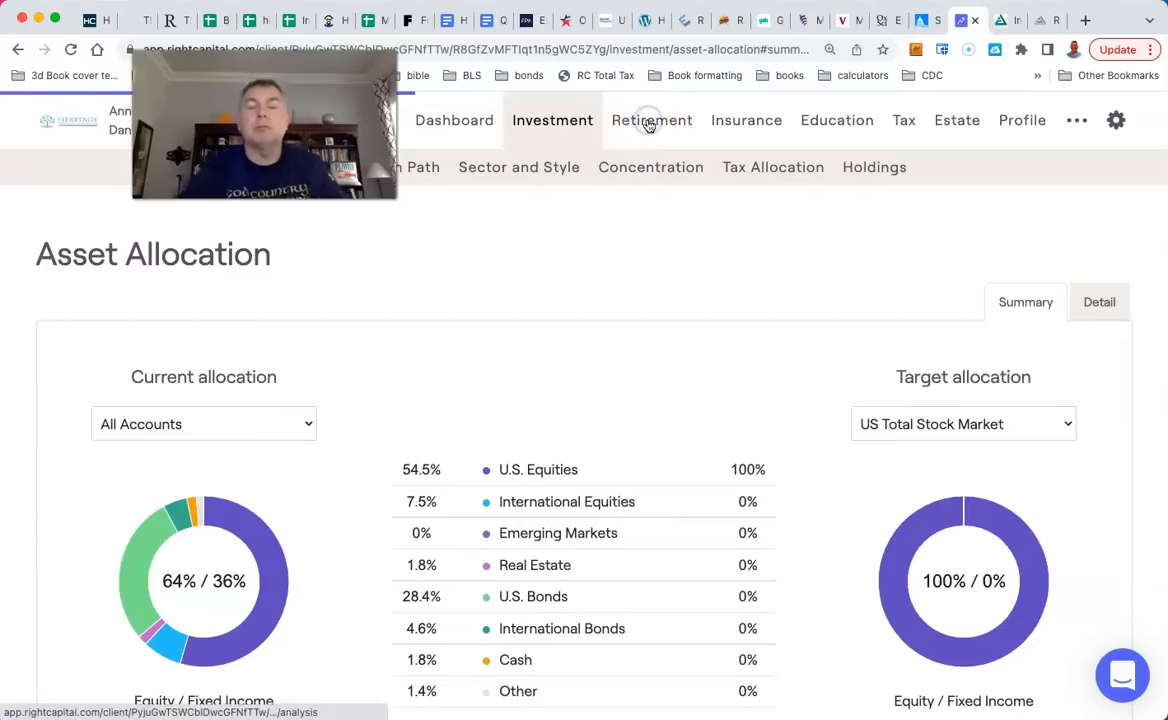
Show the Retirement Analysis with a 12% probability of success for both plans
left_click(652, 120)
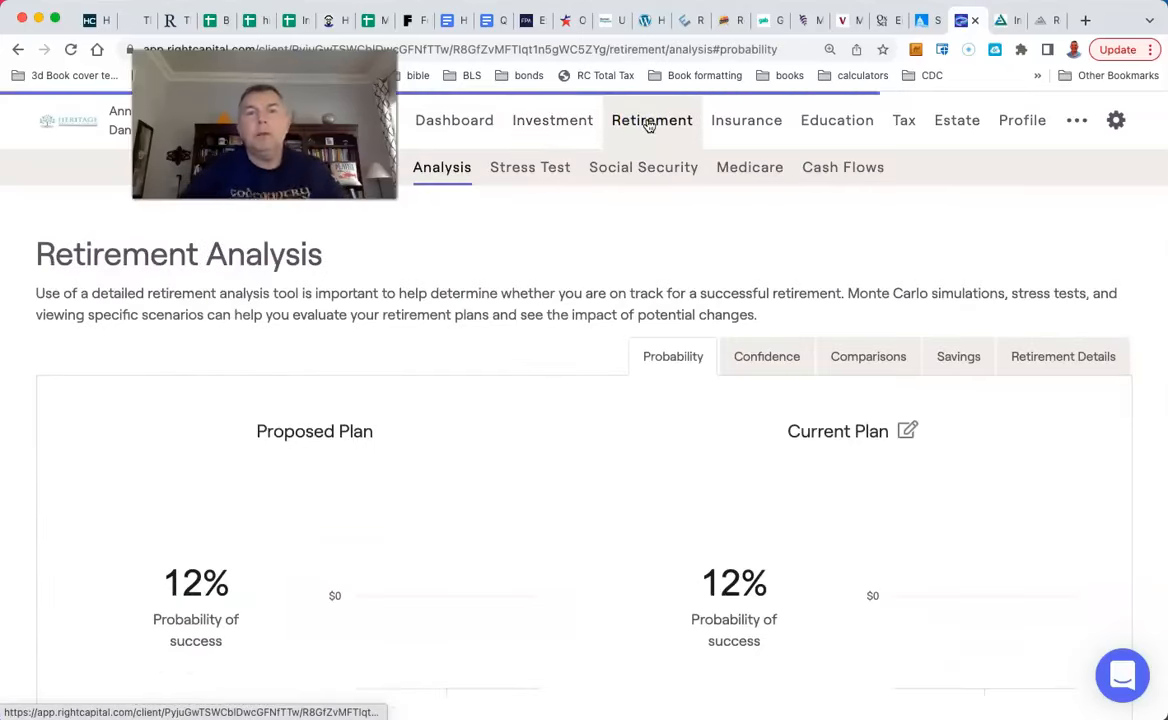
scroll("down", 3)
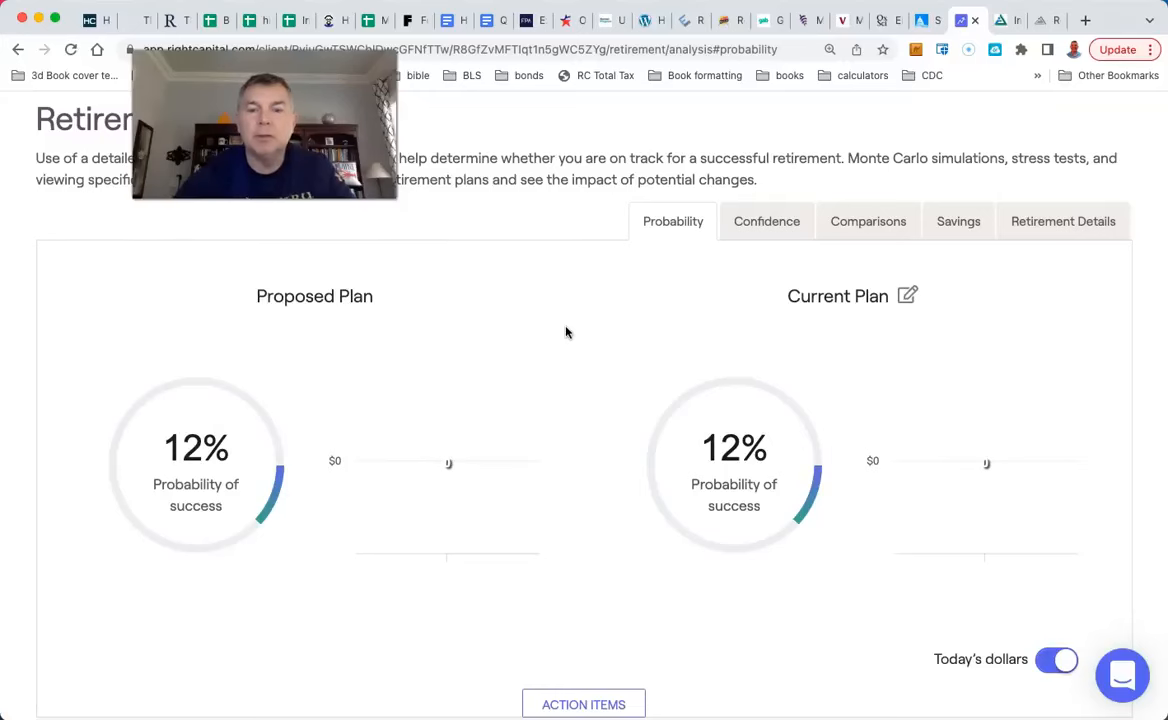
mouse_move(766, 220)
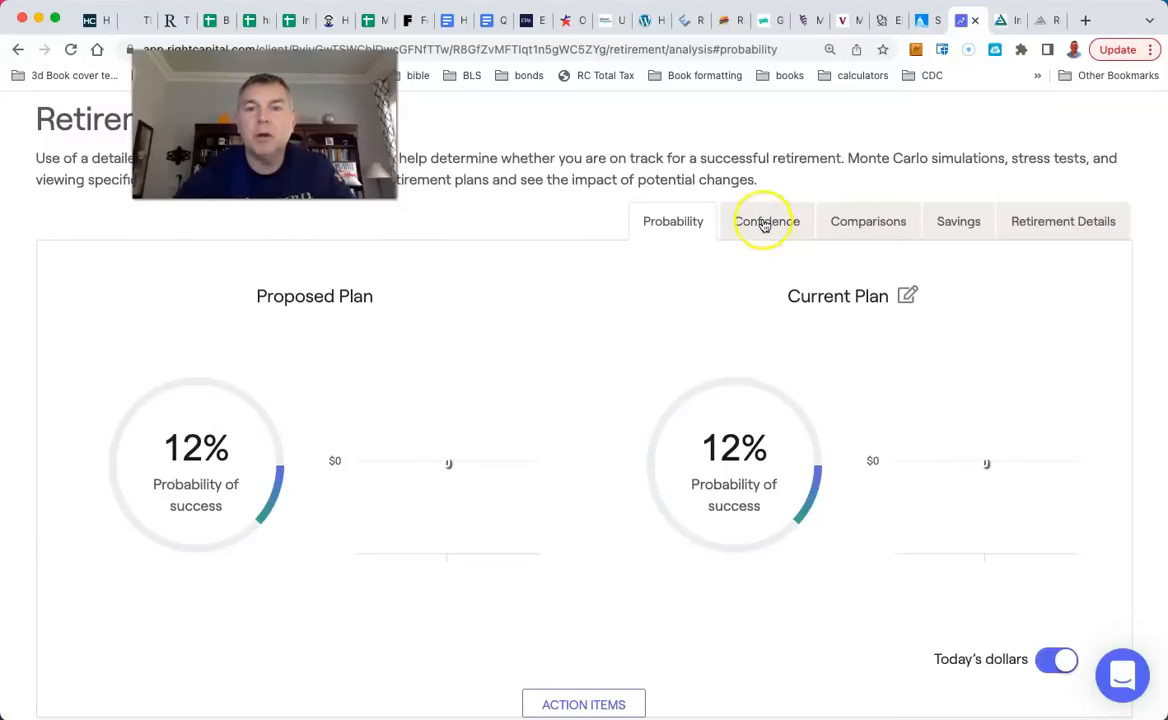
Review the asset simulation confidence bands twice, ending back on the 12% probability comparison
left_click(766, 220)
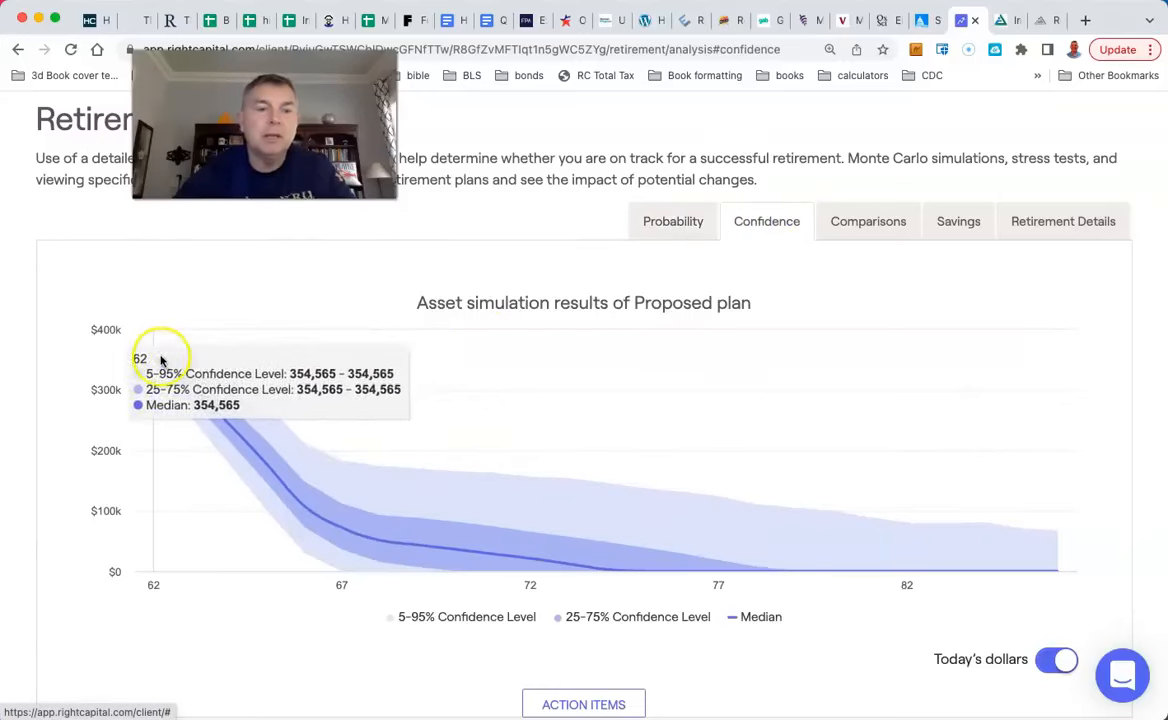
mouse_move(182, 250)
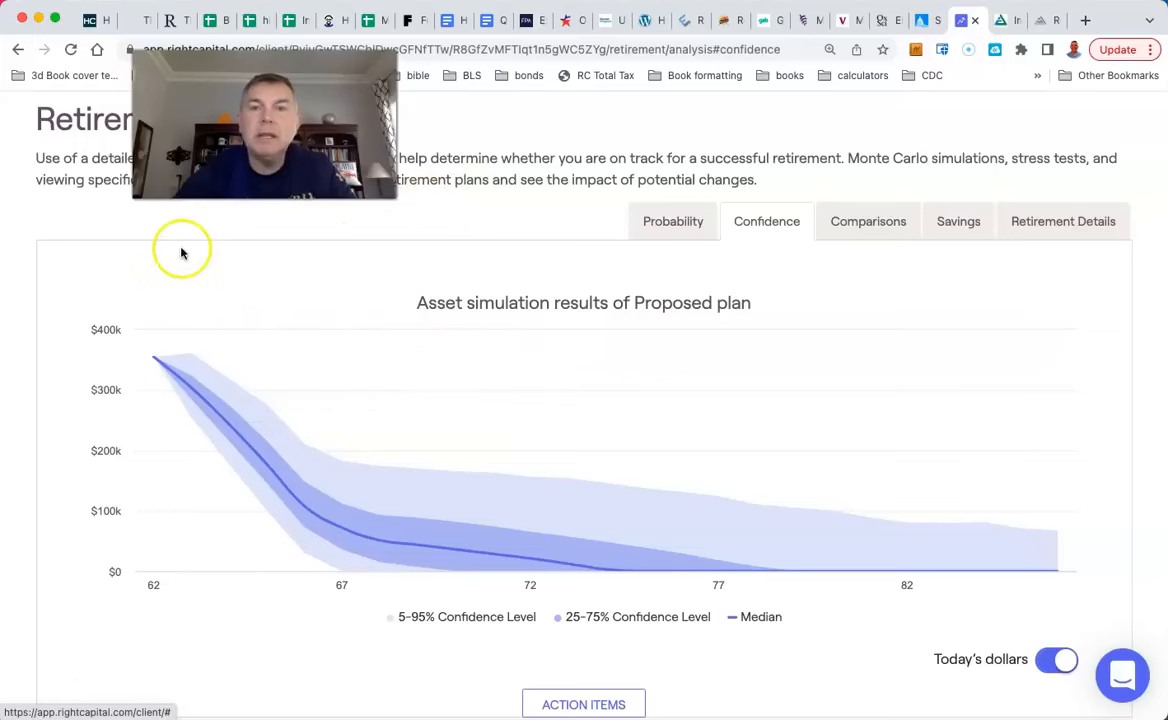
mouse_move(192, 288)
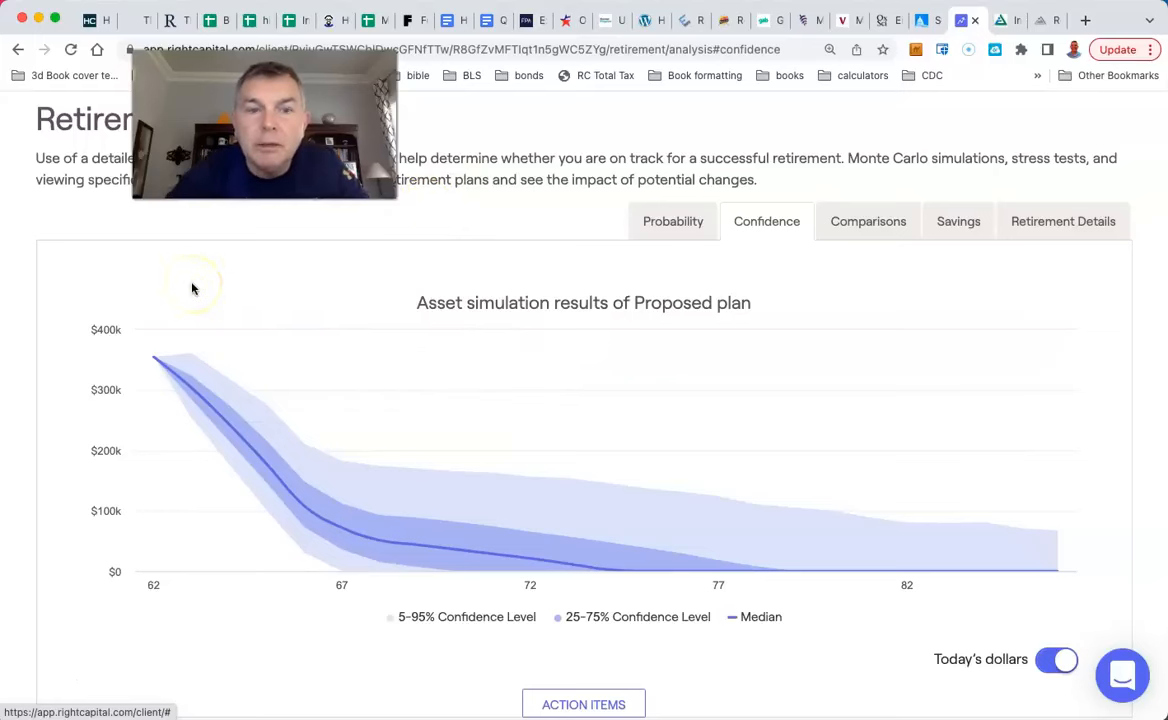
mouse_move(644, 544)
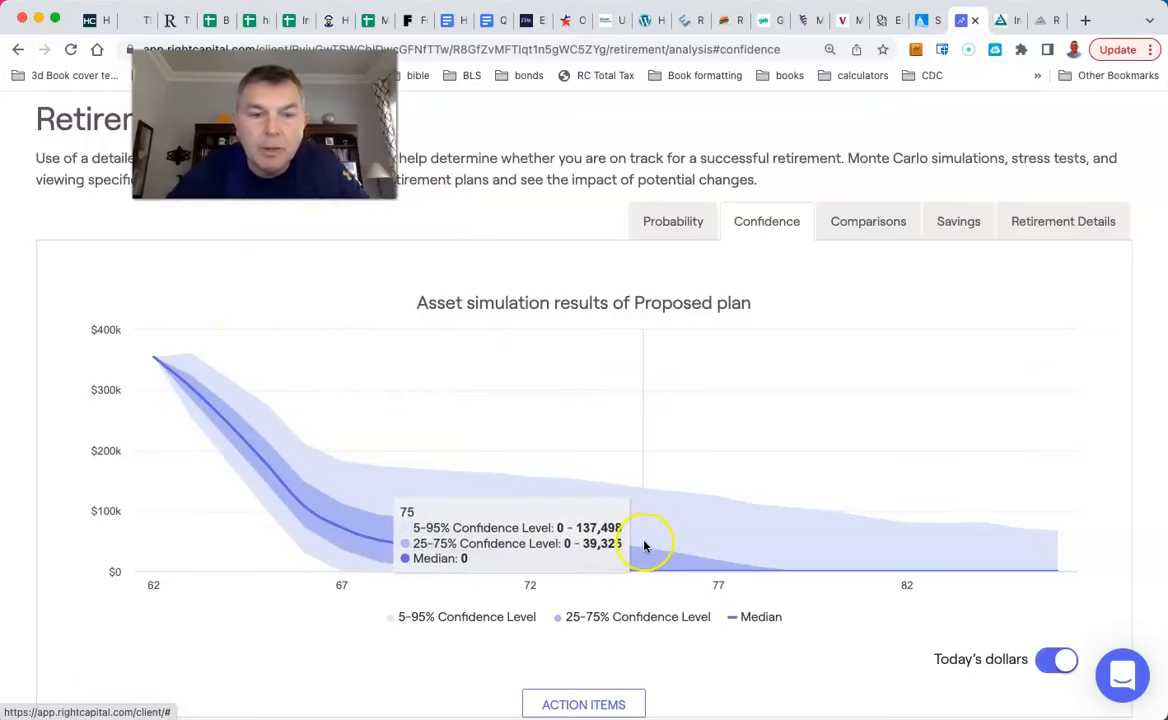
mouse_move(640, 536)
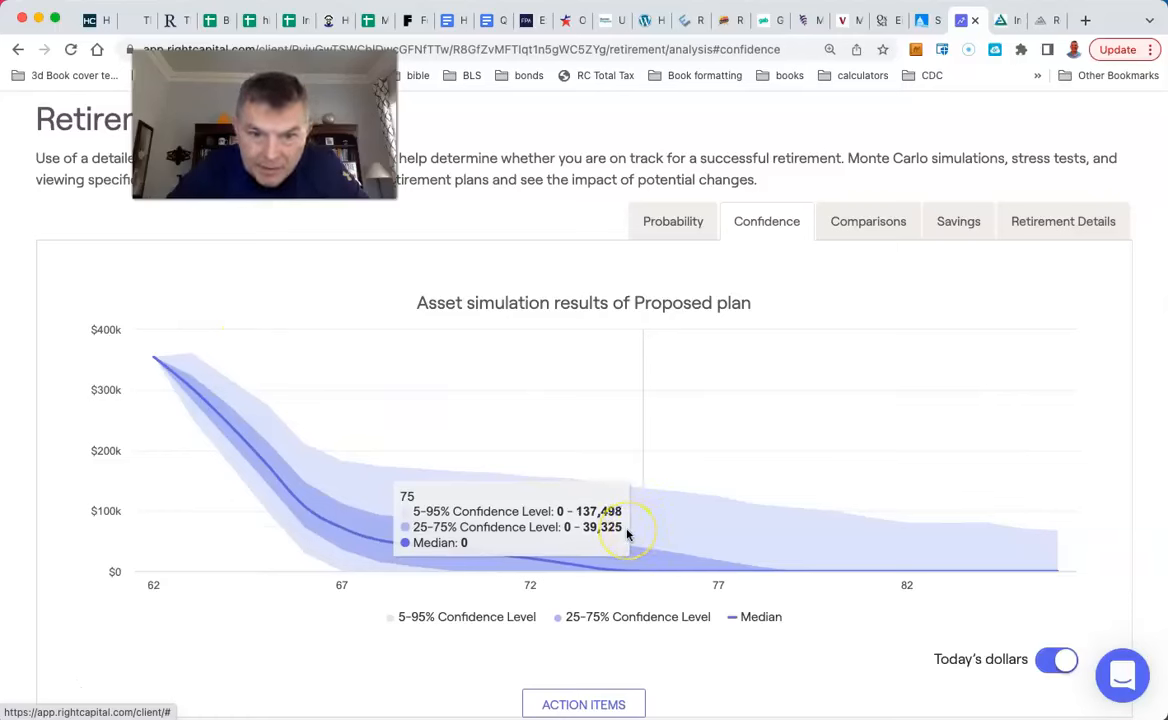
mouse_move(644, 538)
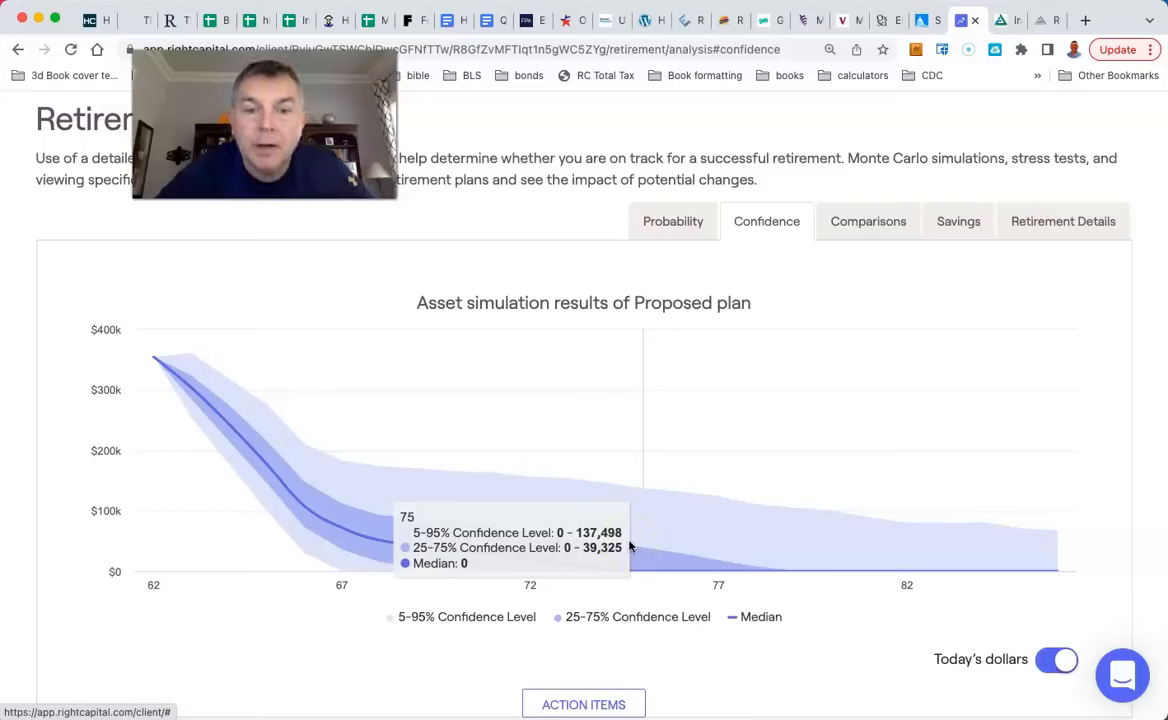
mouse_move(790, 552)
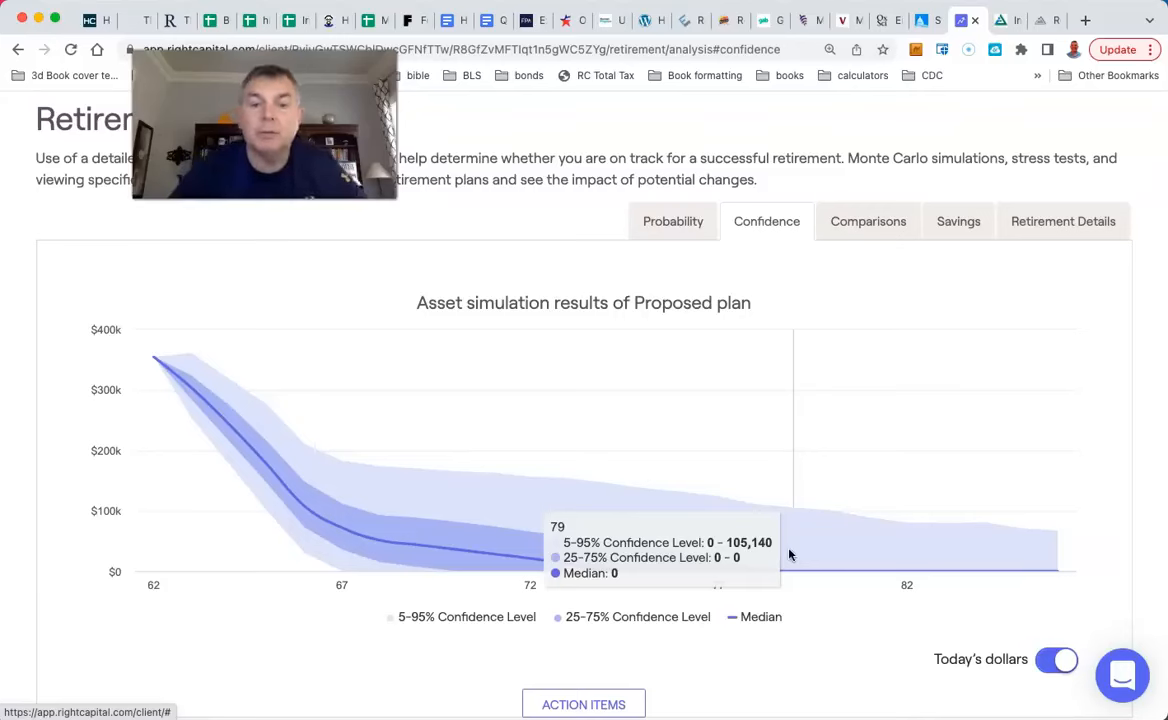
mouse_move(664, 568)
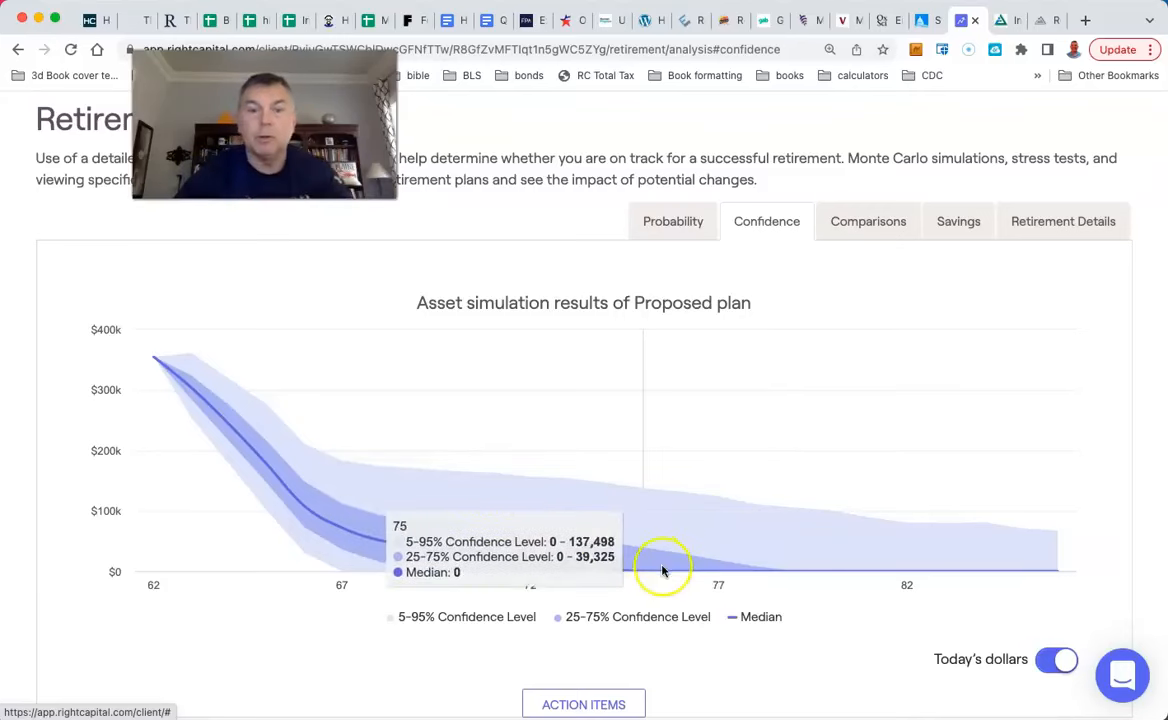
mouse_move(600, 520)
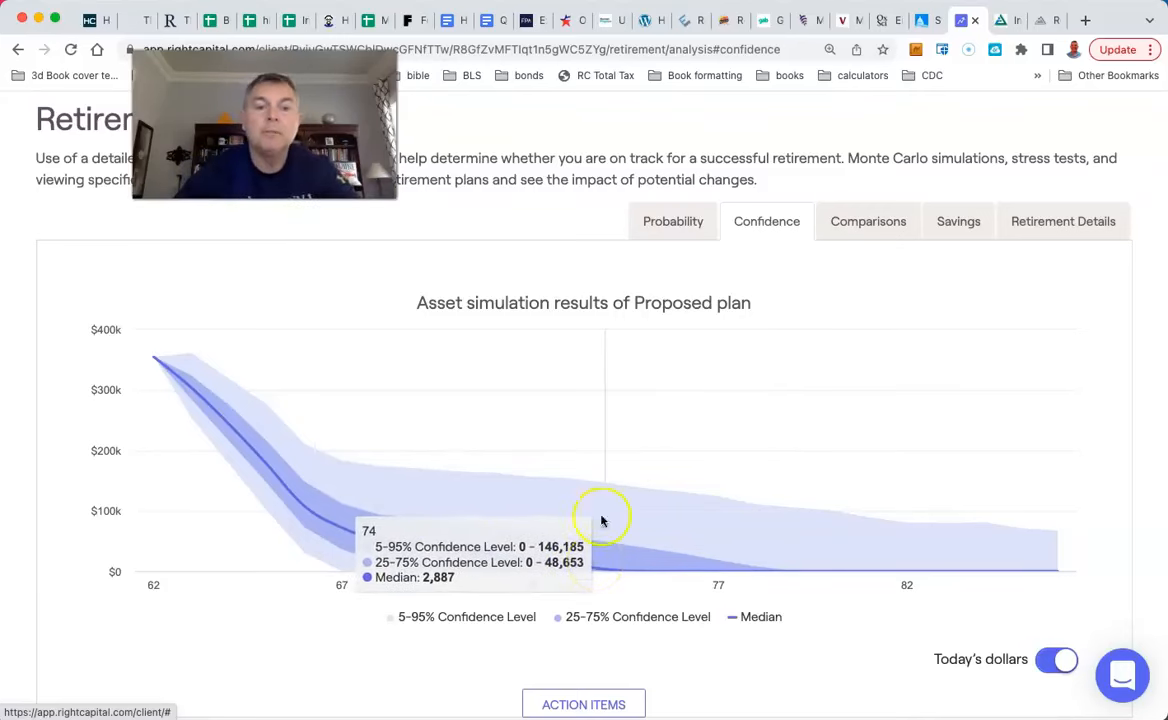
mouse_move(680, 322)
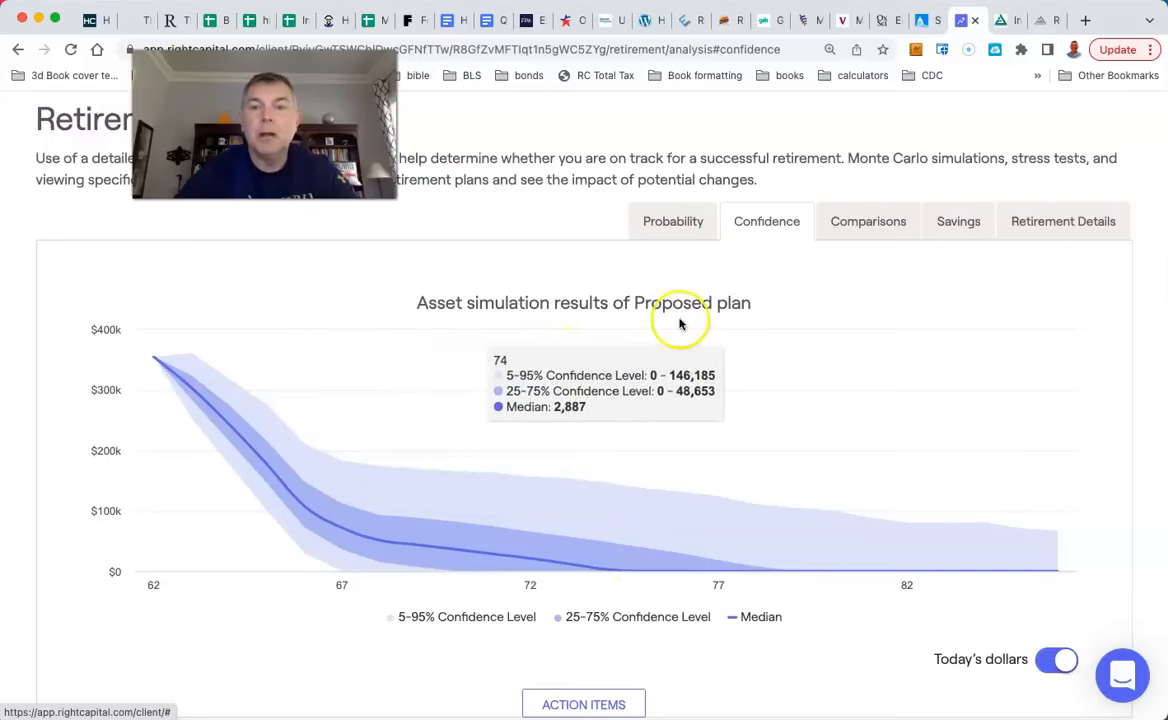
left_click(674, 220)
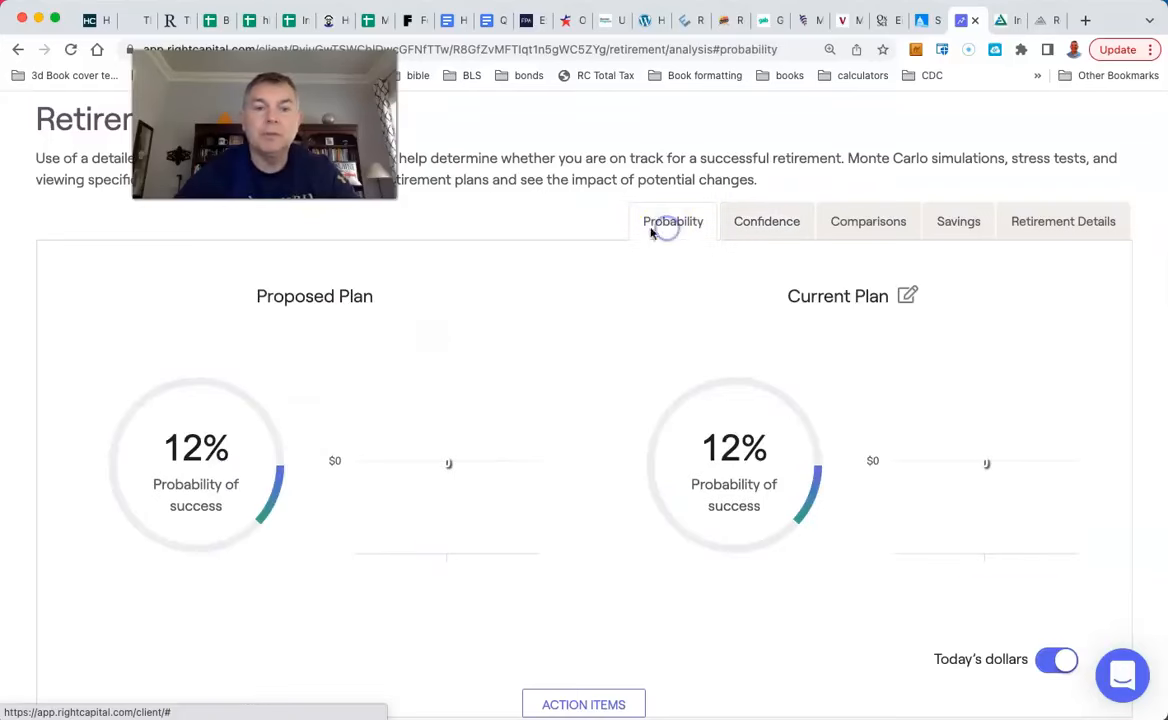
left_click(766, 220)
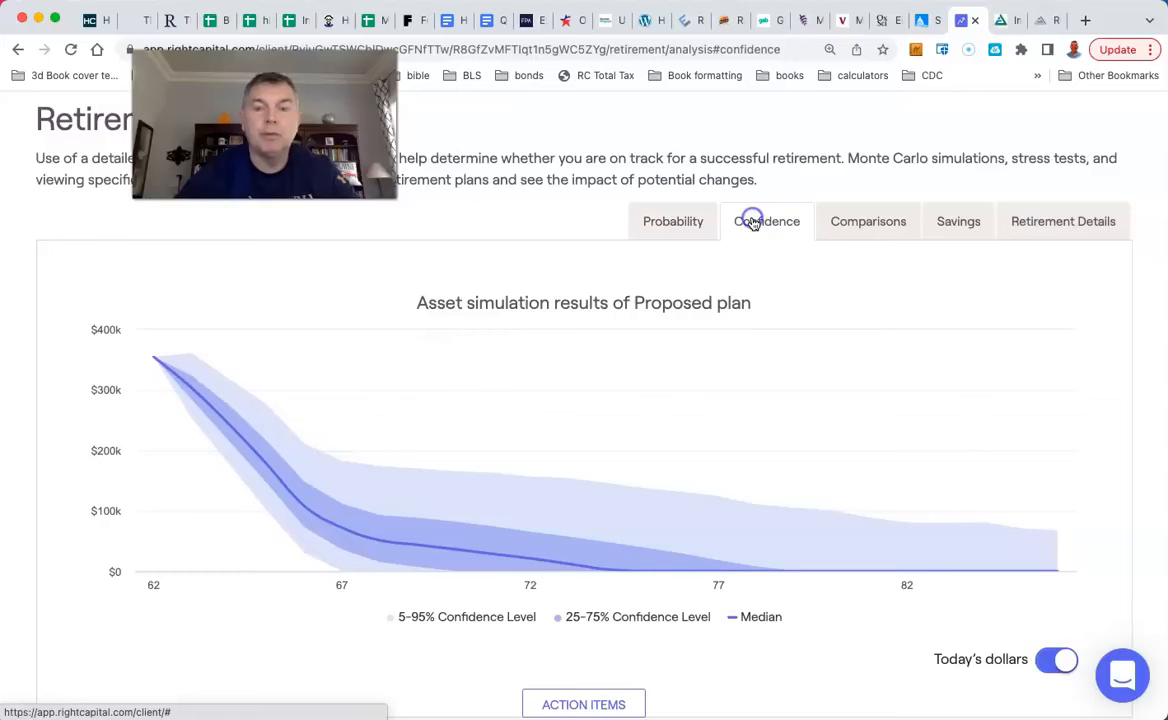
mouse_move(1060, 552)
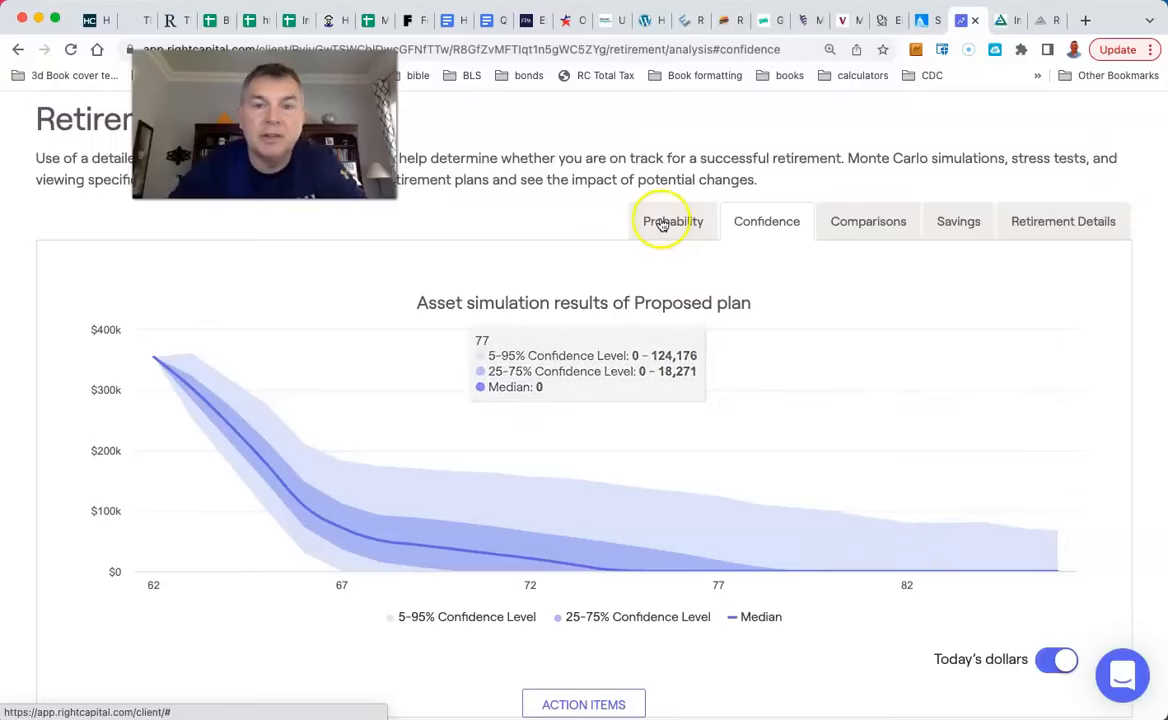
left_click(672, 220)
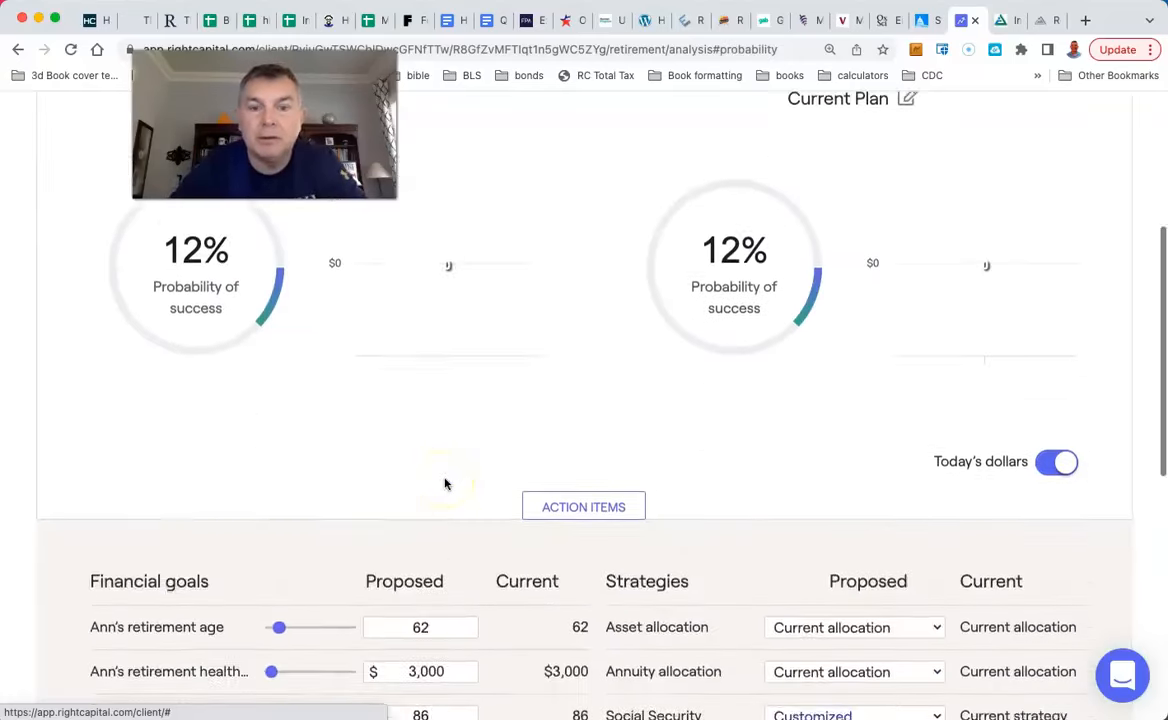
scroll("up", 3)
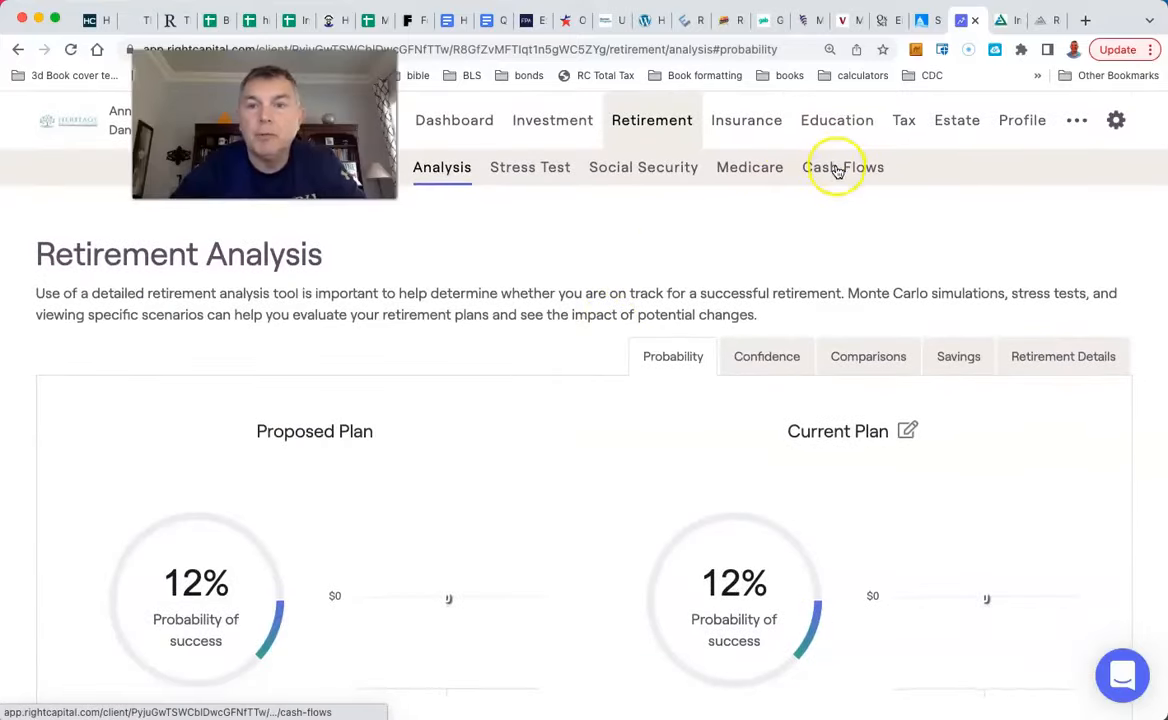
Show the Cash Flows Net Worth table and scan the early yearly rows
left_click(844, 168)
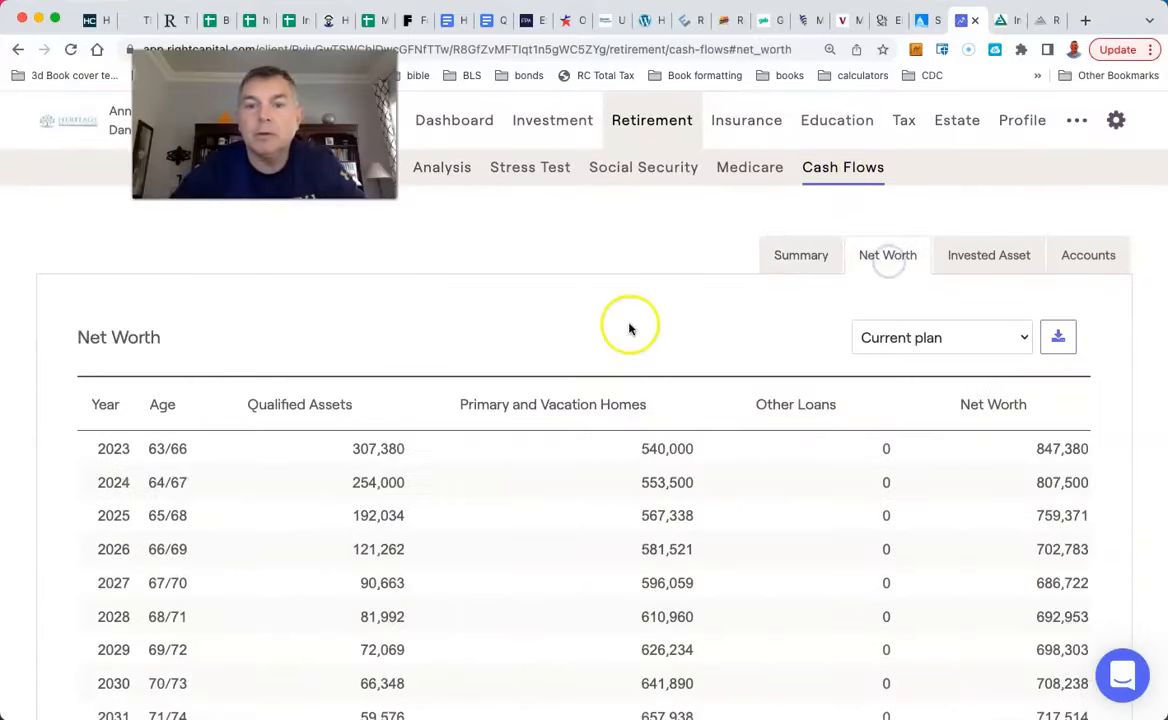
scroll("down", 3)
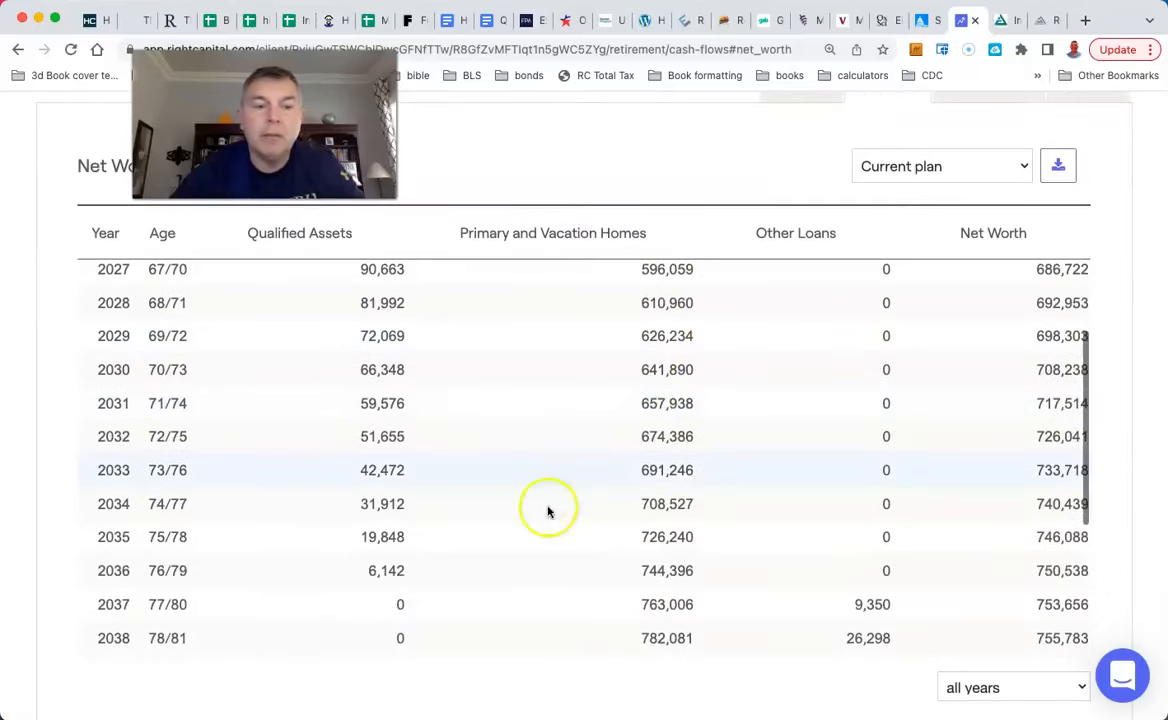
mouse_move(432, 492)
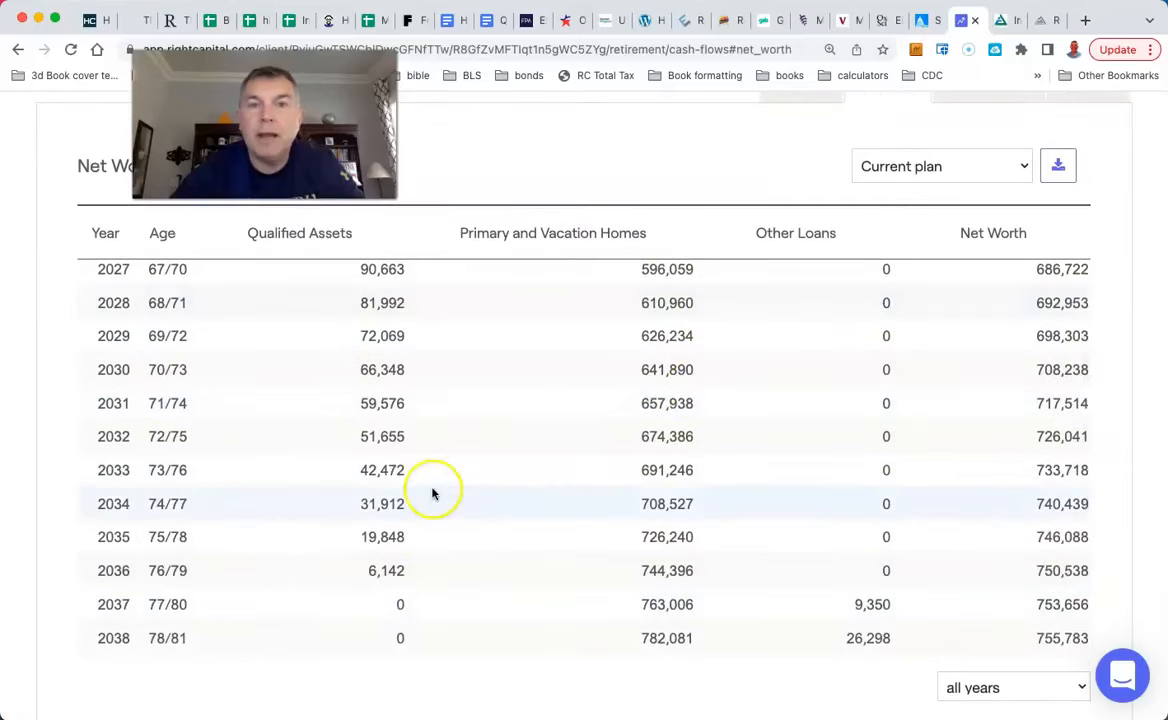
mouse_move(518, 604)
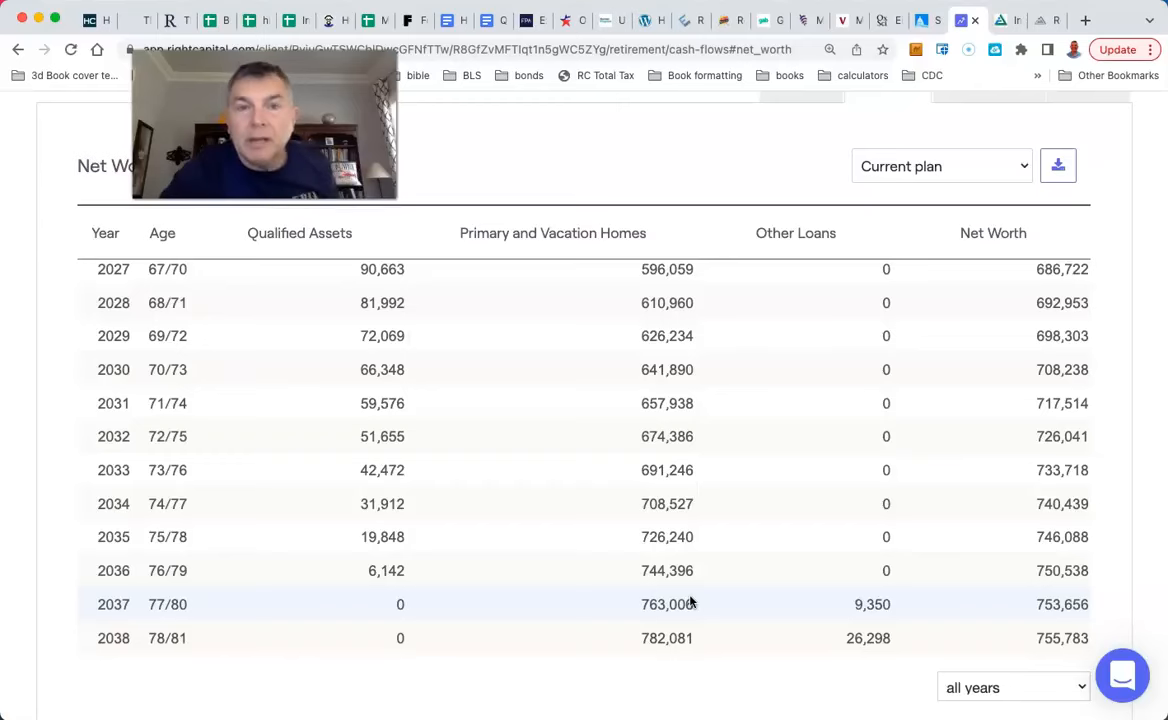
scroll("down", 3)
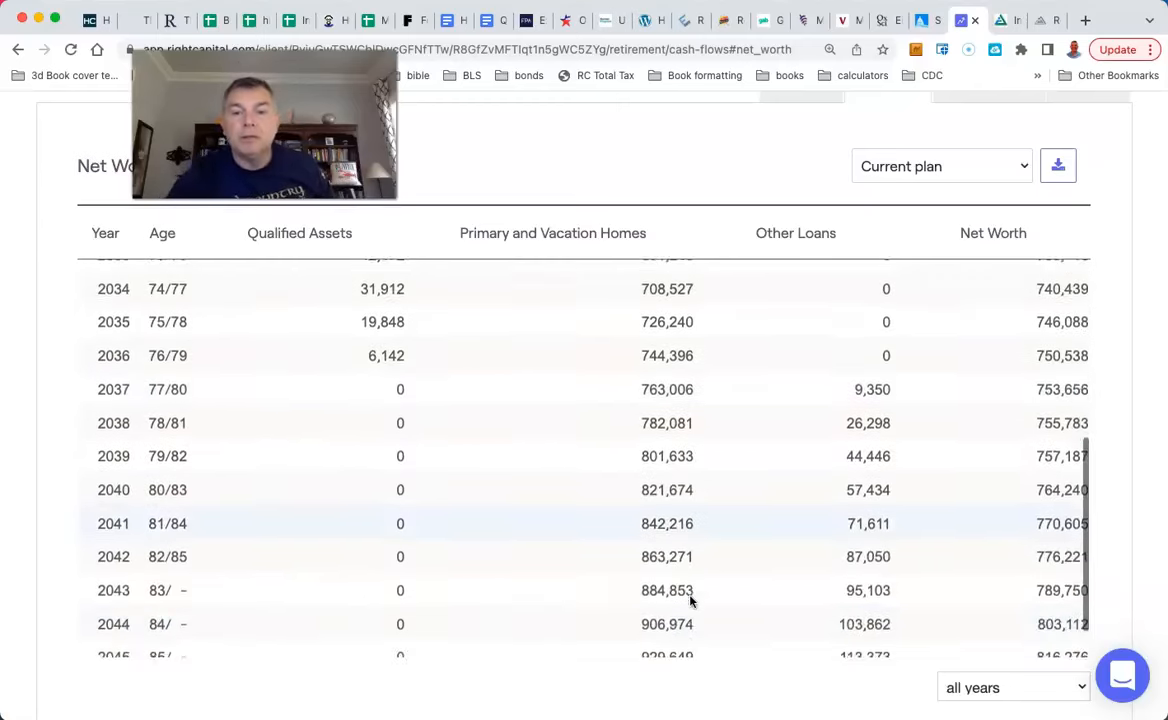
scroll("up", 3)
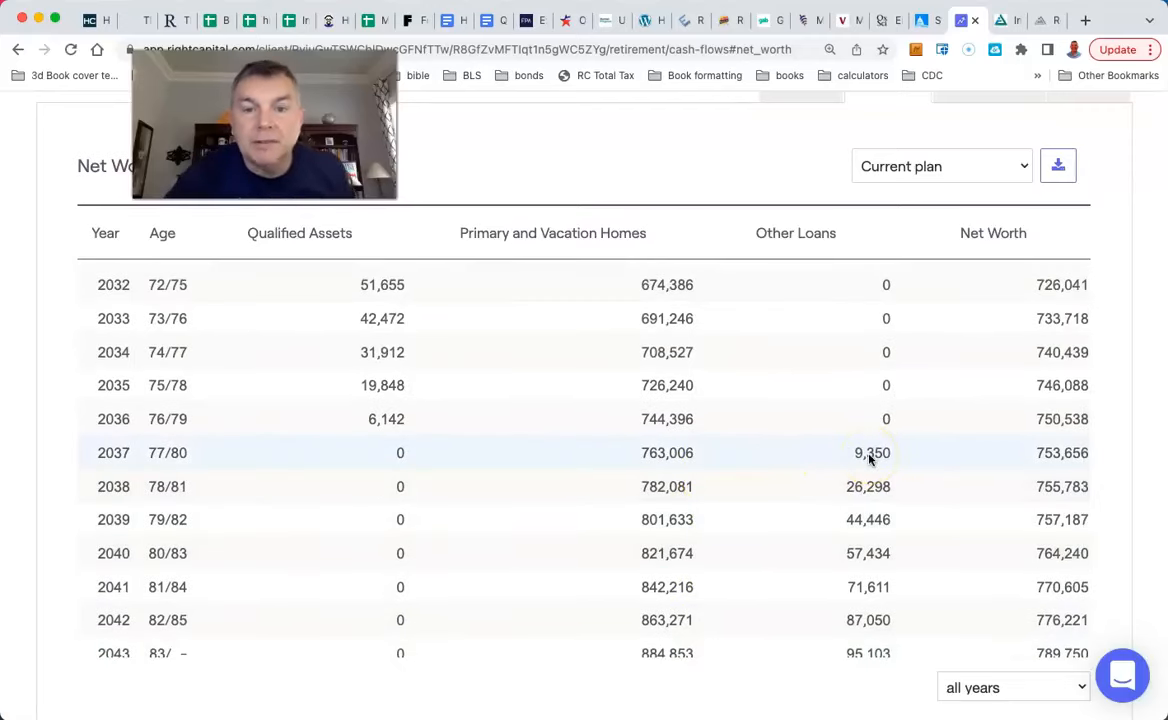
Scroll through later years where the reverse-mortgage loan grows from 2037, then back to the top
scroll("down", 3)
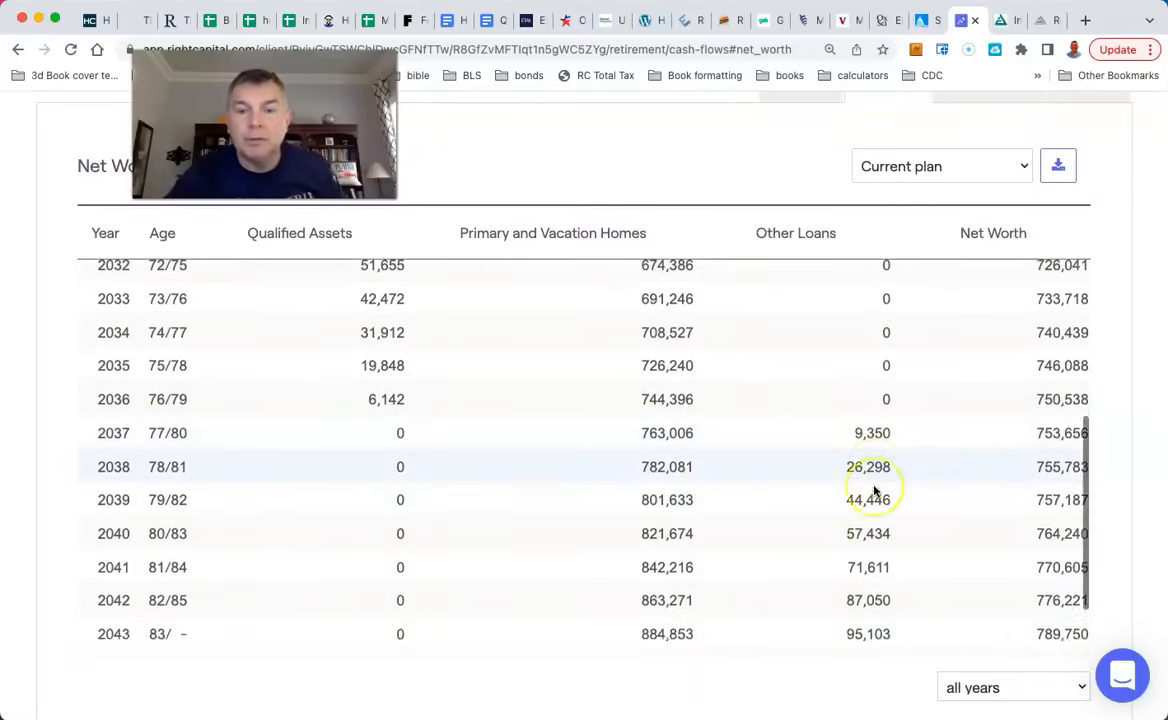
scroll("down", 3)
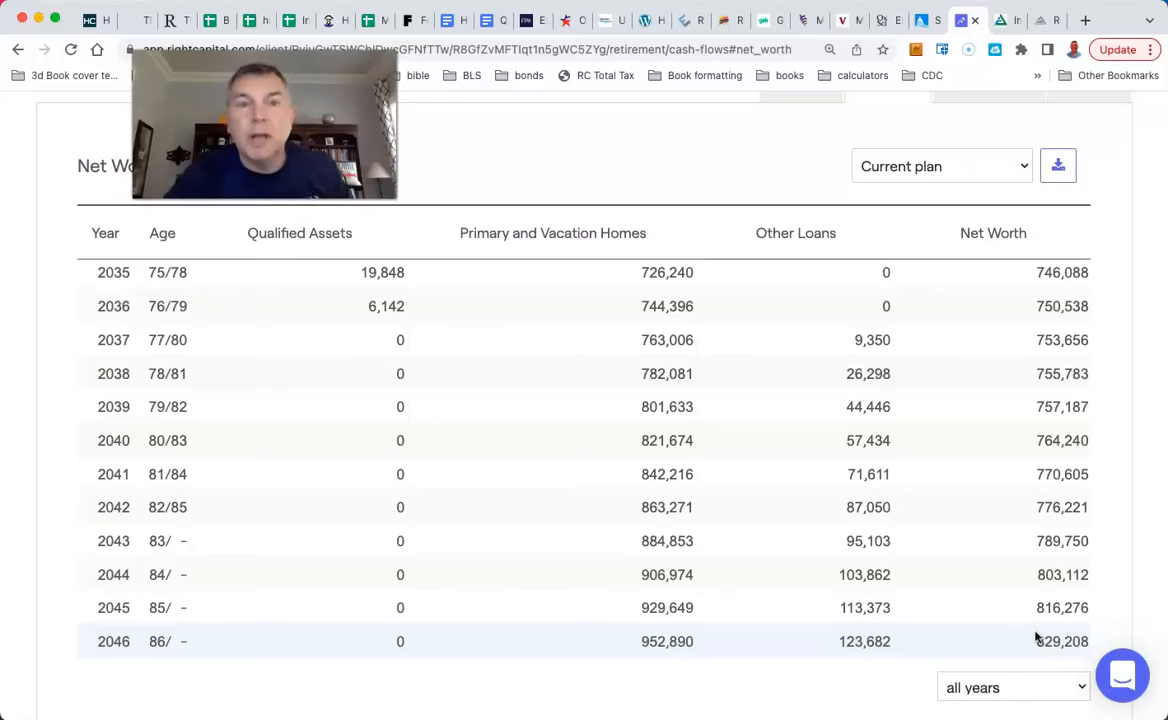
mouse_move(588, 540)
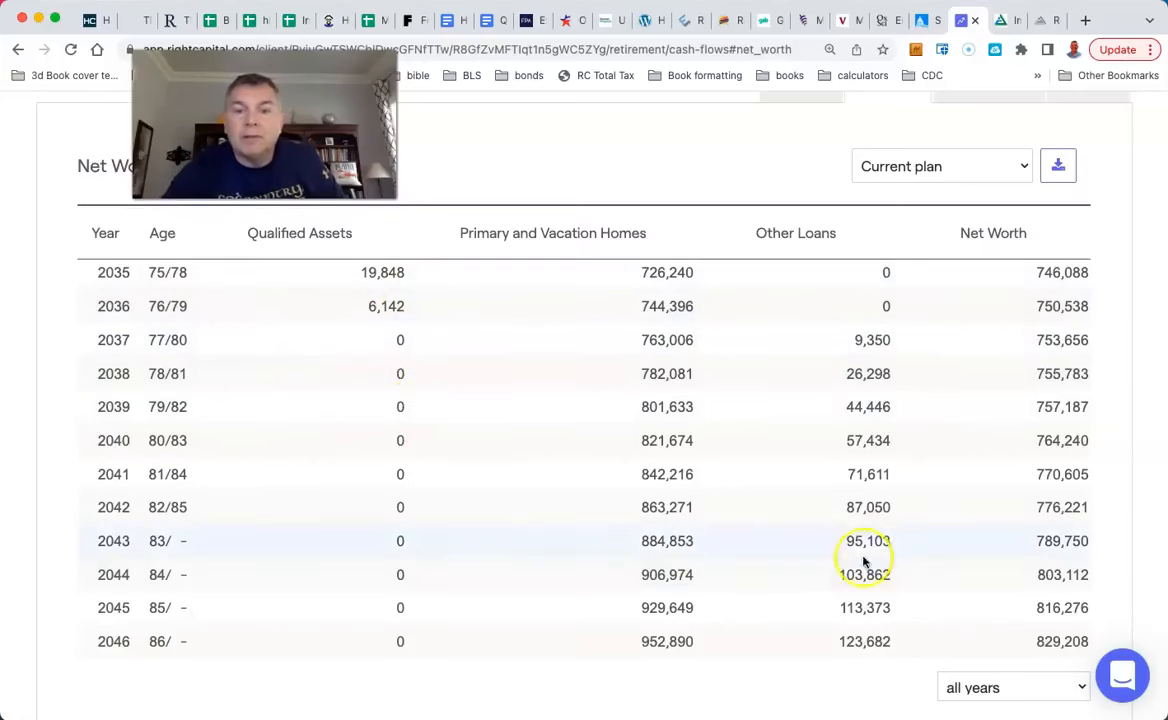
mouse_move(842, 490)
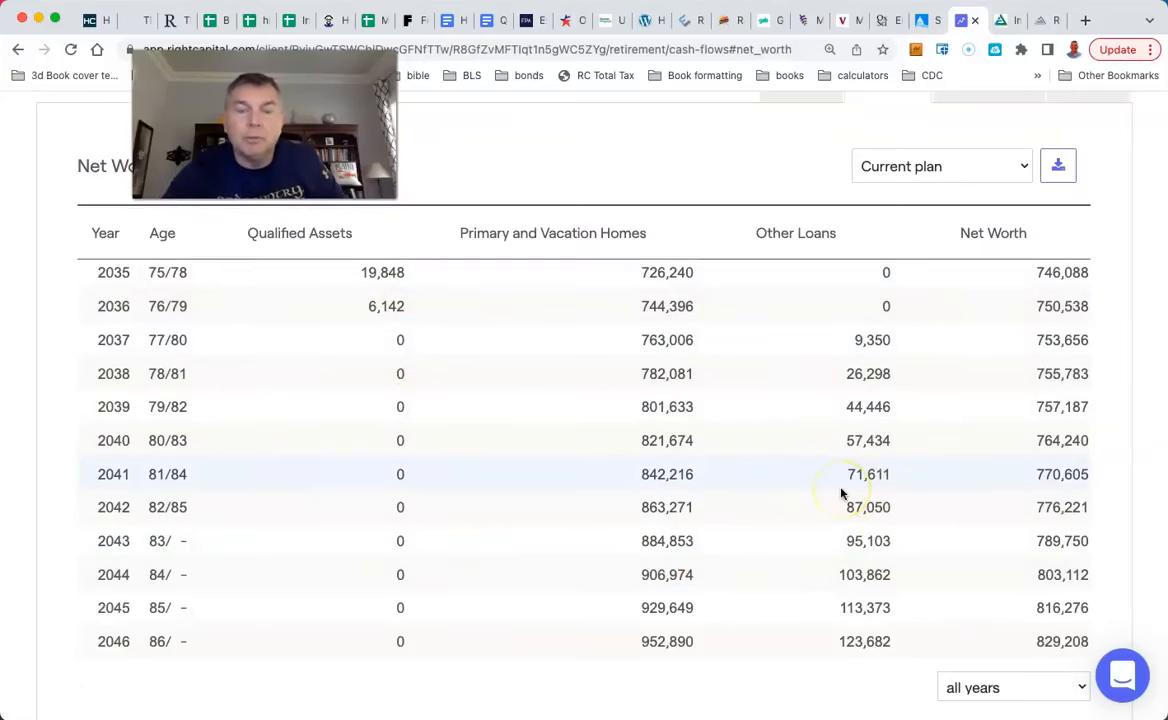
scroll("up", 3)
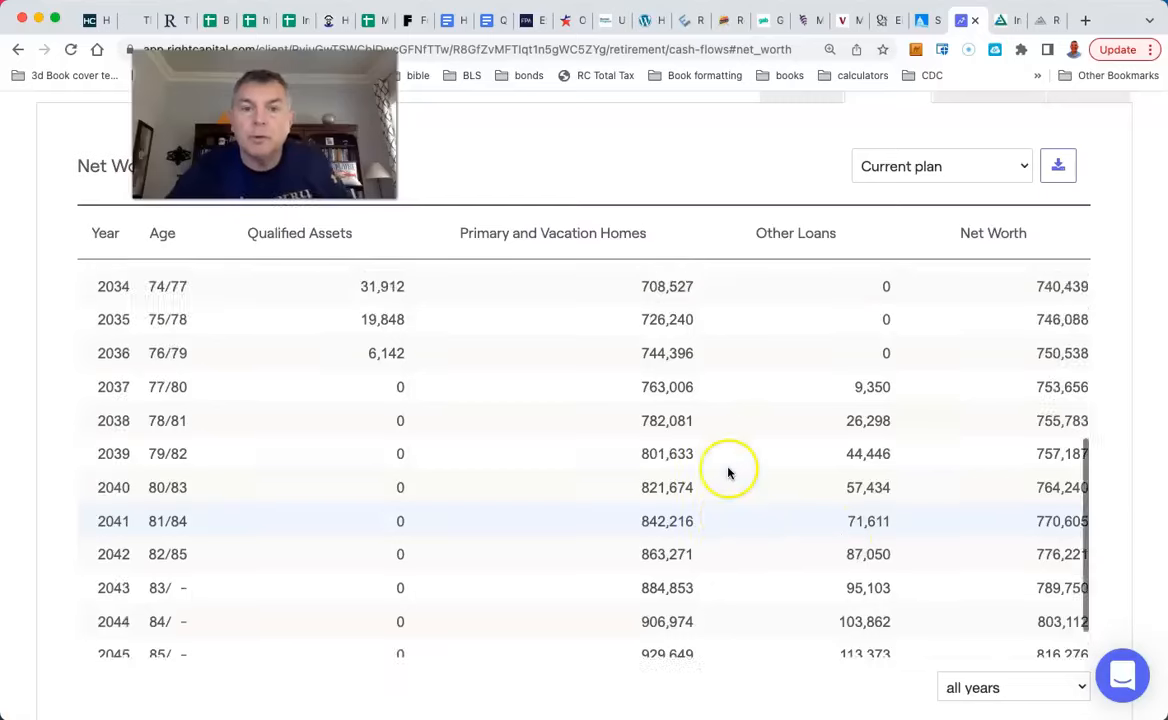
scroll("up", 3)
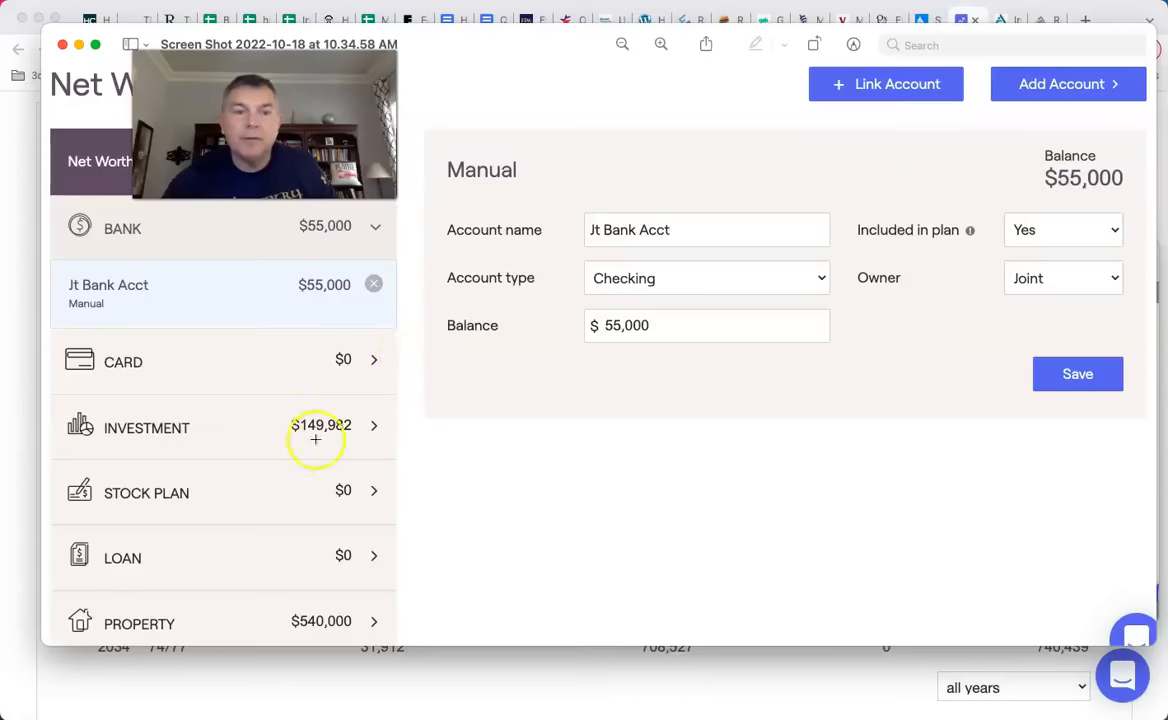
mouse_move(38, 684)
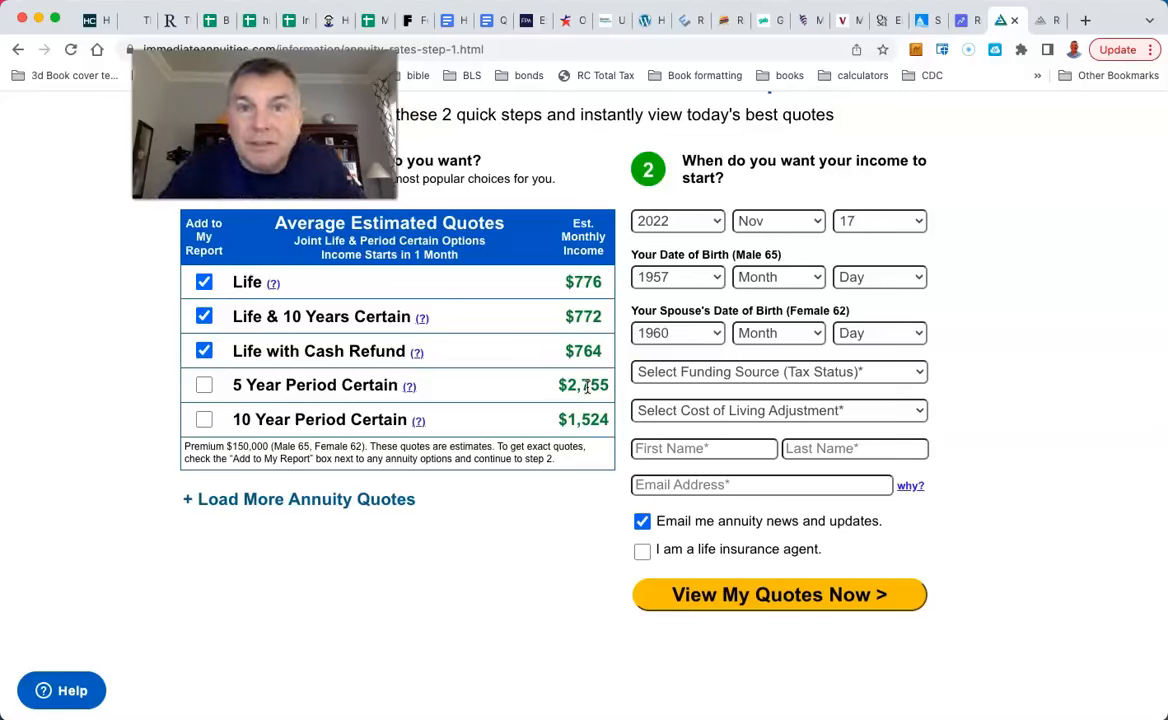
mouse_move(600, 388)
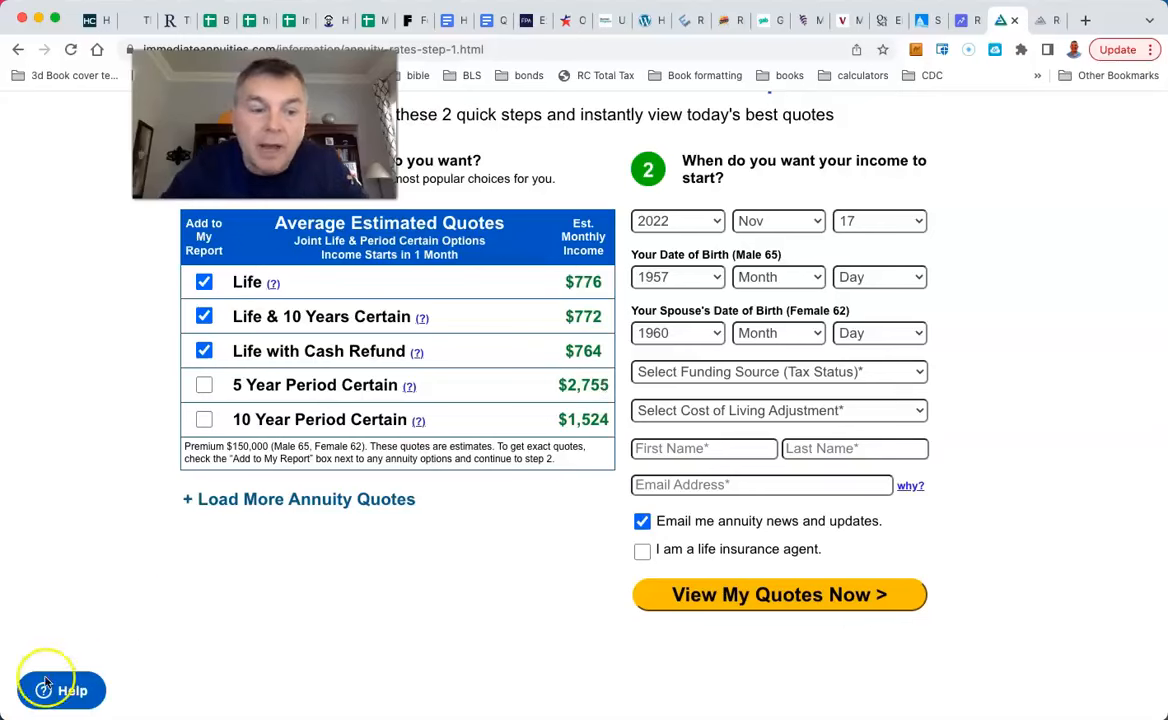
Return to the plan's income entries, review the $33,060-a-year SPIA annuity, and close it
left_click(964, 20)
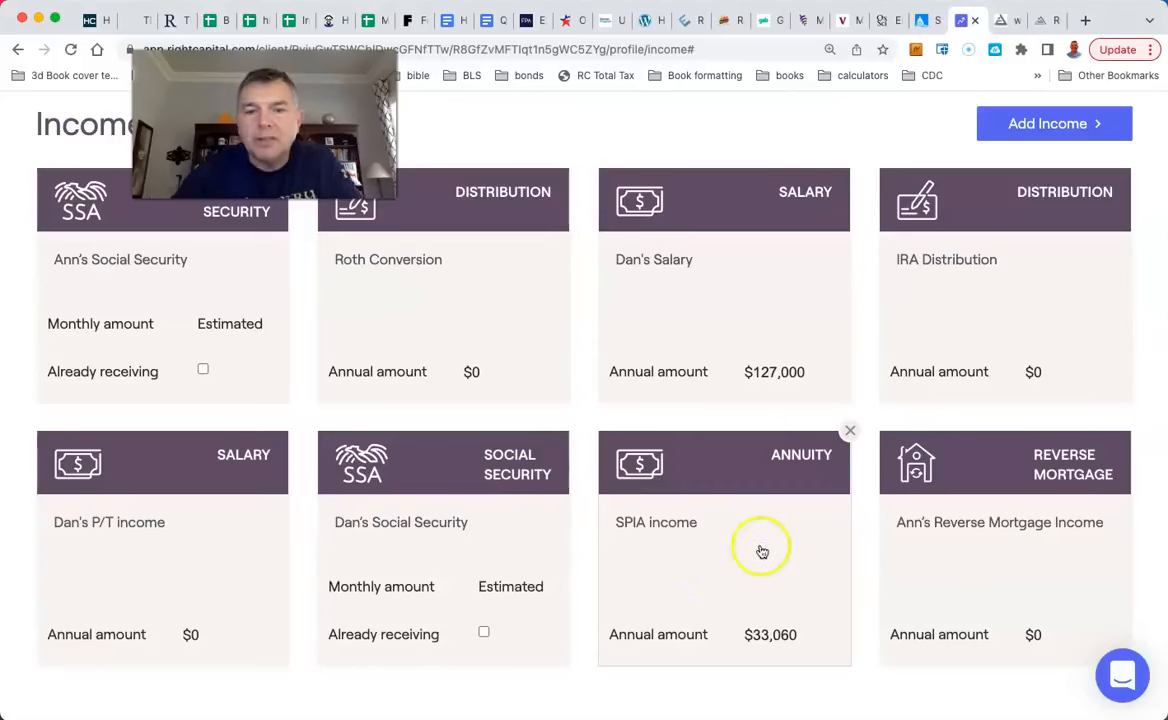
mouse_move(652, 574)
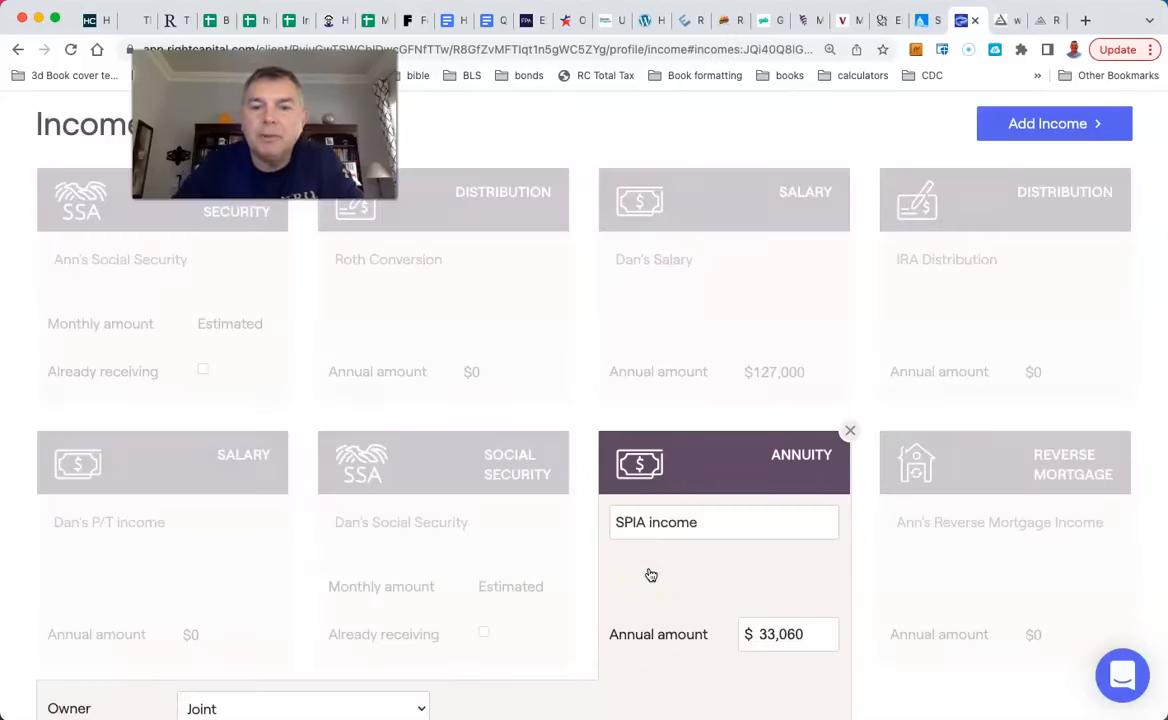
scroll("down", 3)
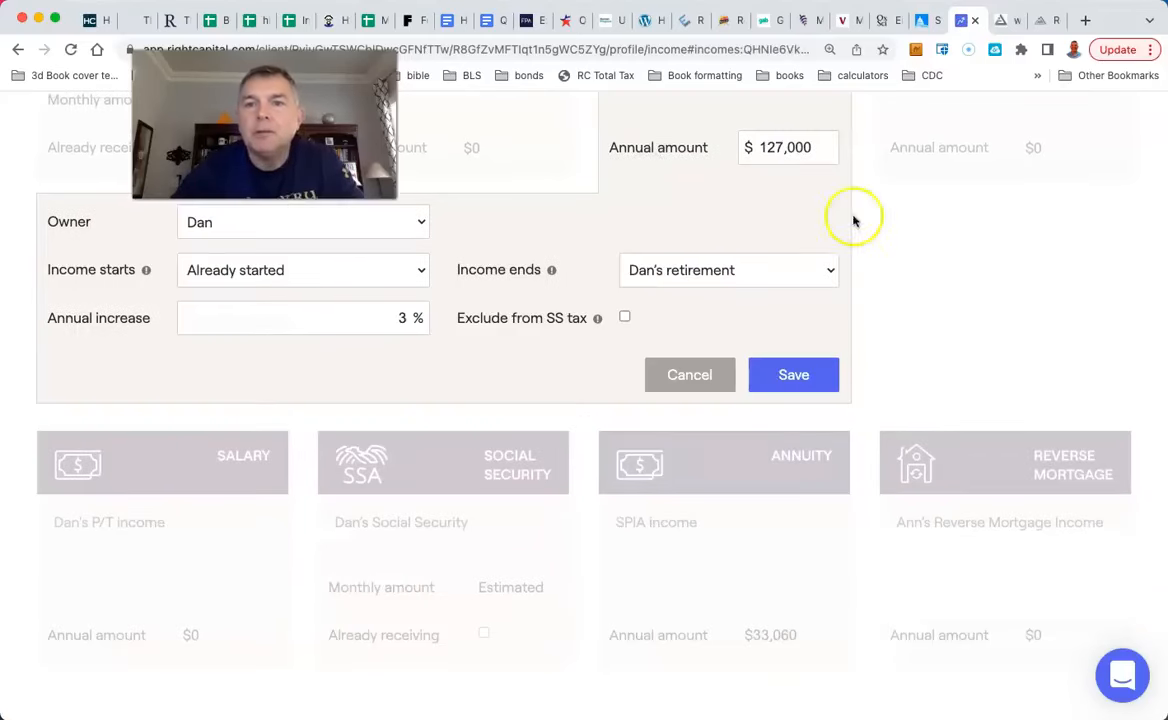
left_click(792, 374)
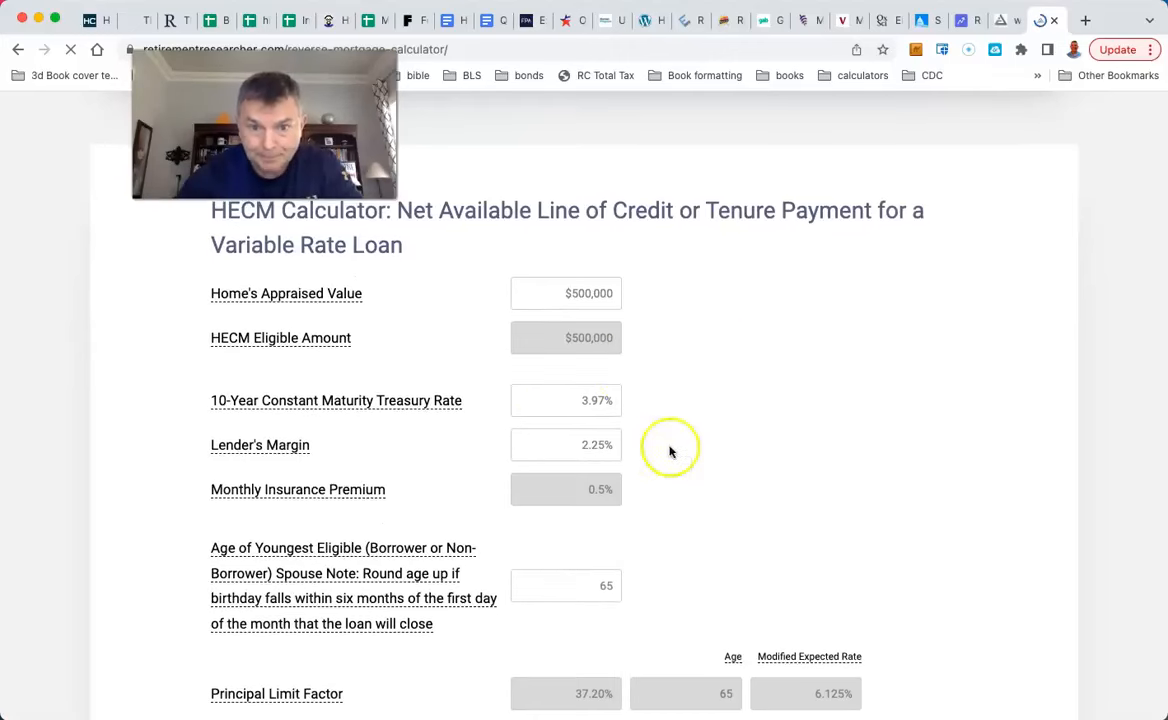
mouse_move(688, 498)
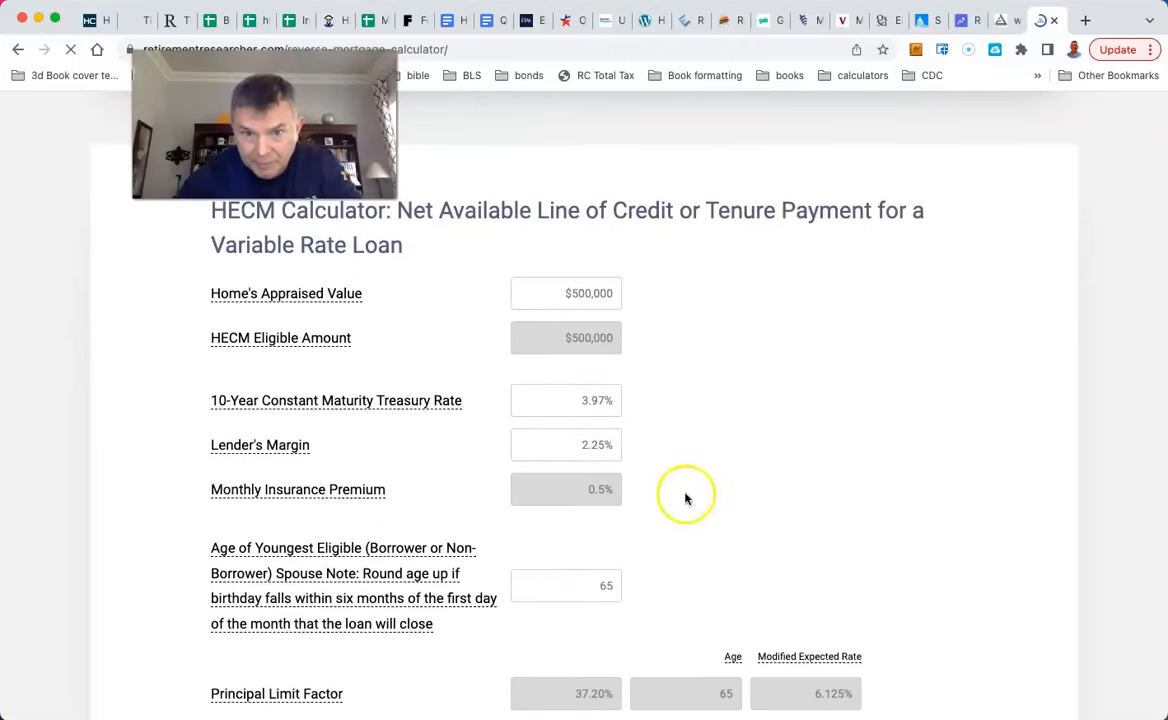
Scroll to the HECM results: $186,000 net credit and $1,146 monthly tenure payment
scroll("down", 3)
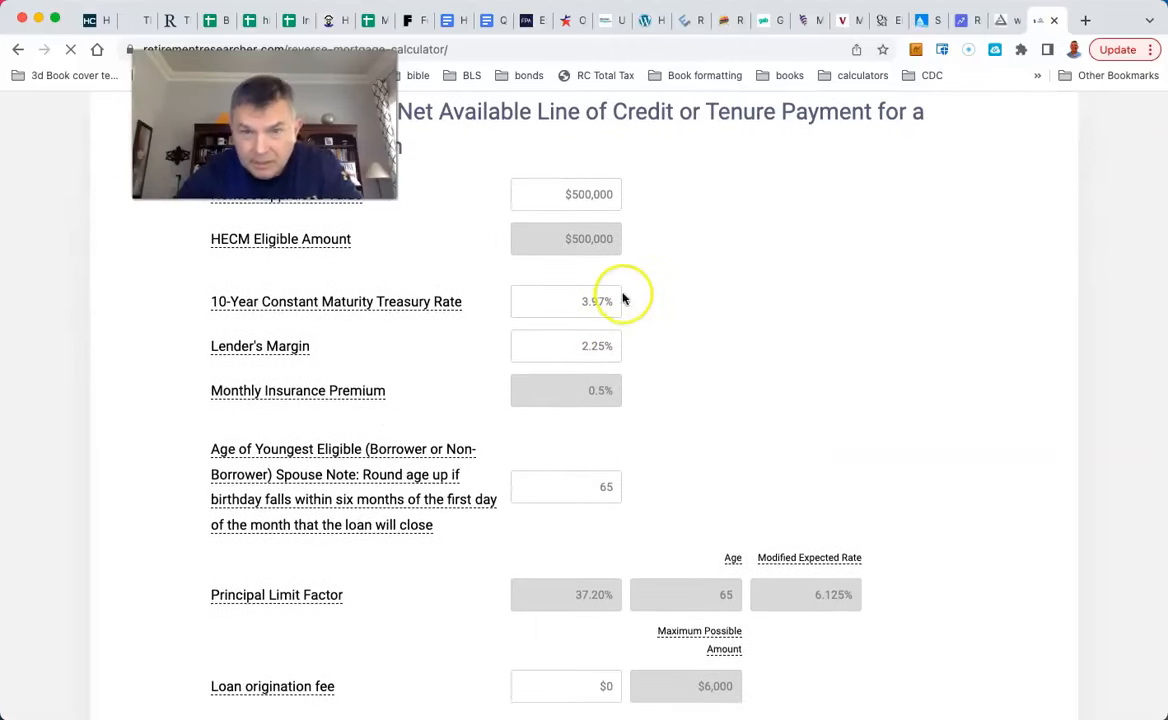
mouse_move(644, 390)
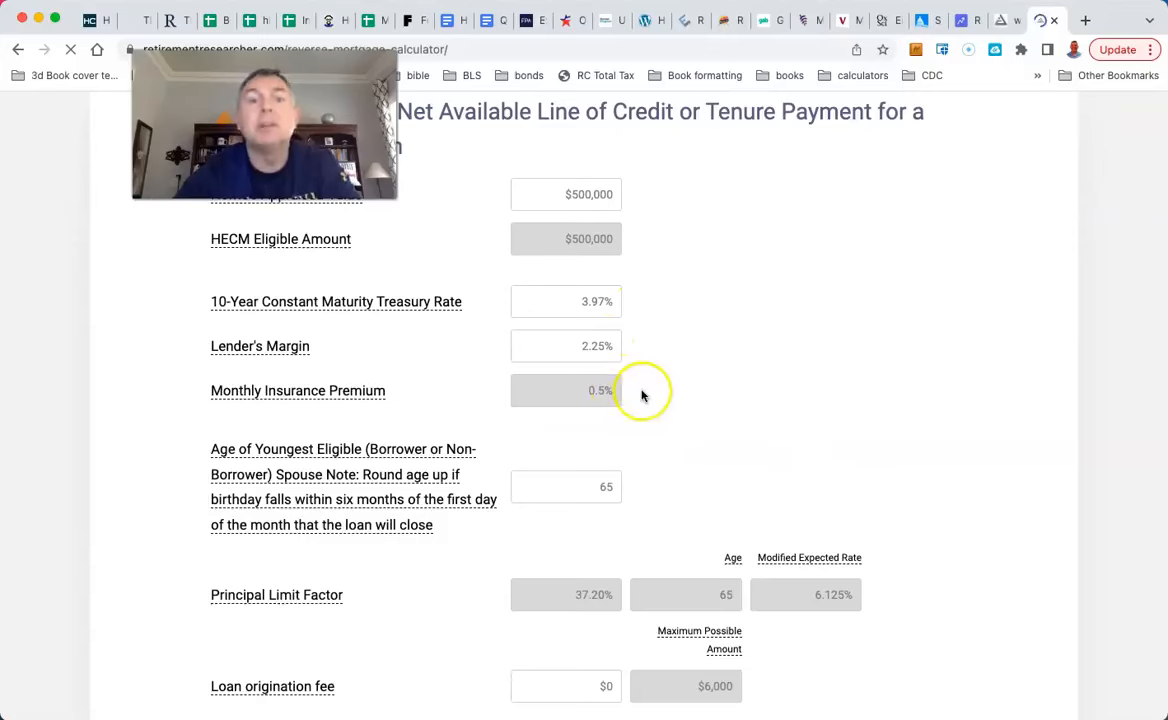
scroll("down", 3)
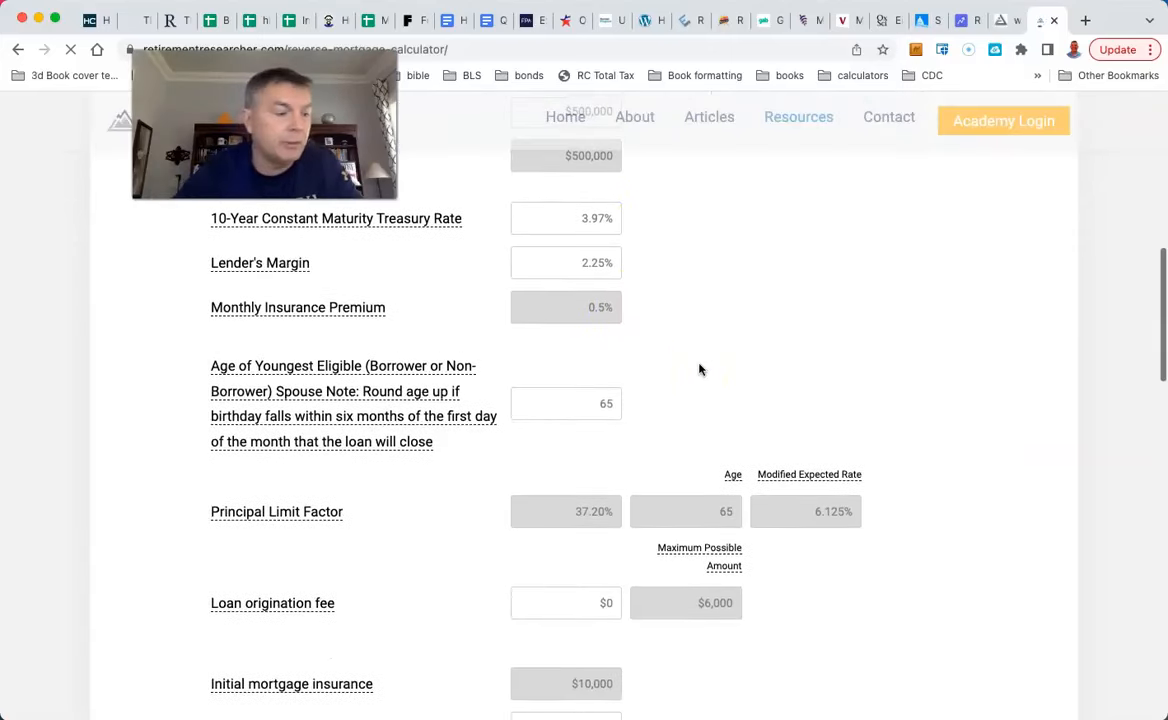
scroll("down", 3)
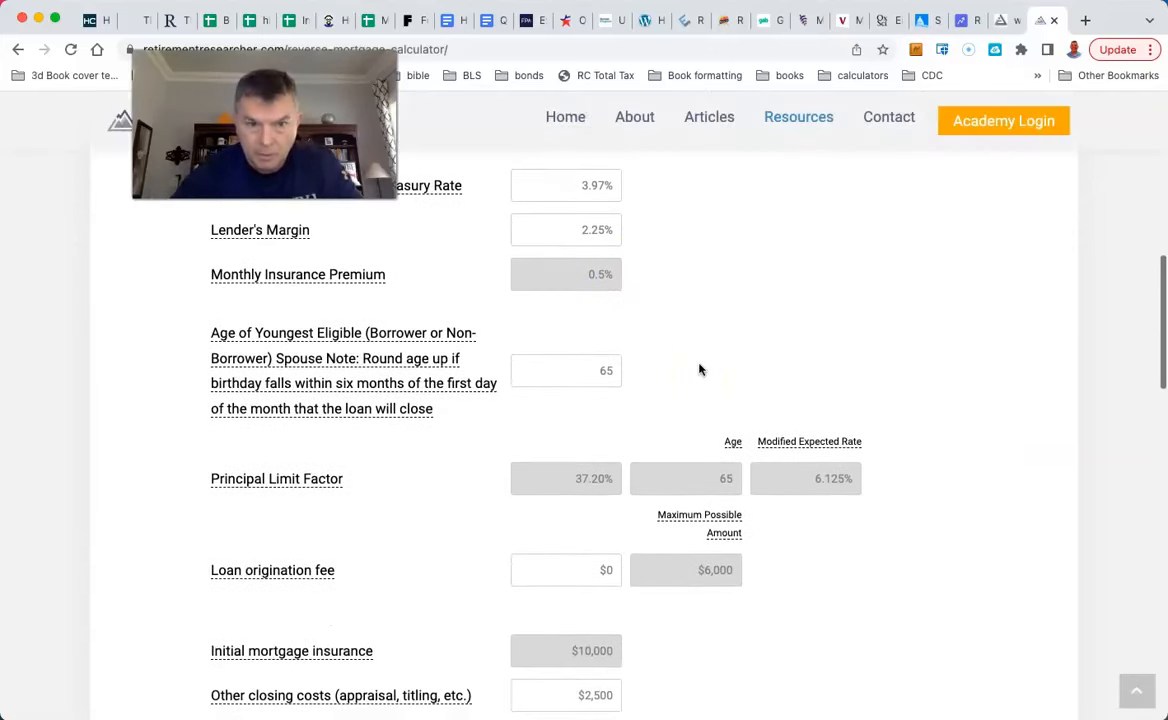
scroll("down", 3)
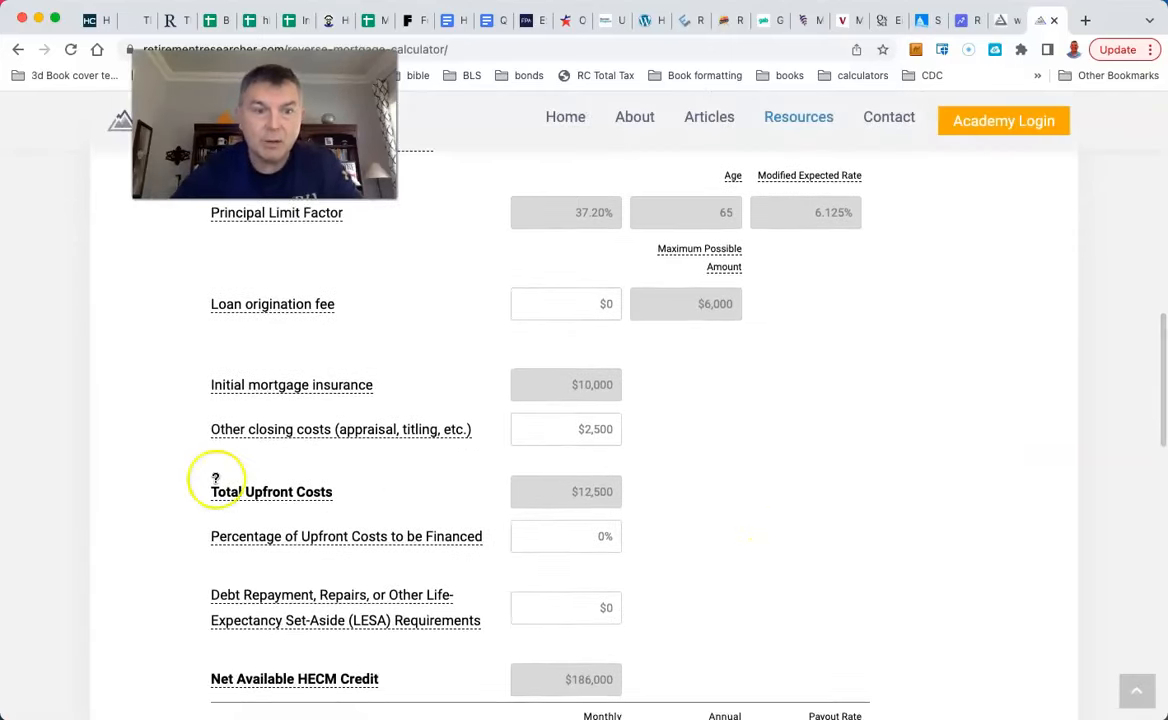
scroll("down", 3)
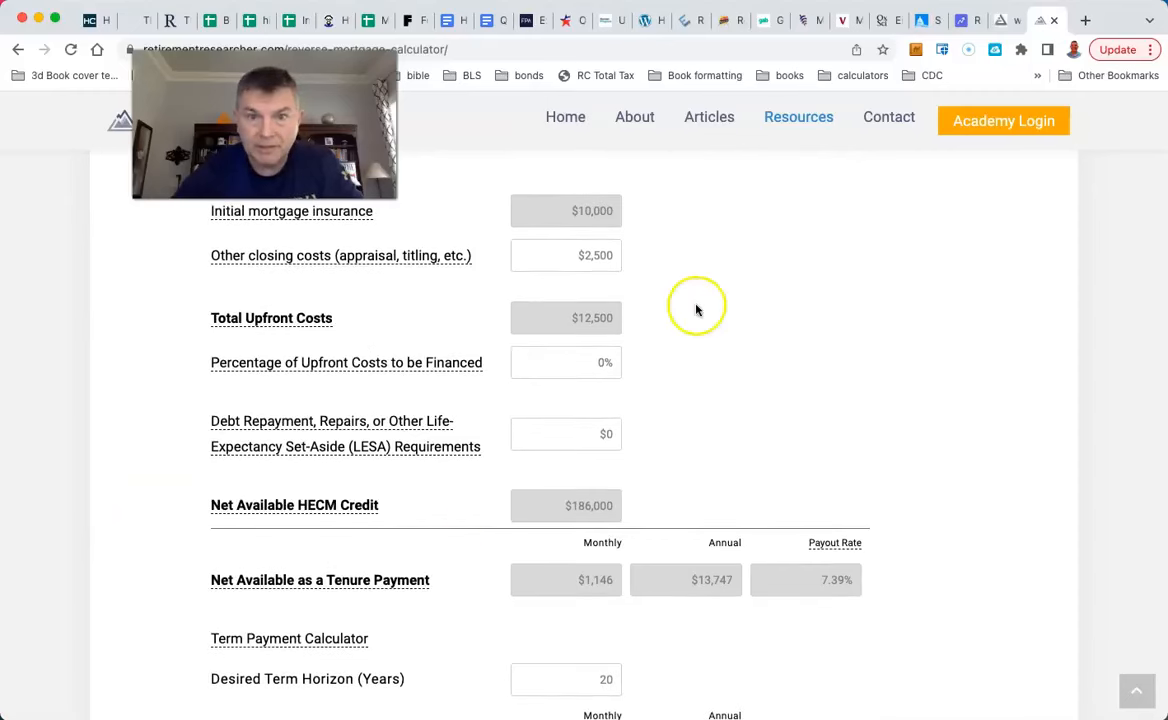
mouse_move(748, 344)
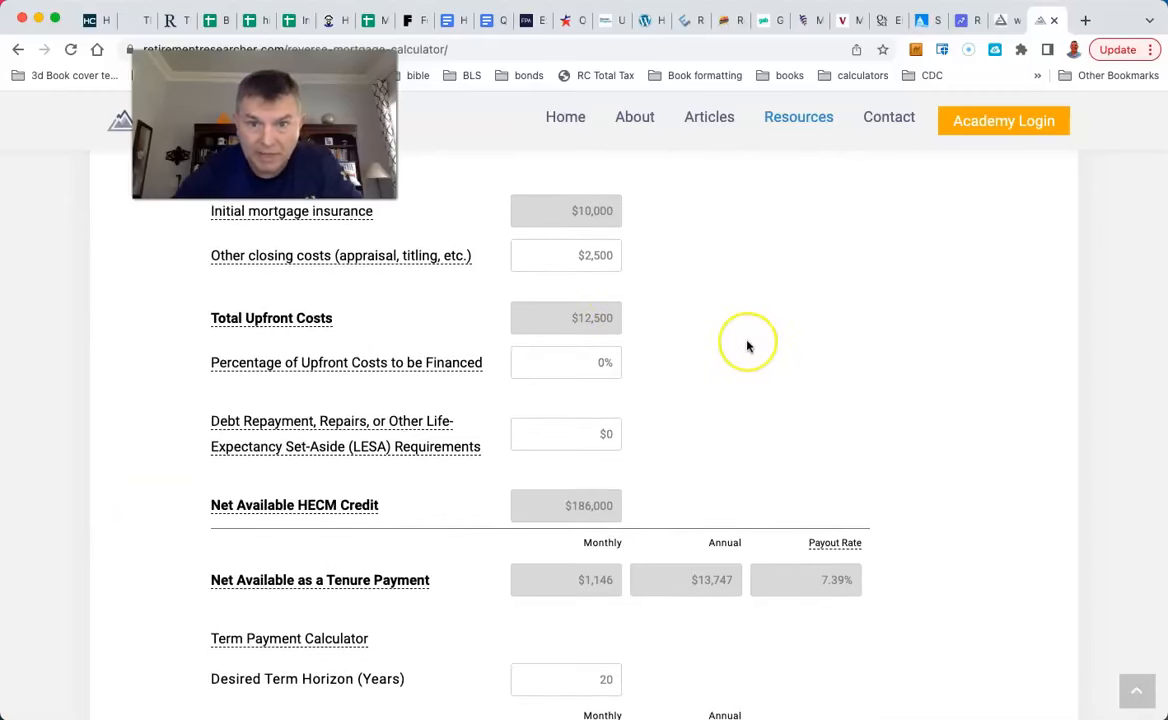
scroll("up", 3)
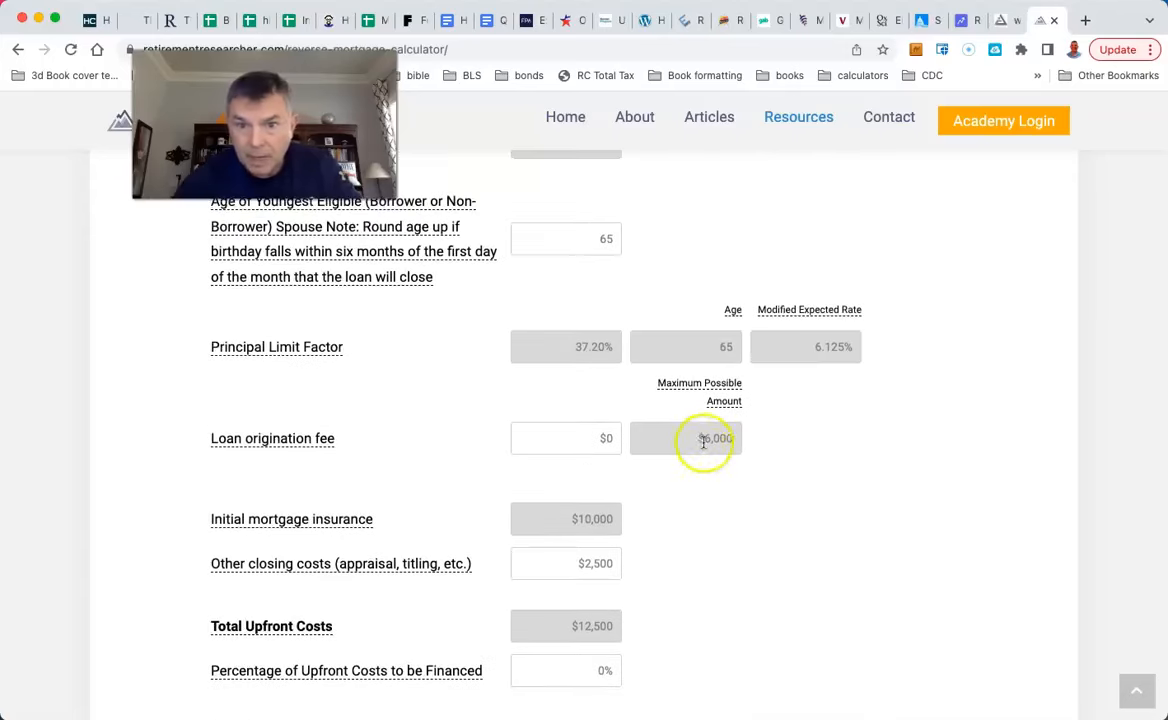
scroll("down", 3)
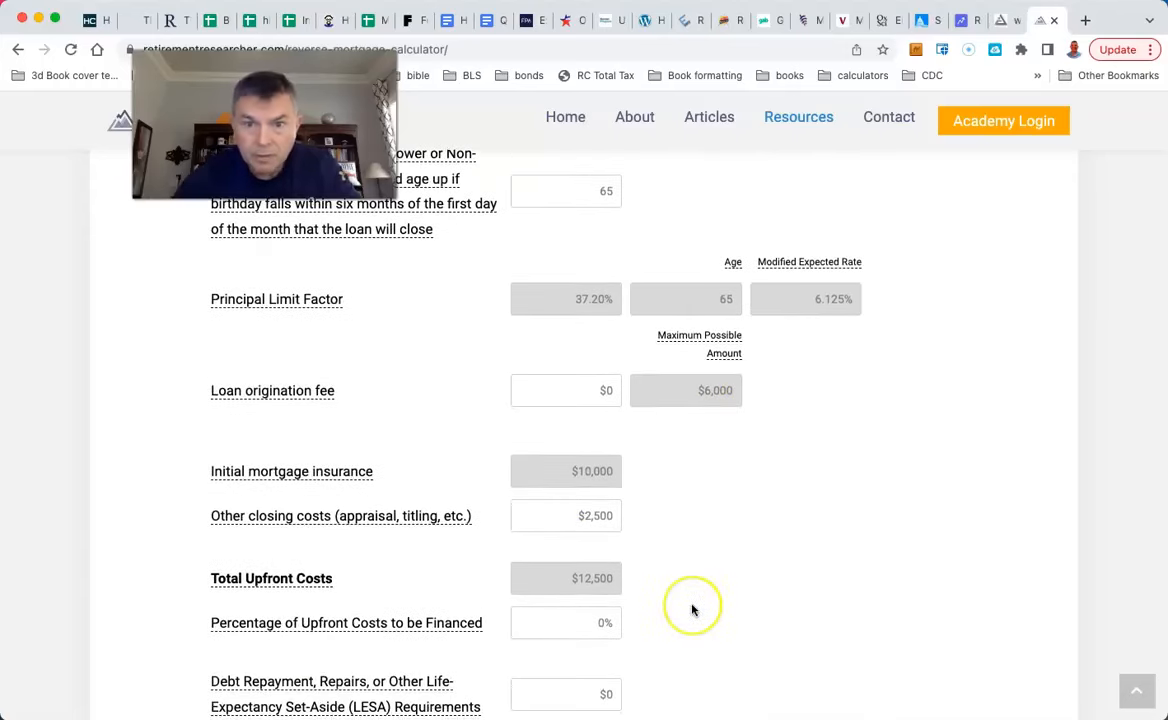
scroll("down", 3)
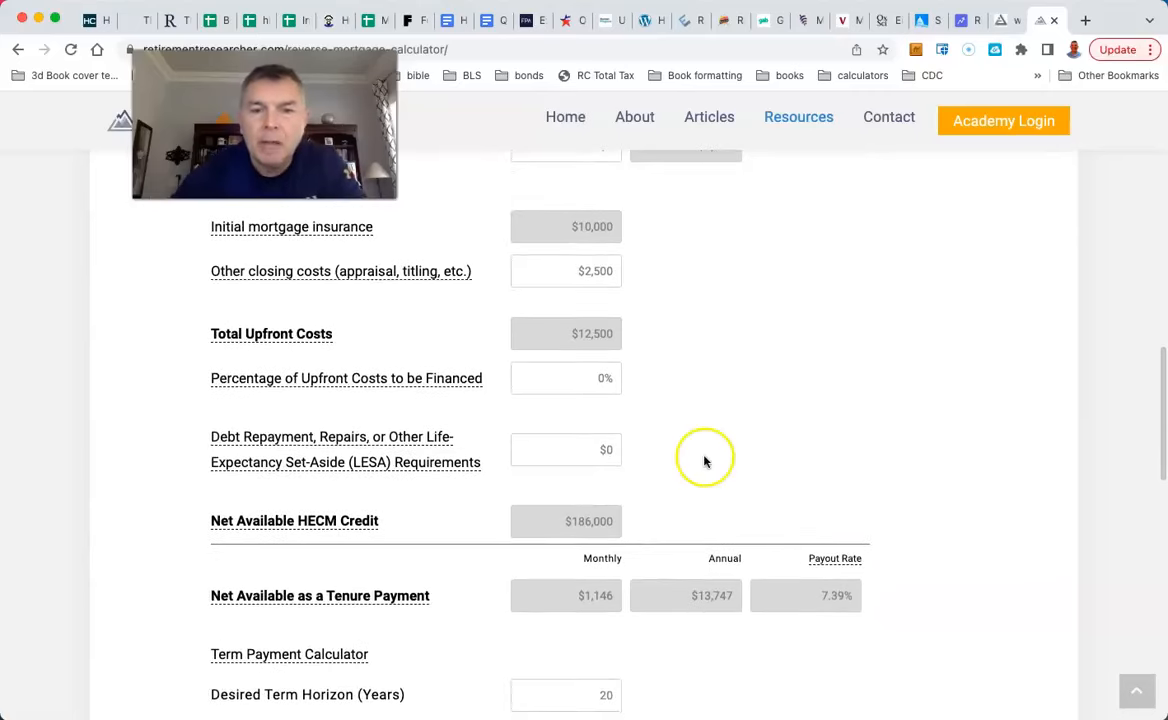
scroll("down", 3)
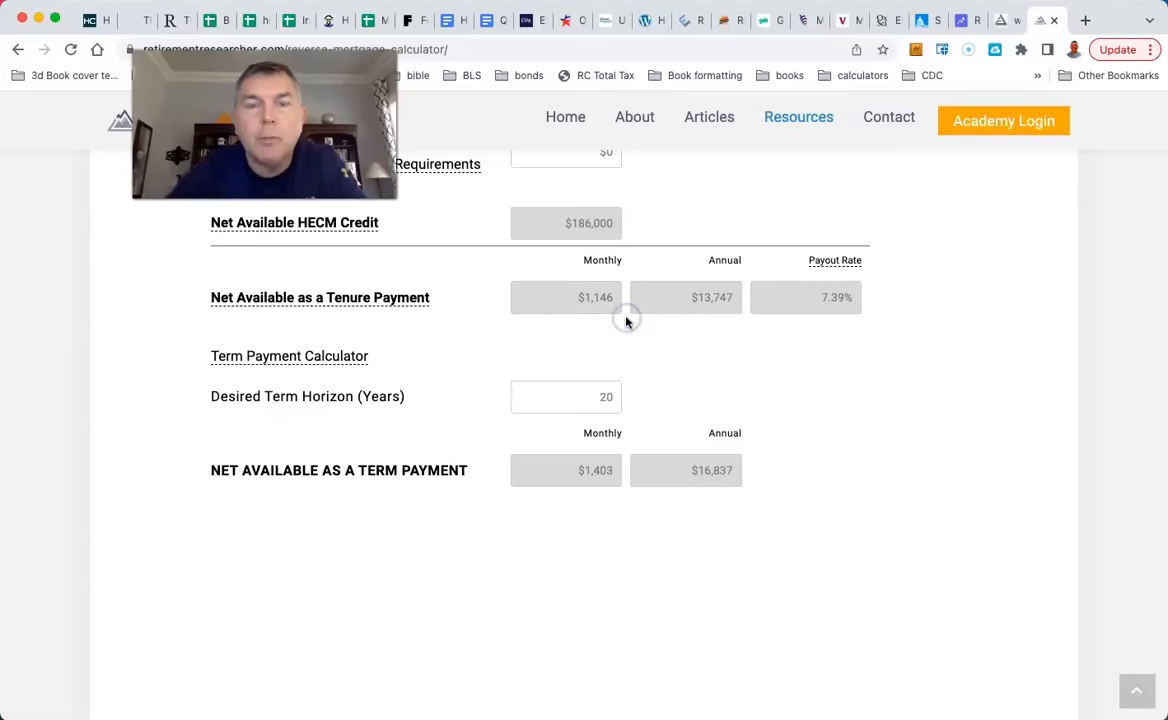
mouse_move(742, 320)
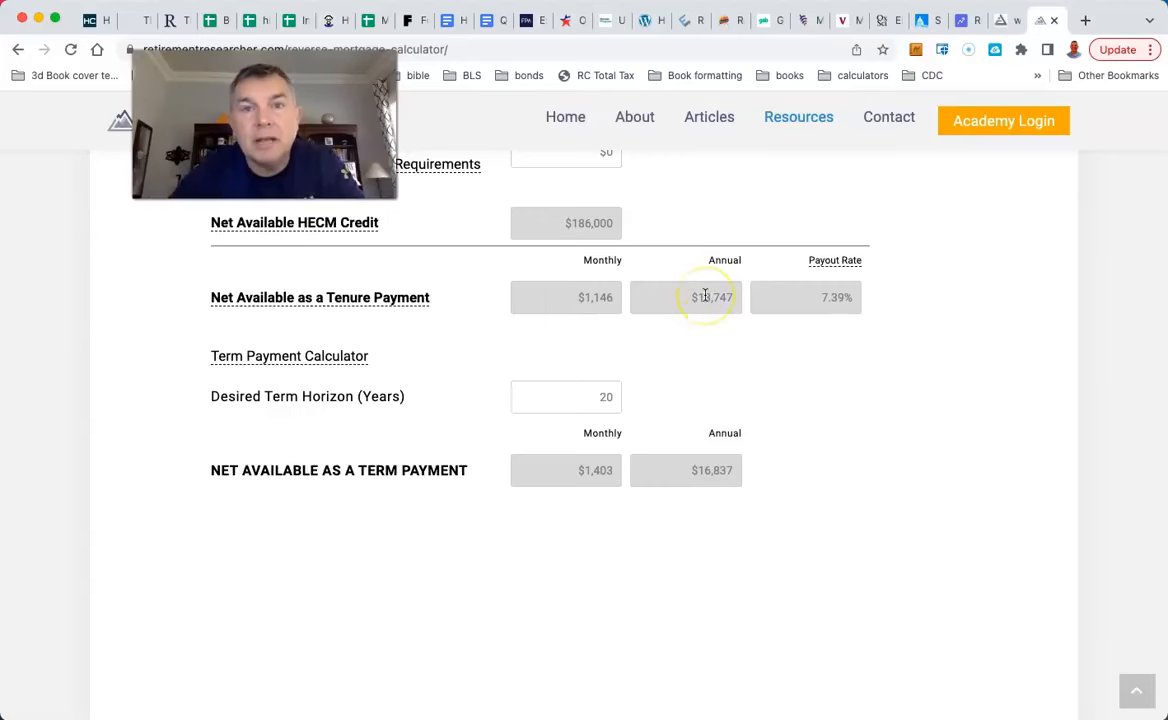
Enter $16,000 closing costs and the $13,747 annual amount on Ann's reverse mortgage income
left_click(962, 20)
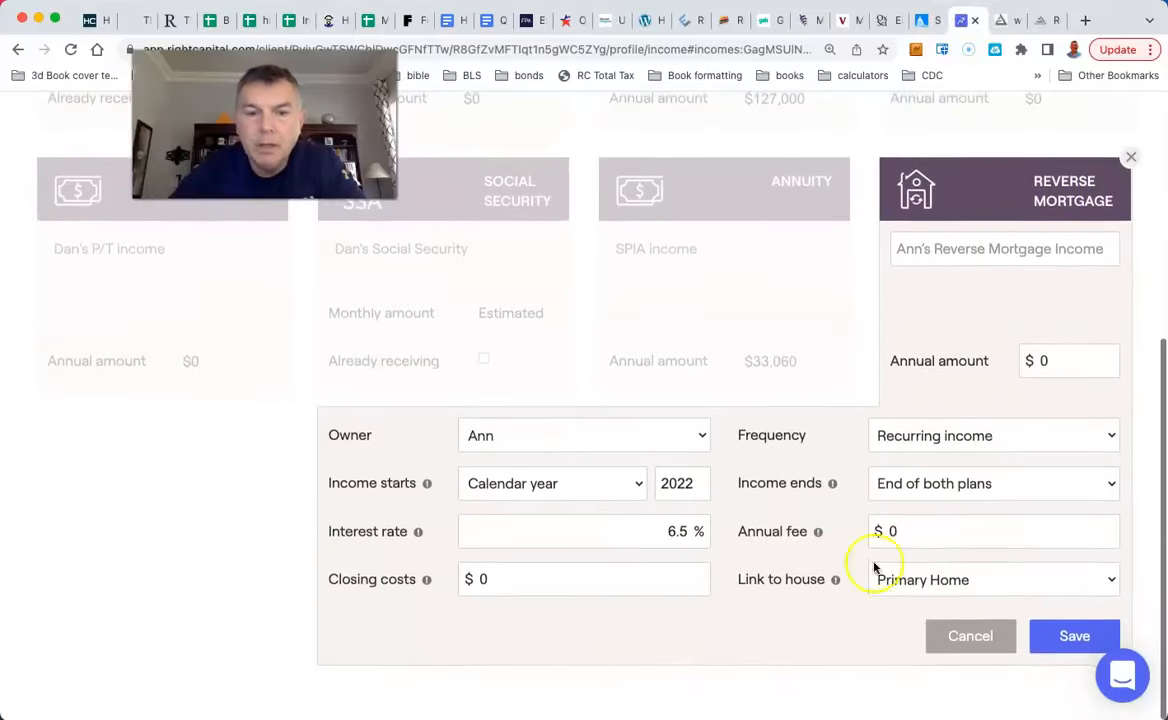
mouse_move(960, 504)
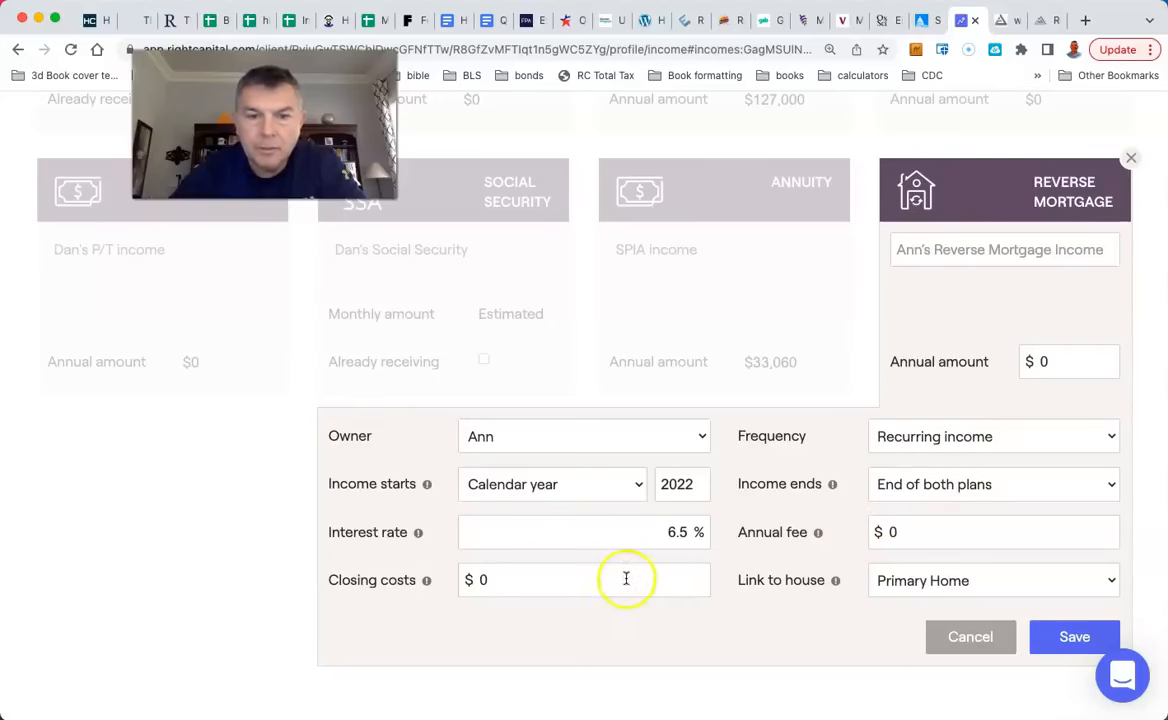
type("16")
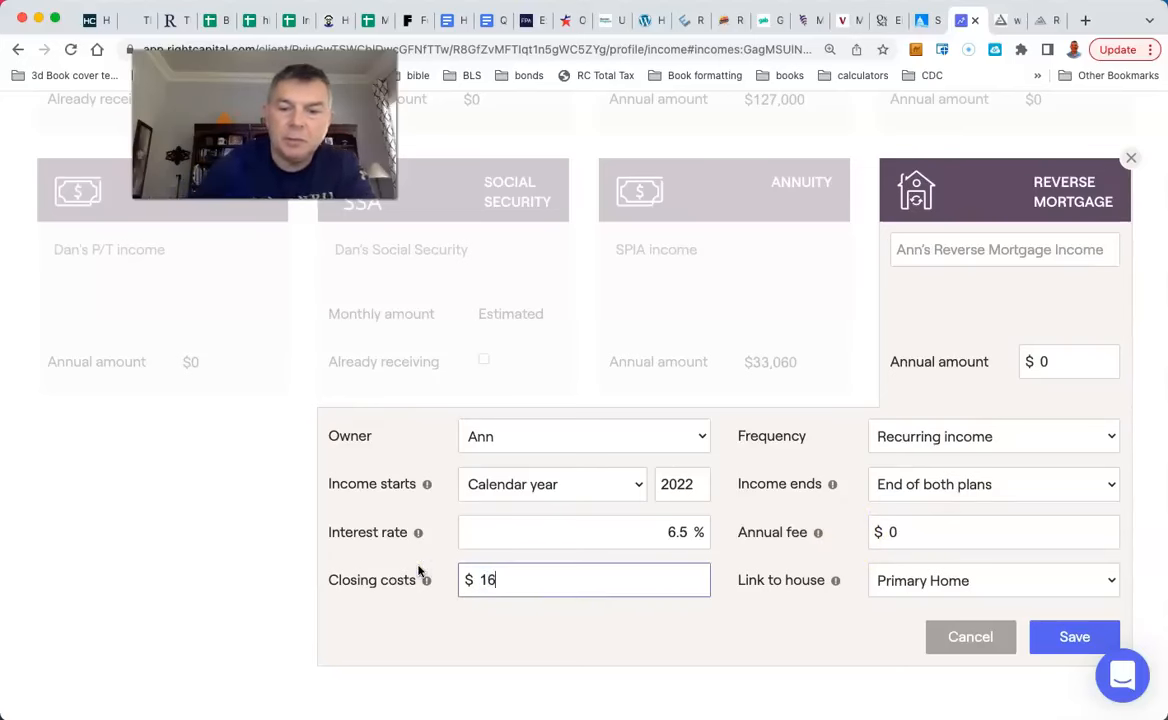
type("000")
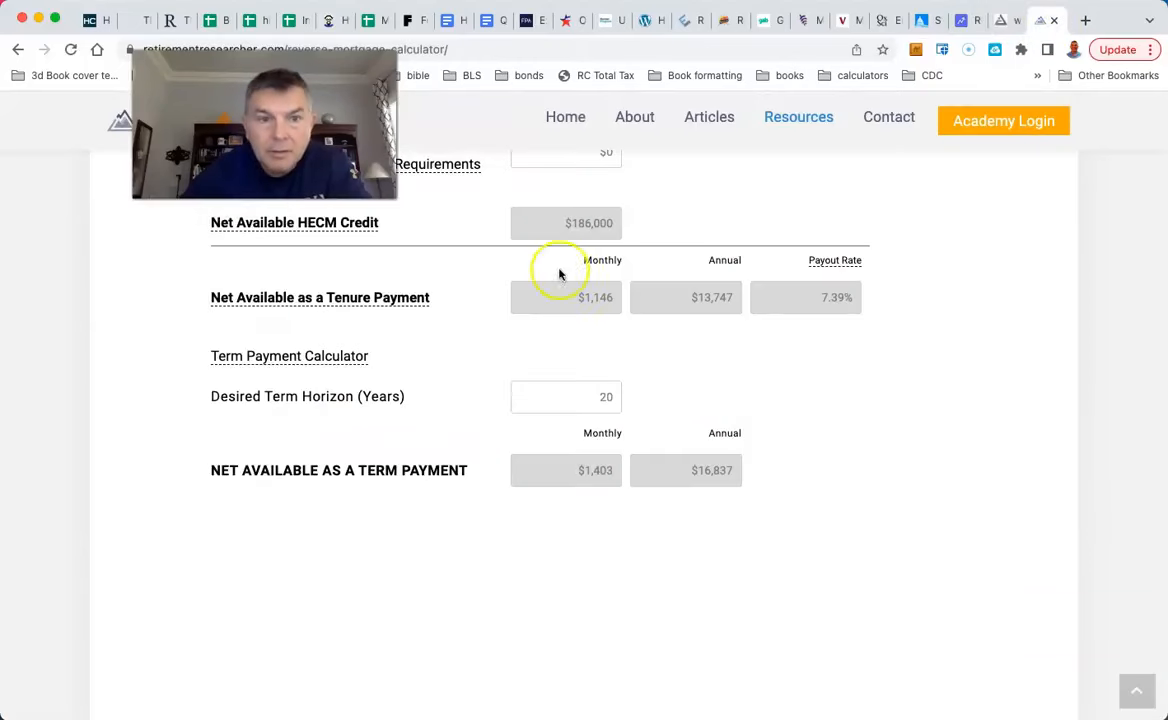
mouse_move(974, 18)
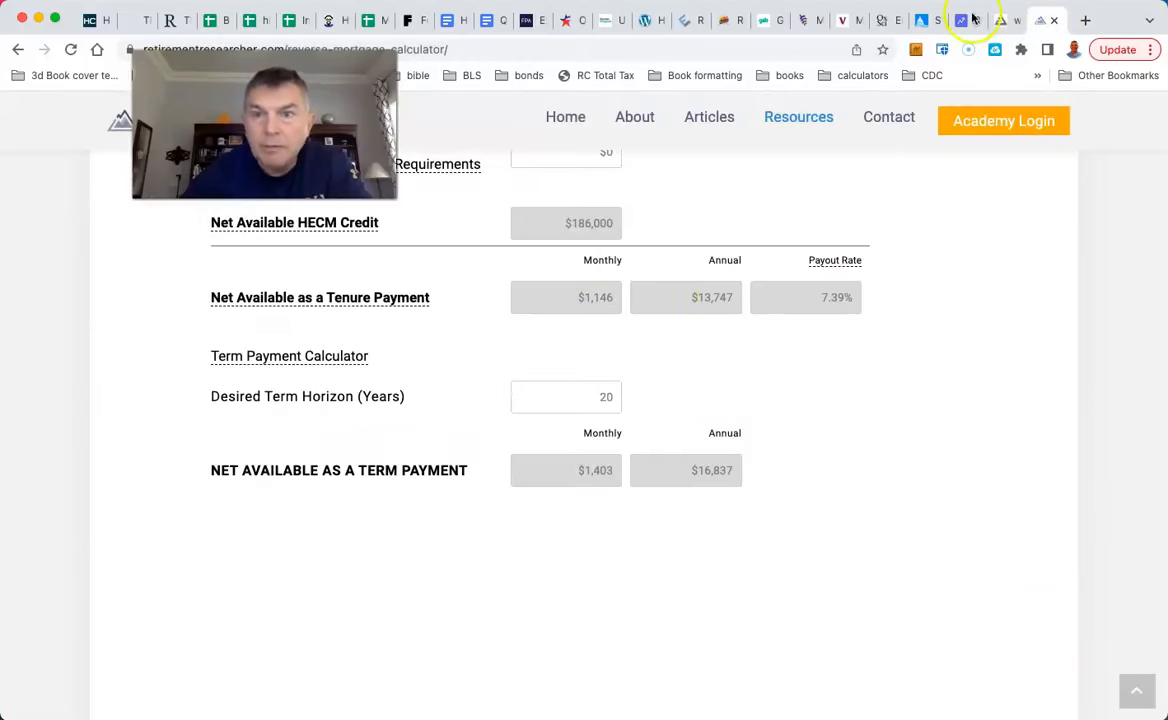
left_click(968, 20)
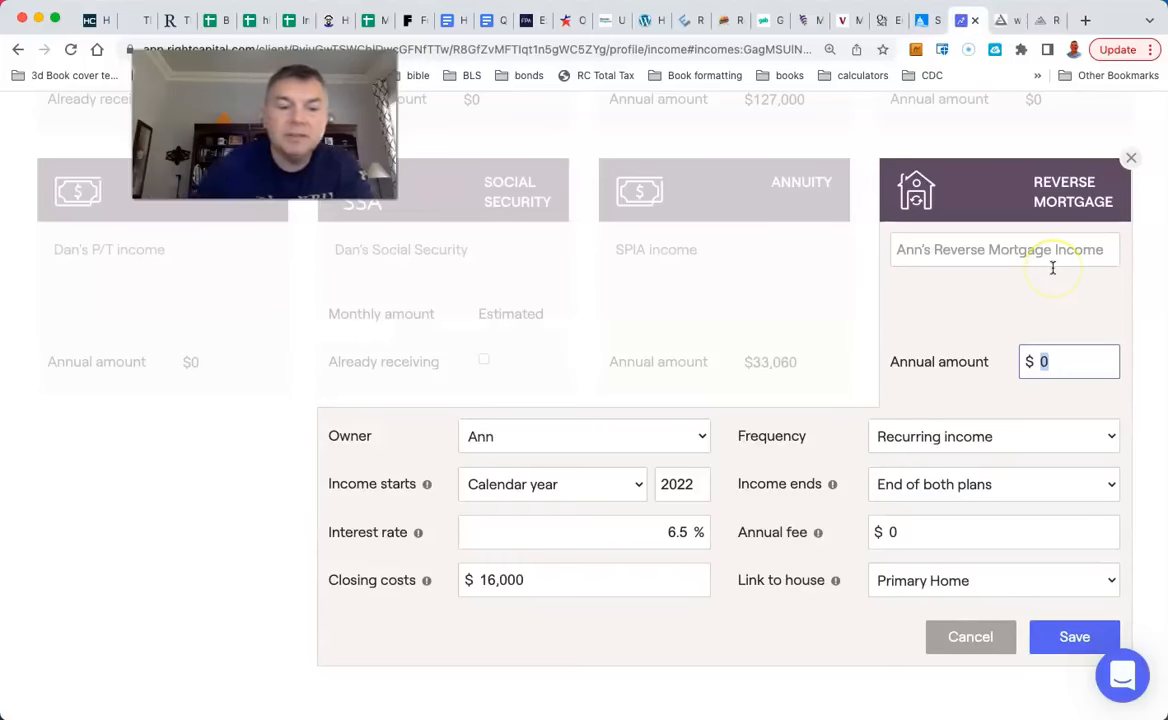
type("134")
left_click(994, 532)
type("5")
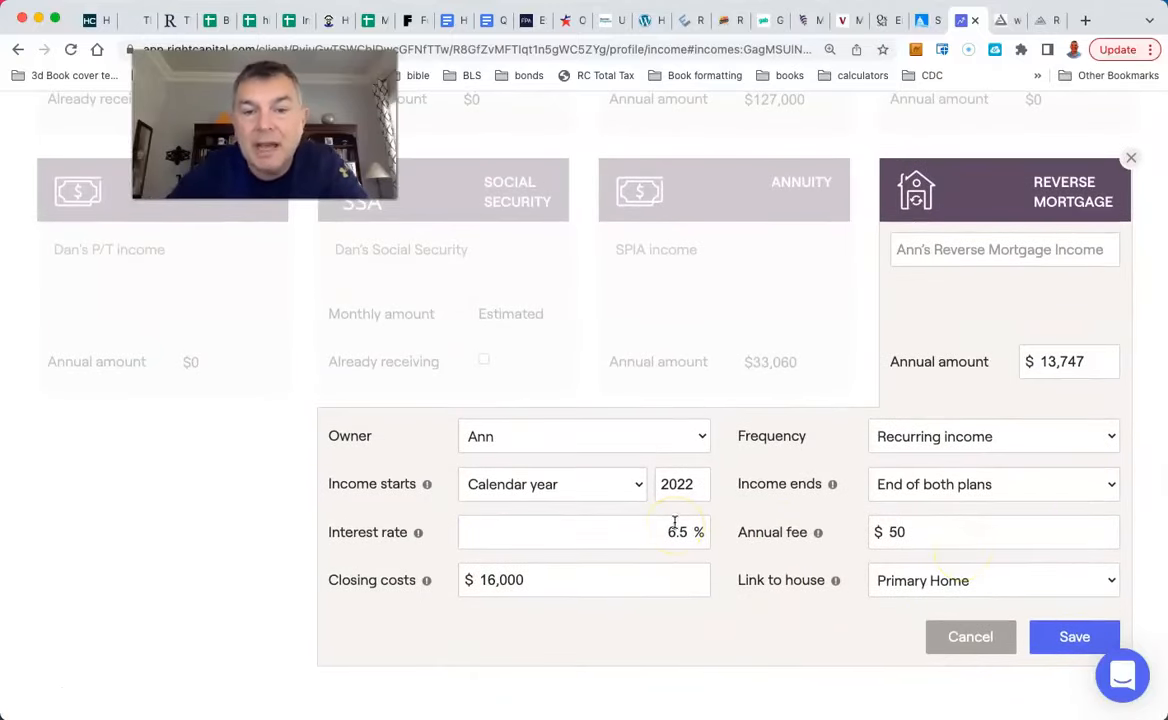
mouse_move(650, 504)
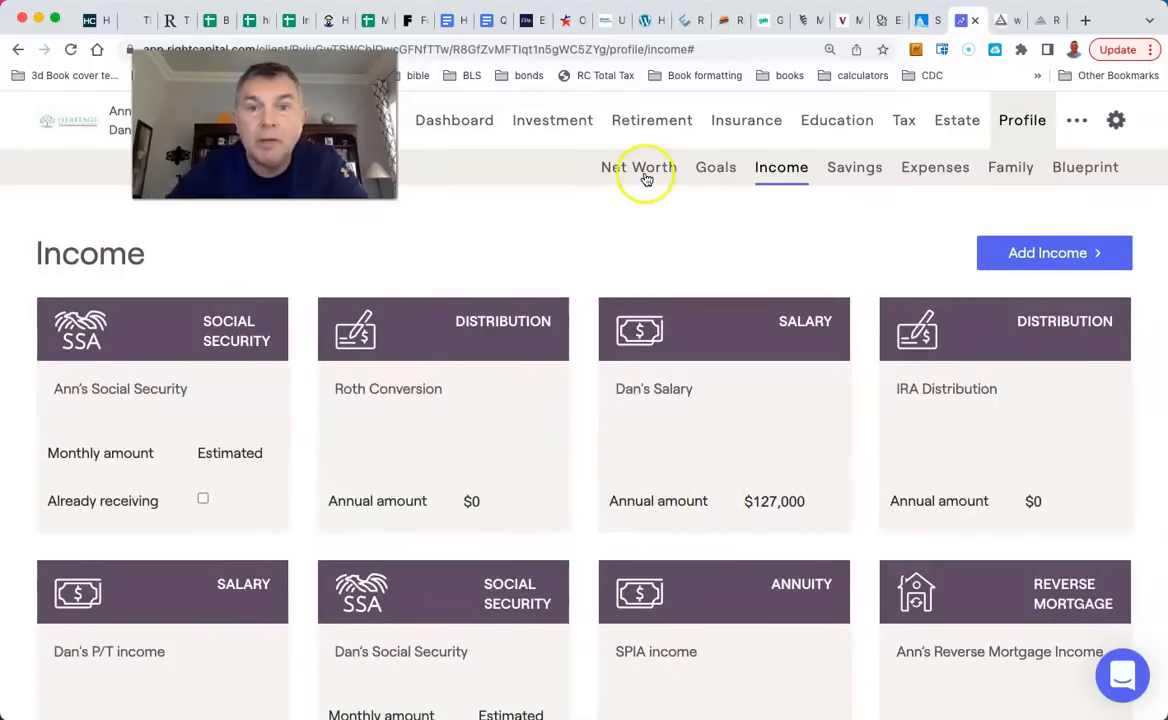
View the Net Worth accounts list with the $55,000 Jt Bank Acct in $744,783 total
left_click(640, 168)
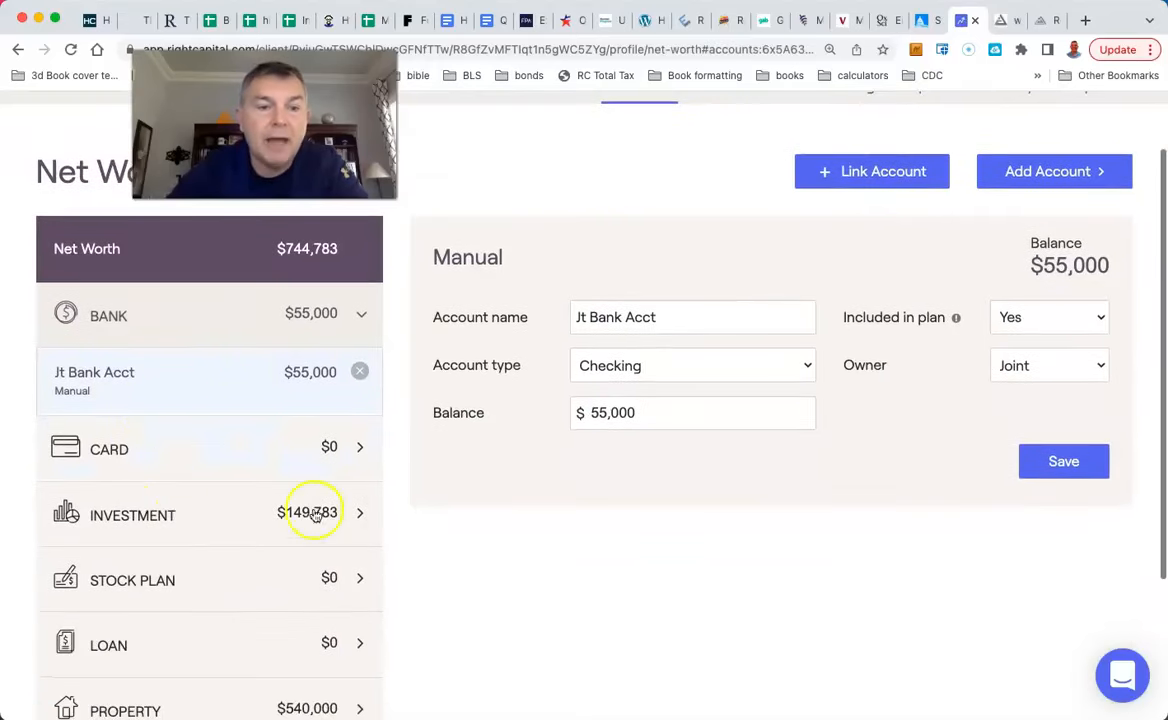
mouse_move(490, 528)
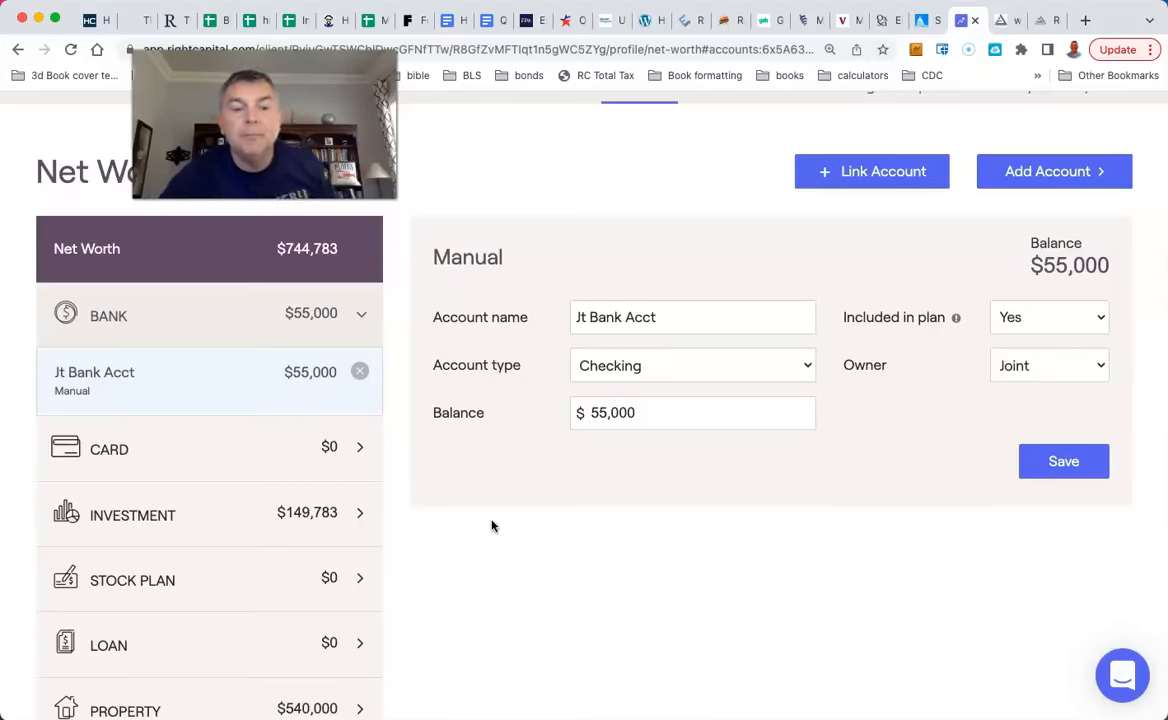
scroll("up", 3)
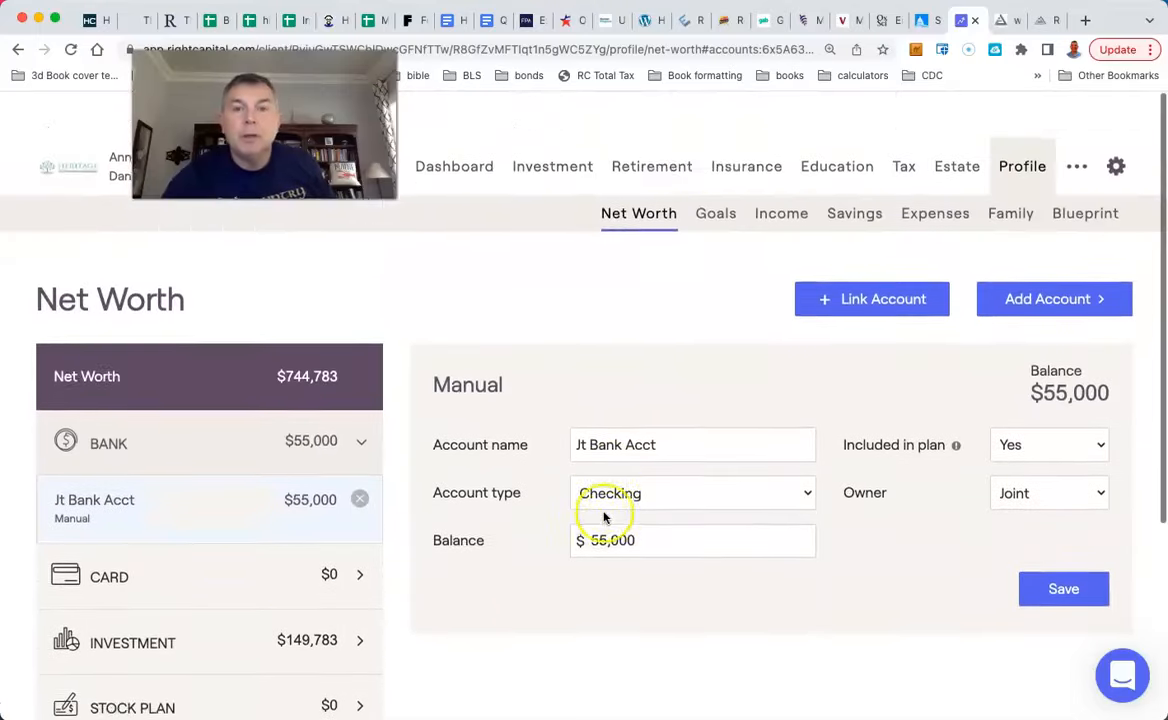
scroll("up", 3)
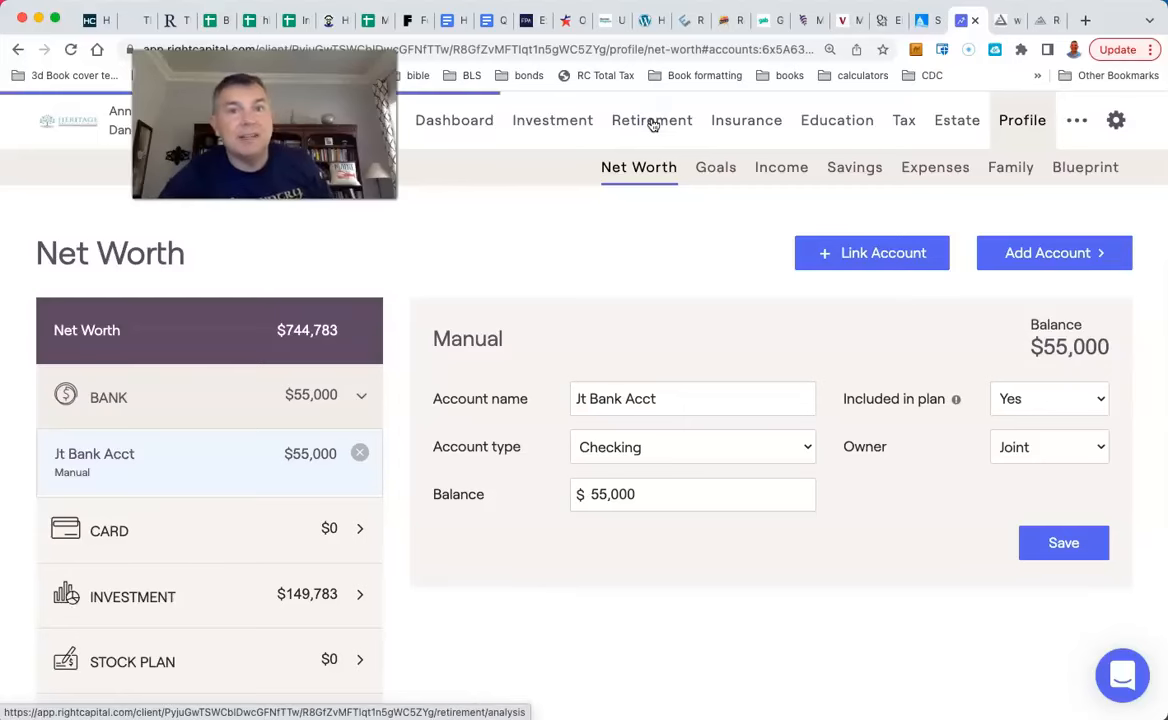
Review the asset simulation confidence chart, then return to the 100% probability-of-success view
left_click(652, 120)
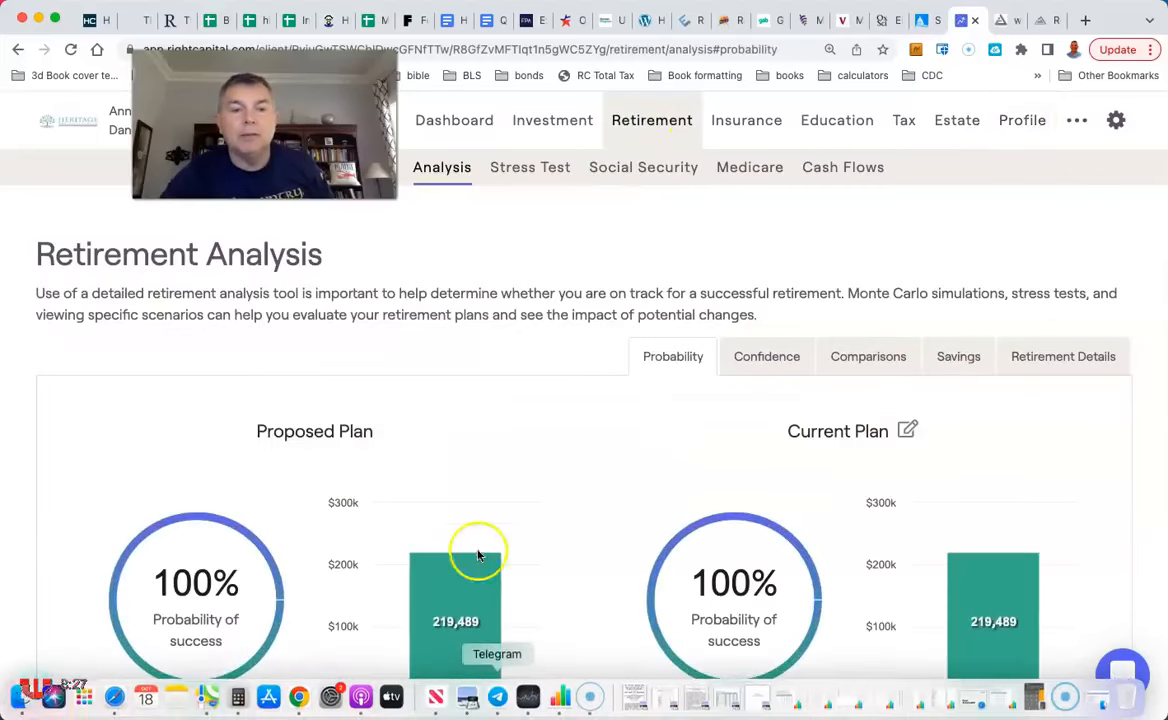
scroll("down", 3)
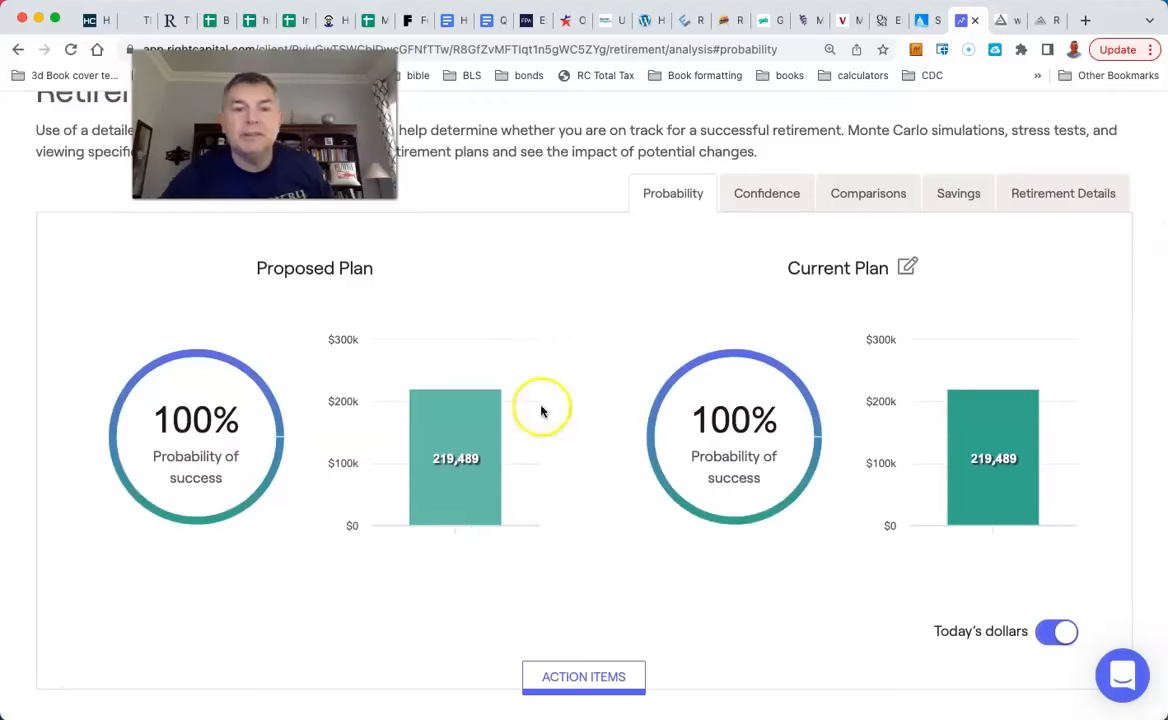
mouse_move(410, 490)
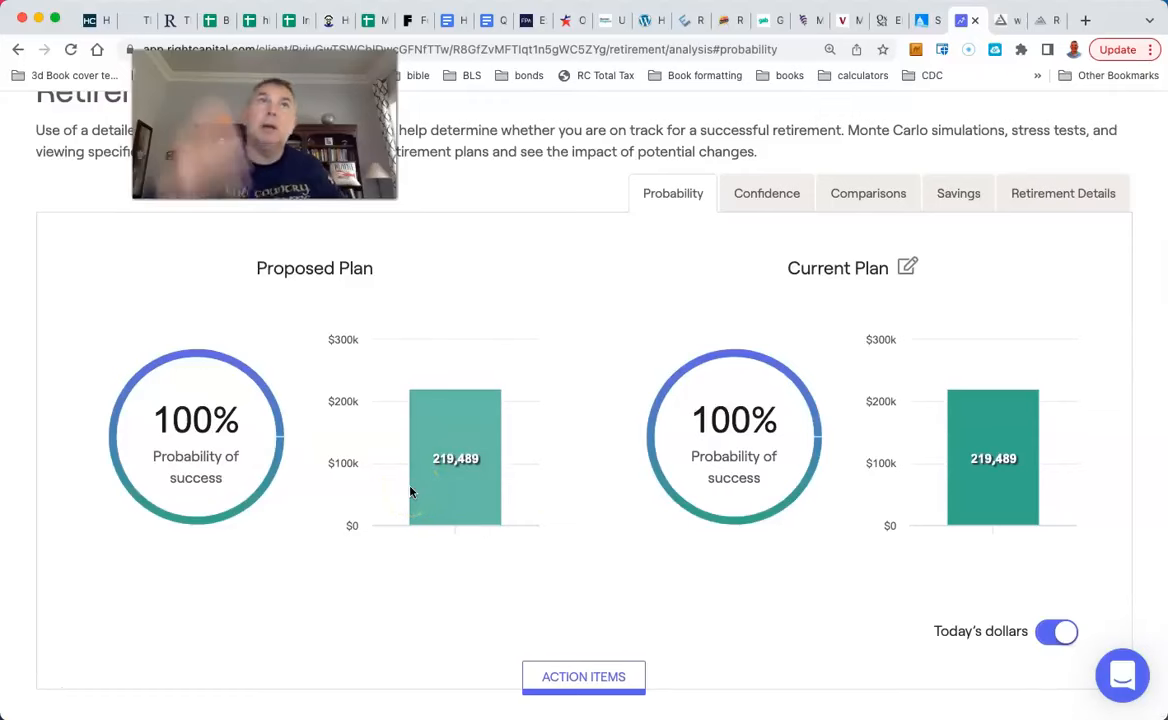
left_click(766, 192)
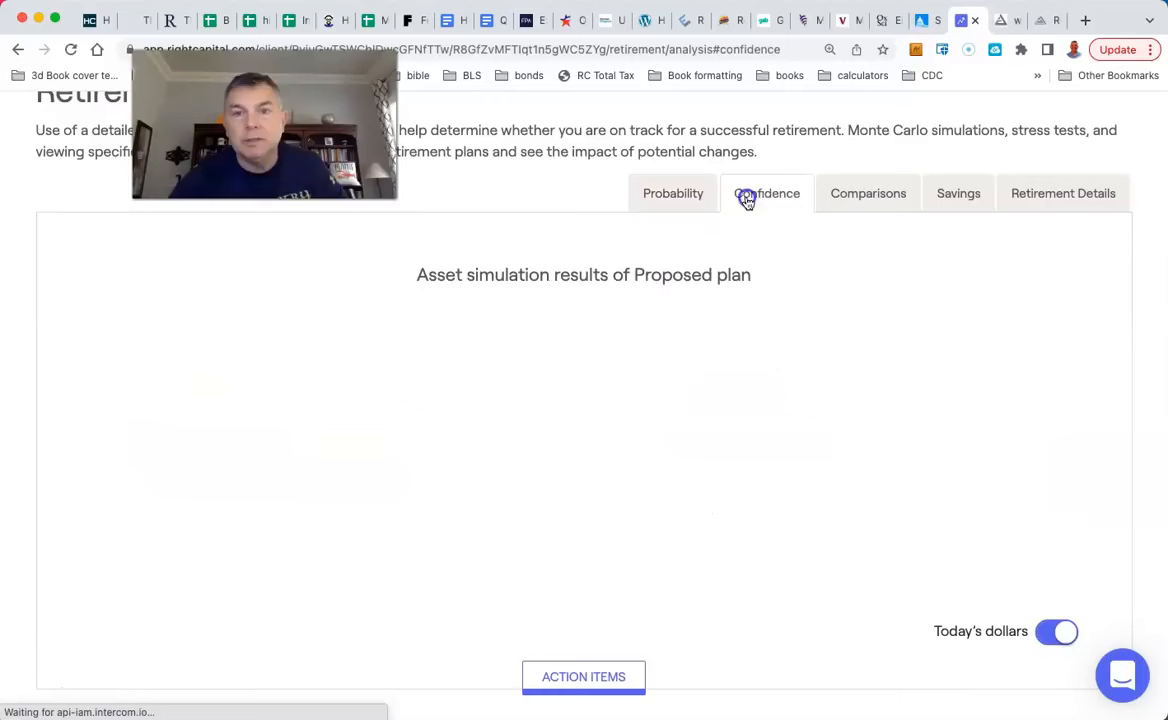
left_click(766, 192)
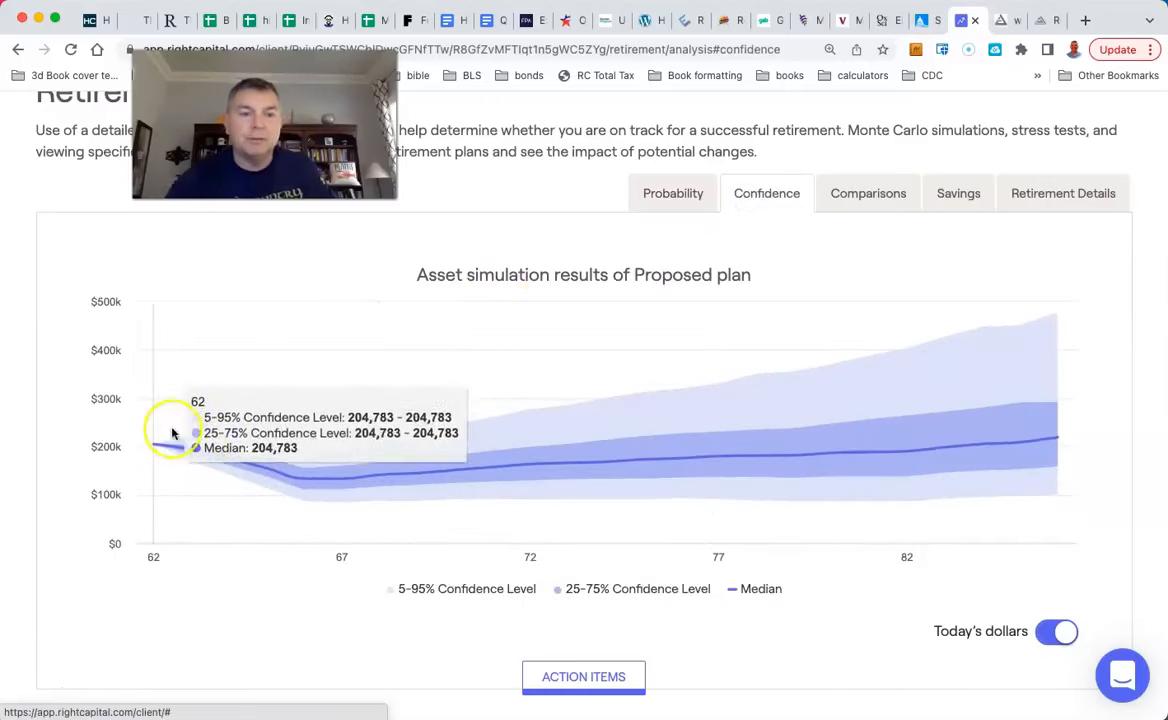
mouse_move(298, 448)
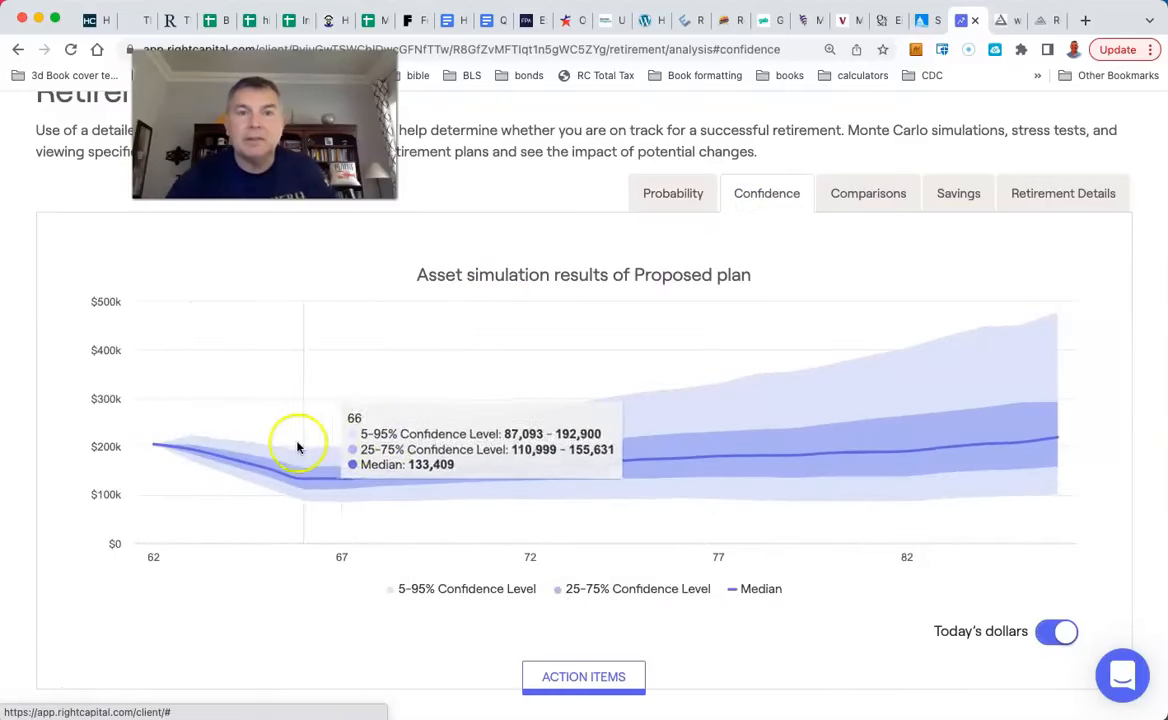
mouse_move(310, 478)
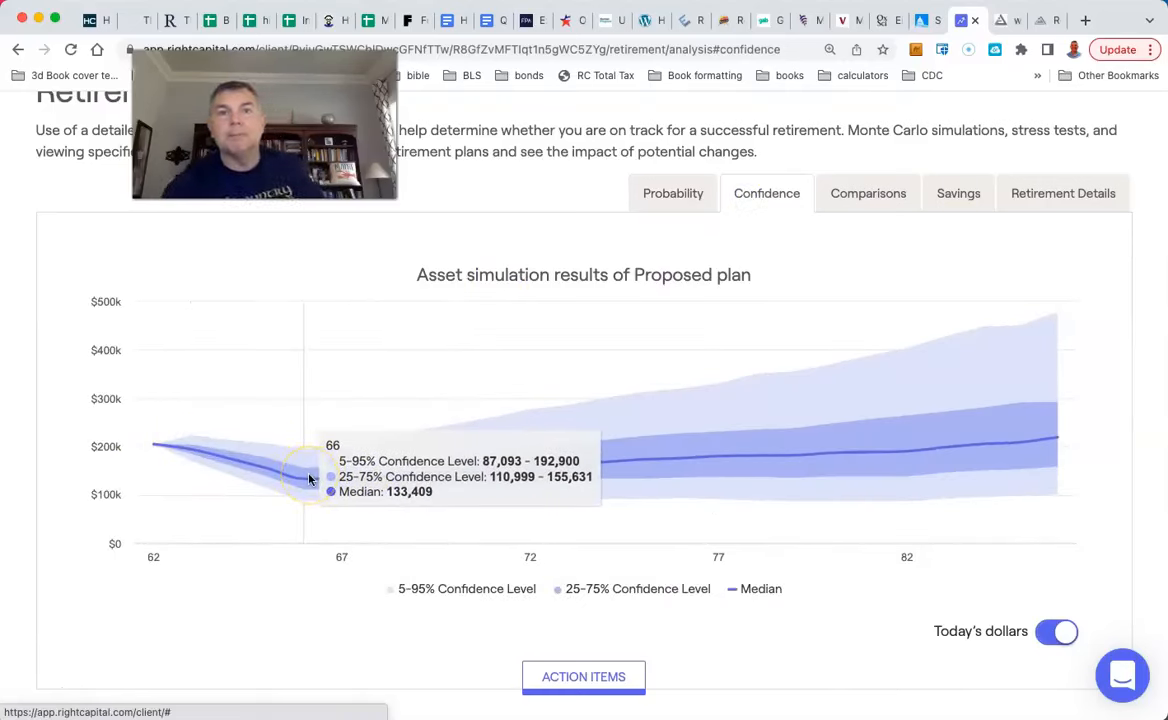
mouse_move(144, 440)
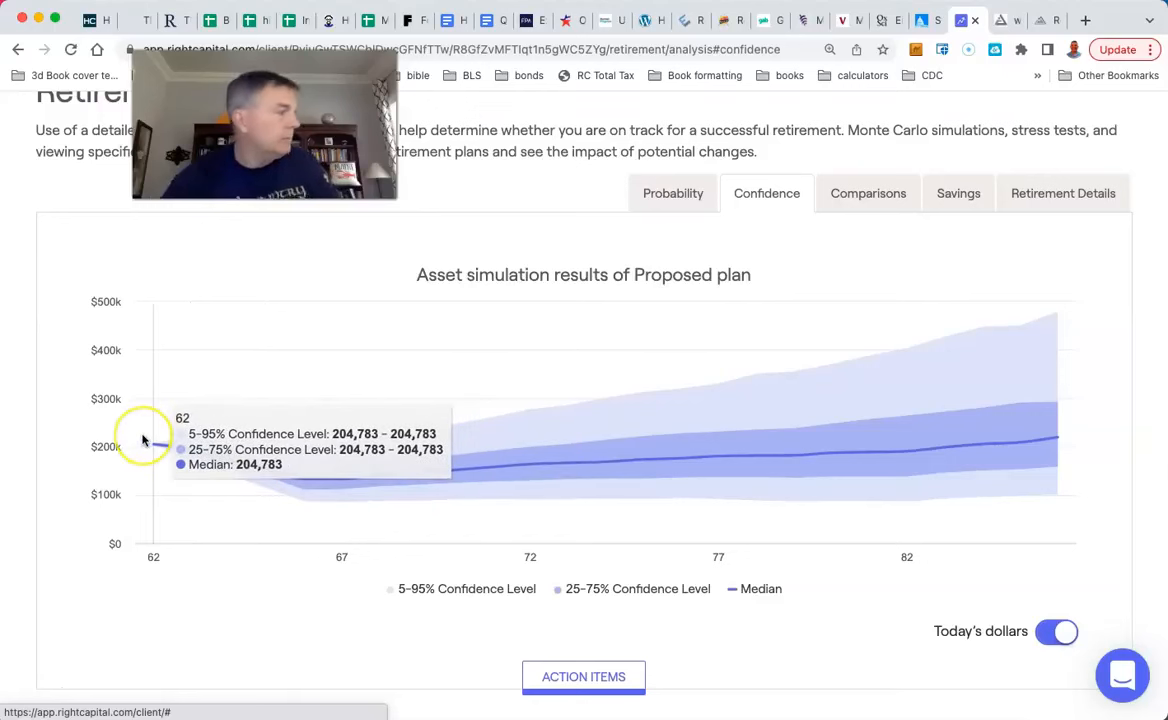
mouse_move(156, 448)
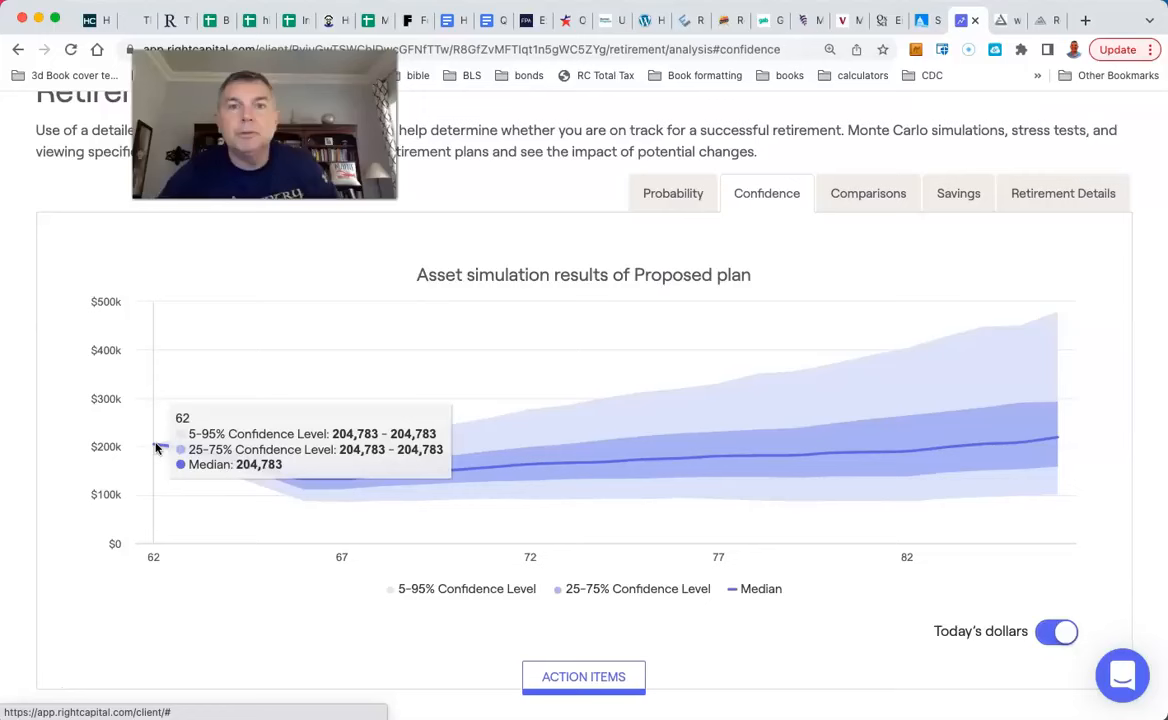
mouse_move(292, 490)
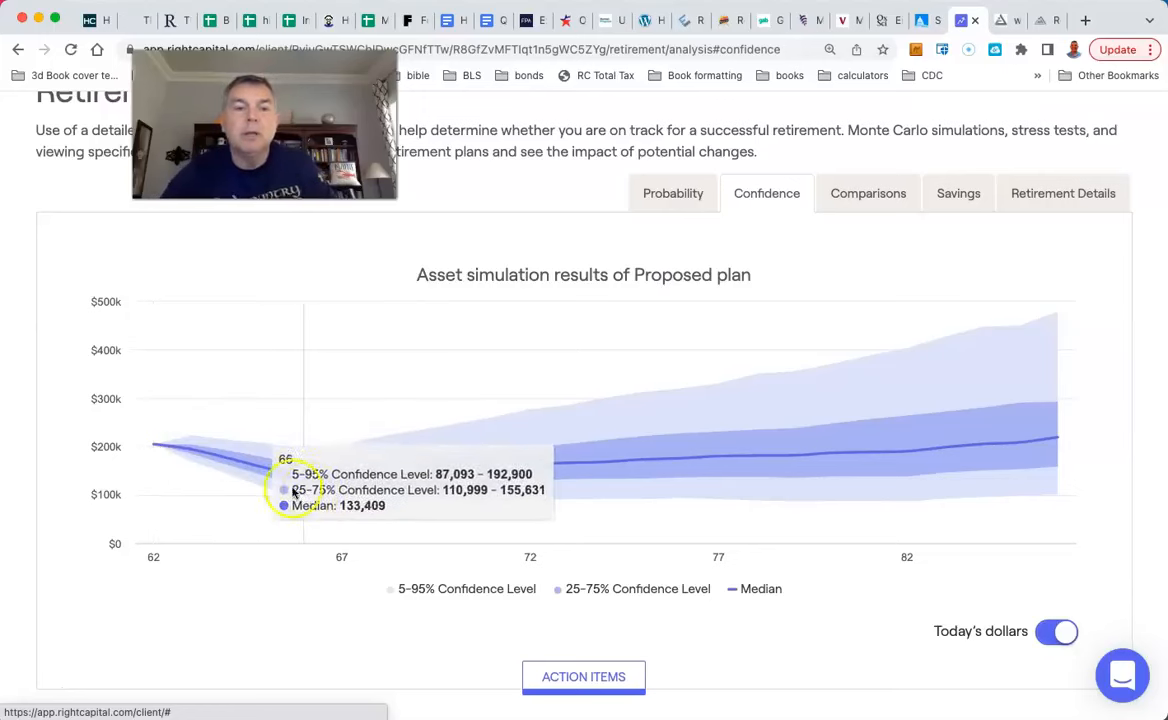
mouse_move(308, 488)
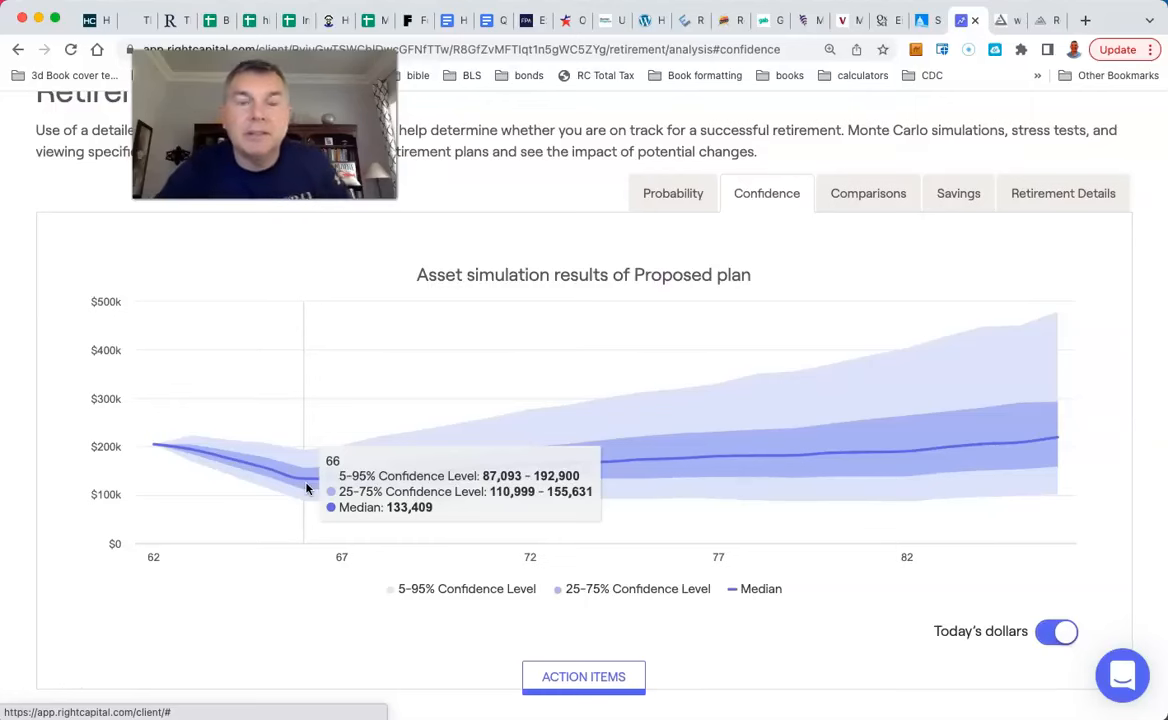
mouse_move(340, 494)
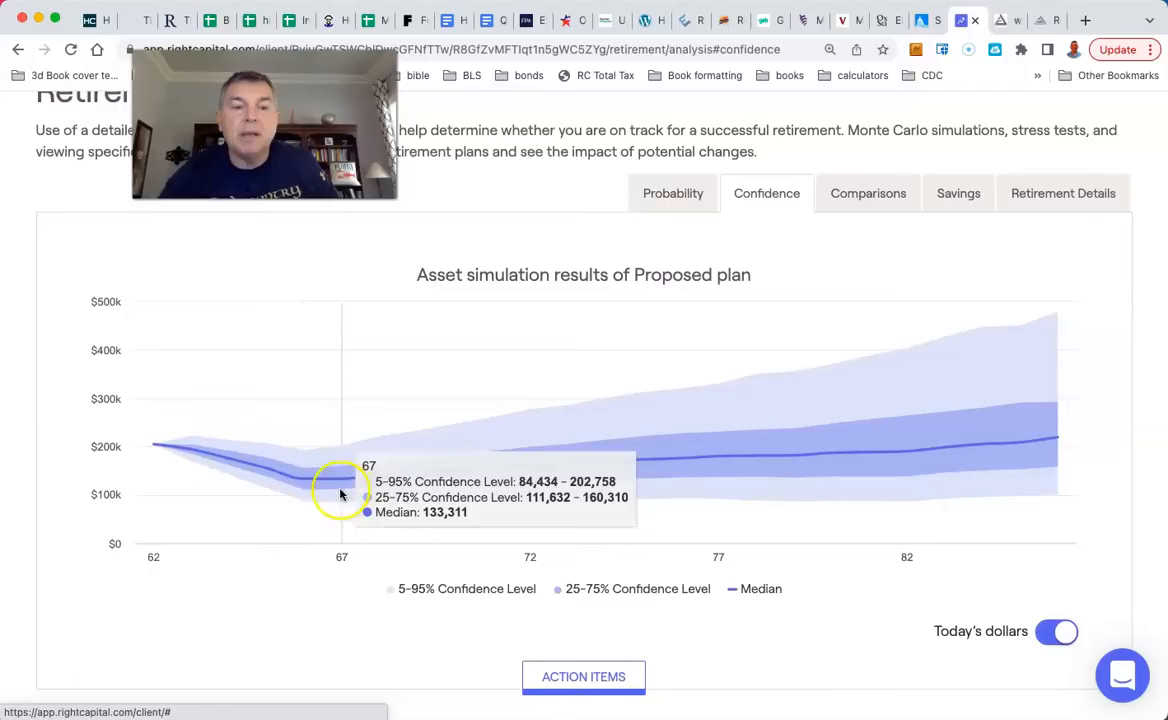
mouse_move(304, 488)
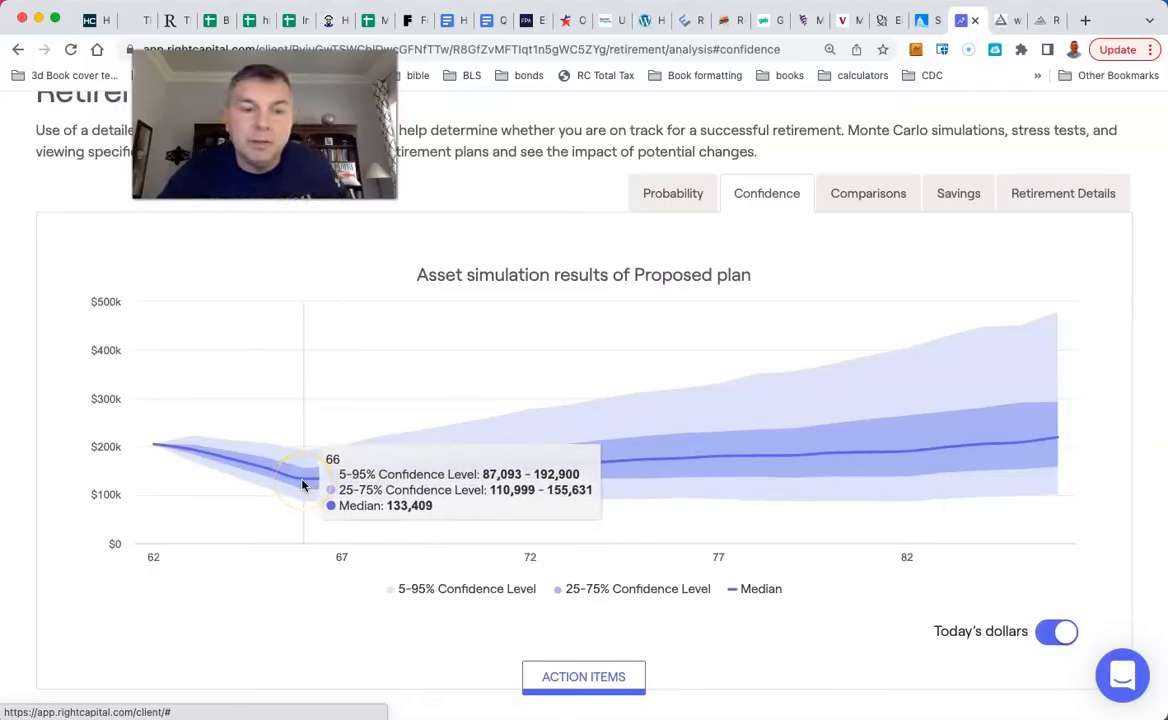
mouse_move(368, 476)
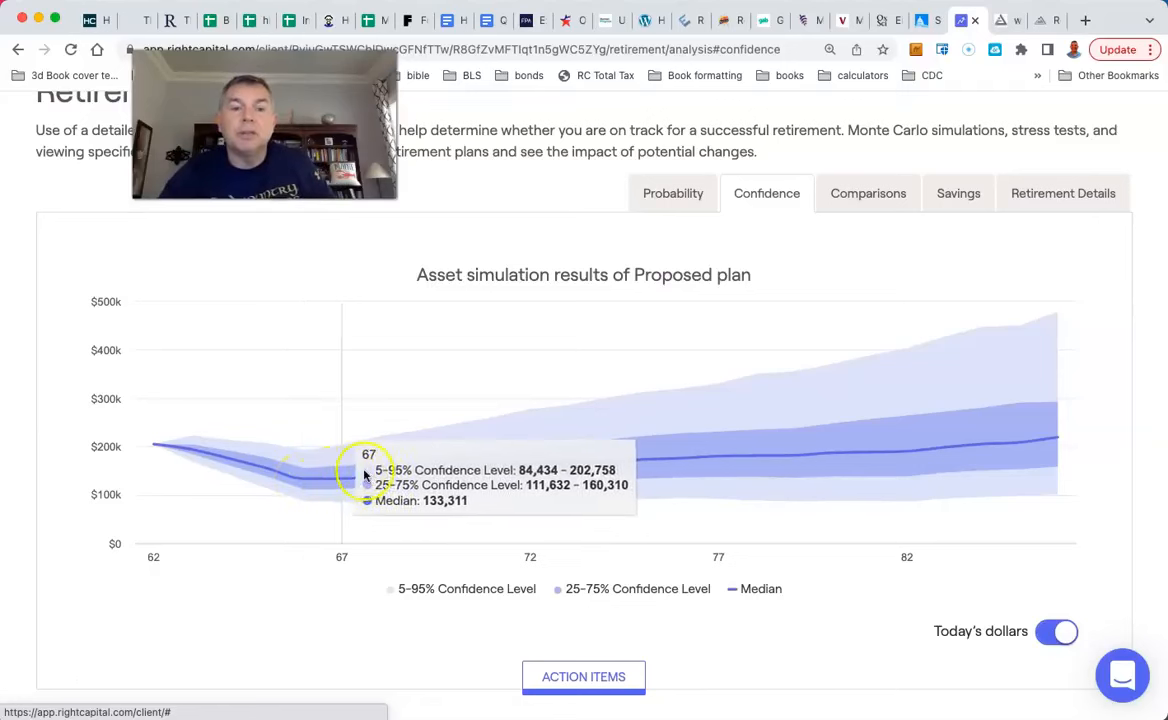
mouse_move(530, 462)
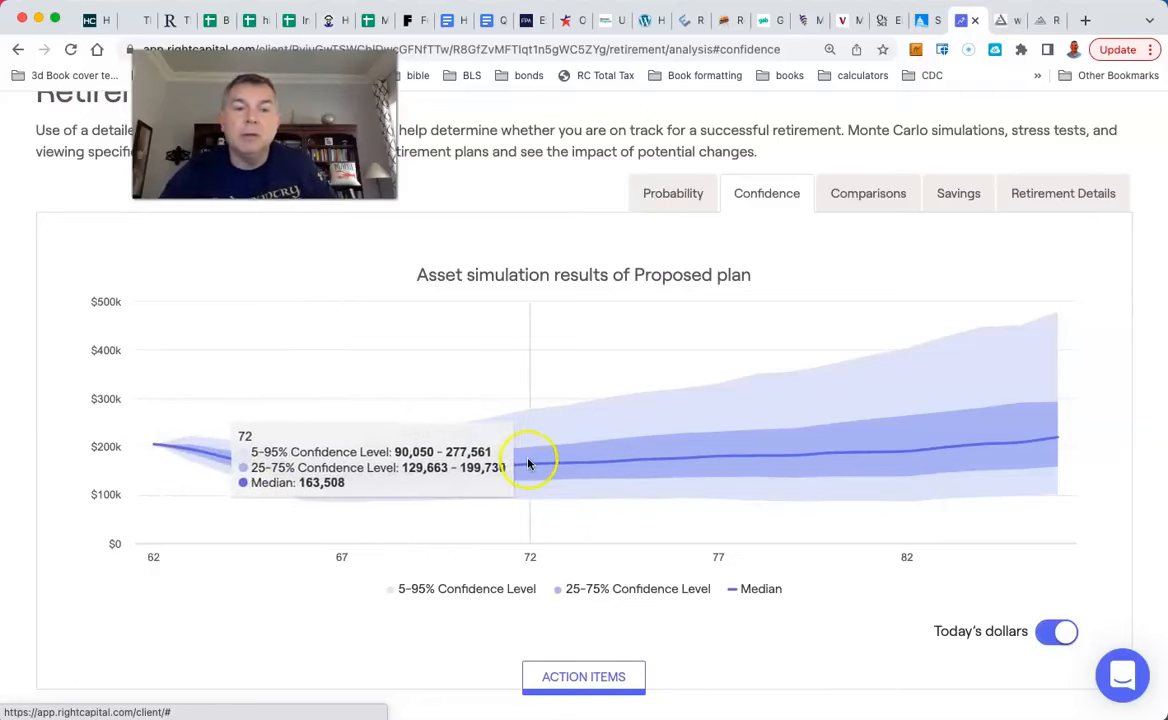
mouse_move(620, 456)
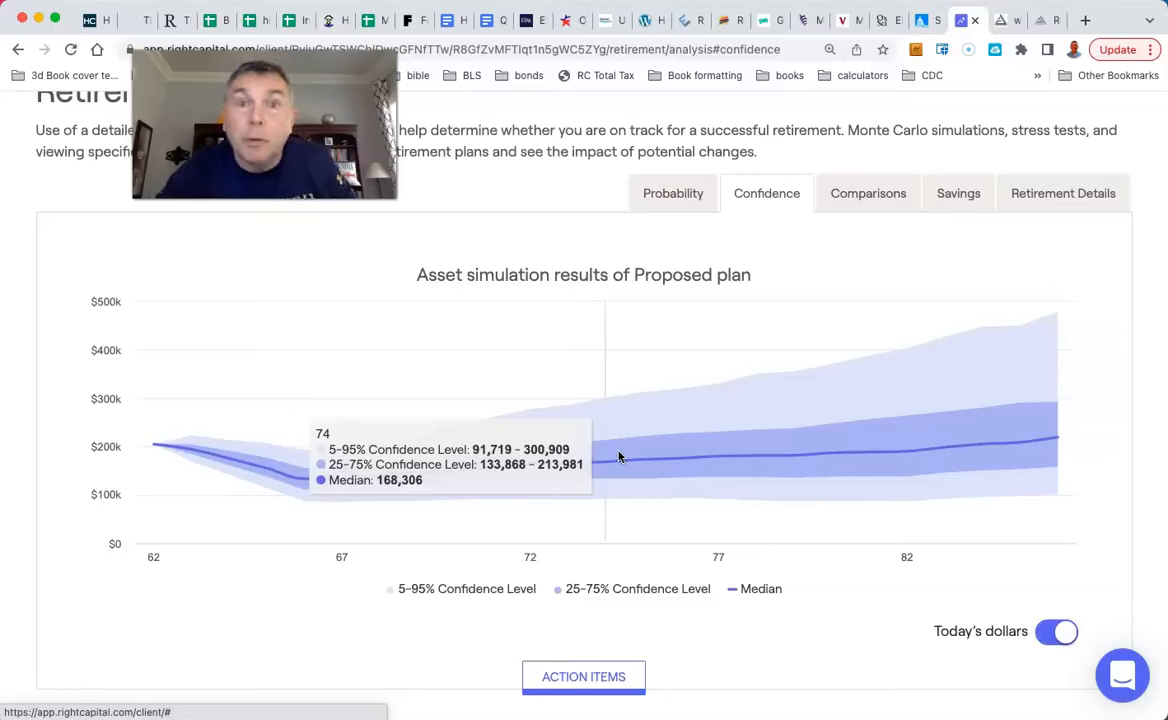
mouse_move(756, 318)
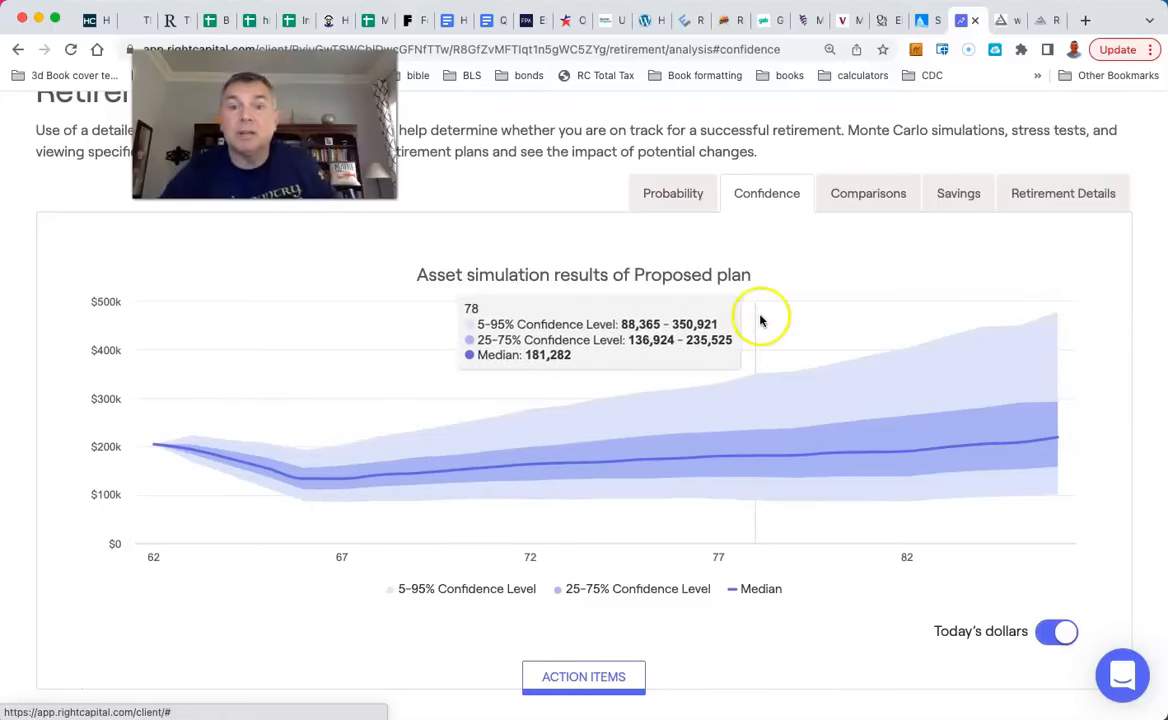
left_click(674, 192)
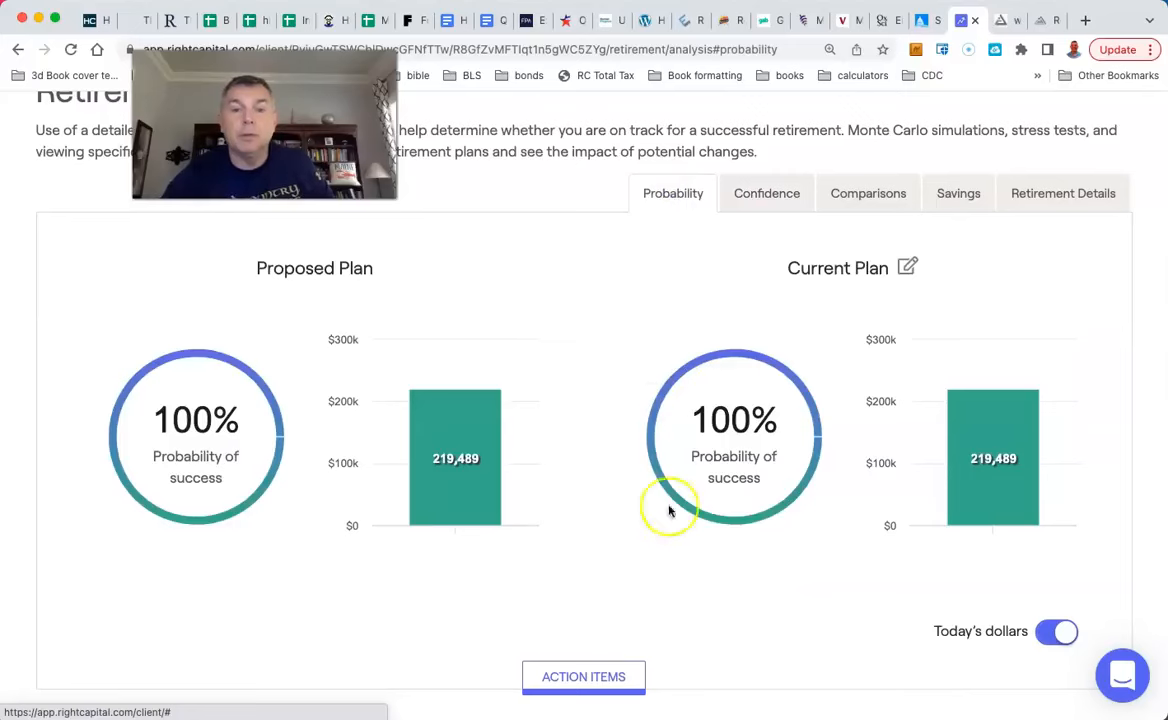
mouse_move(508, 498)
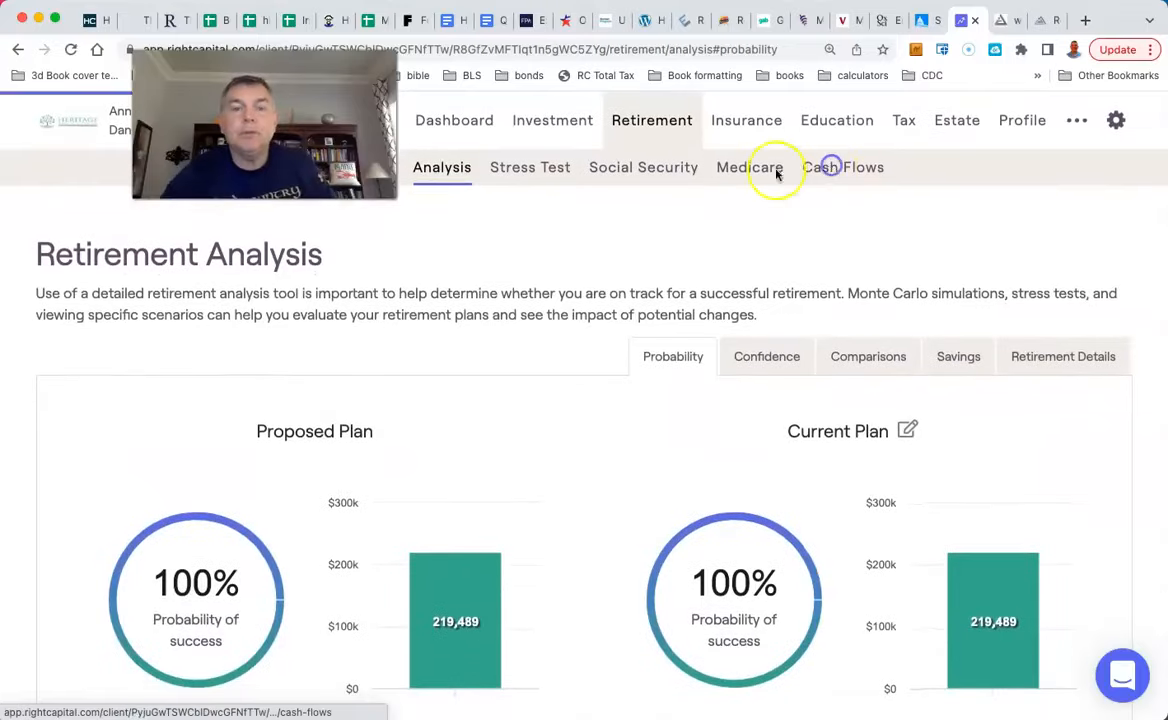
Review cash flow income inflows and summary, then show ending balances by account ($195,898 for 2023)
left_click(844, 168)
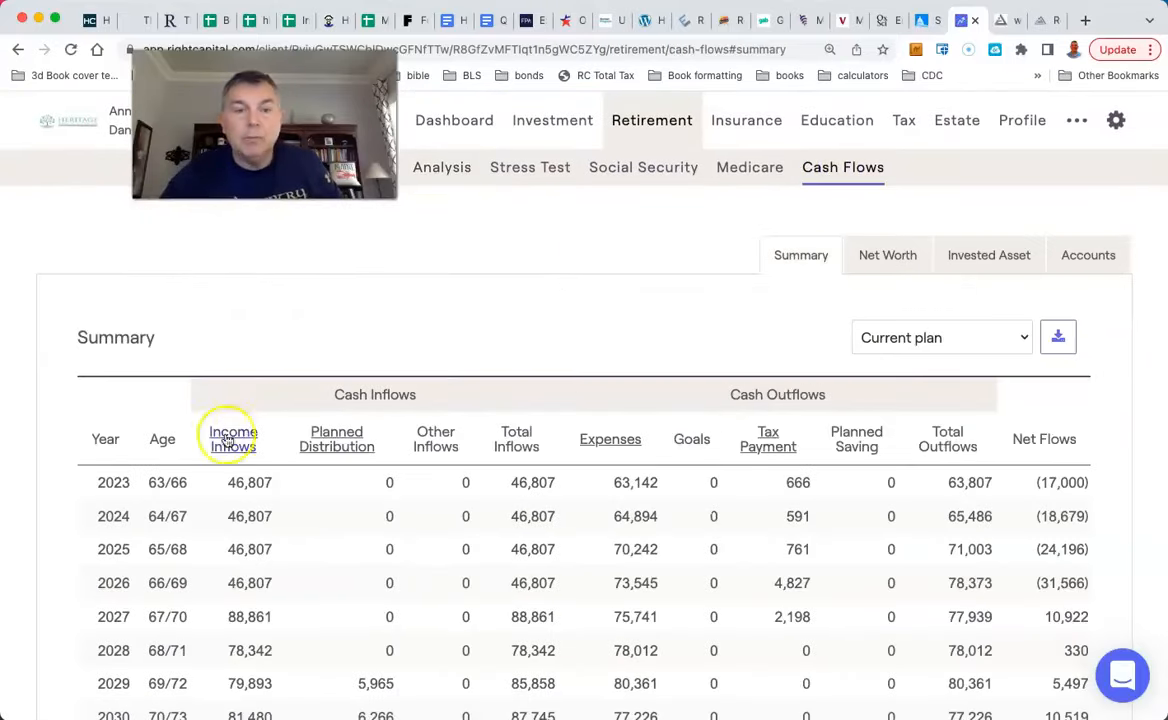
left_click(232, 440)
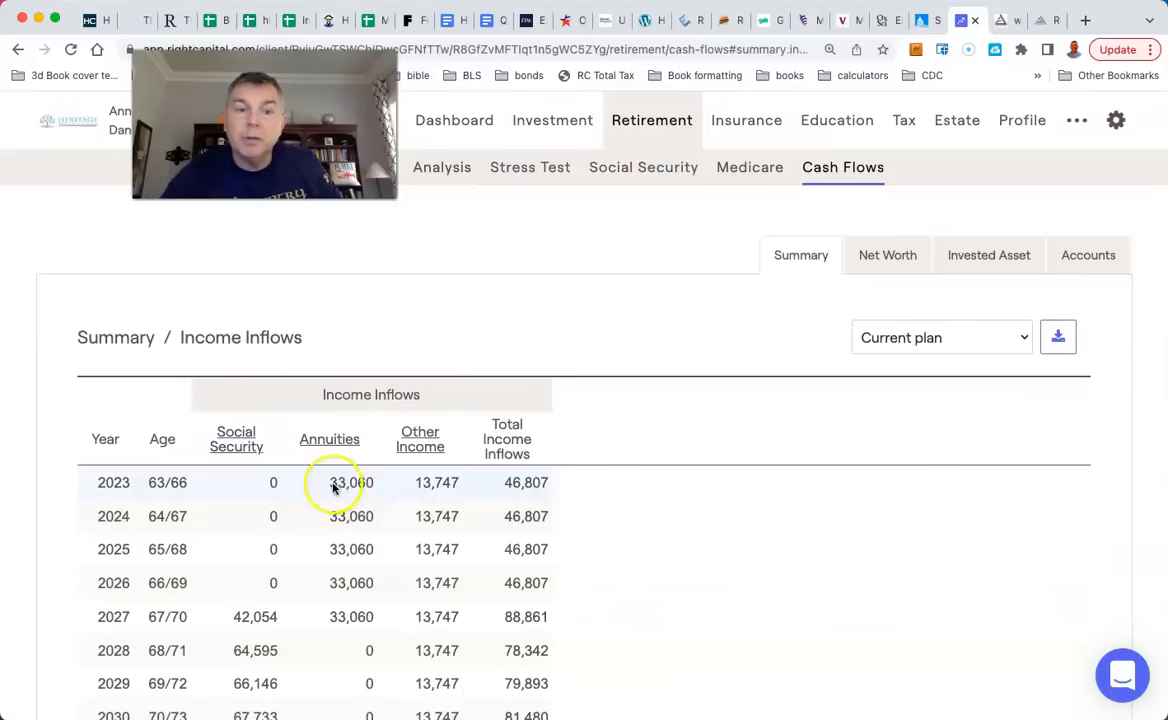
mouse_move(500, 492)
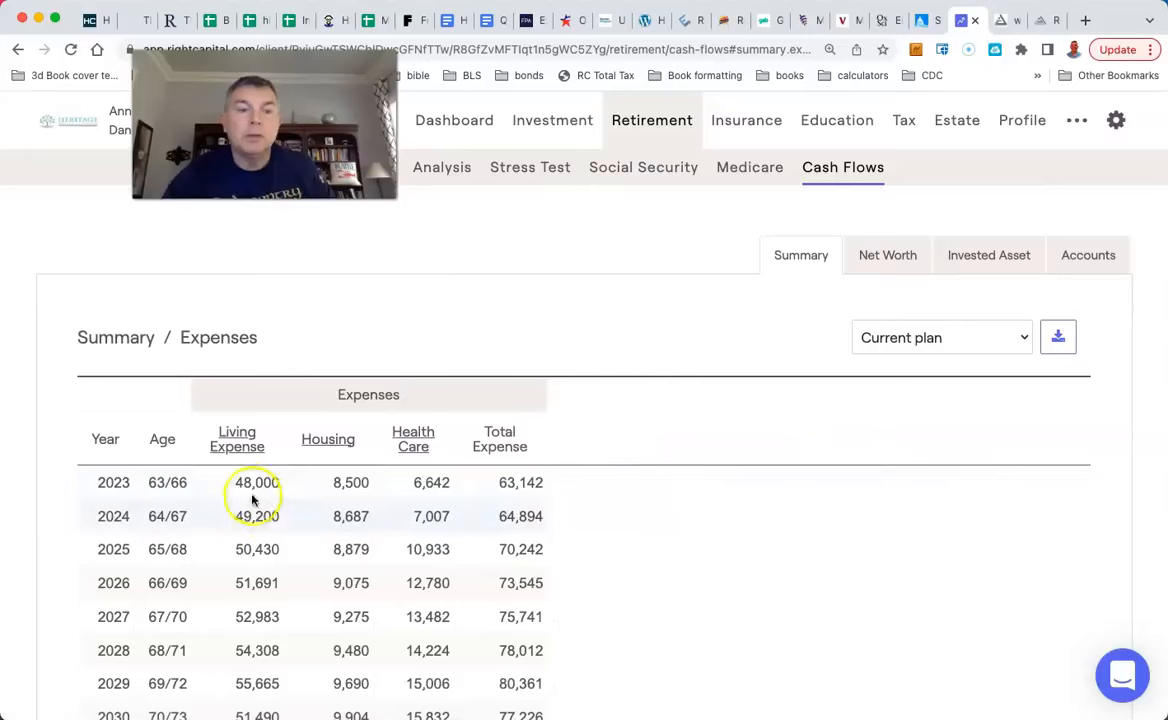
mouse_move(352, 482)
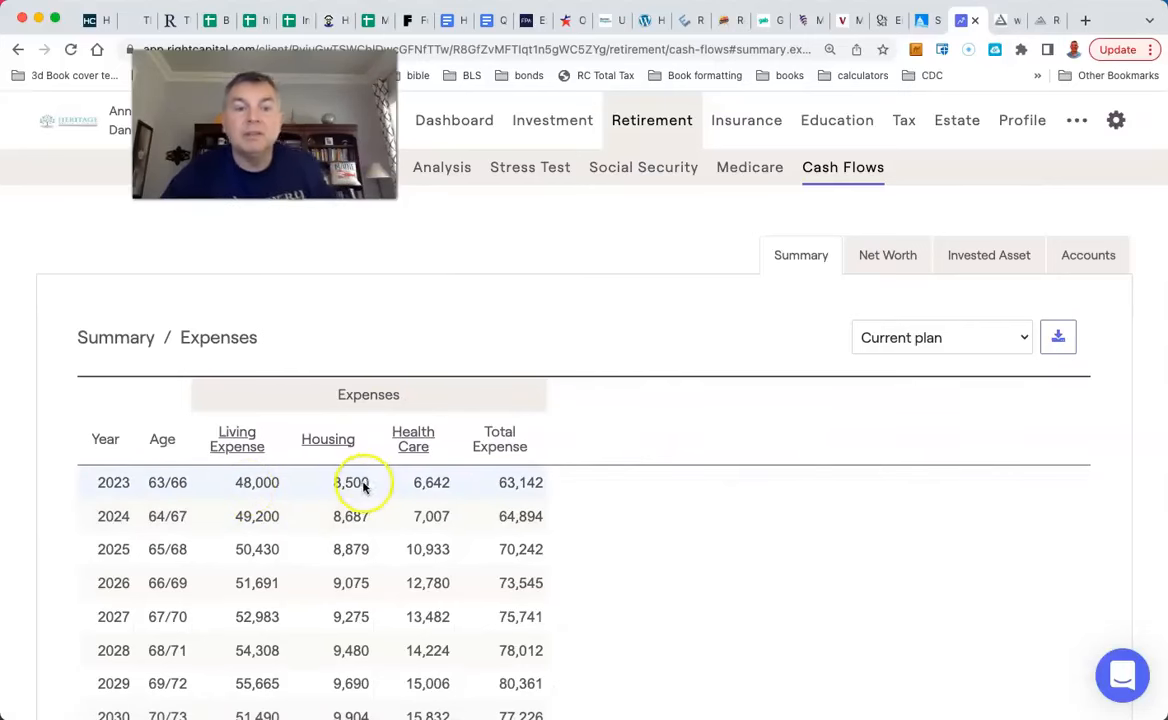
mouse_move(360, 482)
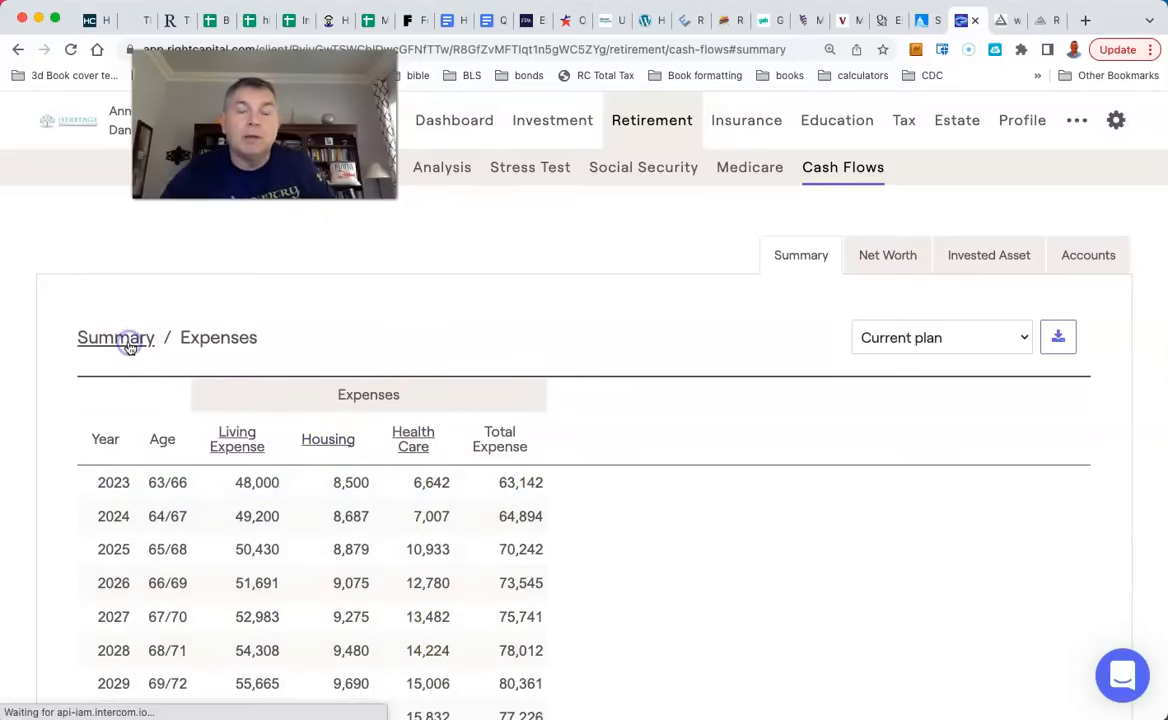
left_click(116, 336)
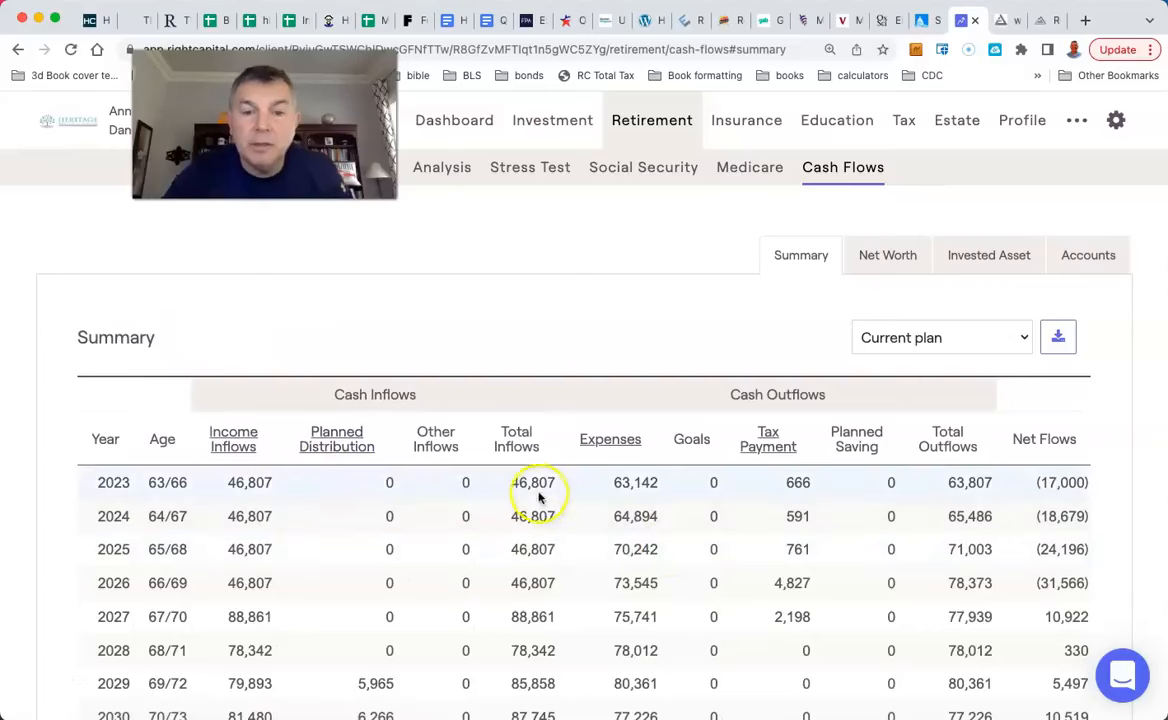
mouse_move(1060, 470)
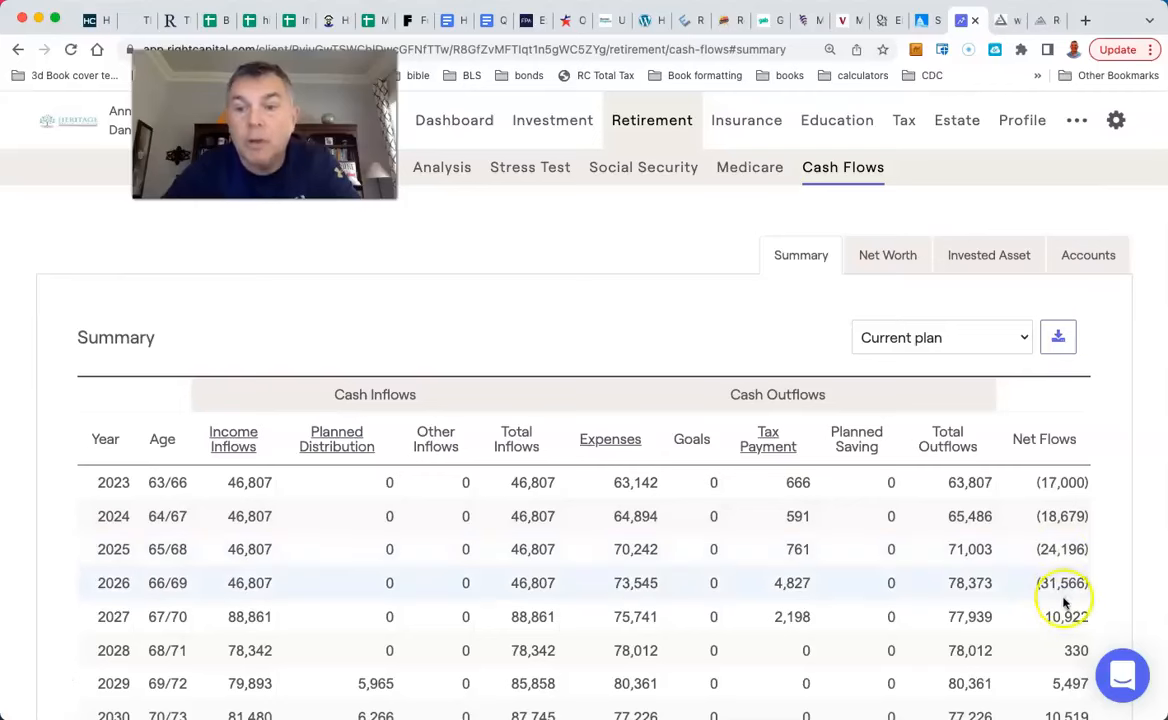
left_click(1088, 256)
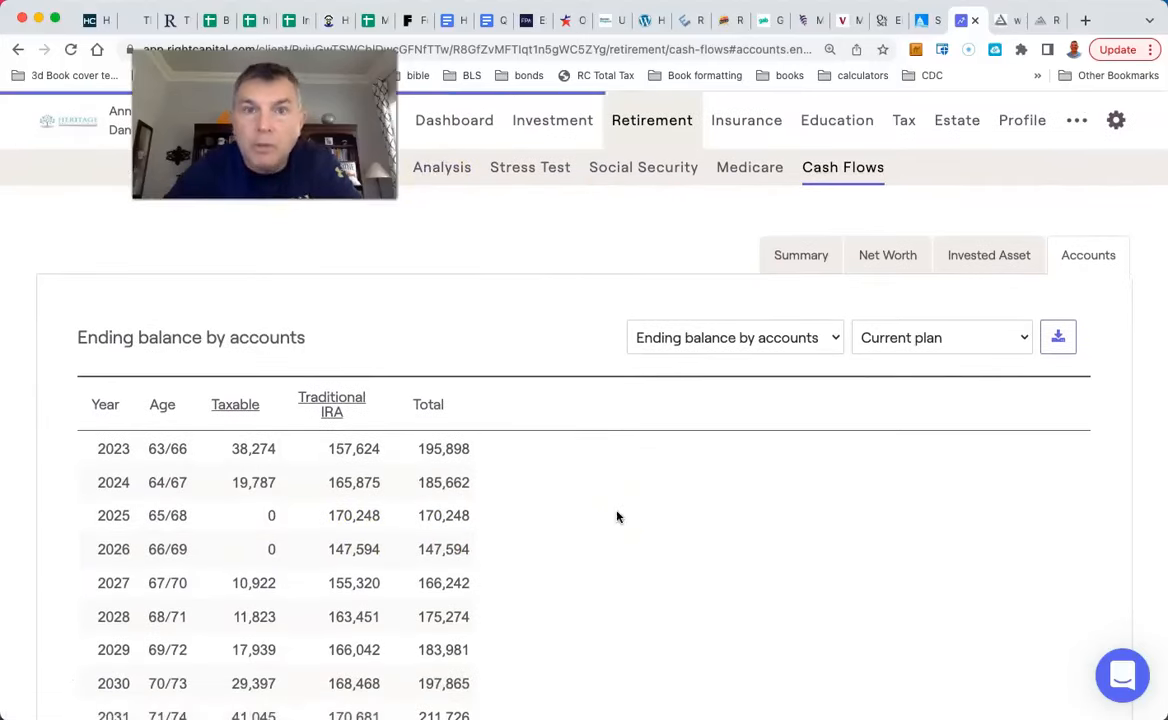
Return to the retirement analysis confidence chart with its $204,783 median
left_click(442, 168)
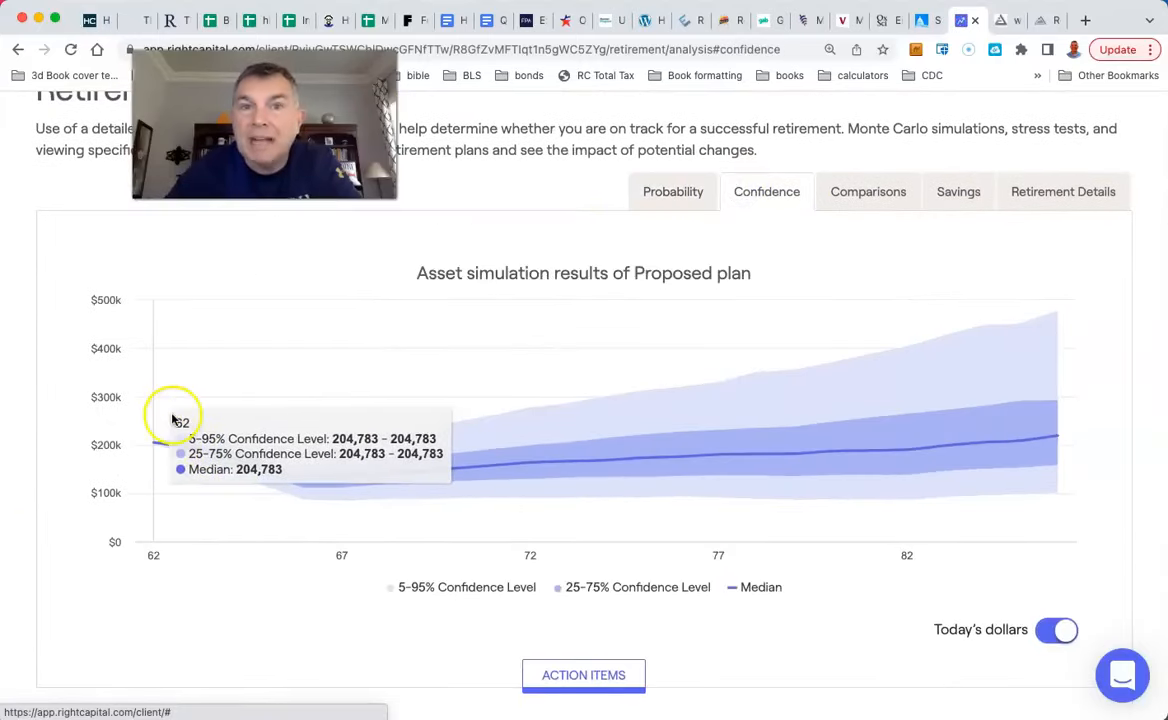
mouse_move(310, 508)
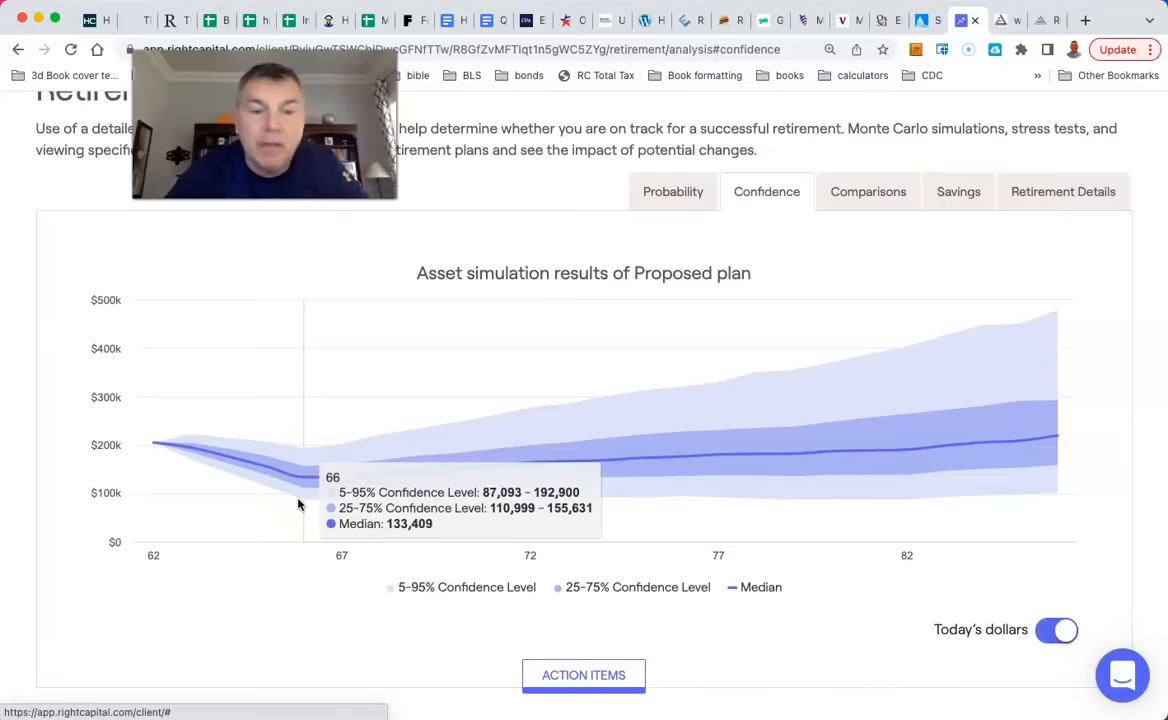
mouse_move(696, 168)
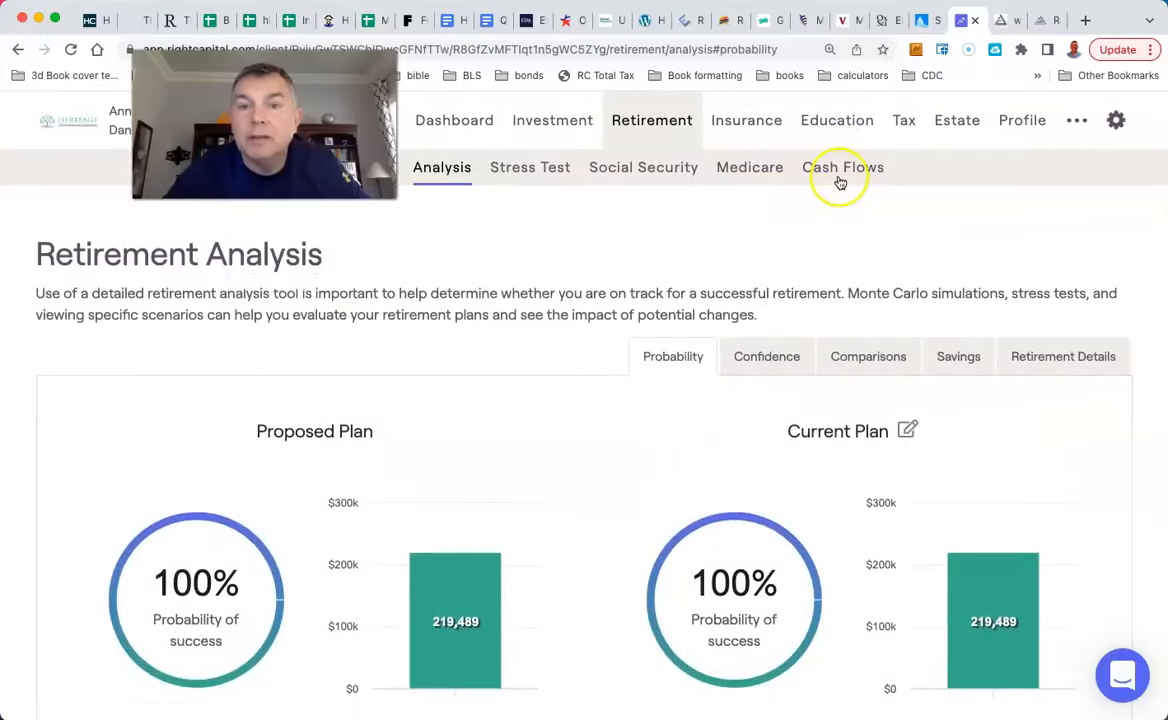
Review the cash flow summary rows, then show Other Inflows with Ann's $13,747 reverse mortgage income
left_click(844, 168)
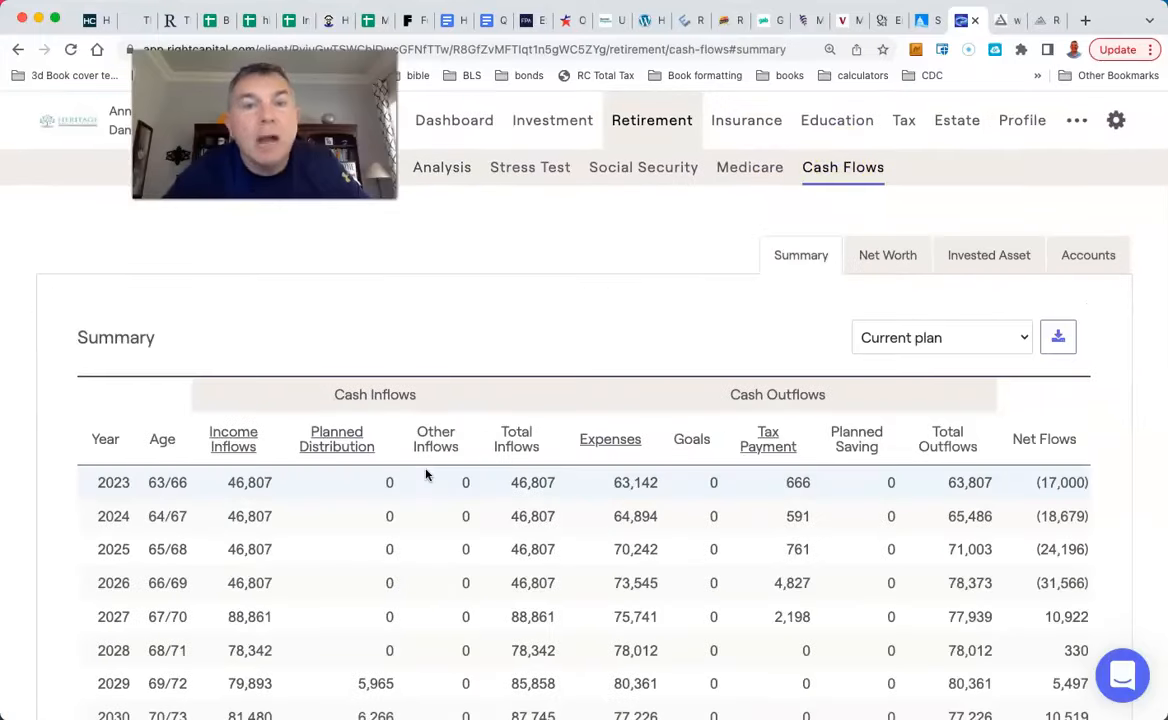
scroll("down", 3)
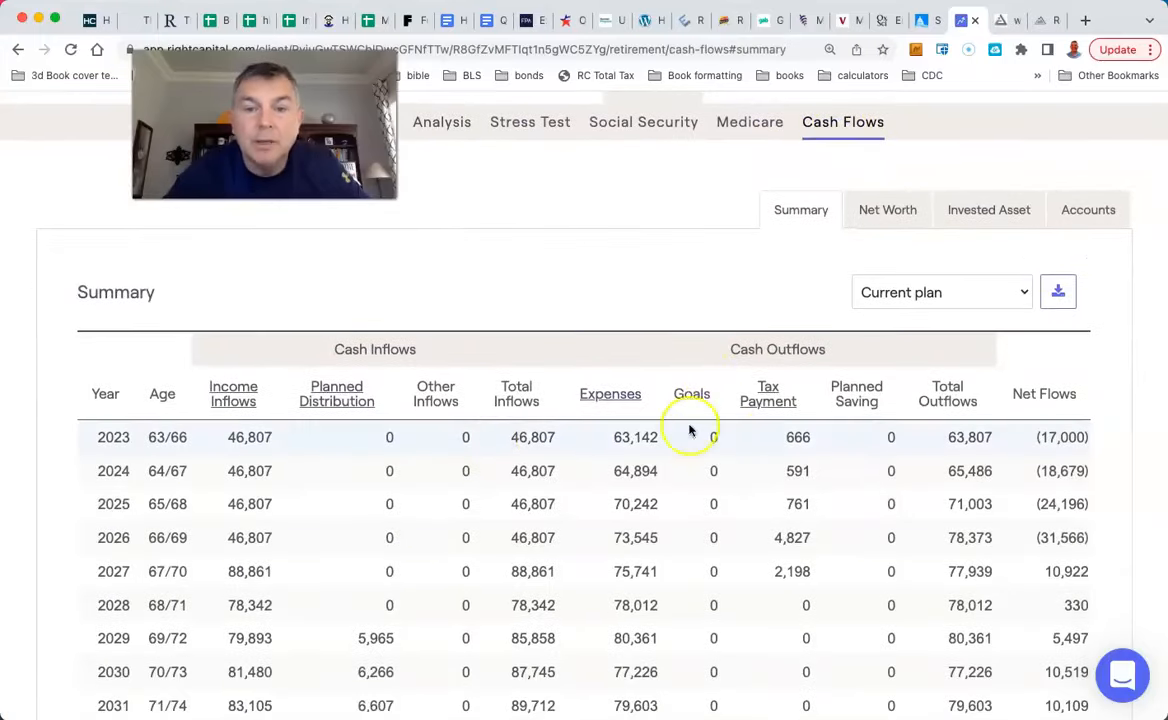
mouse_move(770, 436)
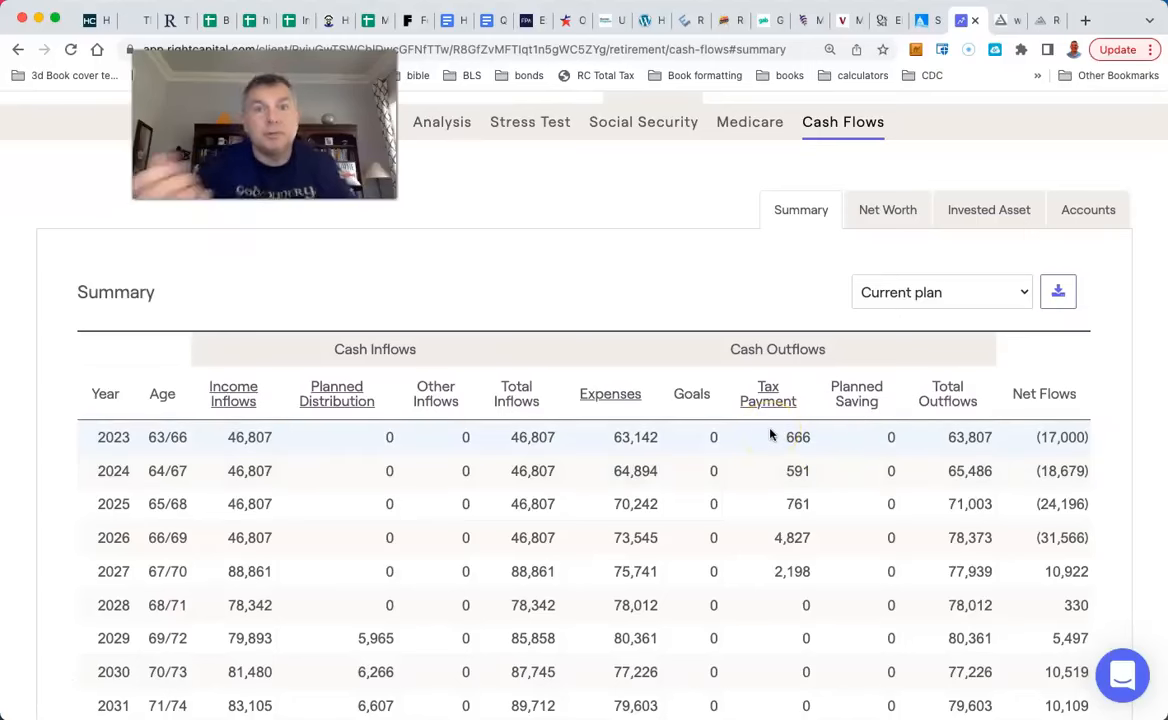
mouse_move(670, 556)
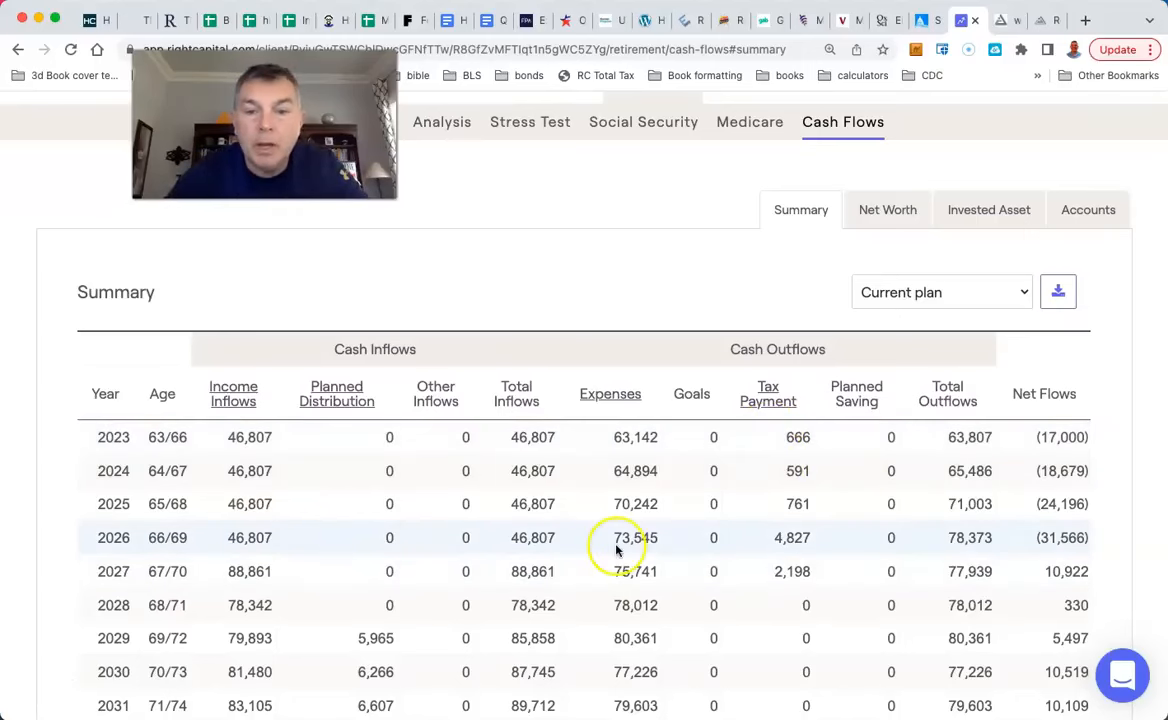
scroll("down", 3)
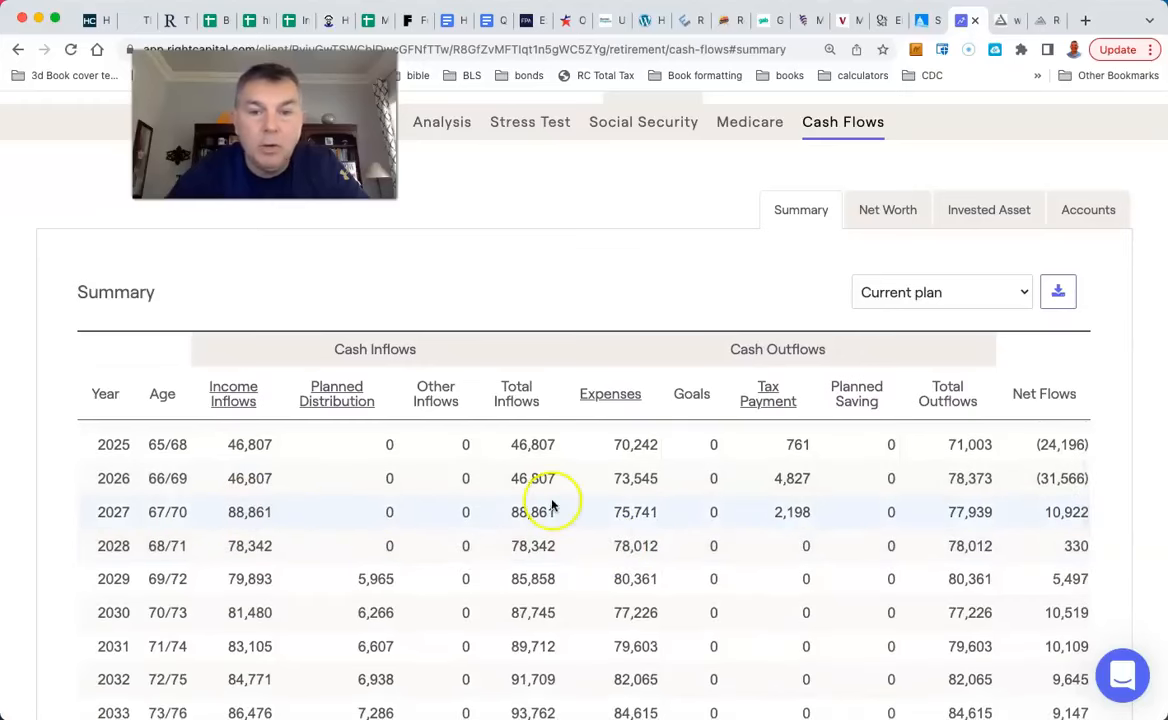
scroll("up", 3)
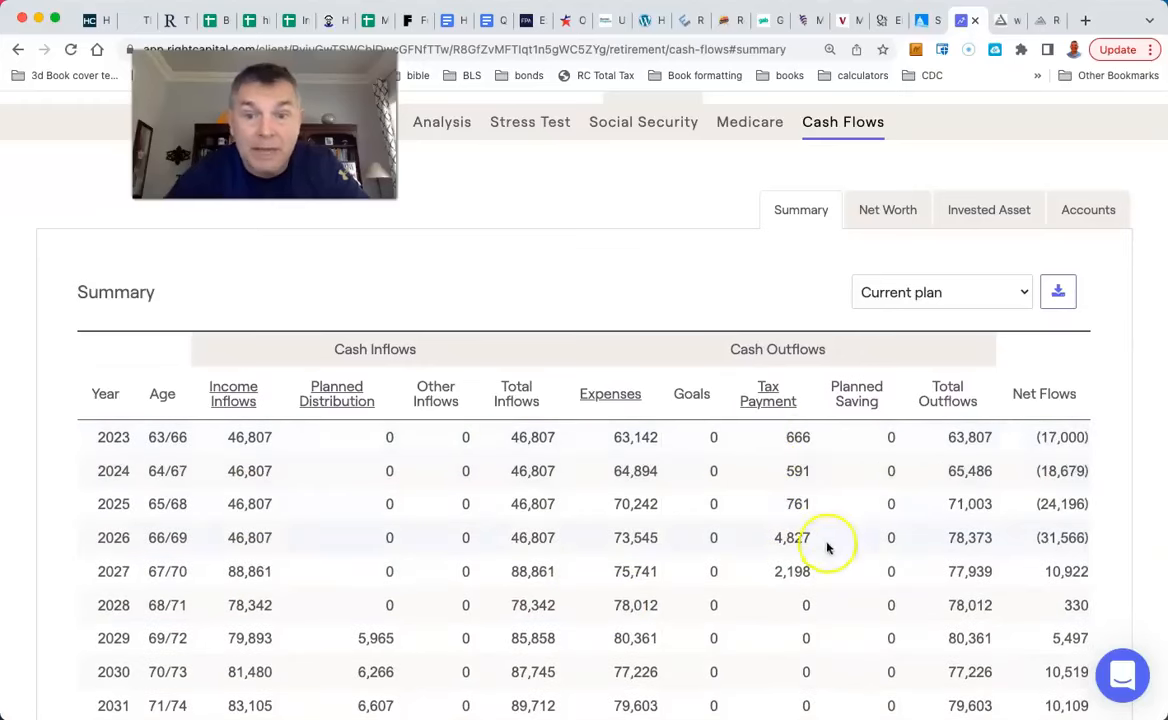
mouse_move(770, 536)
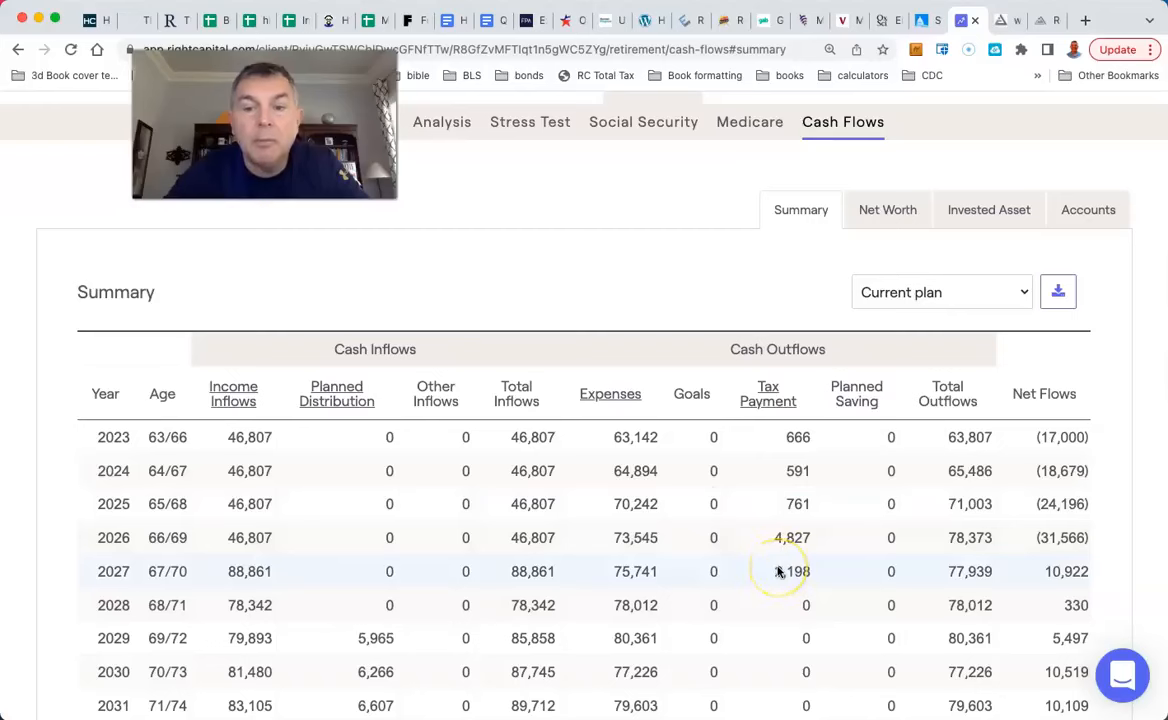
mouse_move(364, 558)
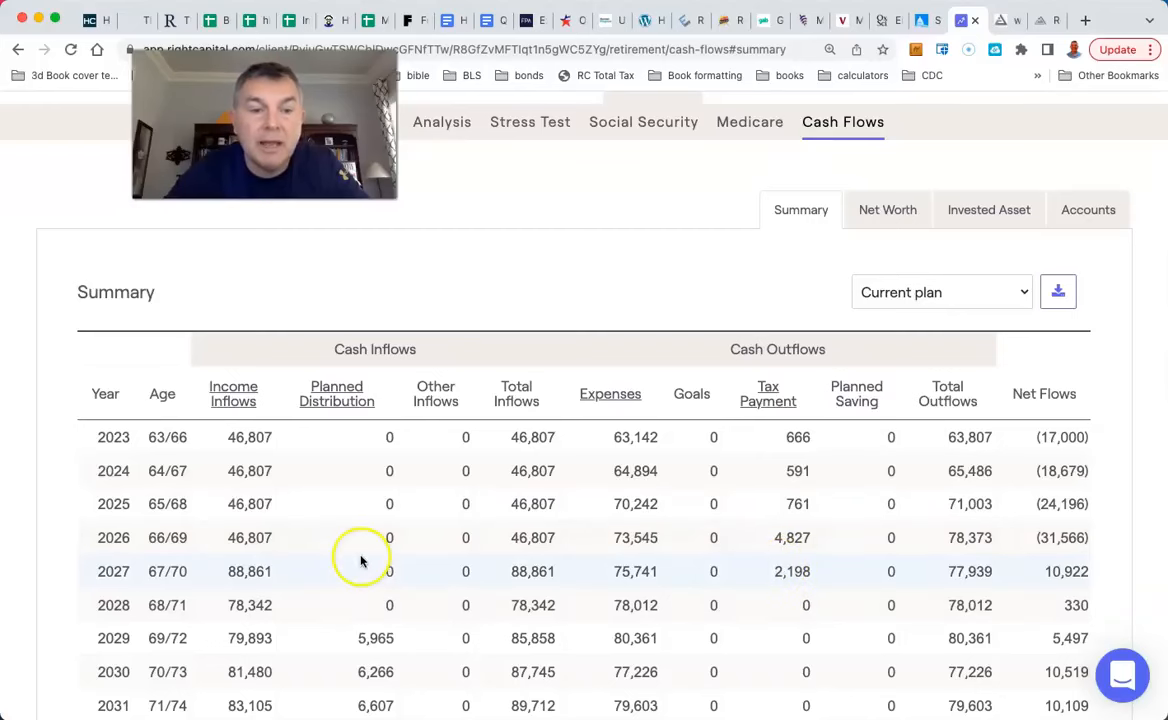
mouse_move(240, 572)
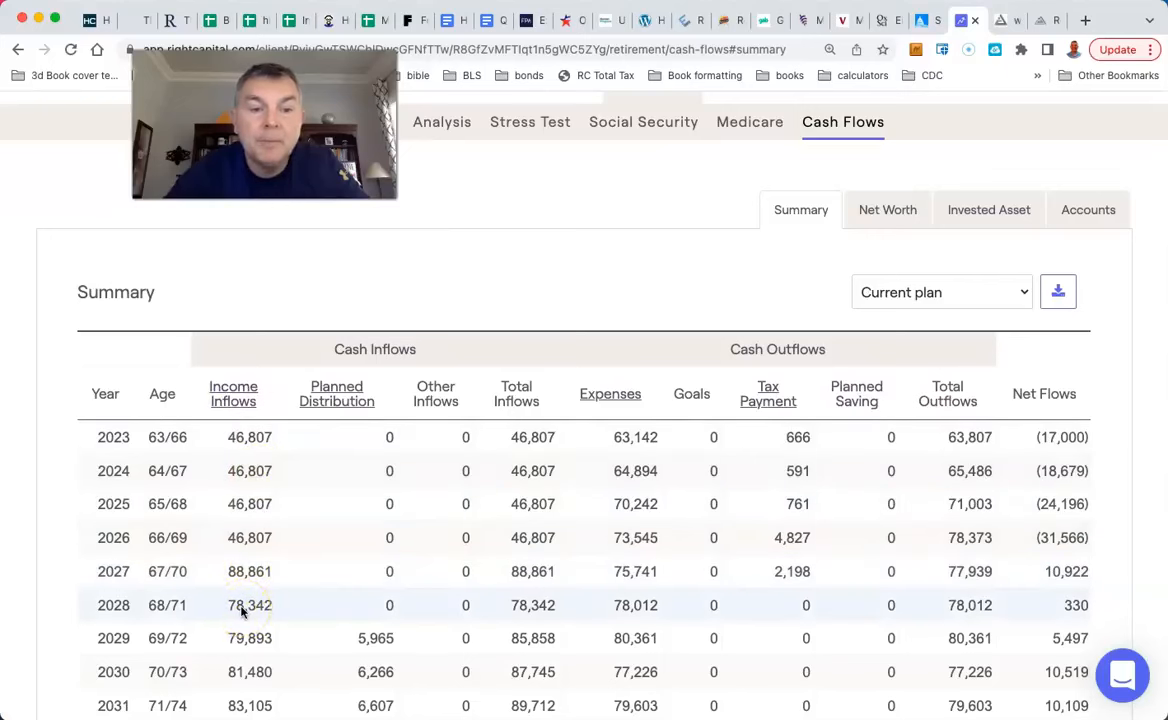
left_click(232, 392)
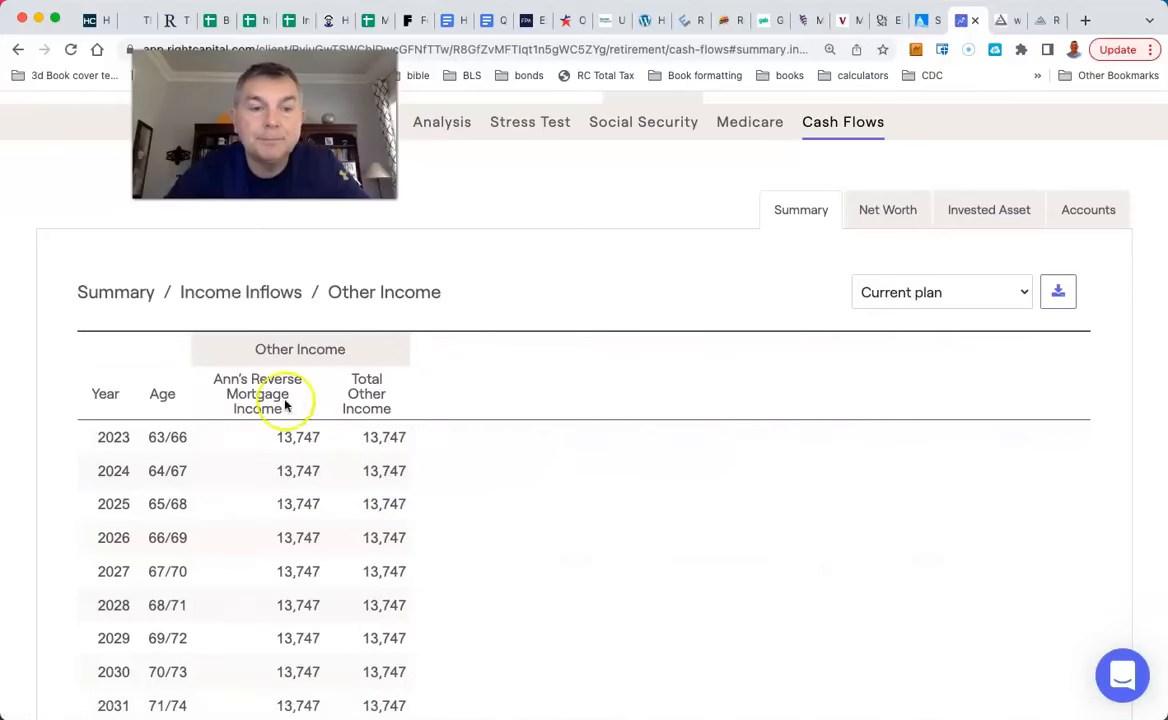
Drill into Income Inflows' Social Security breakdown showing Ann's and Dan's benefits from 2027, $42,053 that year
left_click(240, 292)
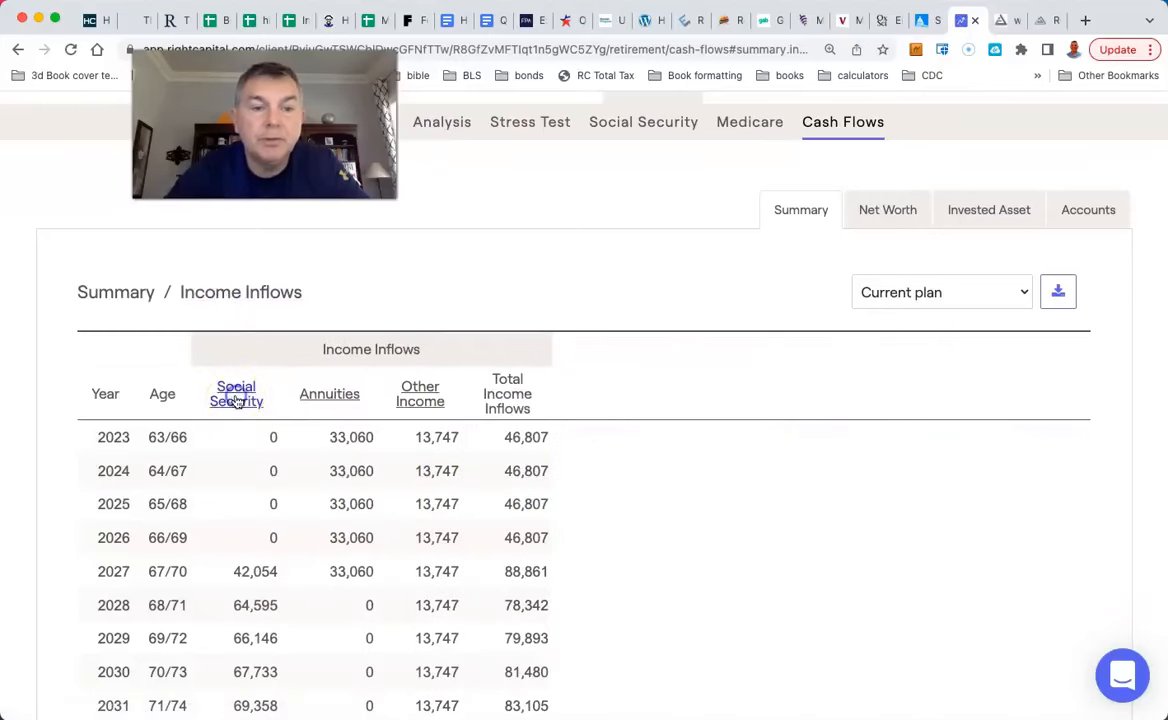
left_click(236, 392)
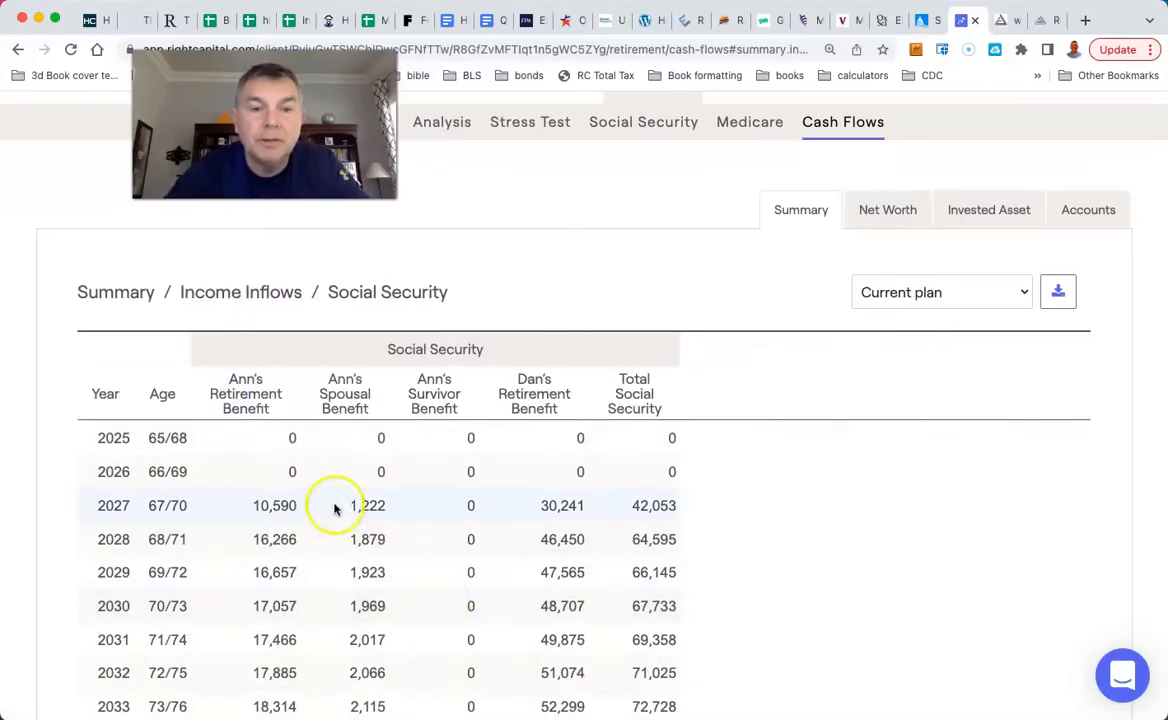
mouse_move(290, 516)
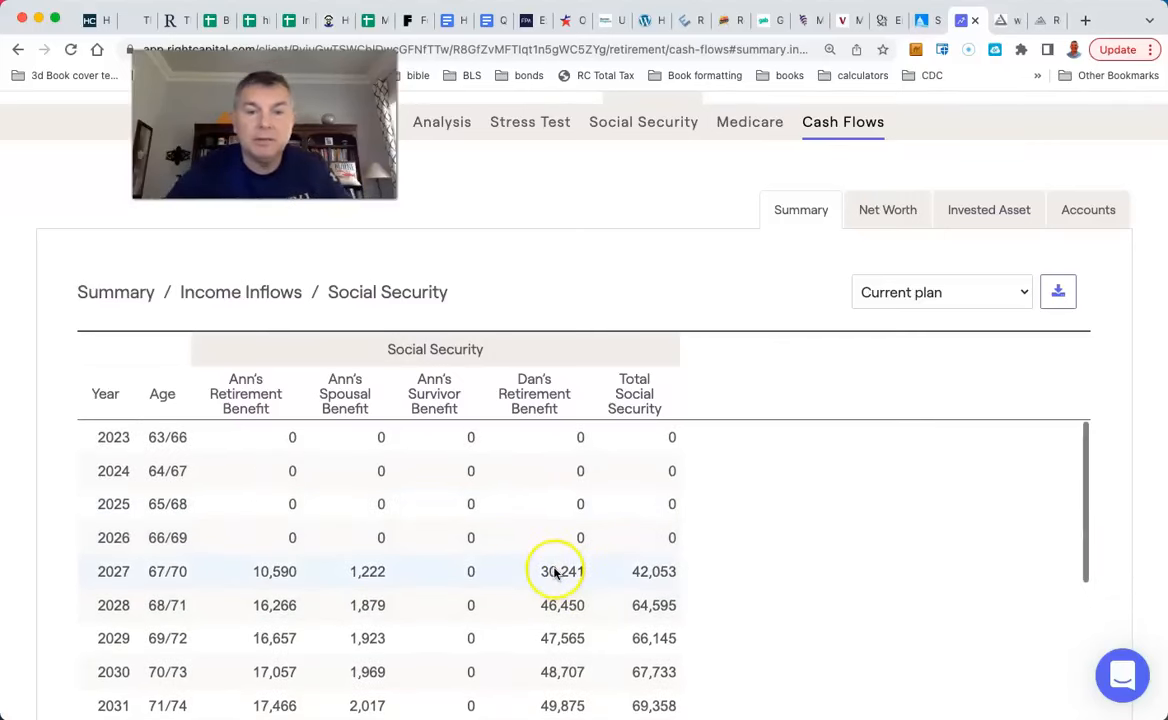
scroll("down", 3)
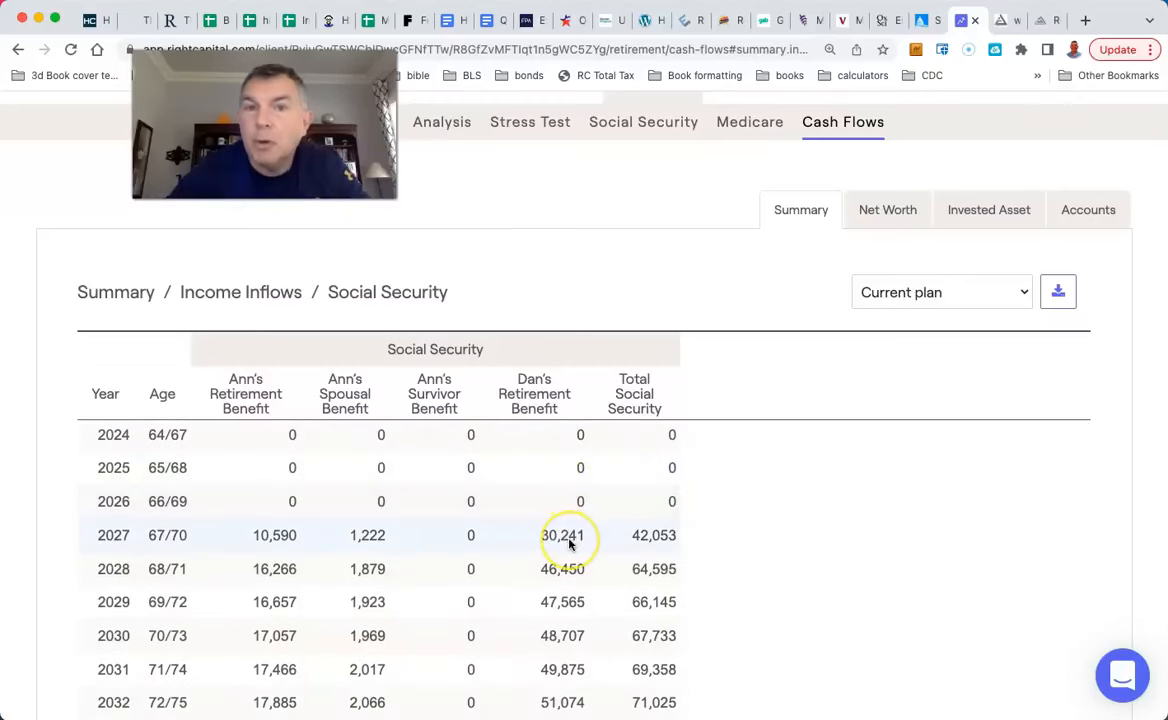
mouse_move(320, 544)
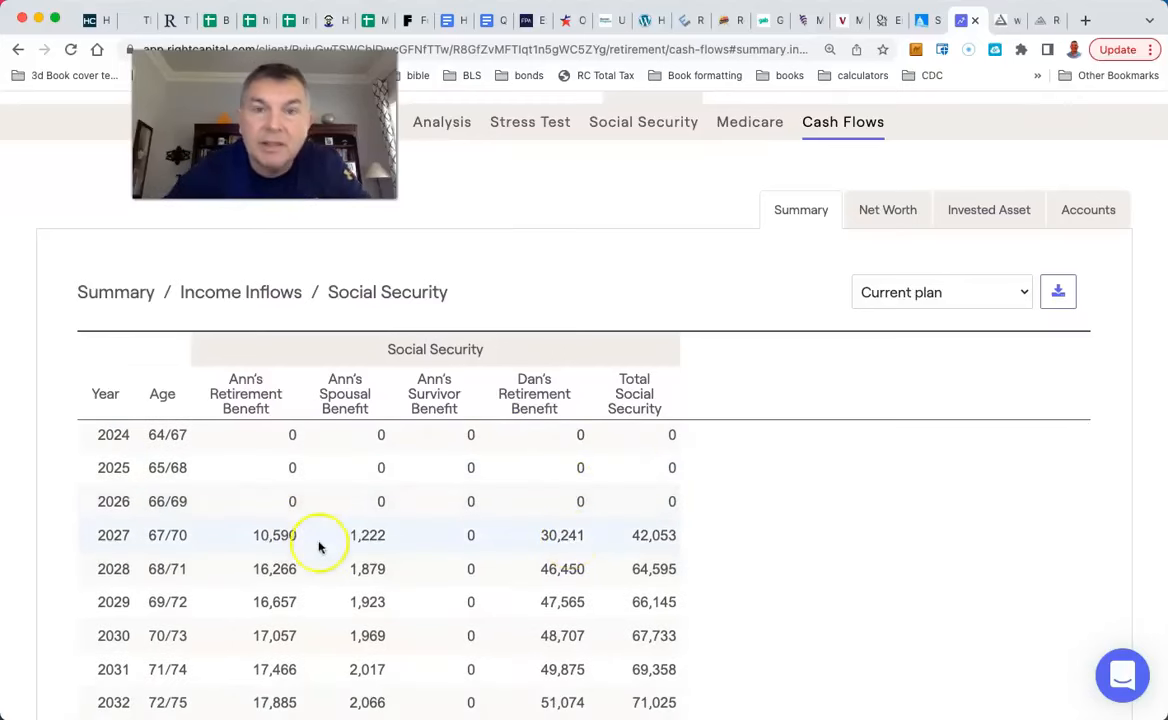
mouse_move(648, 556)
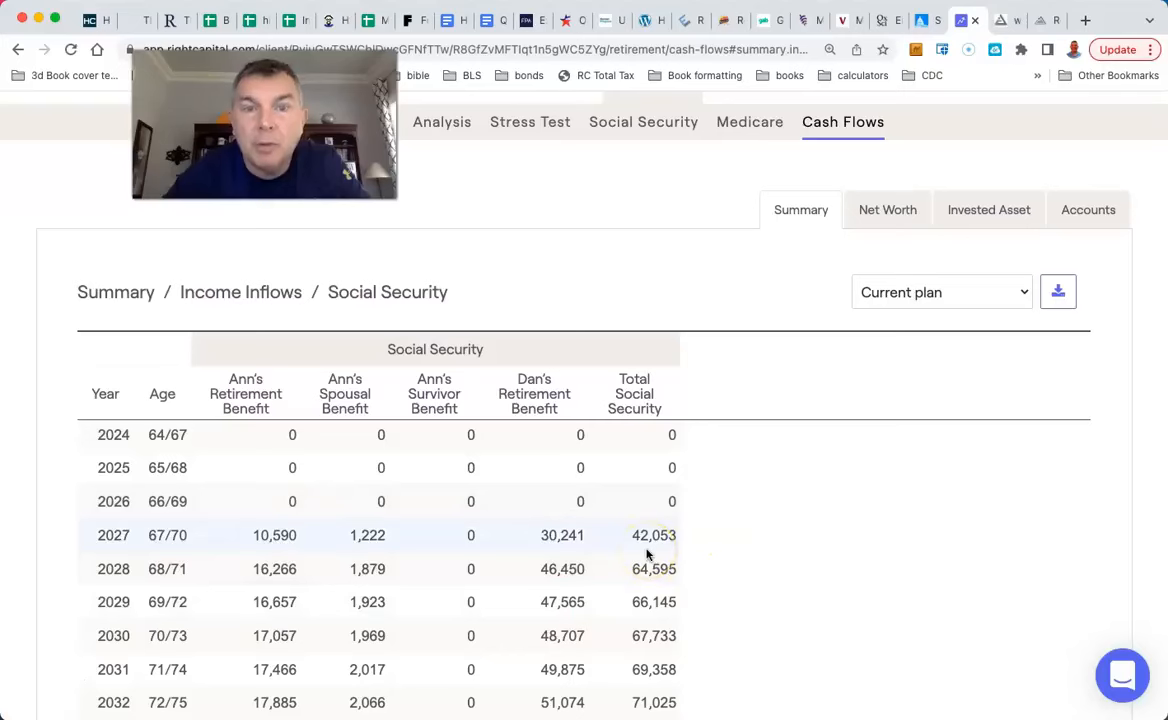
left_click(240, 292)
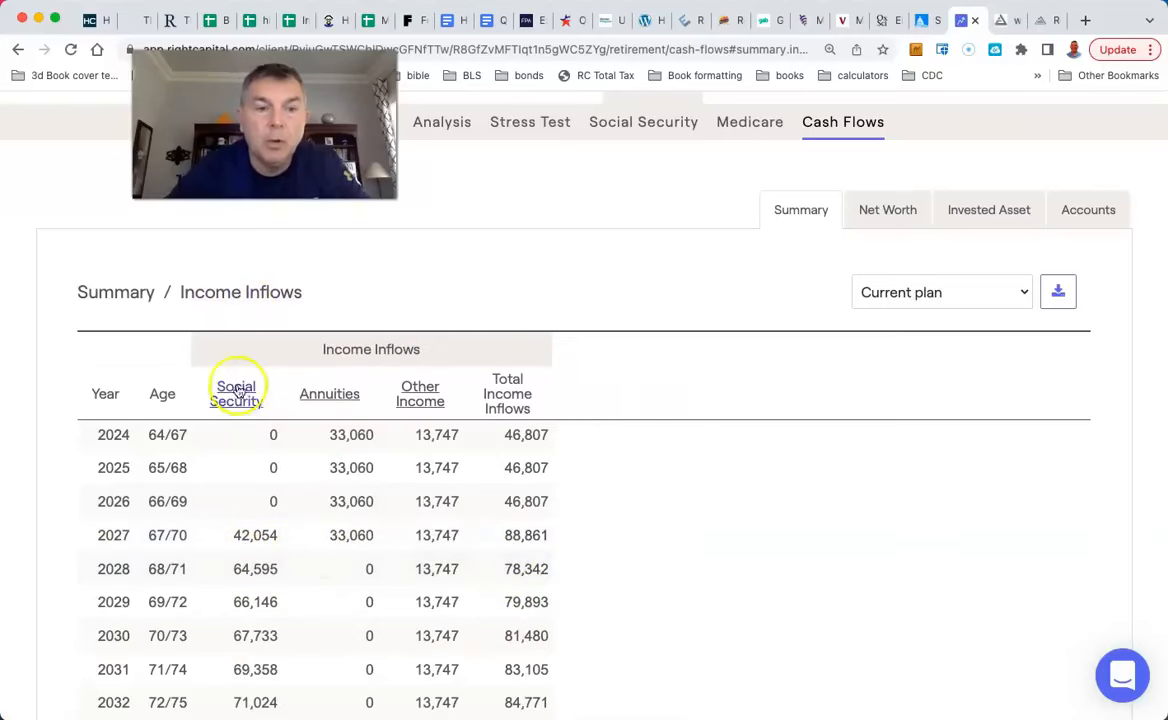
left_click(236, 392)
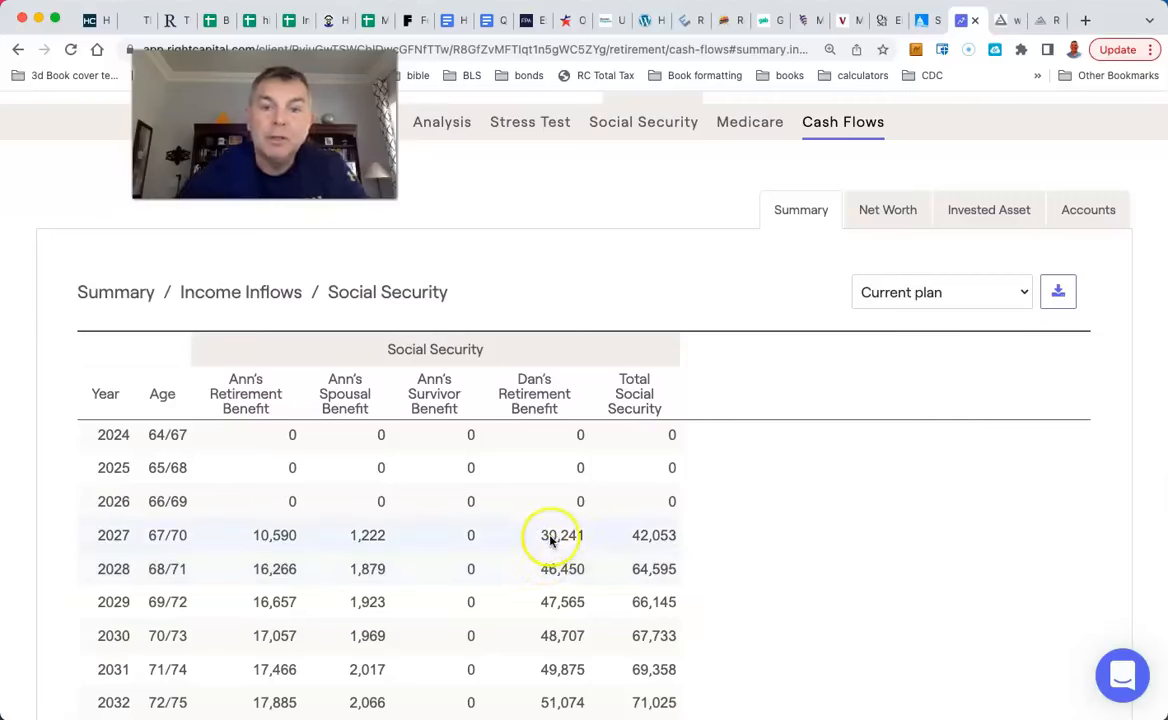
mouse_move(556, 536)
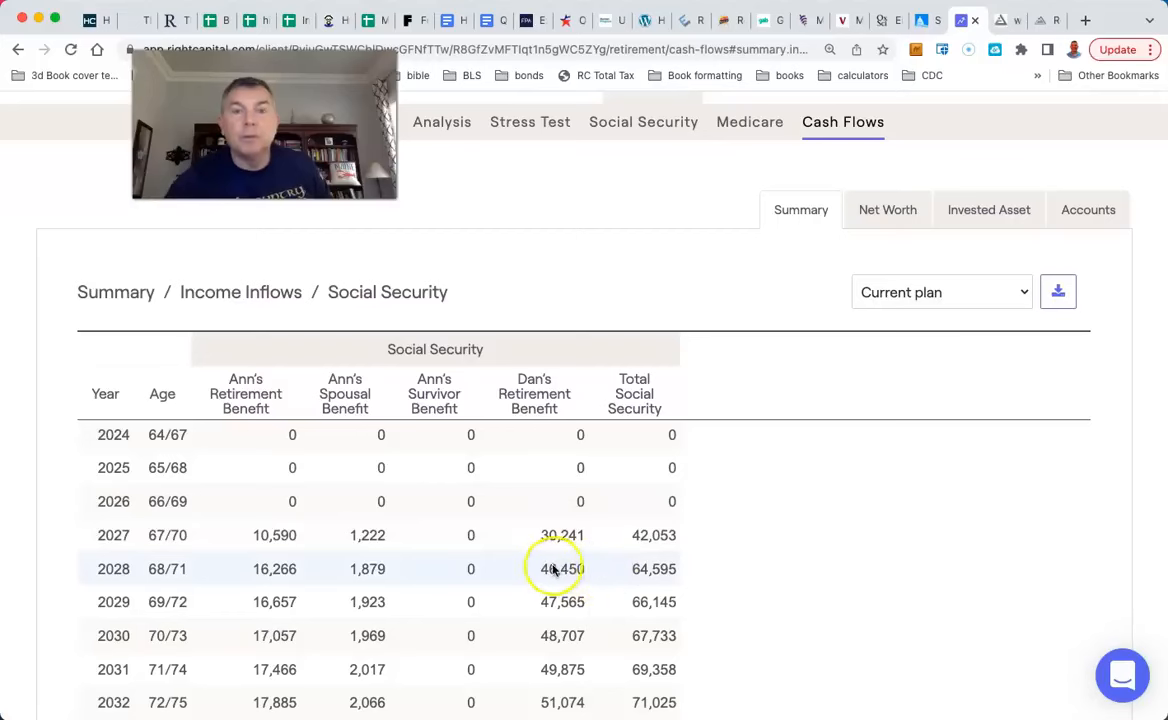
mouse_move(612, 578)
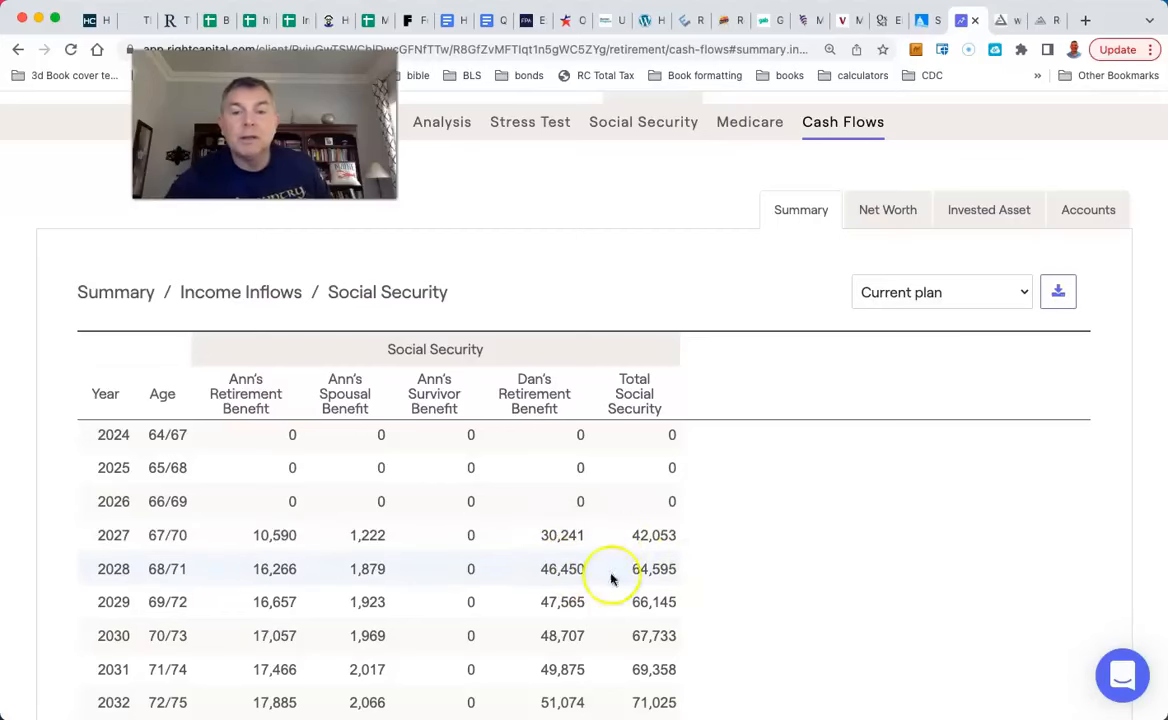
mouse_move(700, 568)
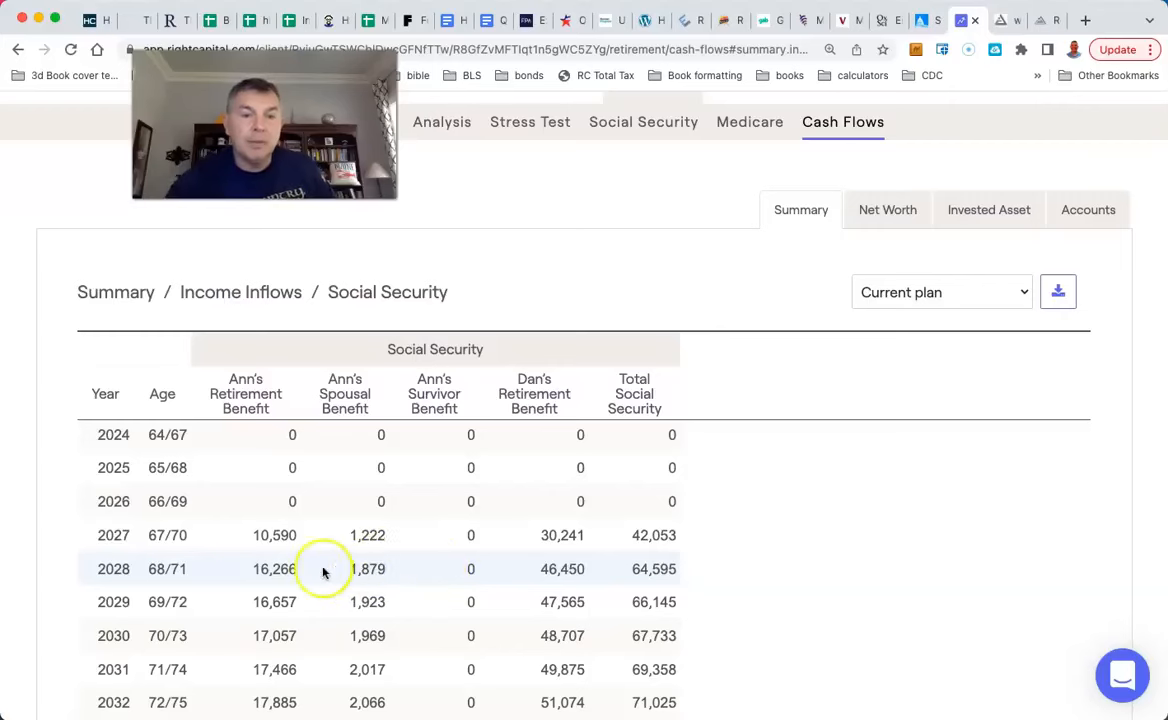
mouse_move(640, 568)
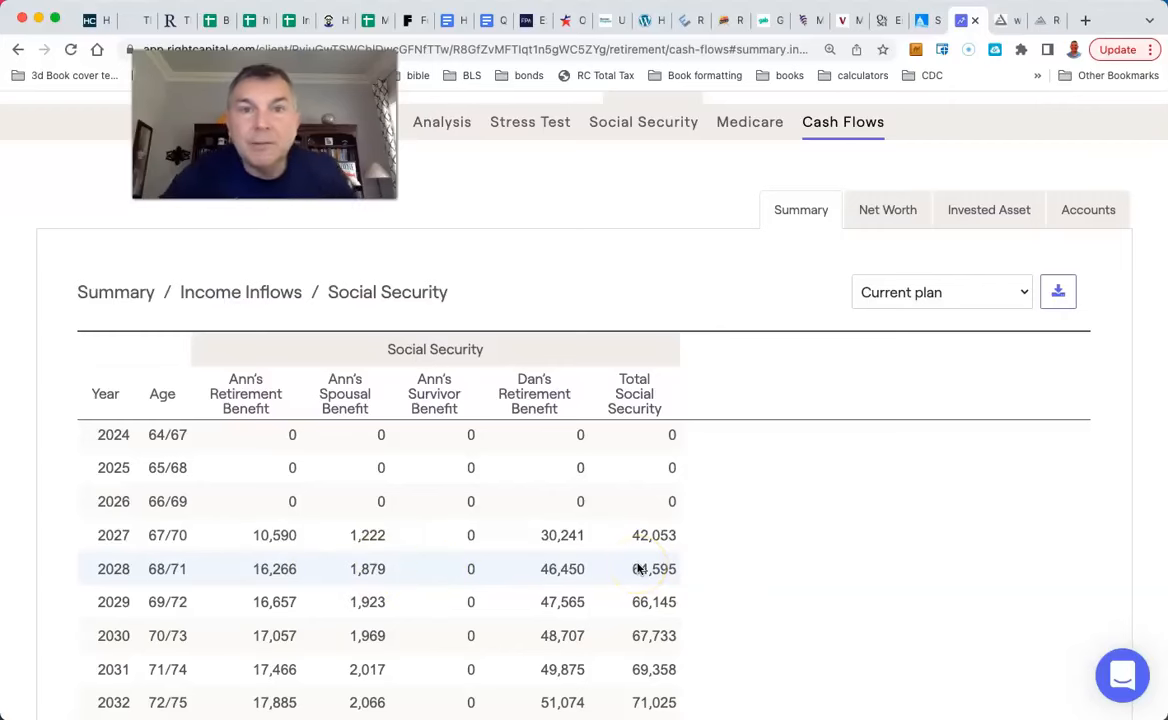
scroll("up", 3)
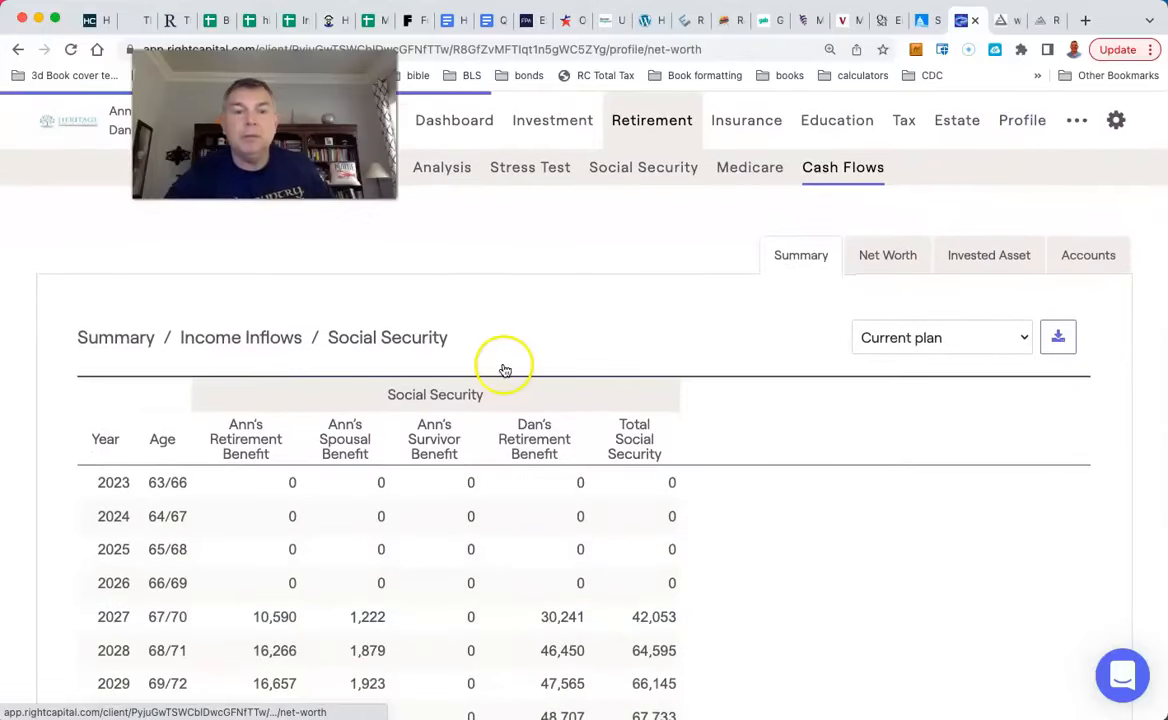
In Profile Income, check Dan's Social Security card showing filing age 70 and $2,686 benefit
left_click(1022, 120)
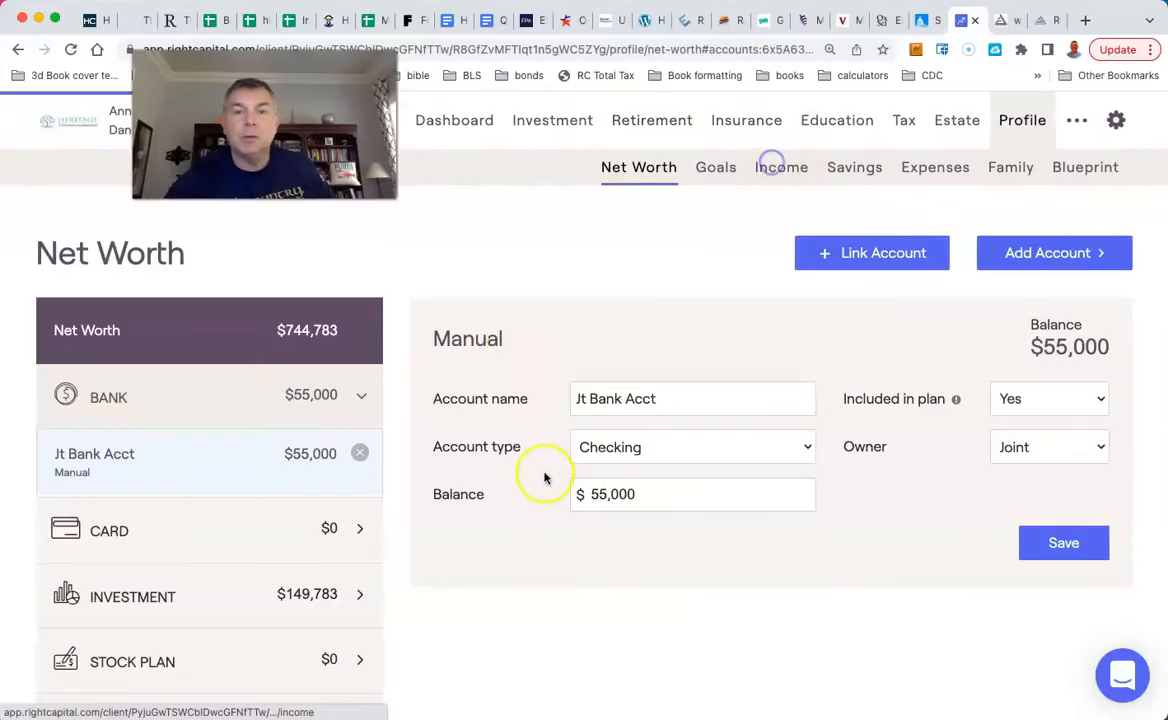
left_click(780, 168)
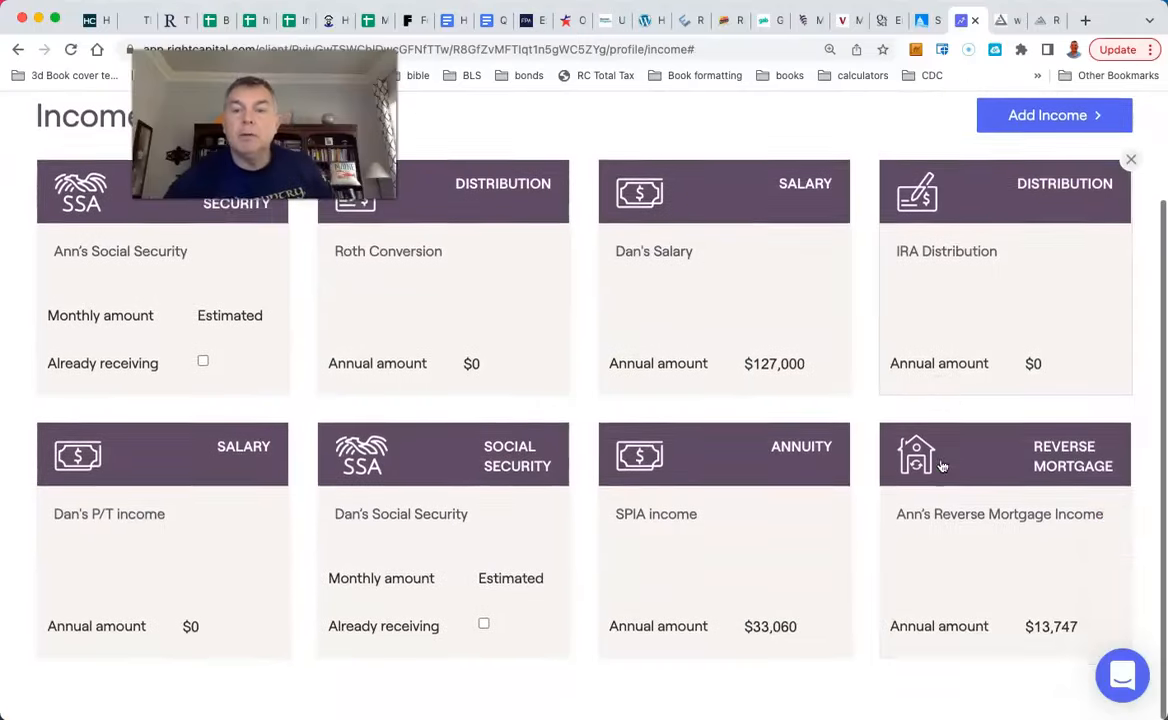
left_click(444, 456)
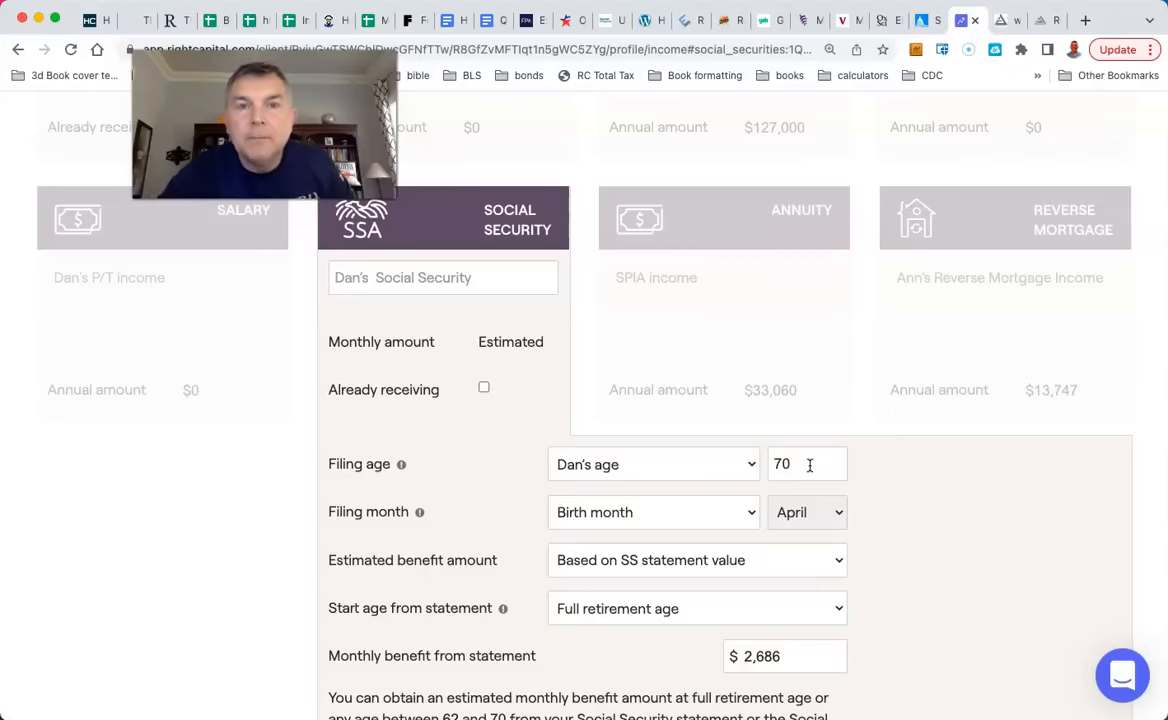
mouse_move(804, 630)
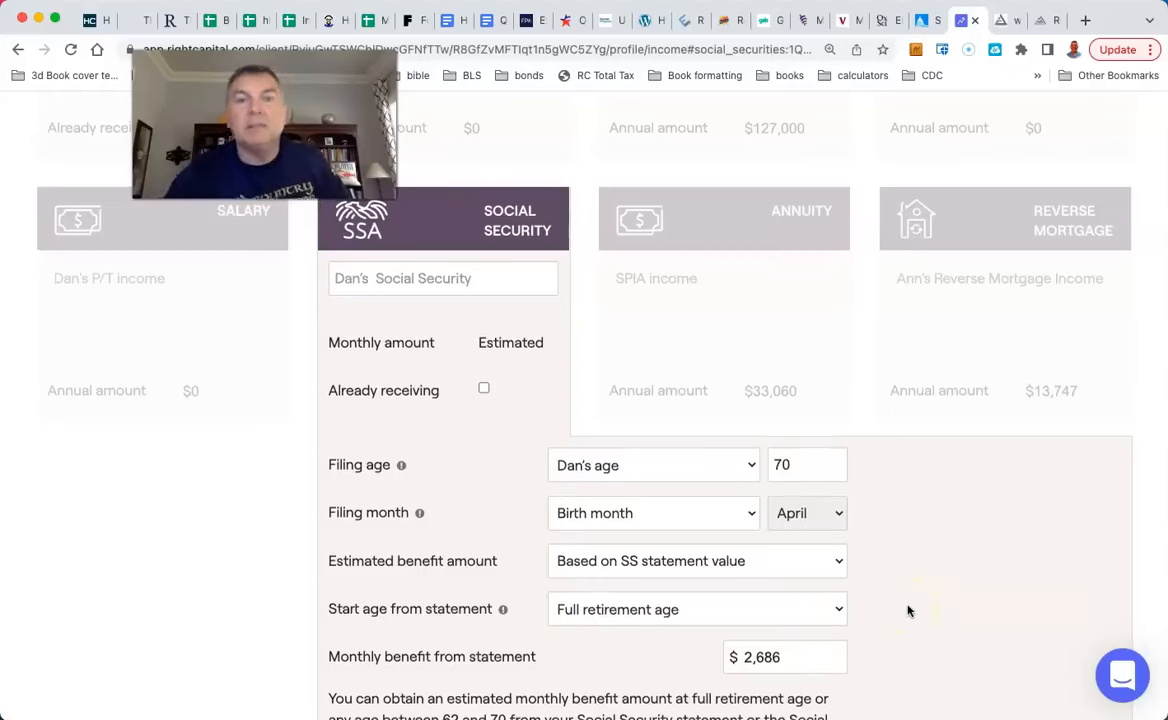
scroll("up", 3)
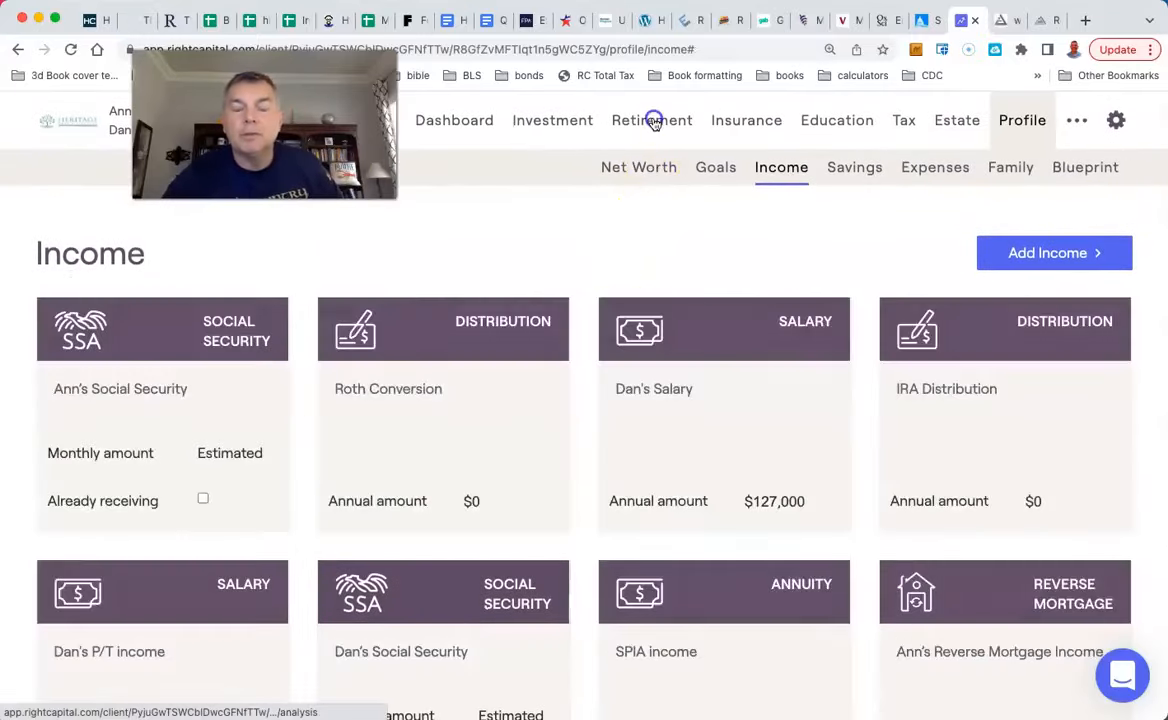
left_click(652, 120)
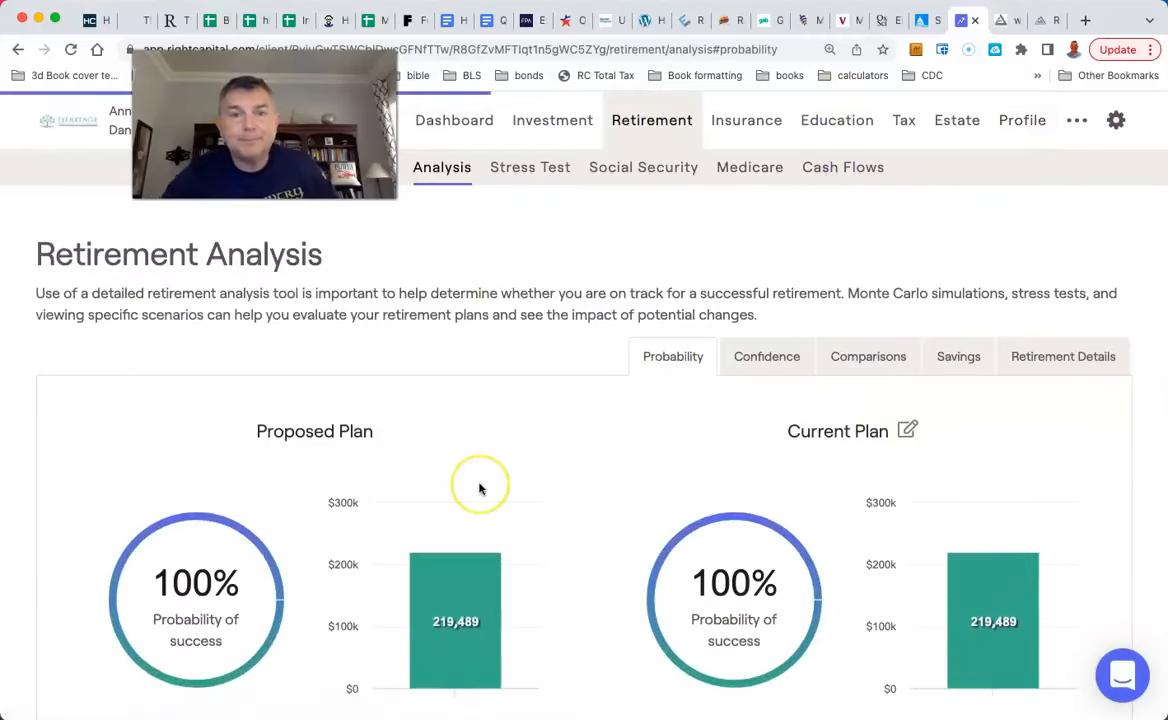
left_click(842, 168)
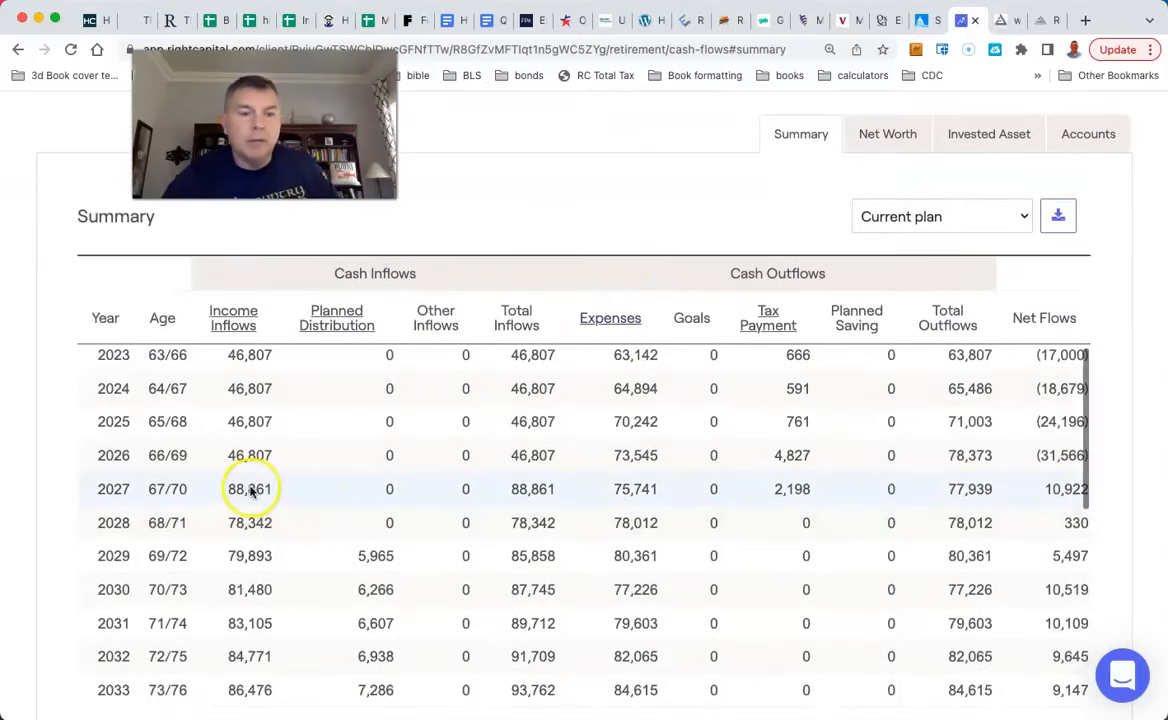
left_click(232, 316)
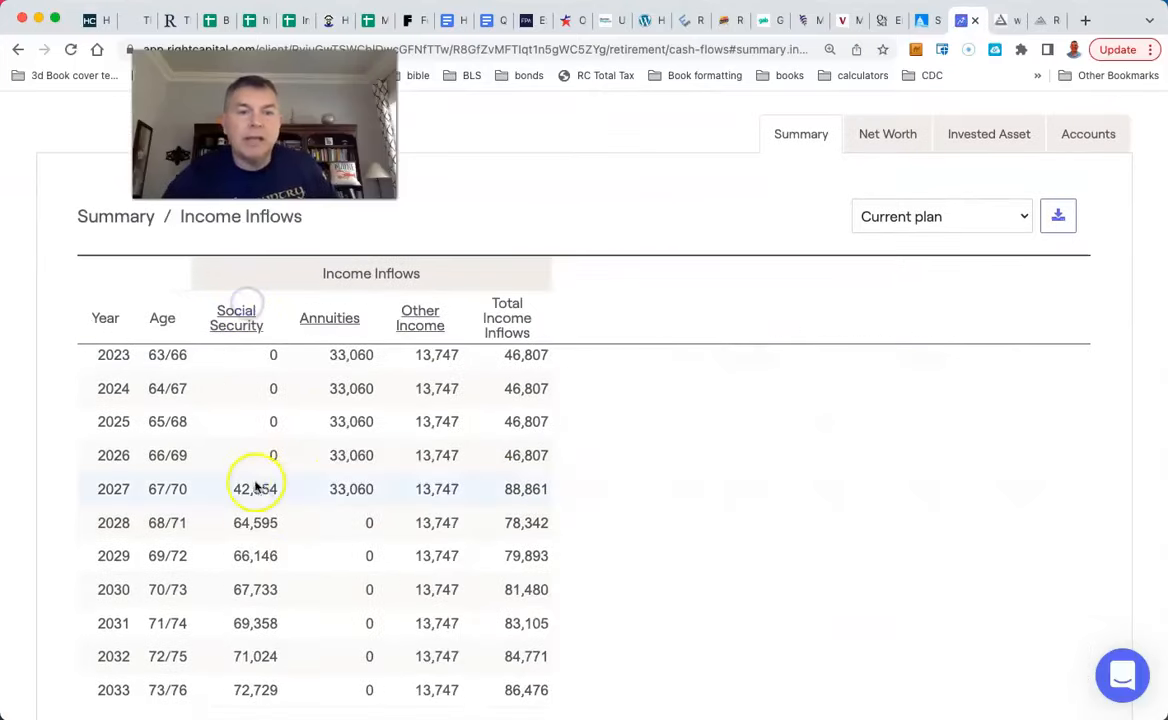
mouse_move(436, 488)
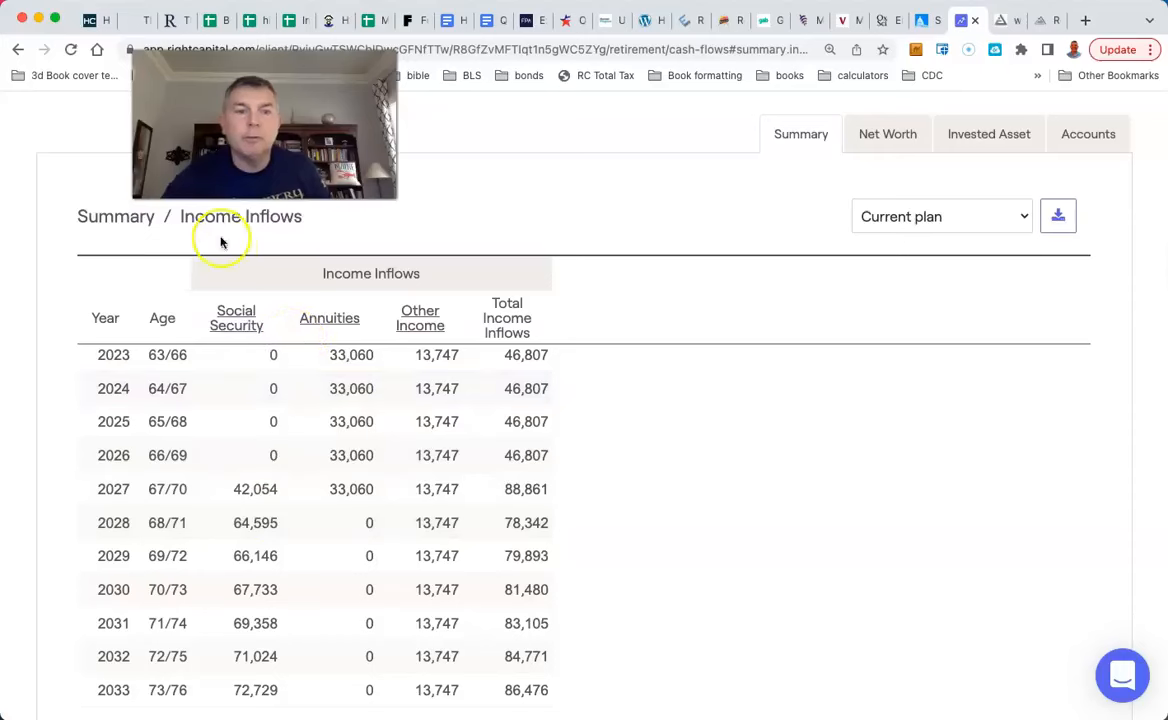
left_click(116, 216)
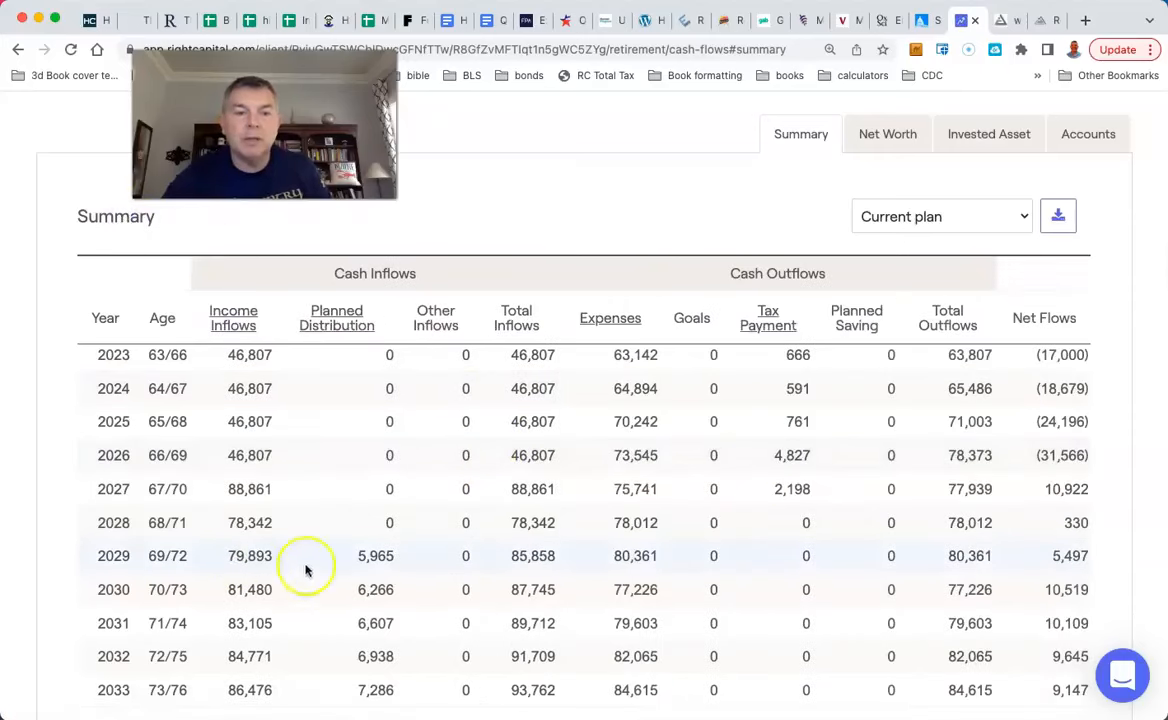
mouse_move(644, 524)
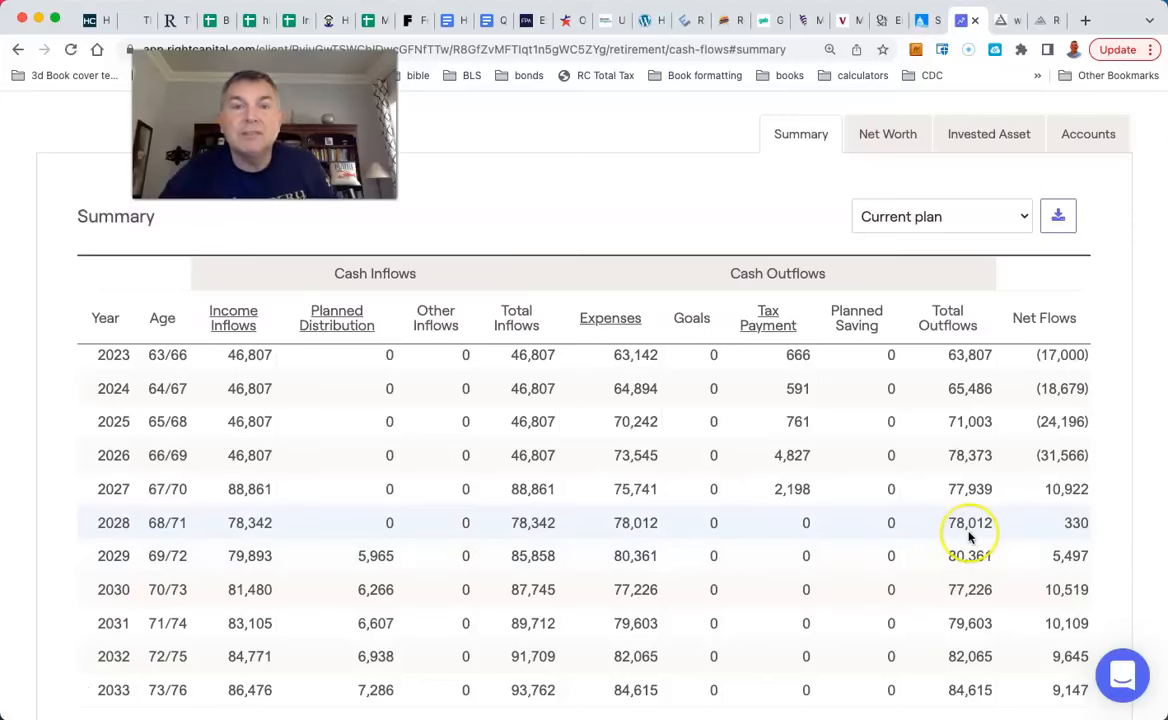
mouse_move(418, 512)
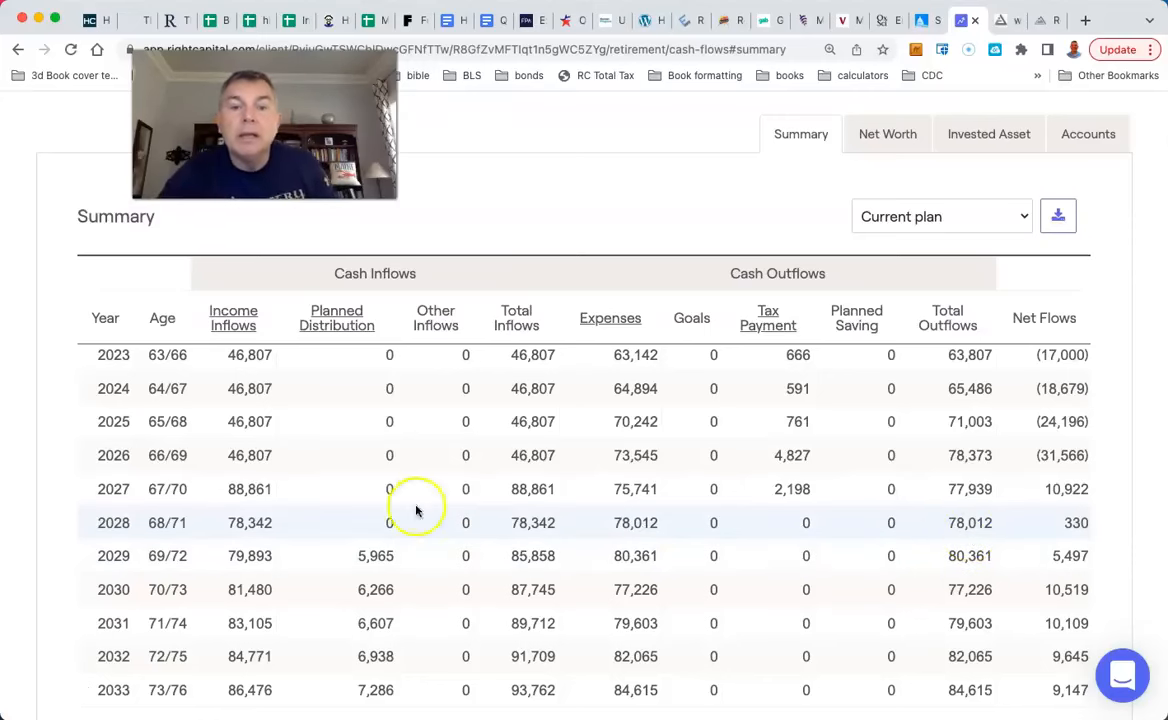
mouse_move(532, 548)
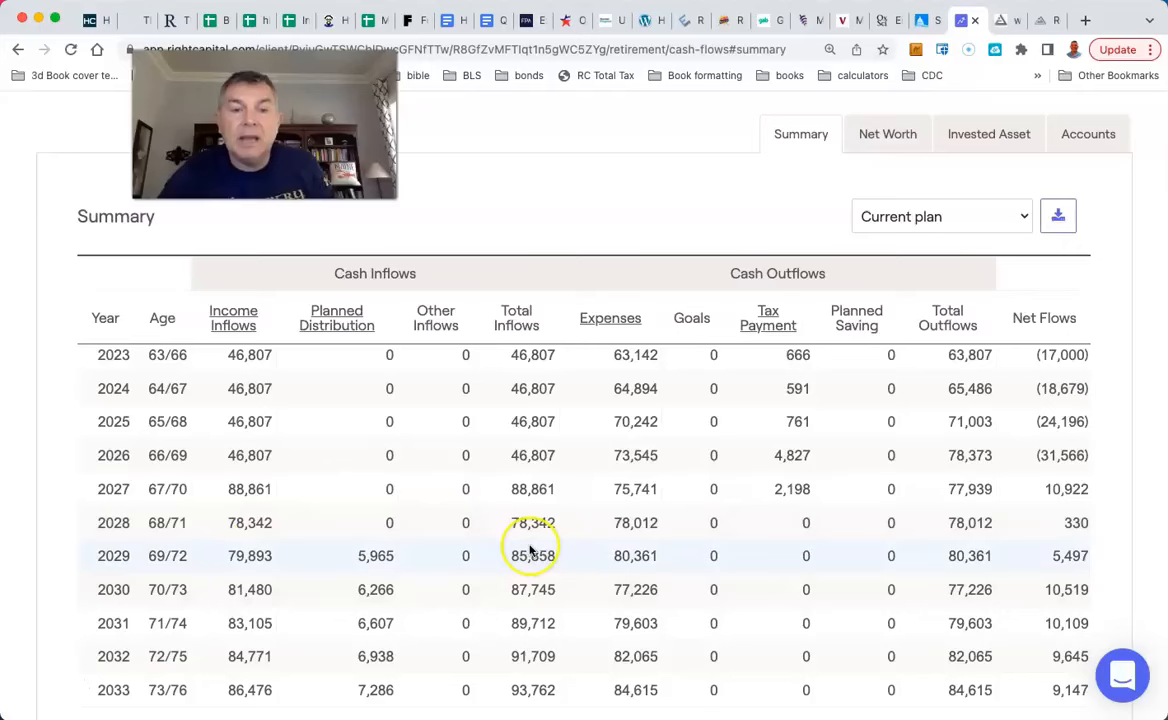
mouse_move(940, 624)
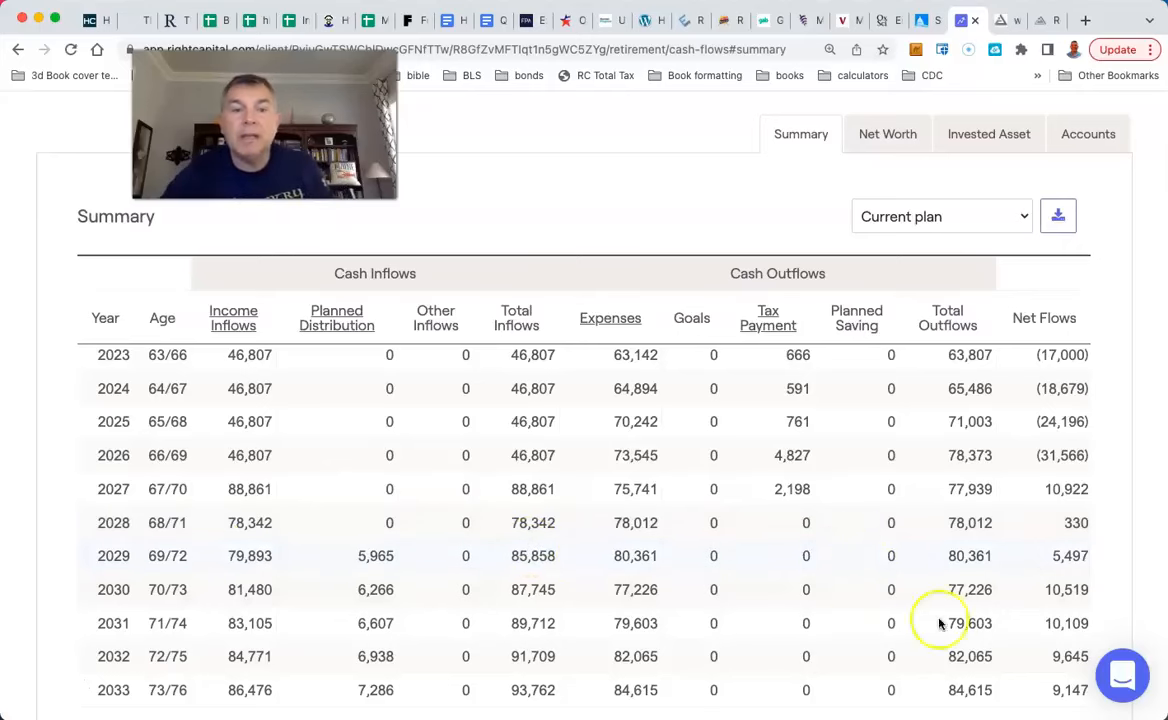
scroll("down", 3)
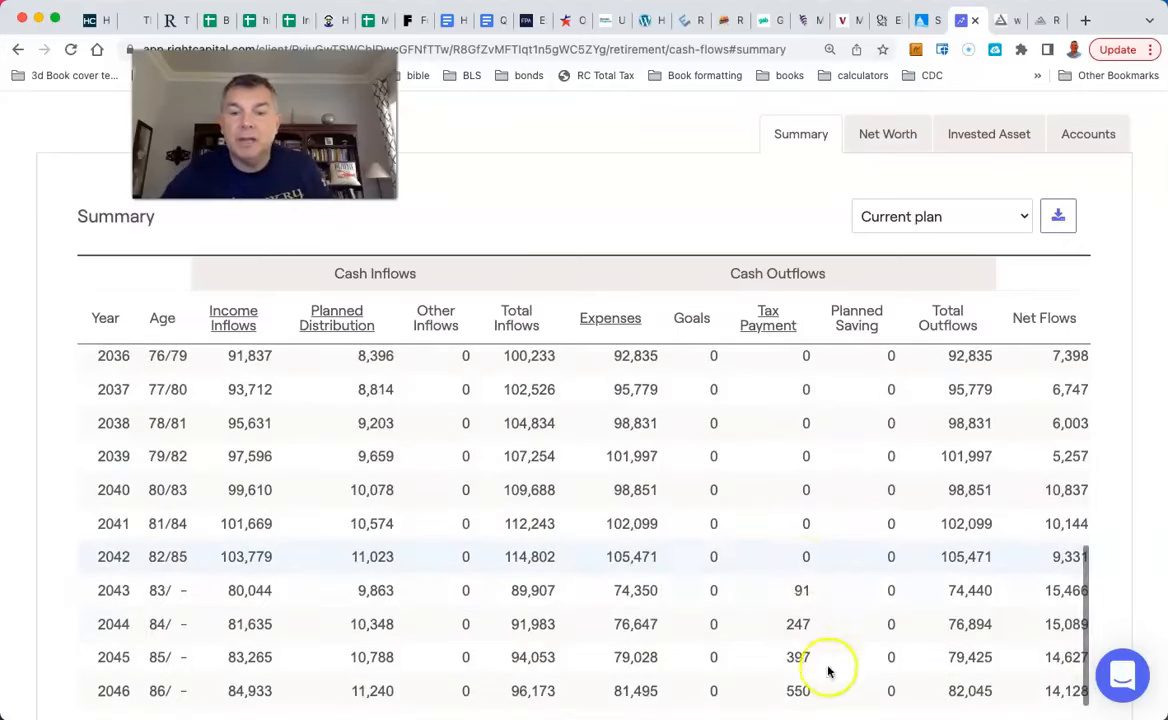
scroll("up", 3)
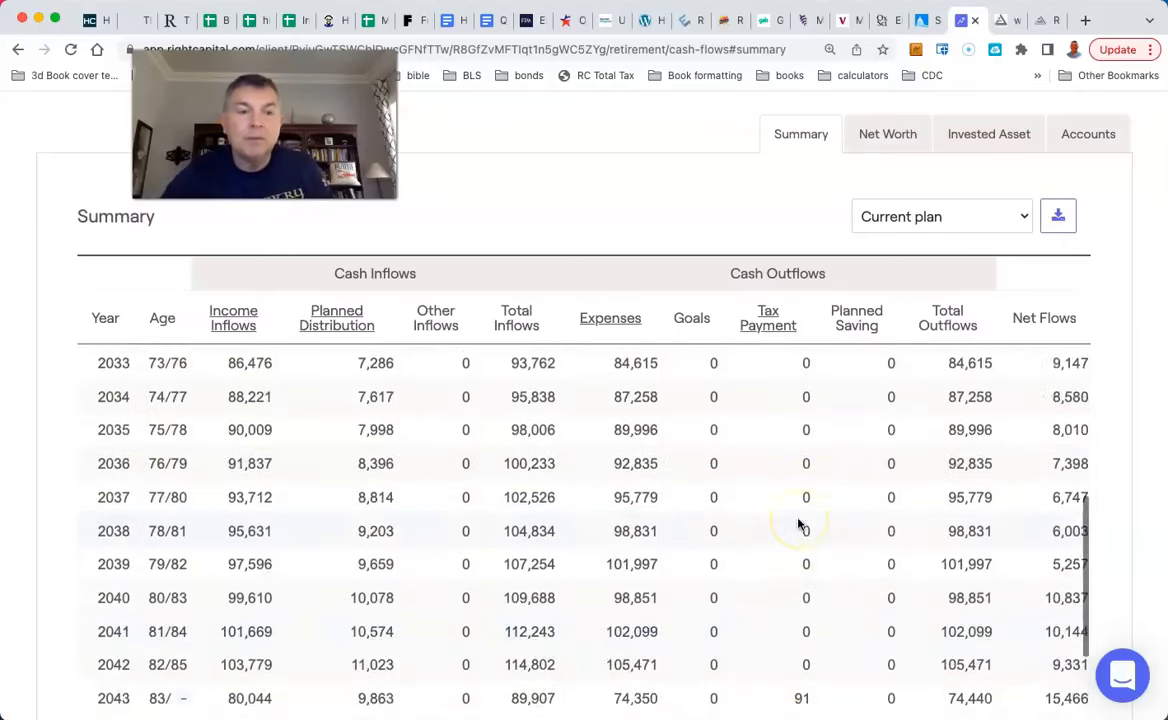
scroll("up", 3)
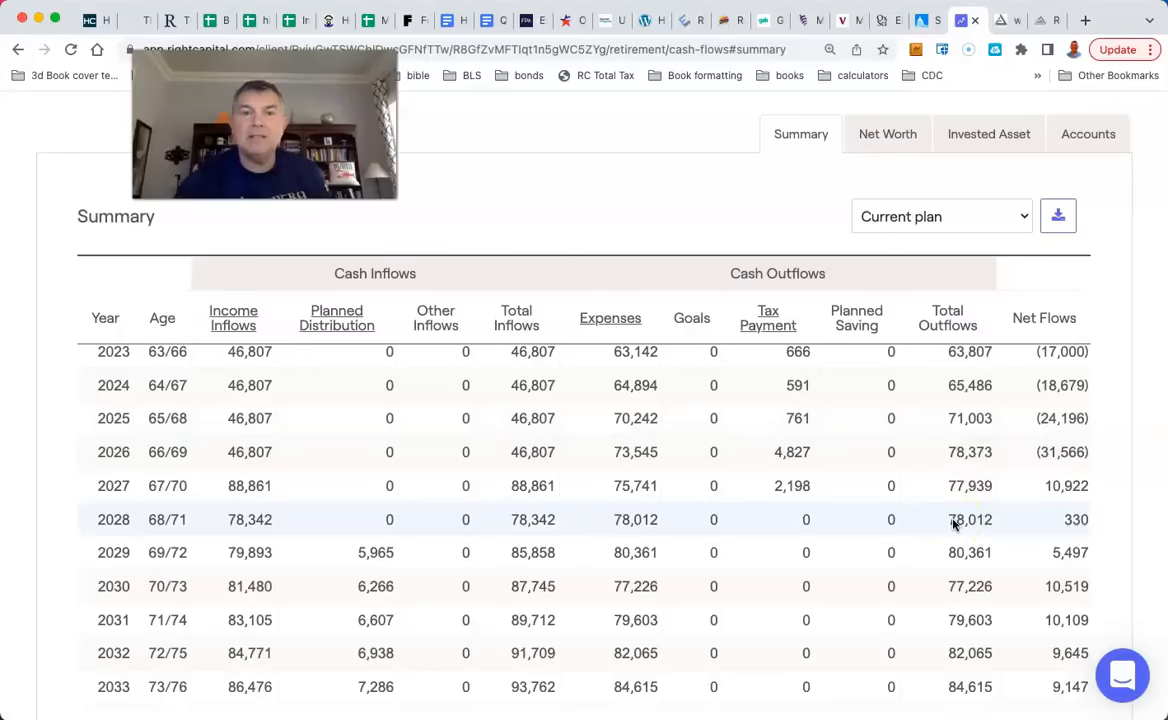
scroll("down", 3)
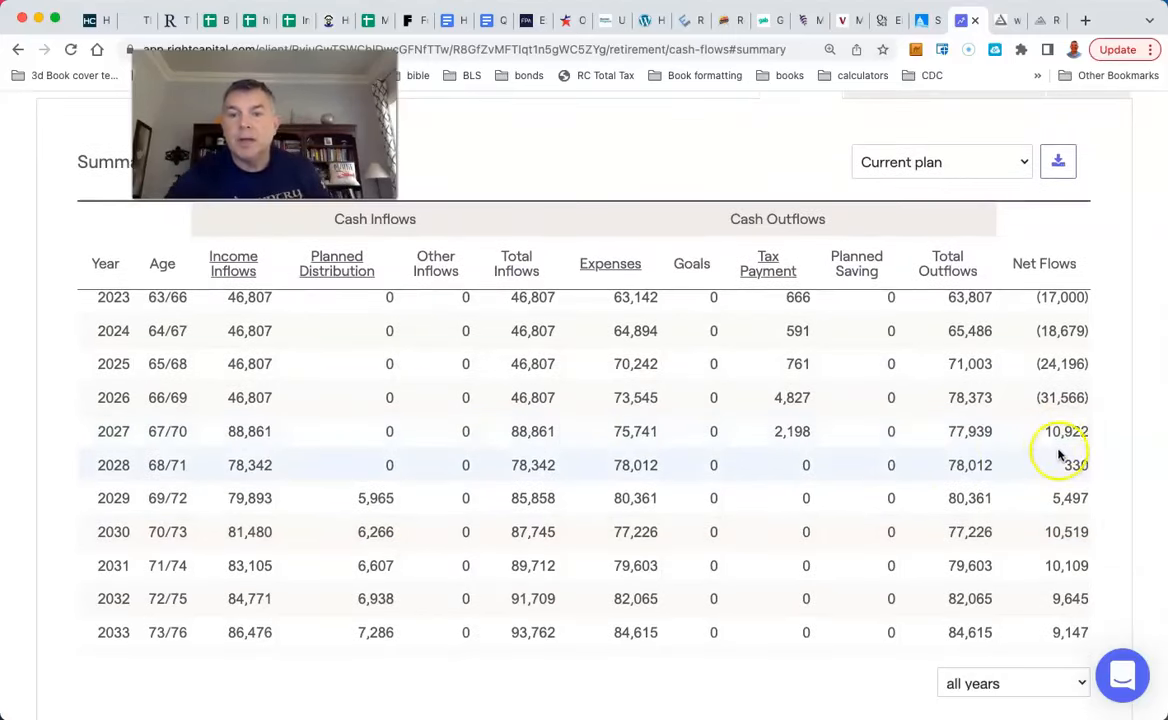
mouse_move(436, 490)
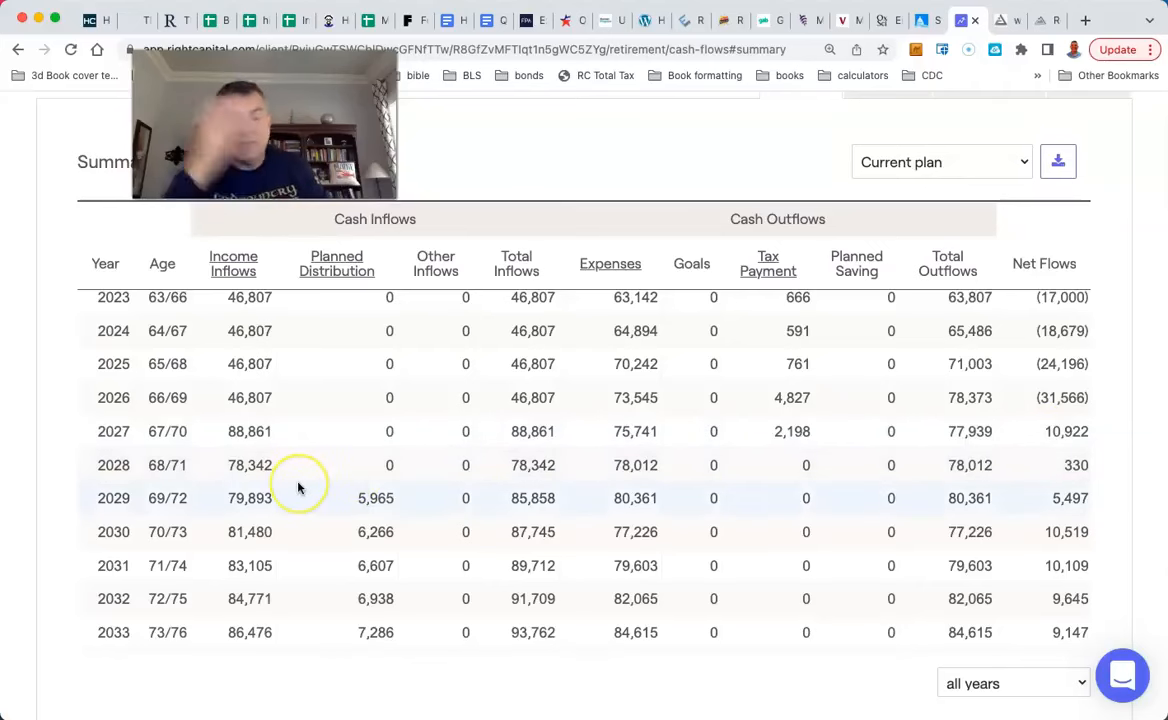
mouse_move(432, 516)
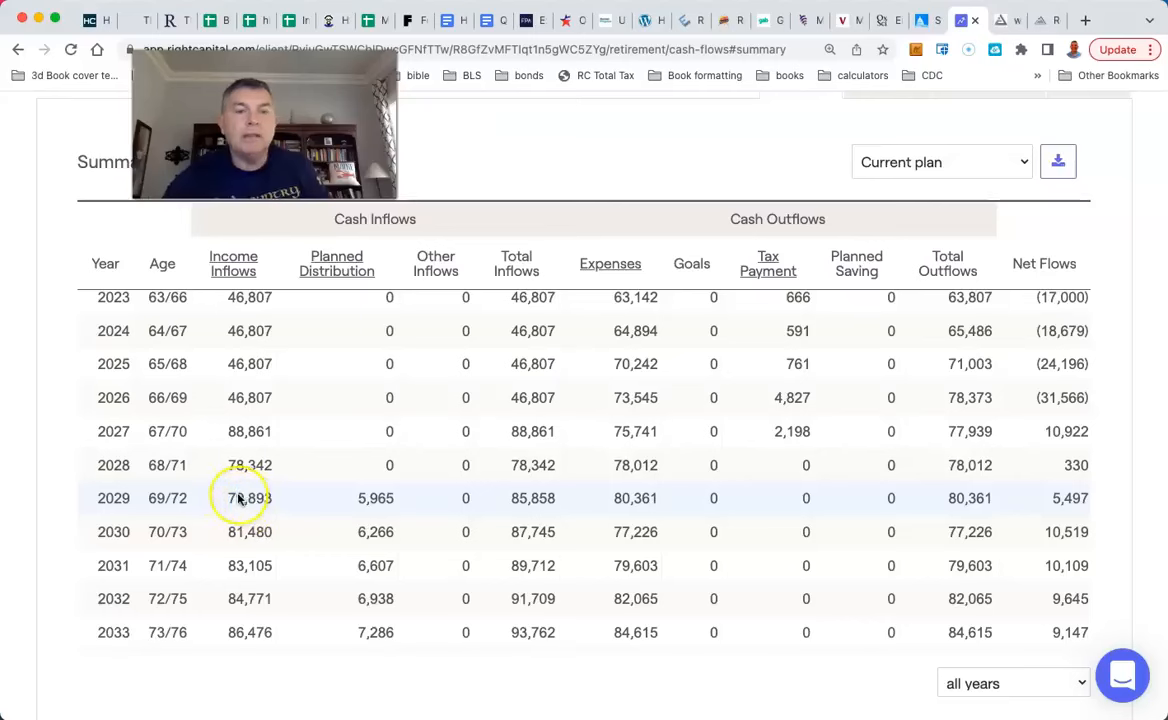
mouse_move(240, 498)
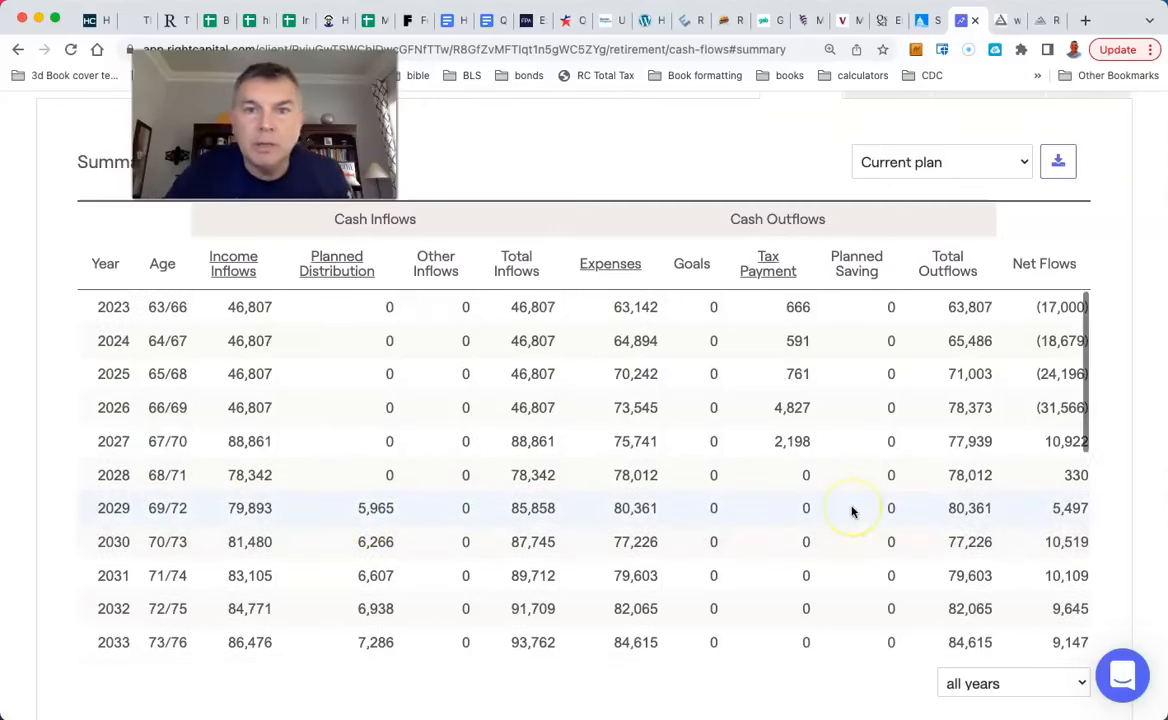
Show the year-by-year net worth table and scroll to 2046: home 952,890 versus 860,286 mortgage
scroll("up", 3)
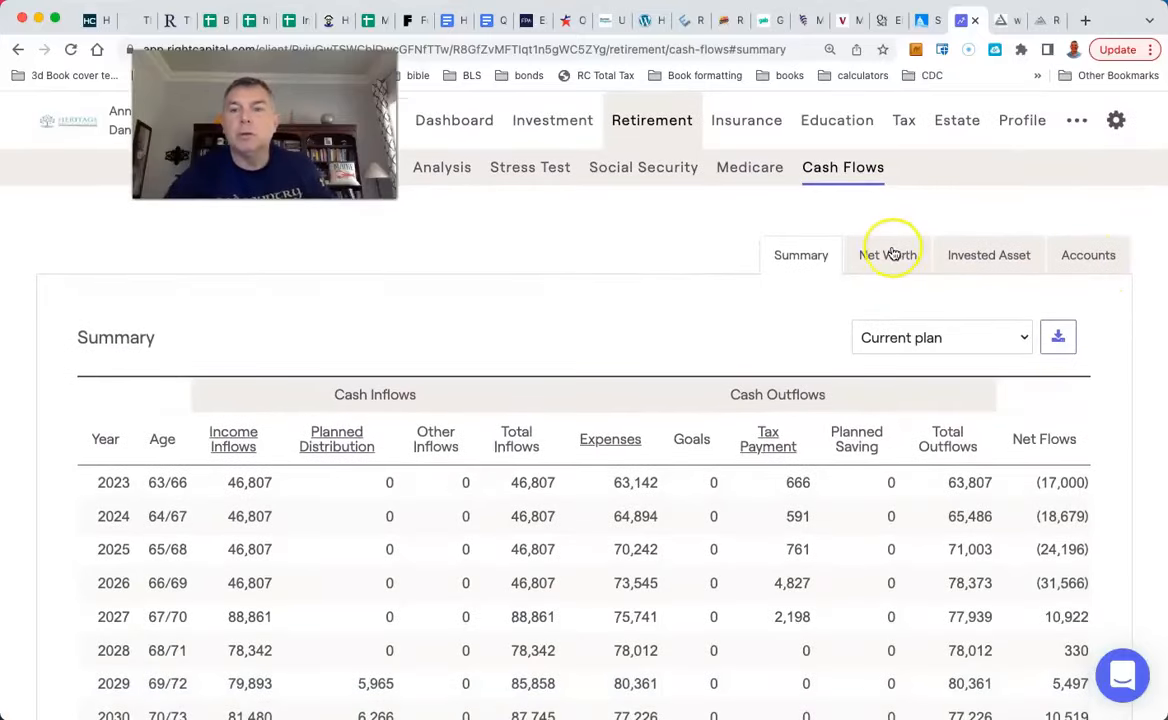
left_click(888, 256)
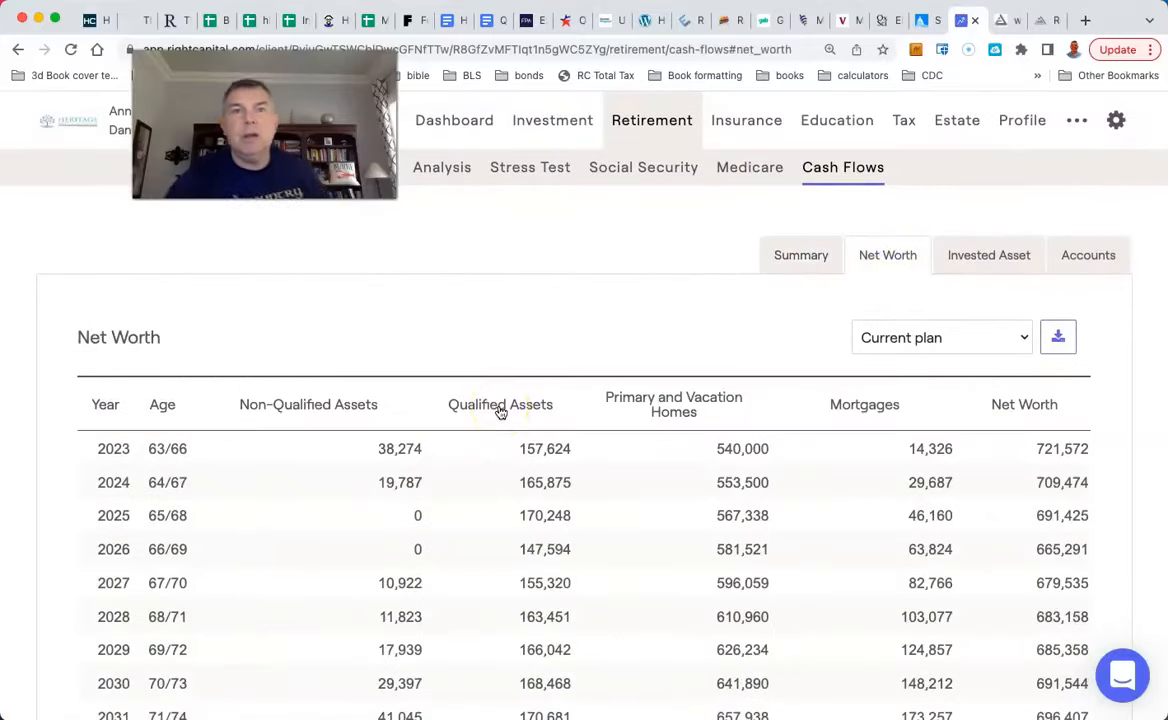
scroll("down", 3)
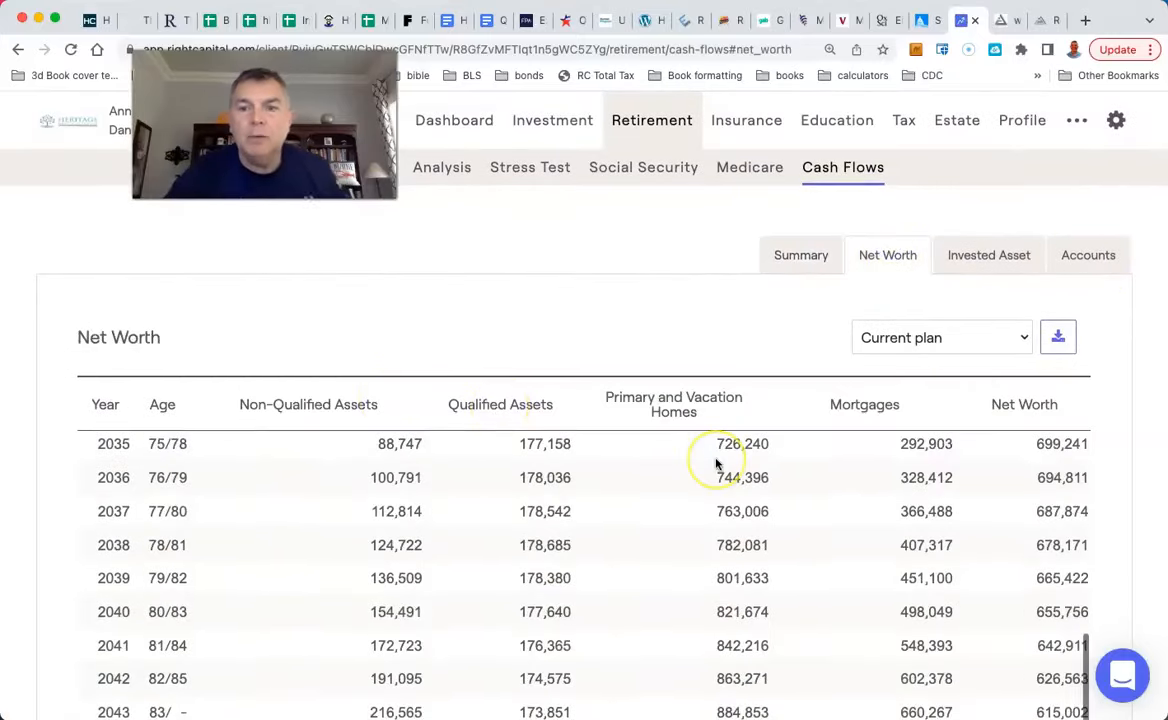
scroll("down", 3)
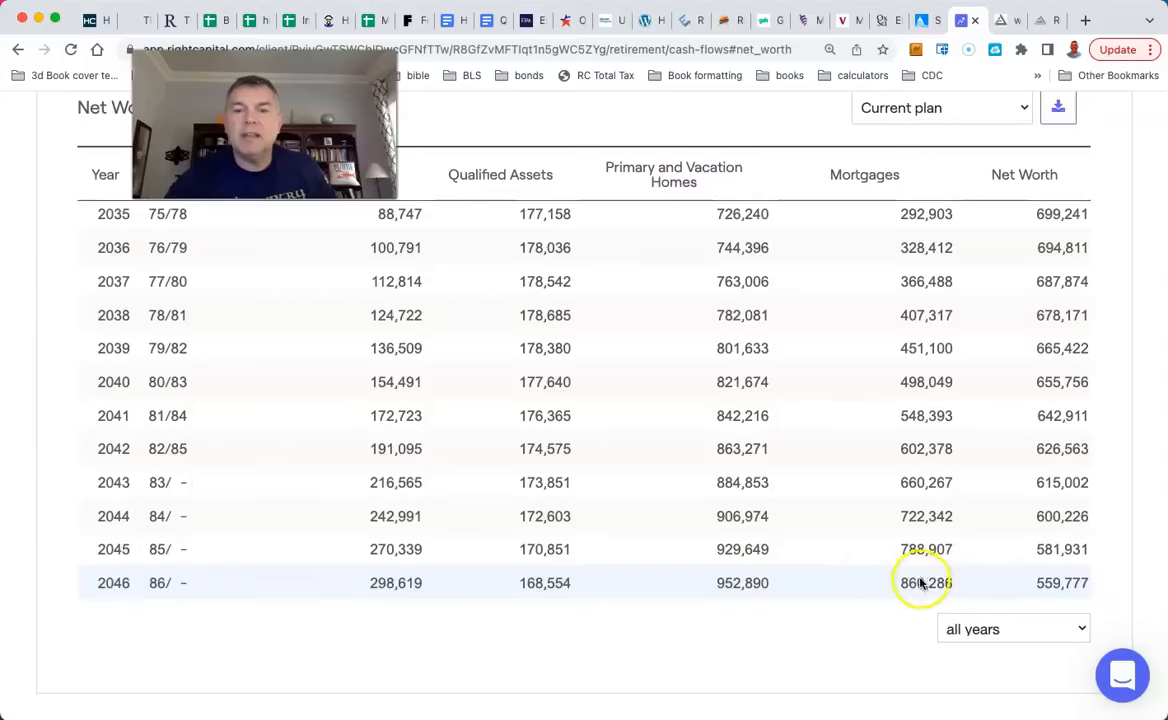
mouse_move(130, 584)
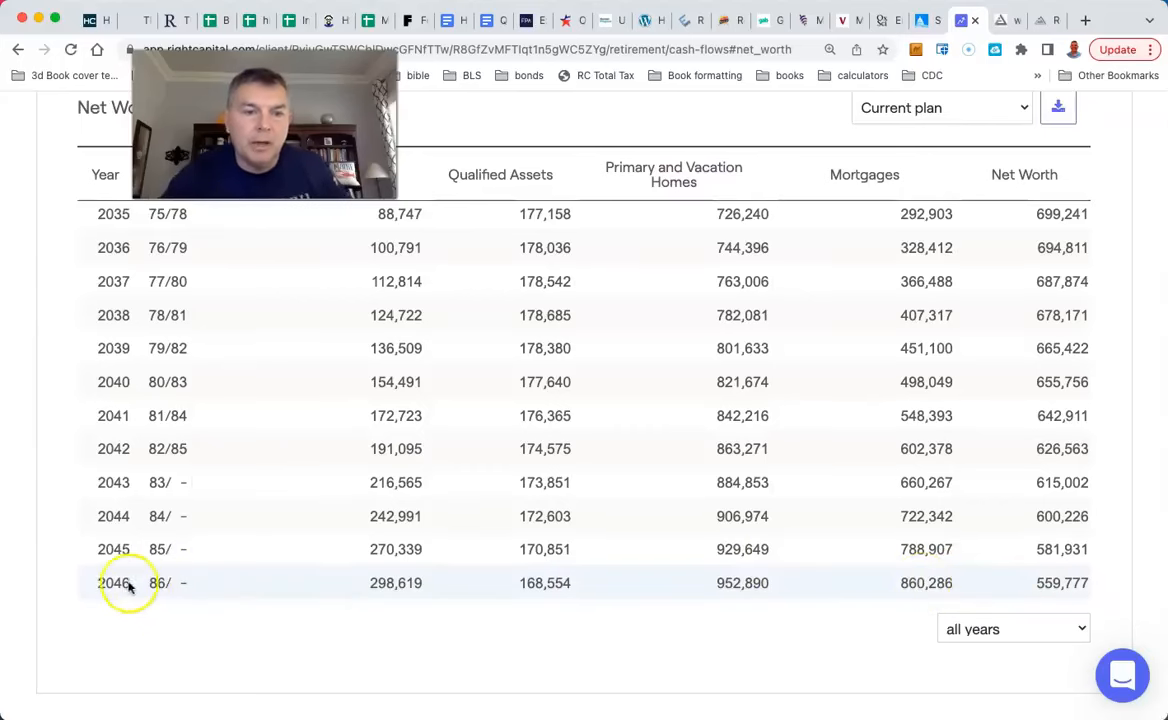
mouse_move(708, 544)
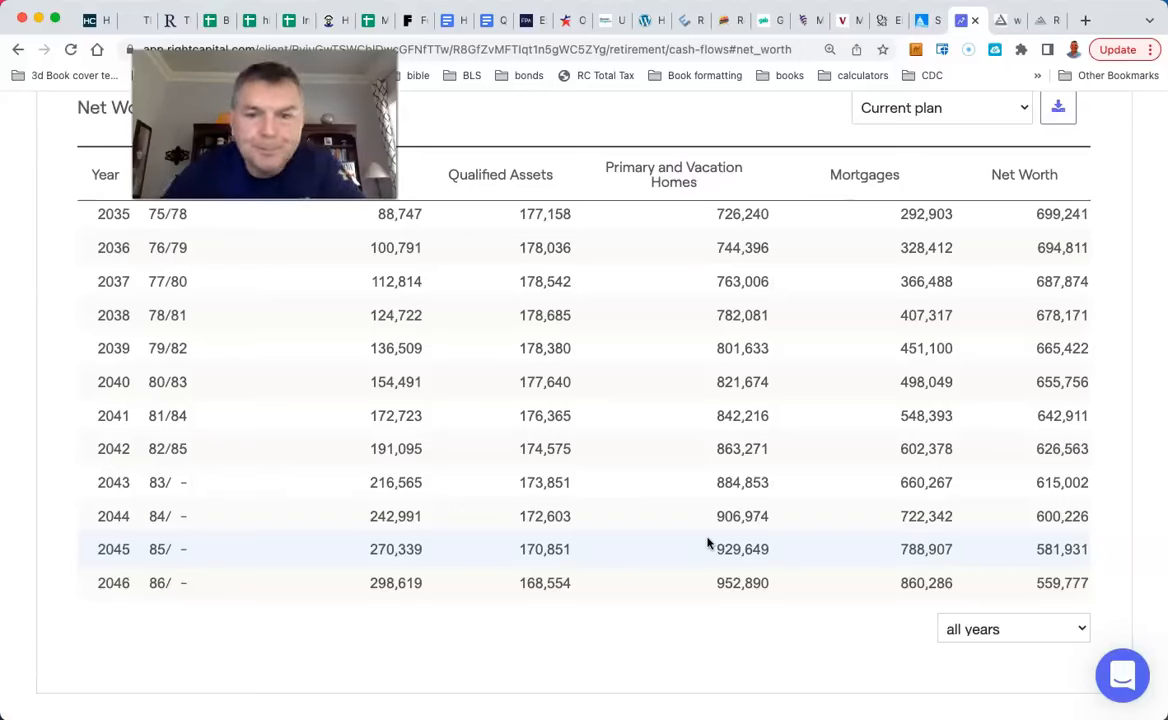
mouse_move(776, 596)
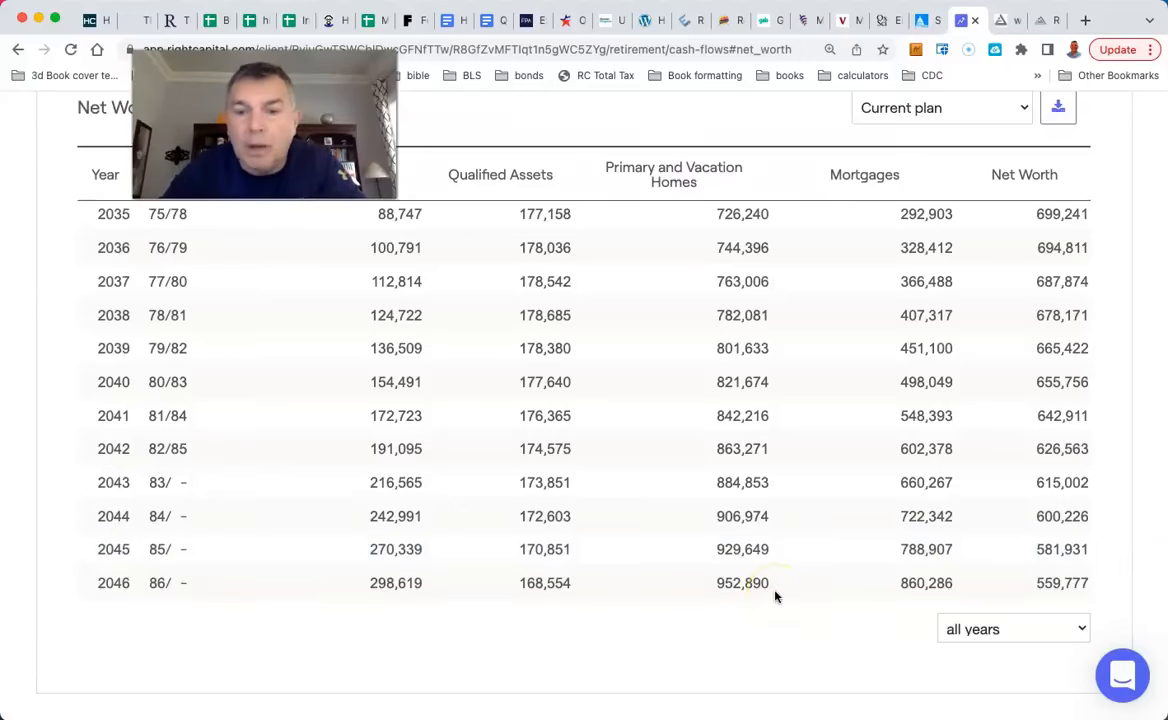
mouse_move(742, 584)
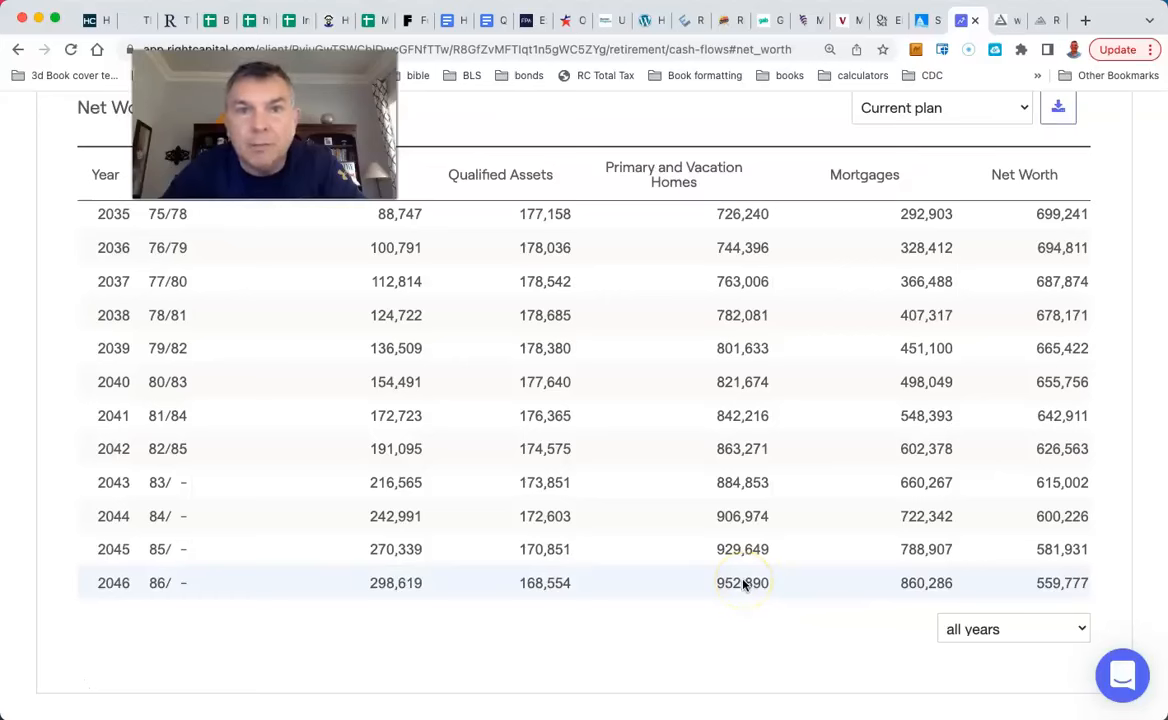
mouse_move(926, 584)
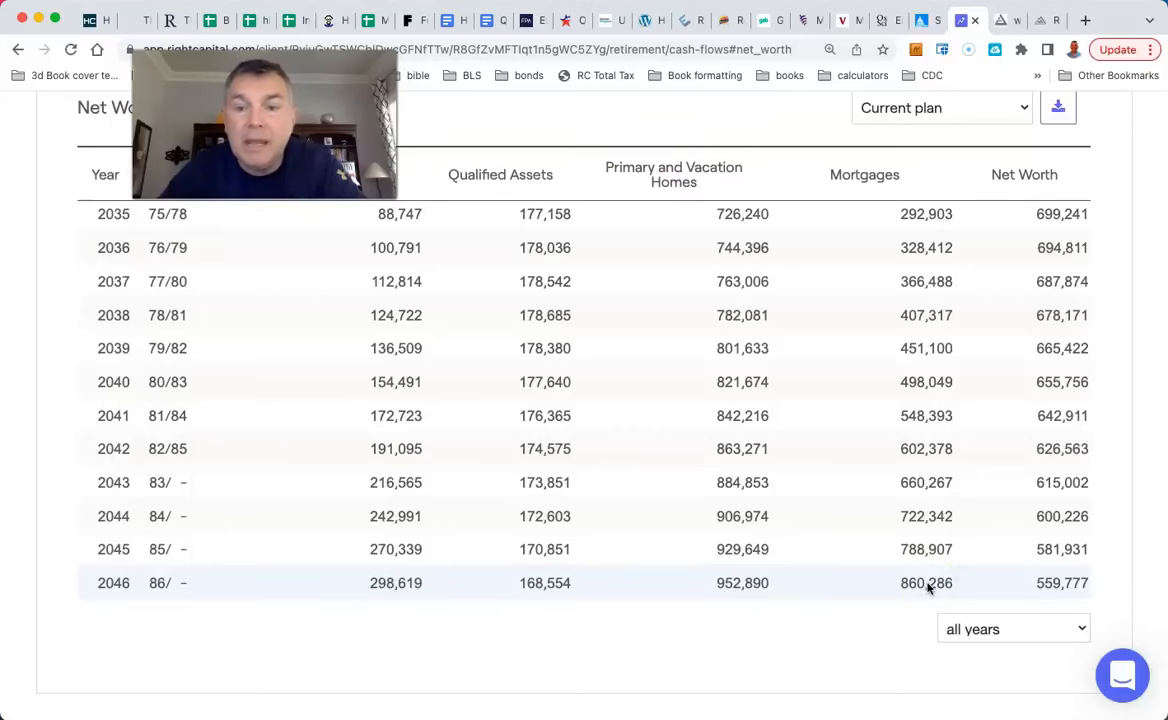
mouse_move(732, 612)
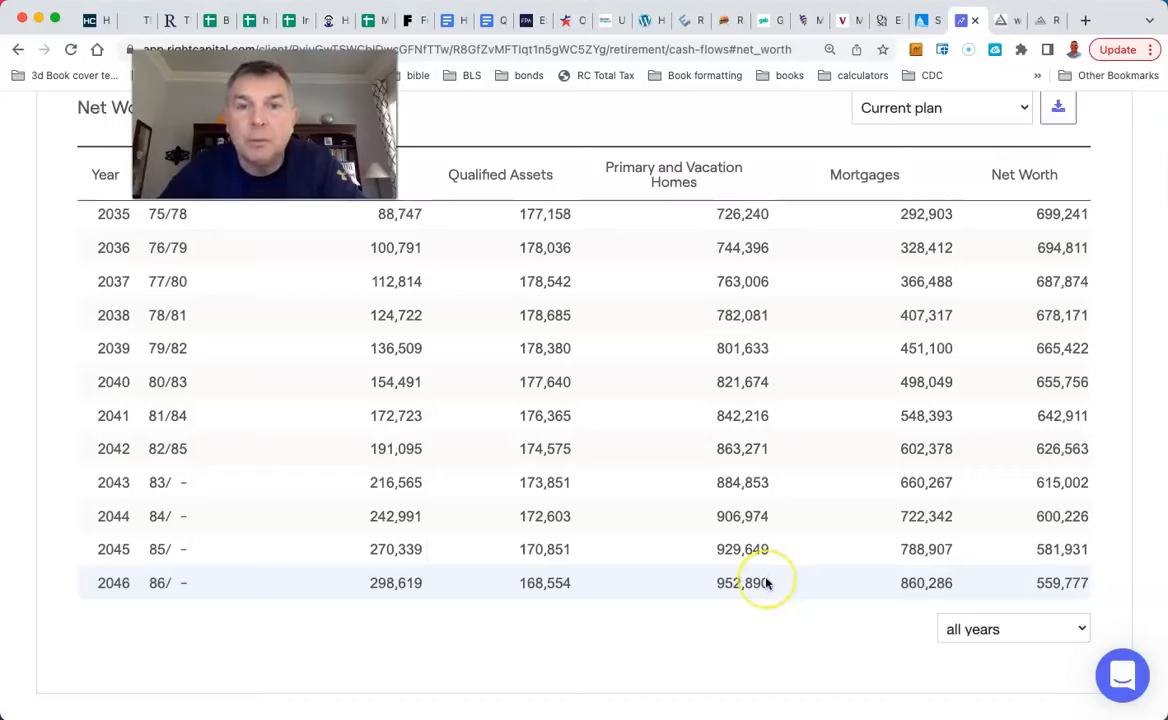
mouse_move(730, 590)
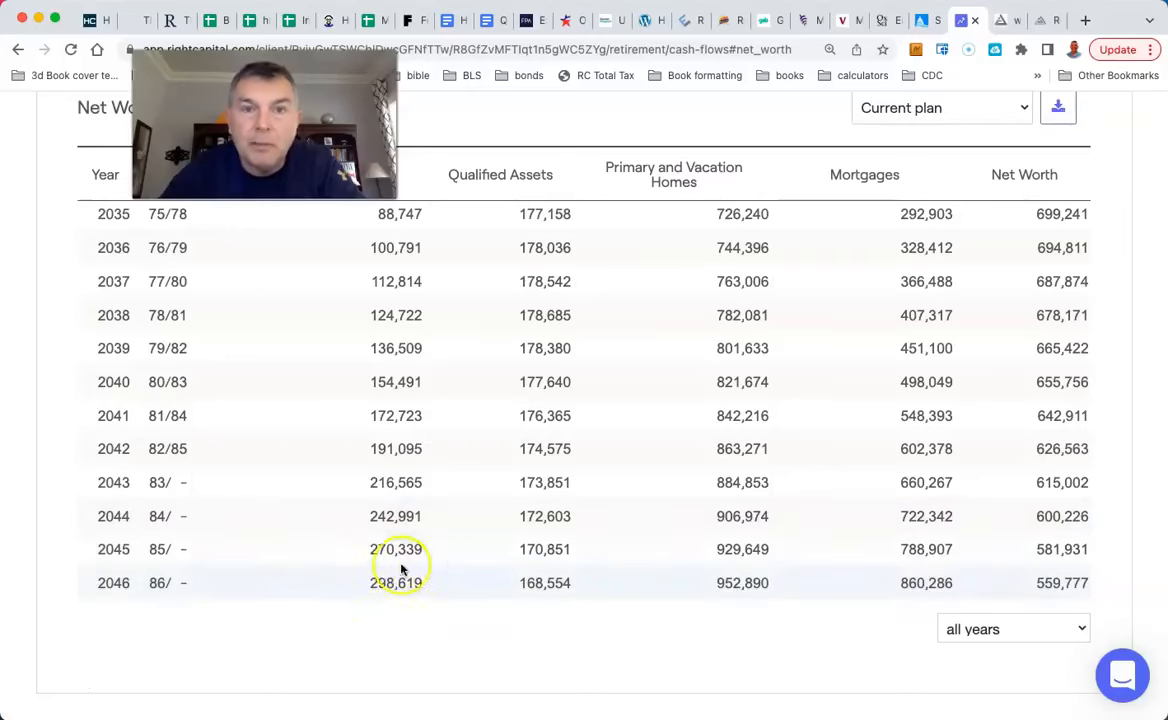
scroll("up", 3)
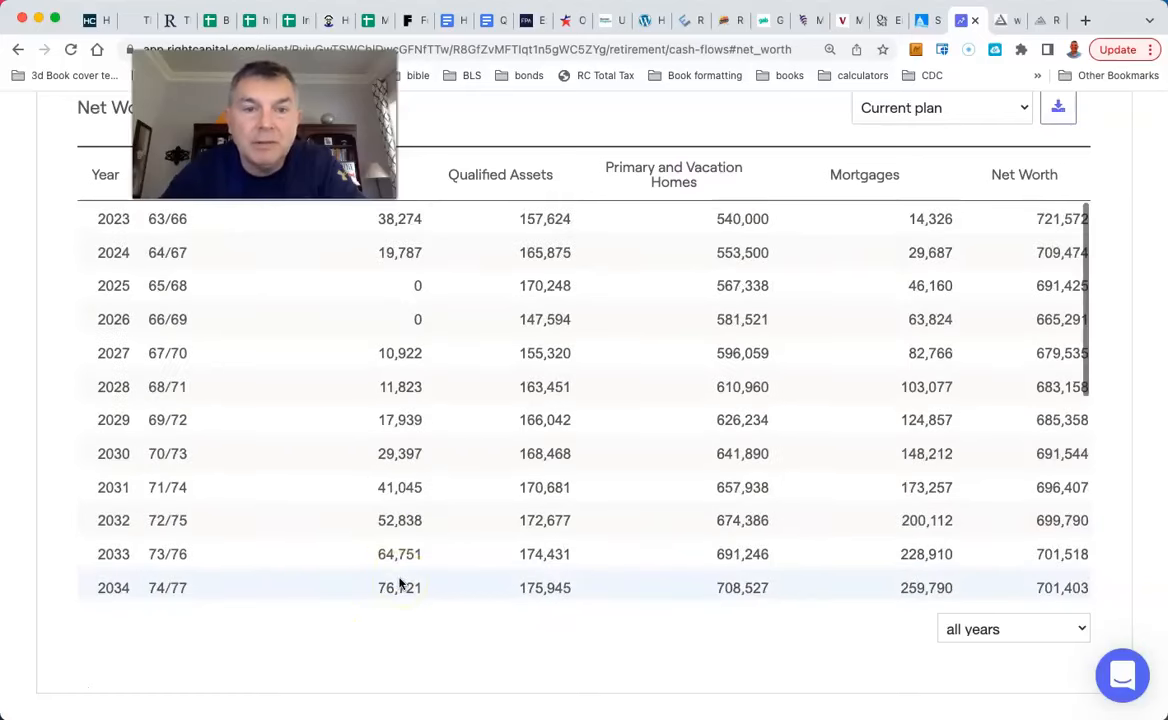
scroll("down", 3)
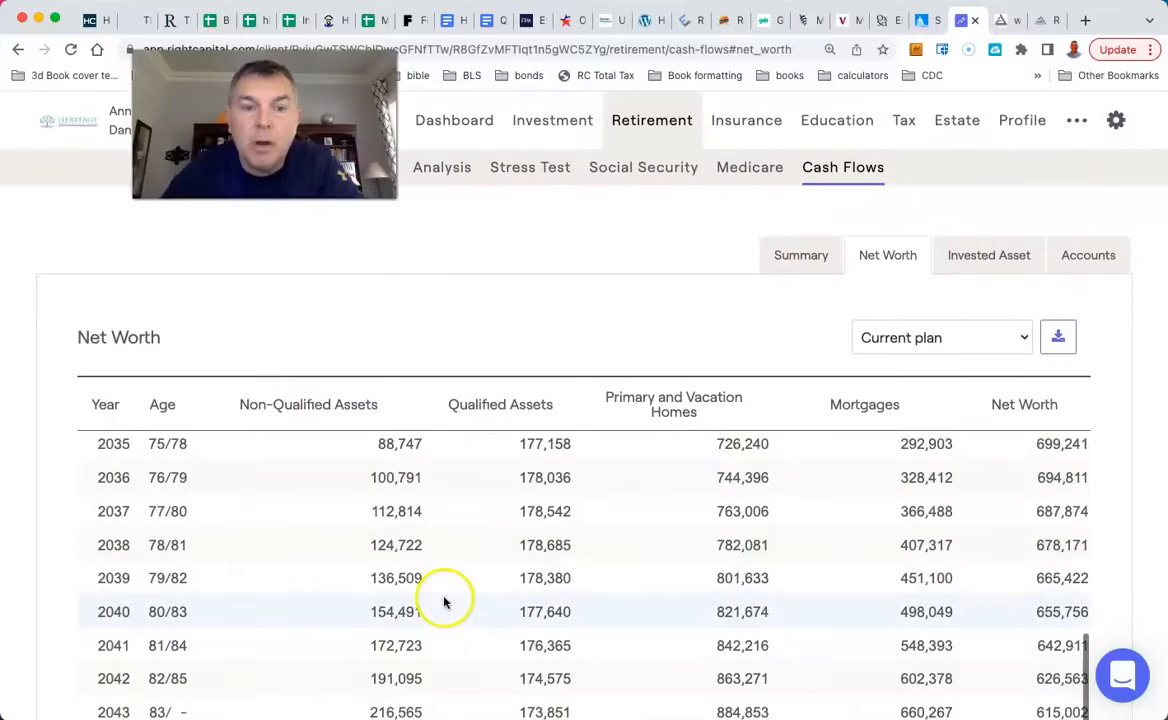
scroll("down", 3)
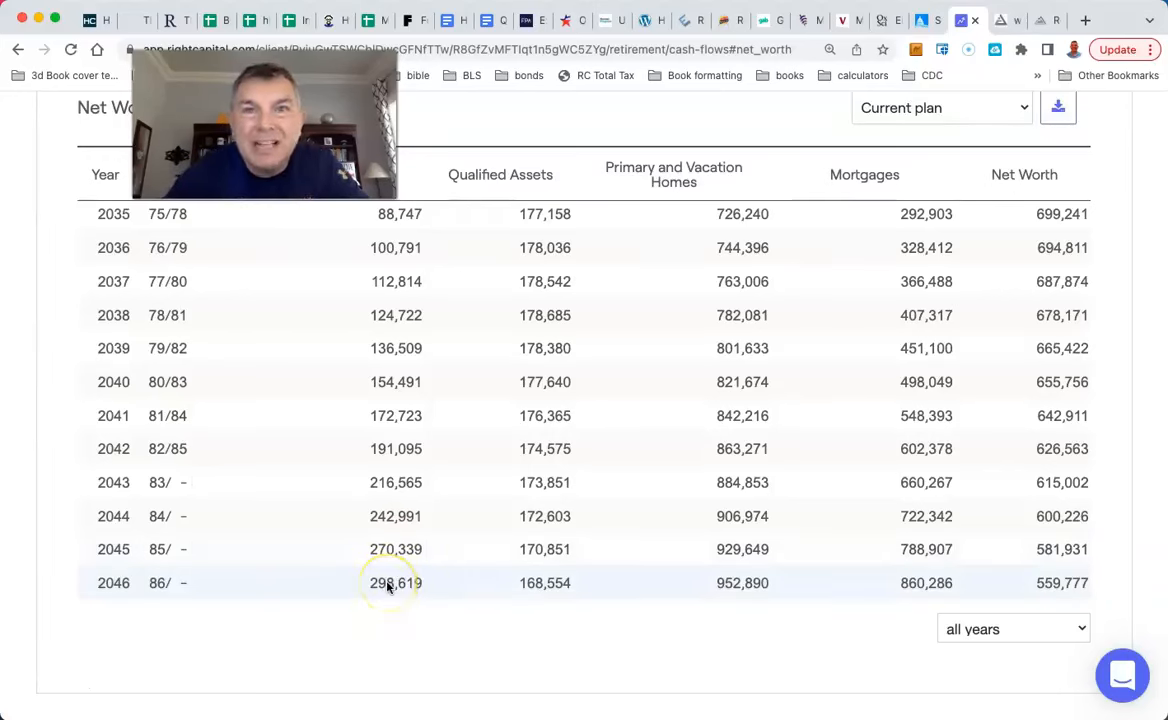
mouse_move(544, 584)
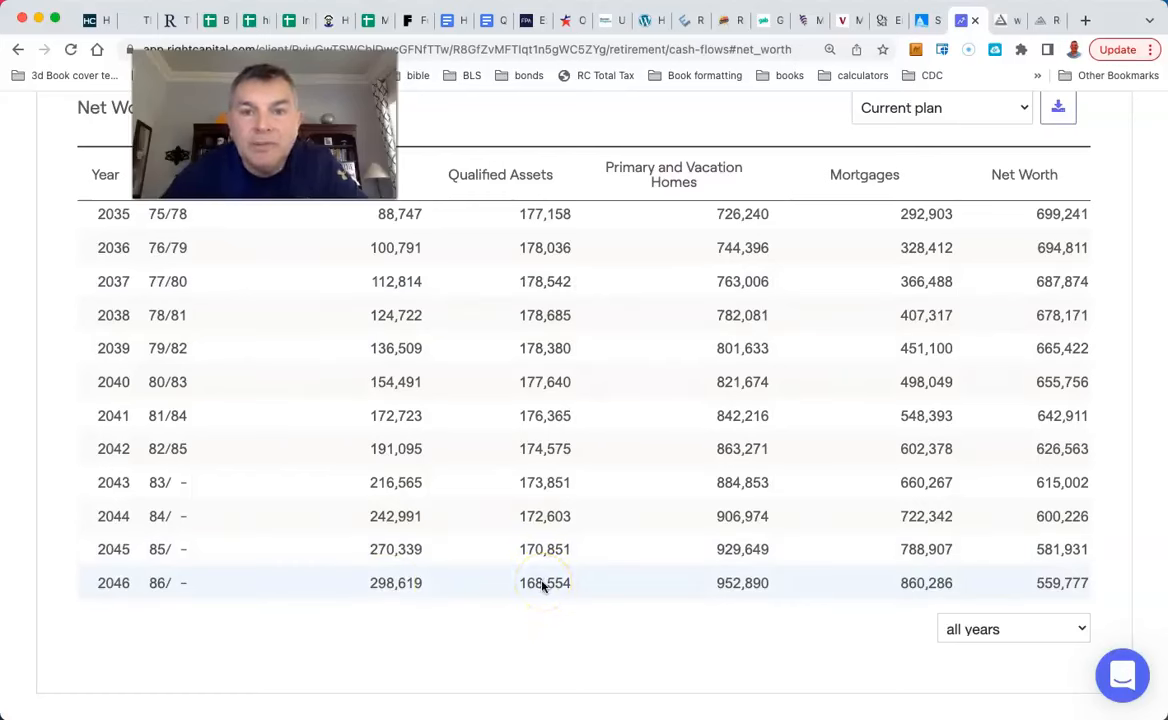
mouse_move(1028, 548)
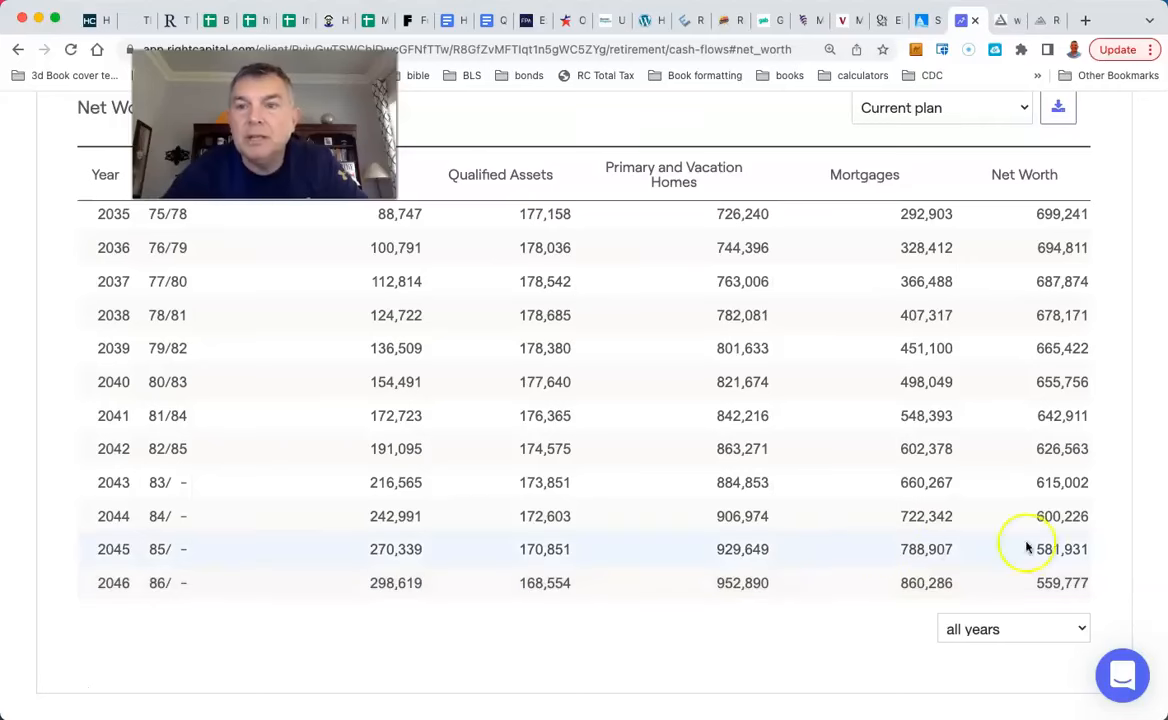
mouse_move(1072, 588)
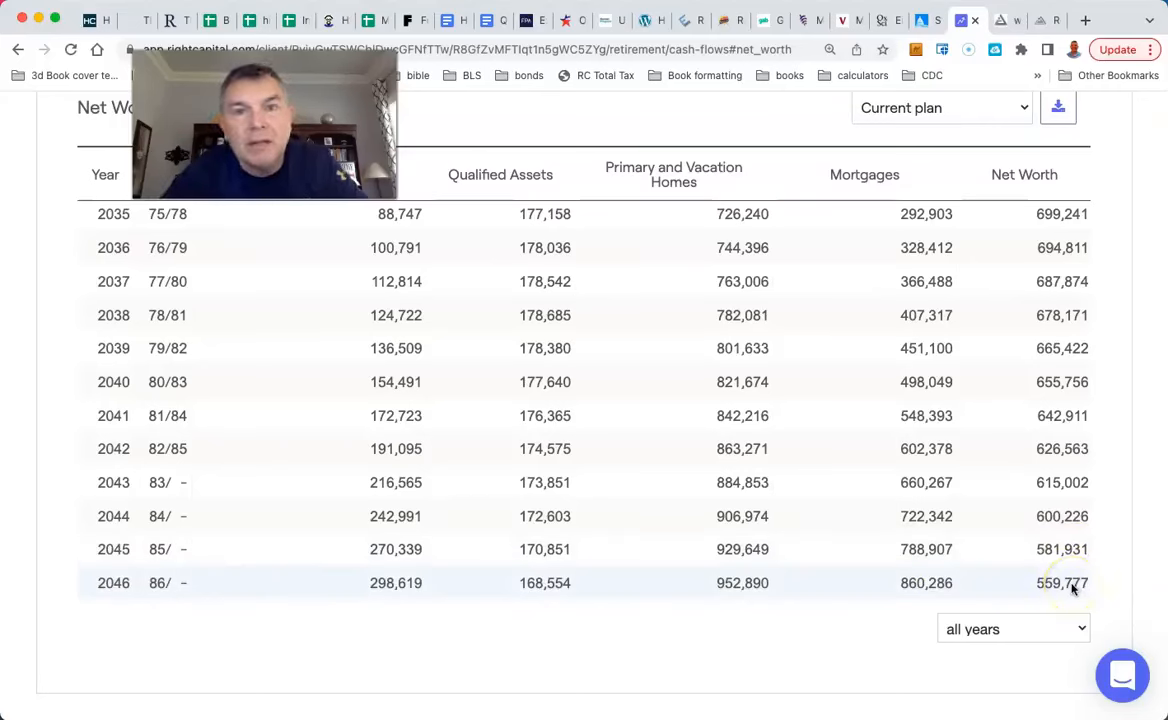
mouse_move(996, 578)
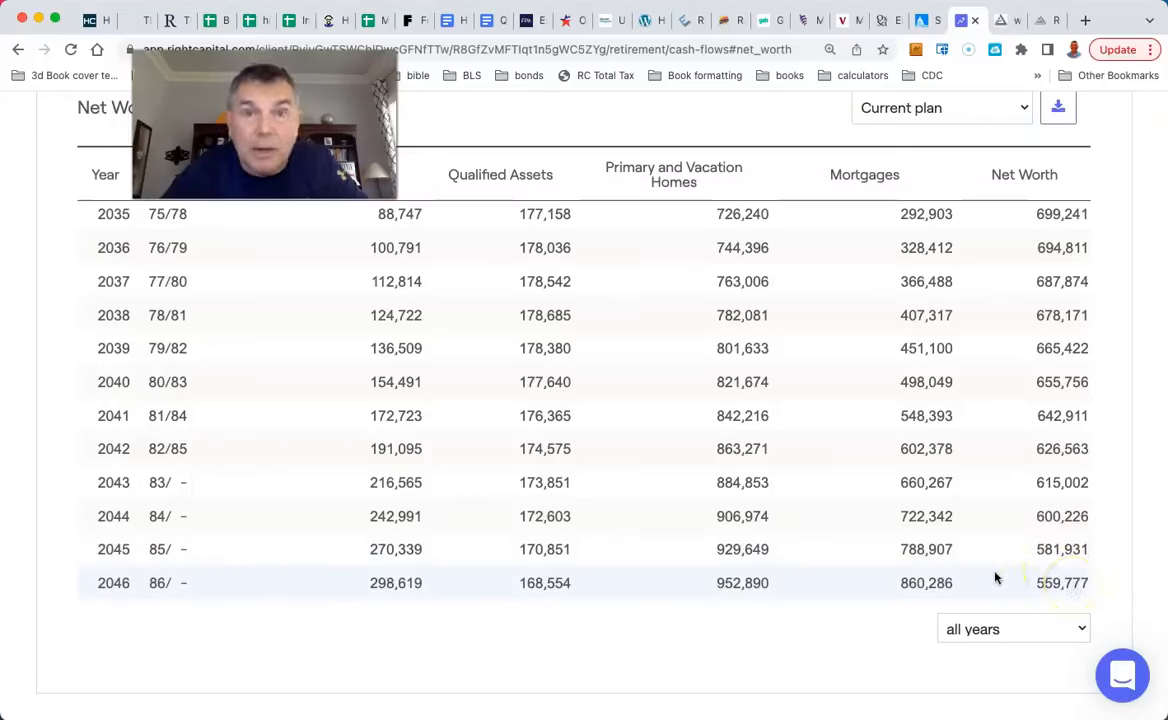
mouse_move(608, 588)
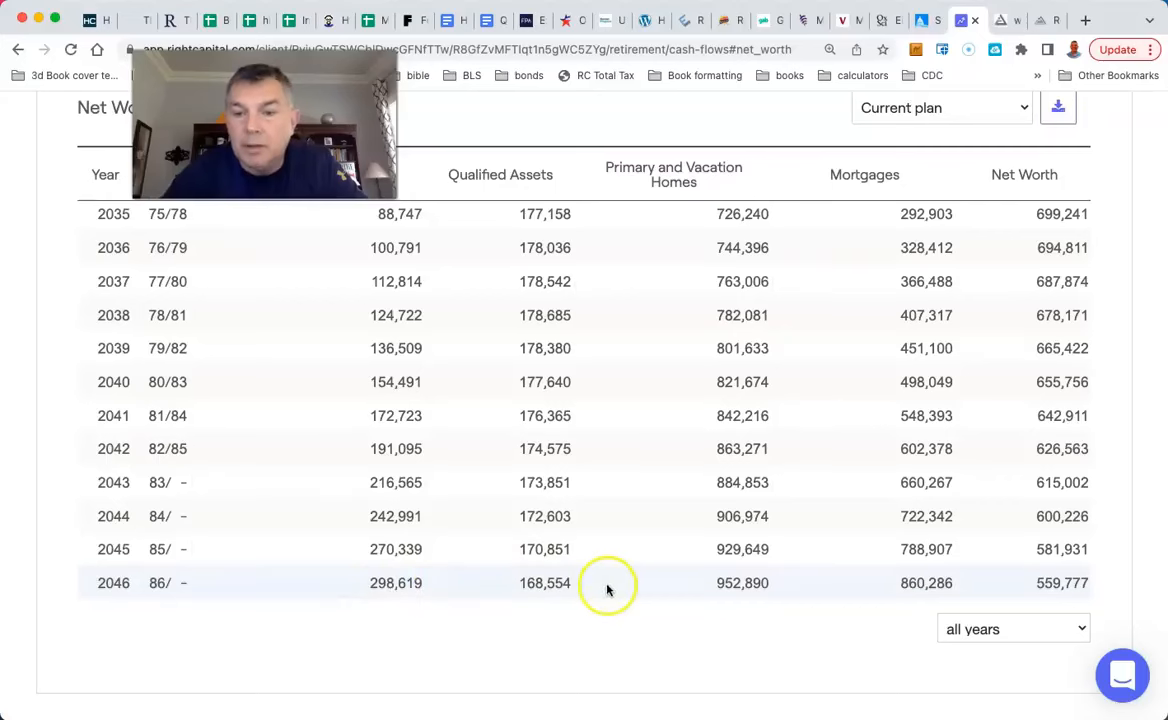
mouse_move(596, 586)
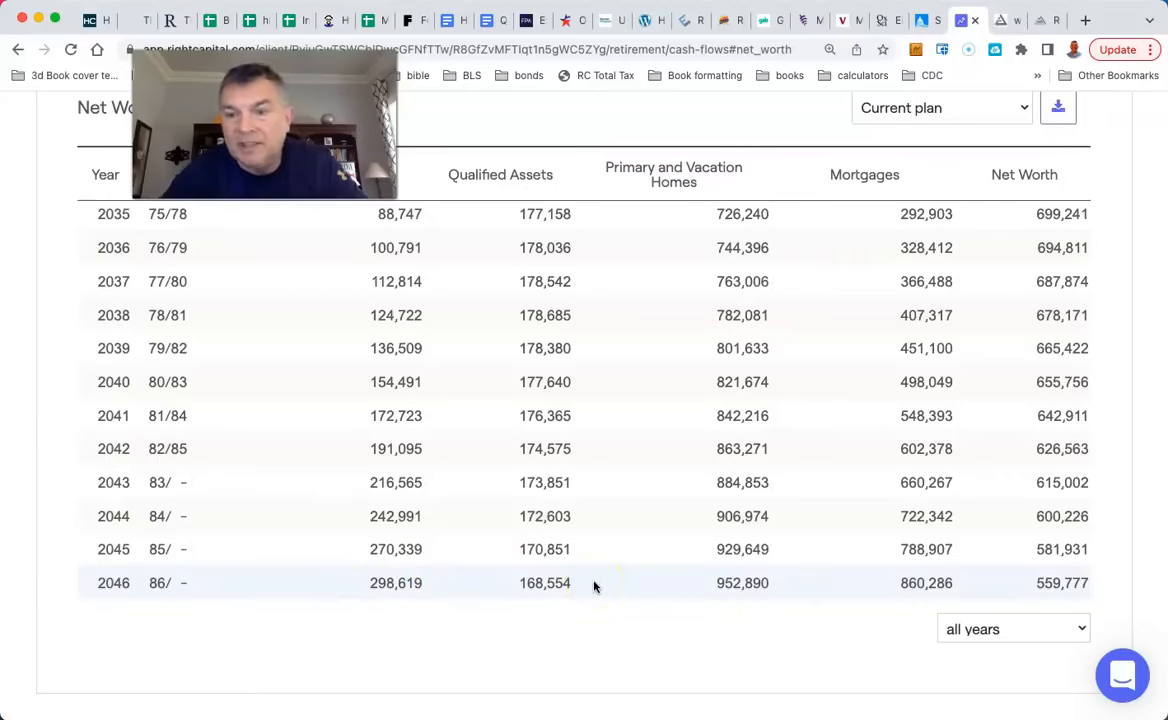
mouse_move(576, 448)
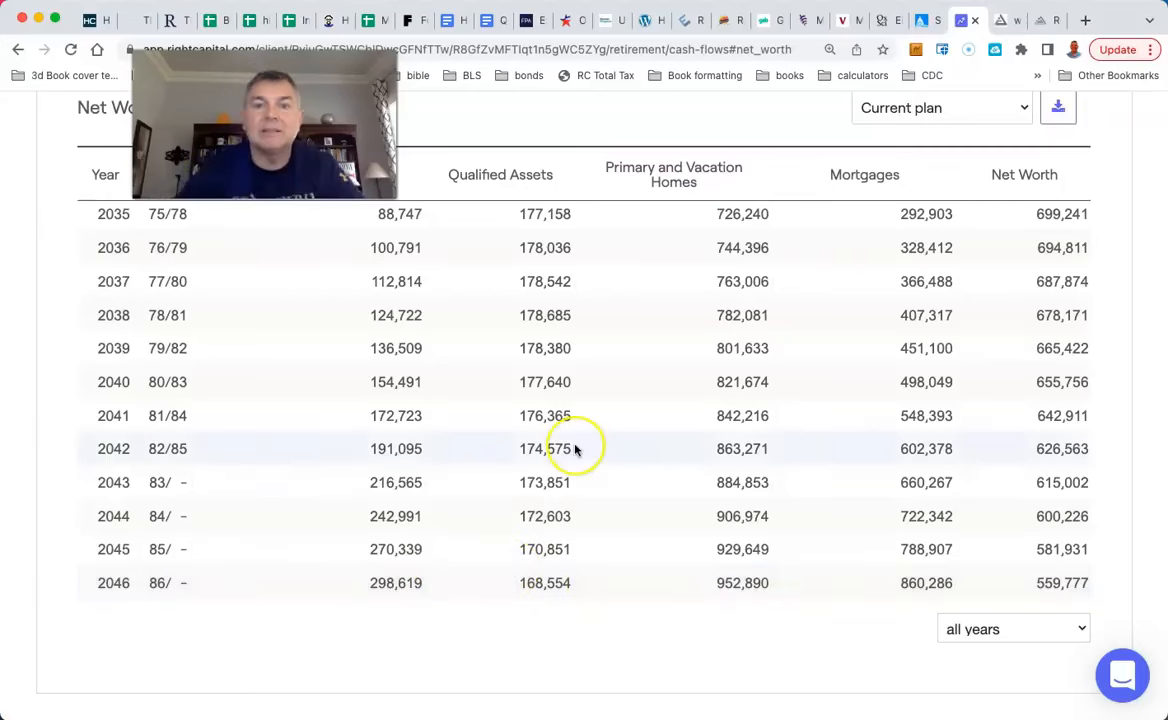
scroll("up", 3)
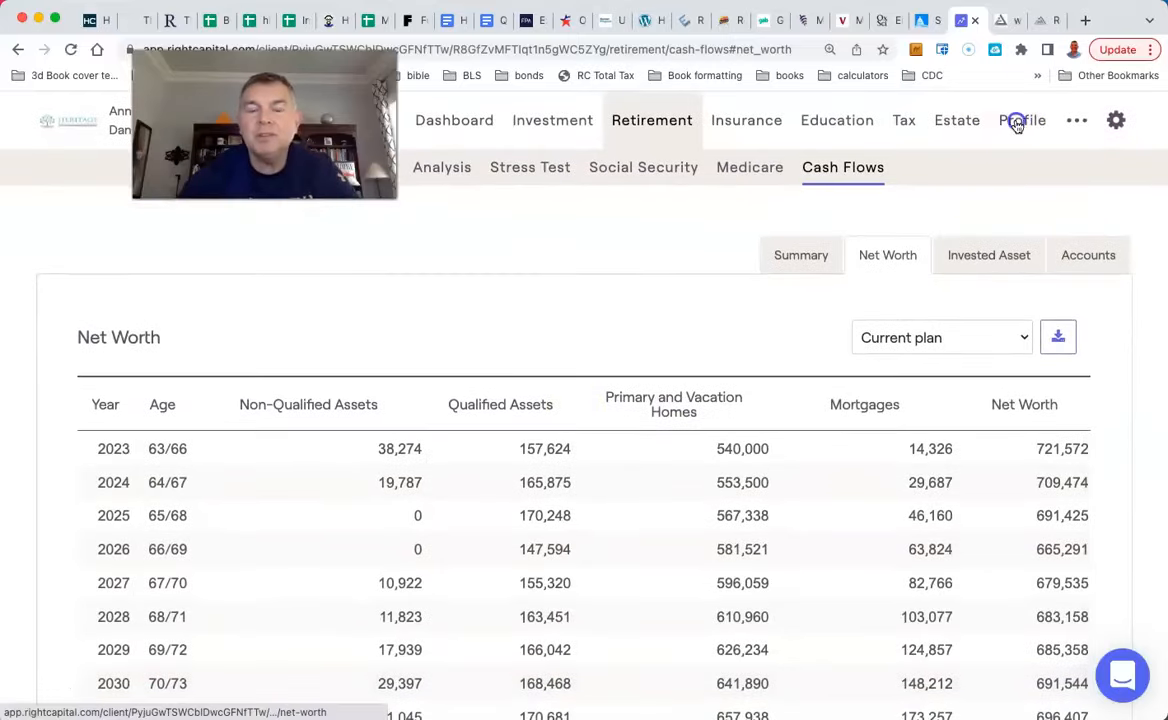
Keep the primary home at 3% appreciation, save it and view the retirement analysis at 100% success
left_click(1022, 120)
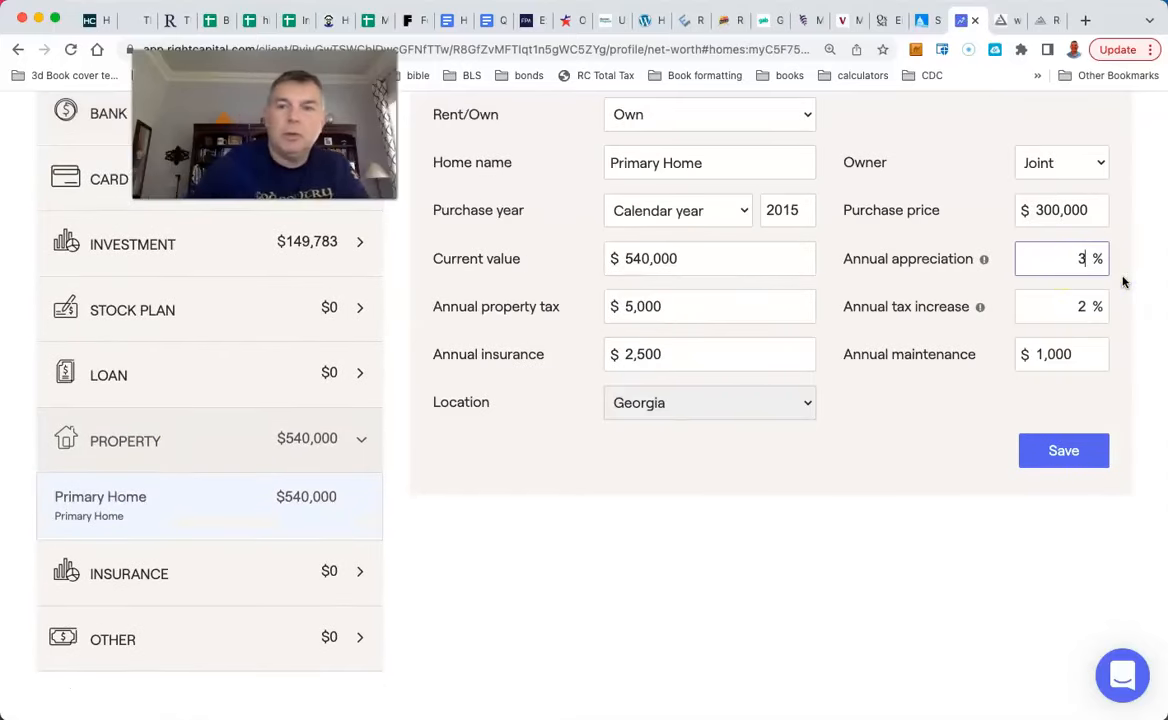
left_click(1064, 450)
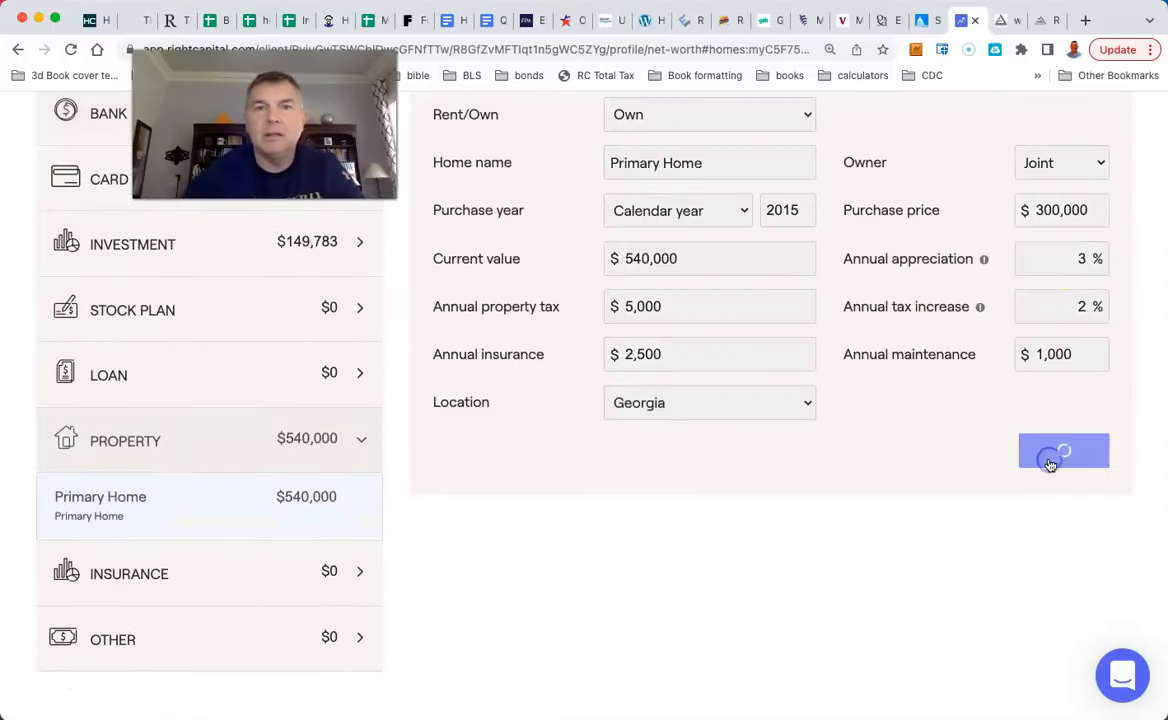
mouse_move(824, 470)
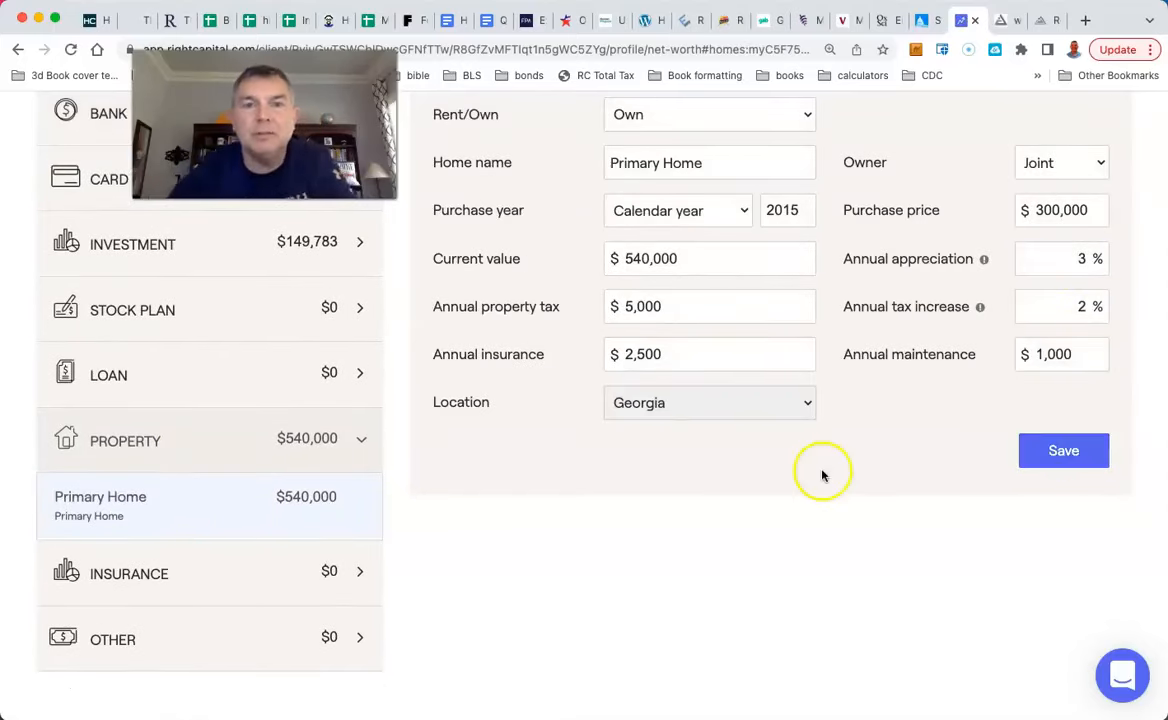
scroll("up", 3)
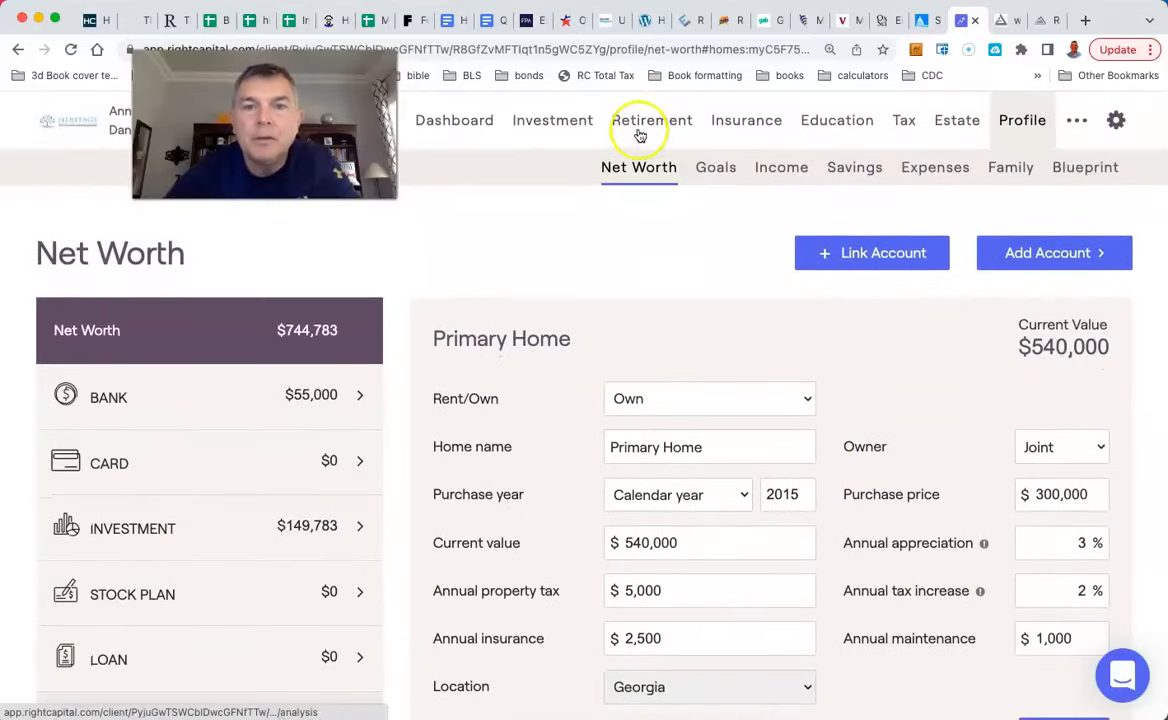
mouse_move(732, 436)
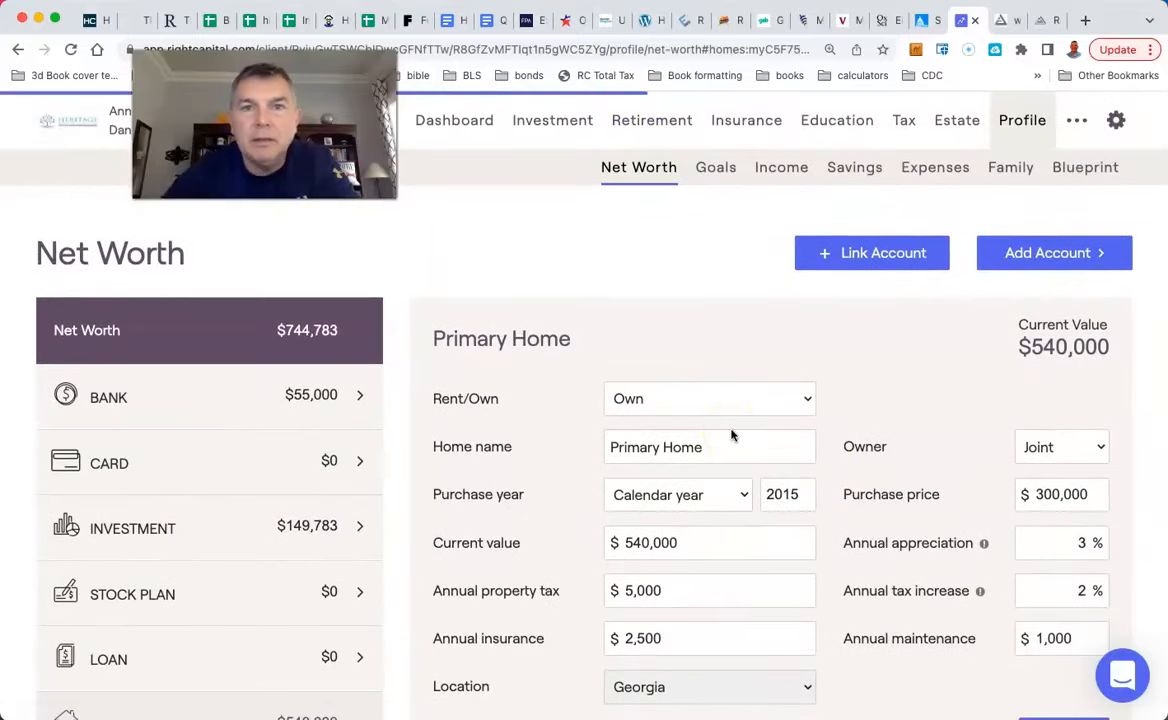
left_click(652, 120)
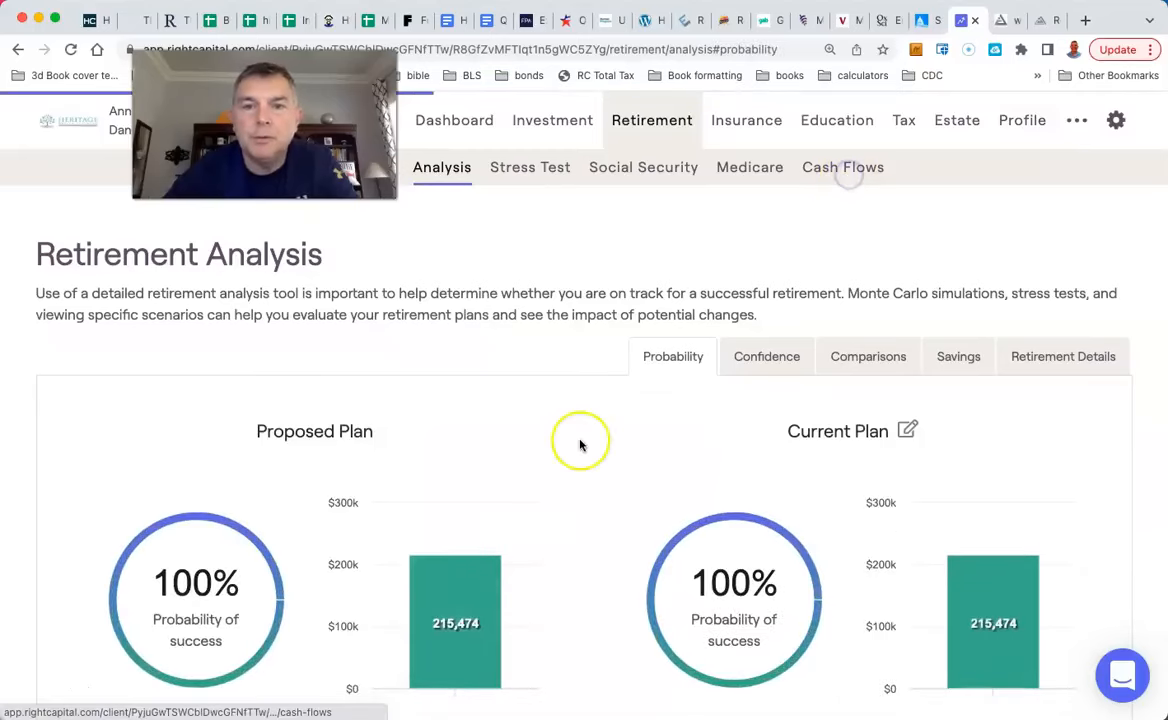
left_click(842, 168)
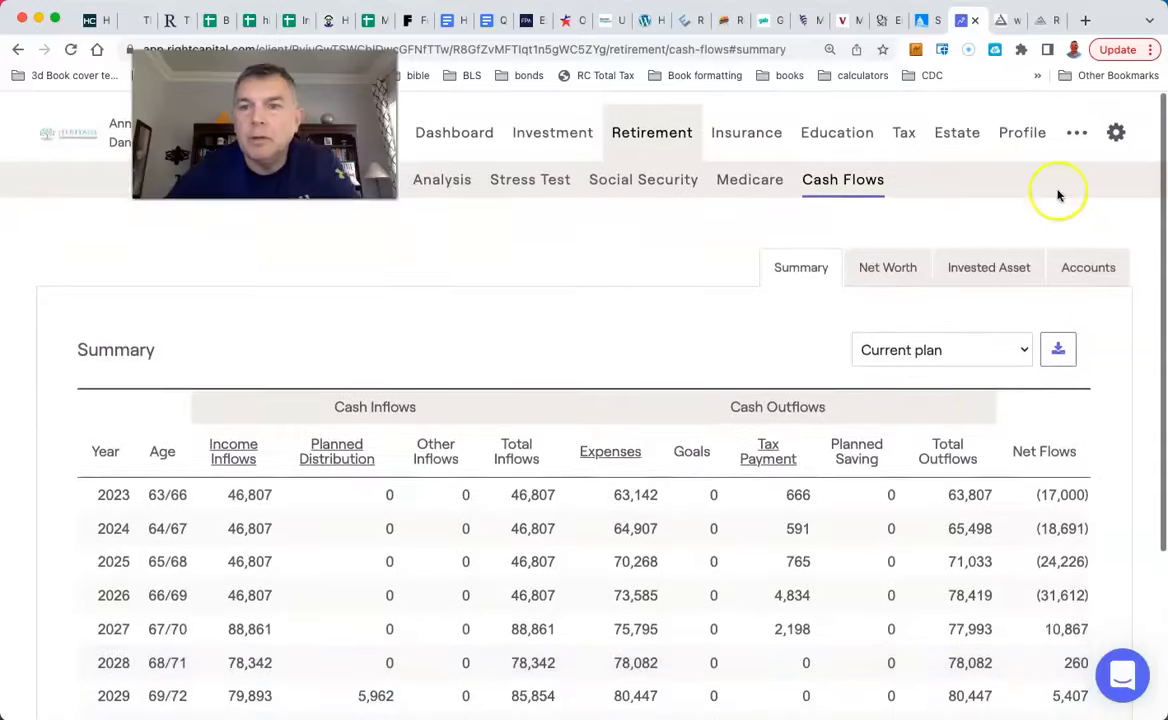
left_click(888, 268)
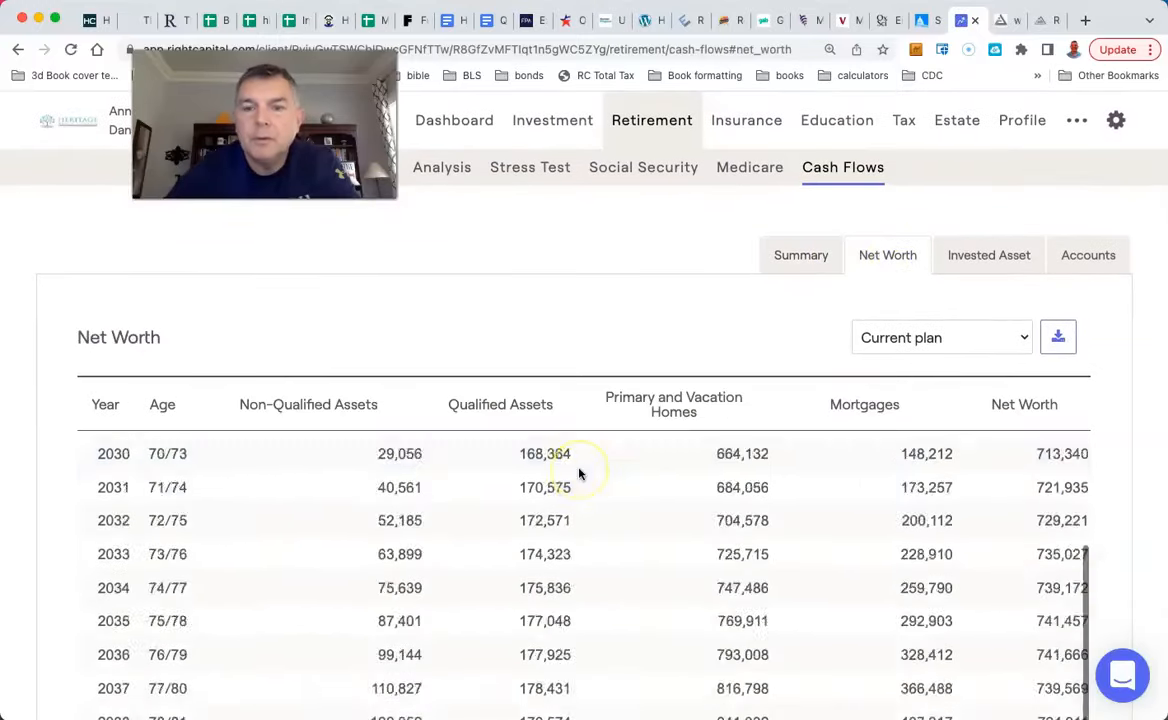
scroll("down", 3)
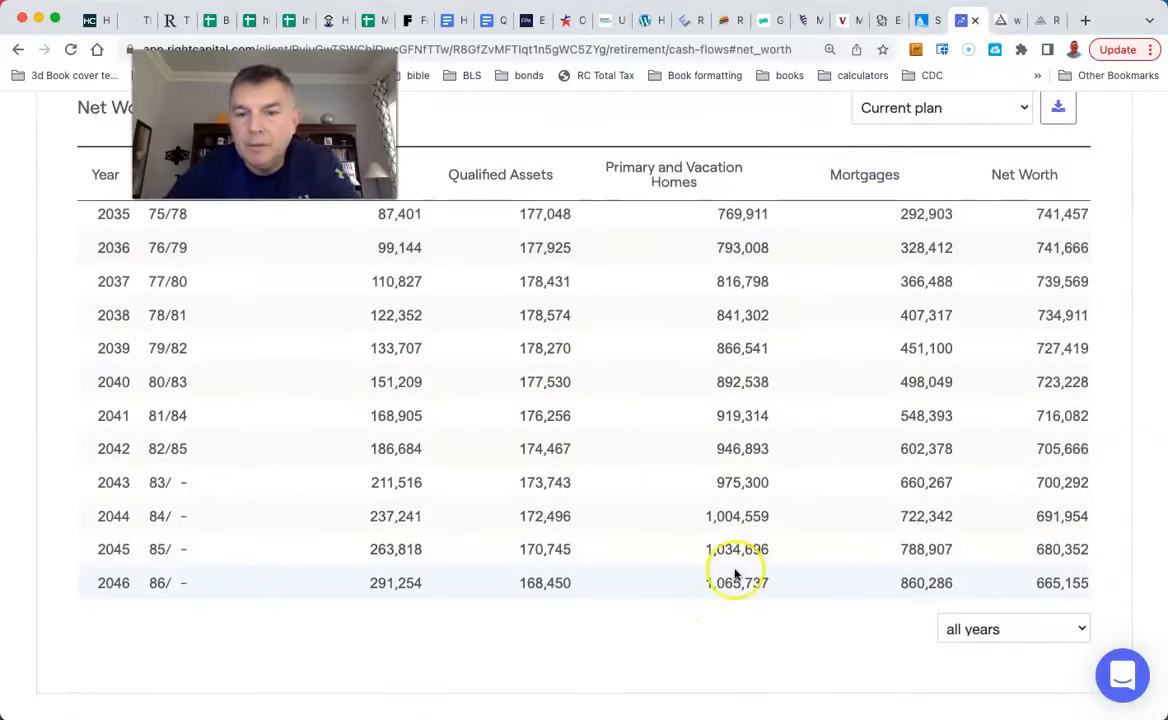
mouse_move(736, 414)
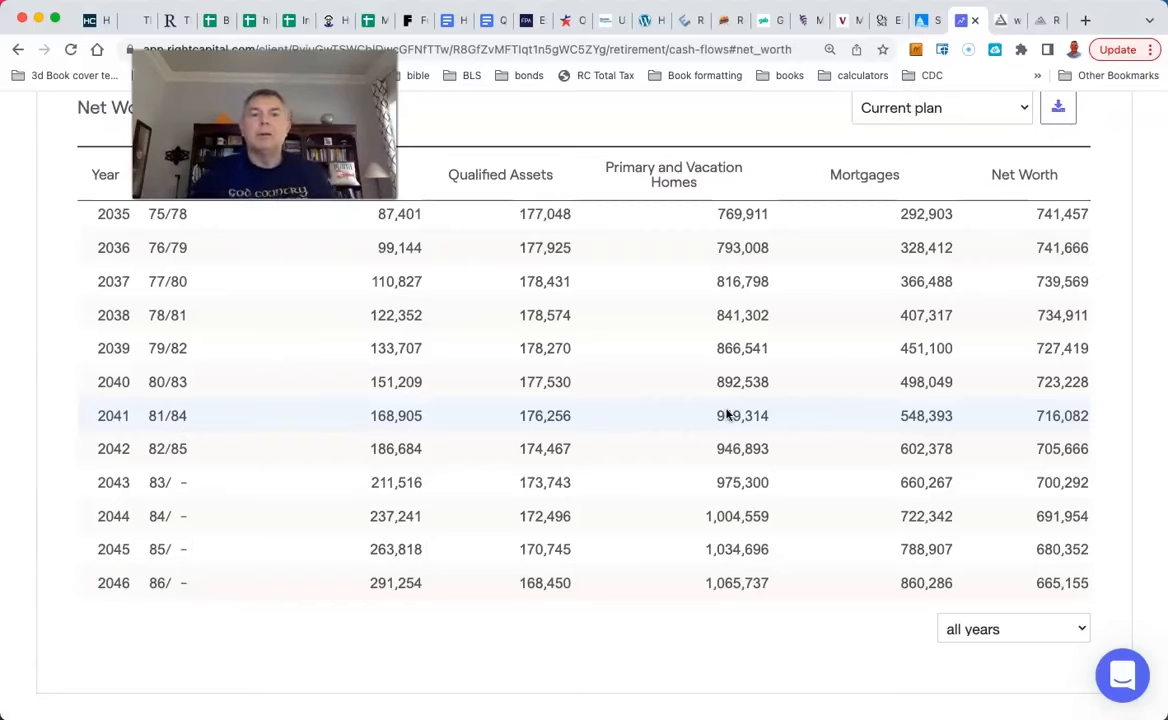
scroll("up", 3)
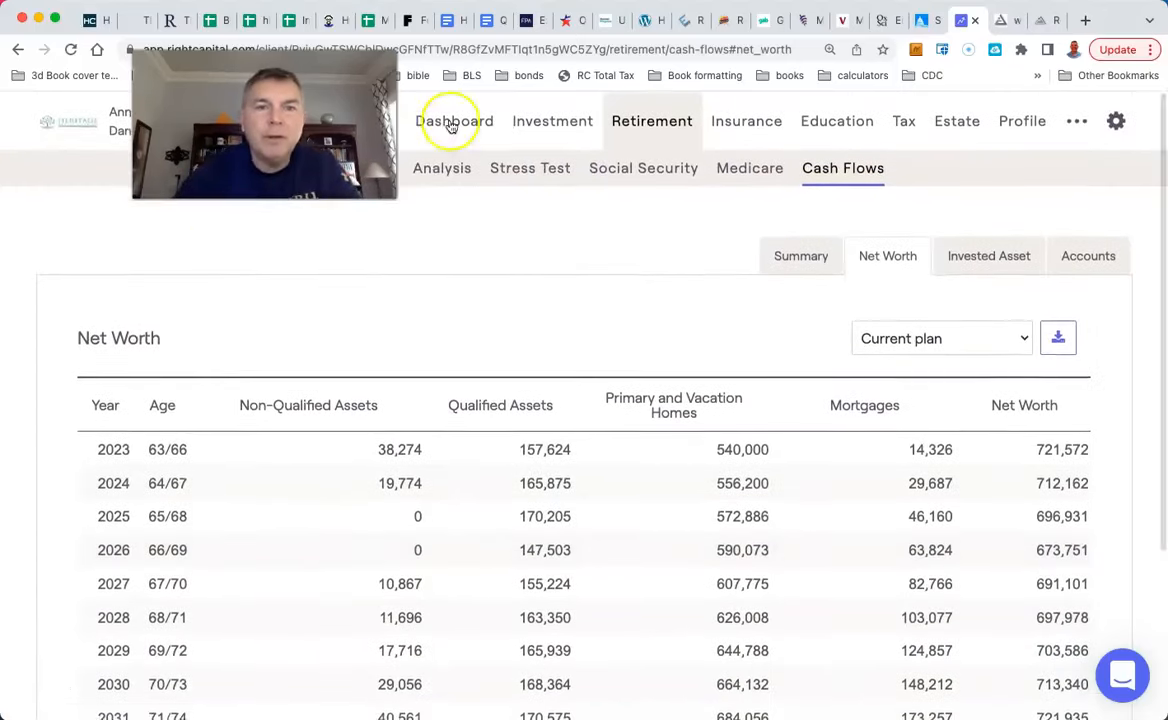
left_click(442, 168)
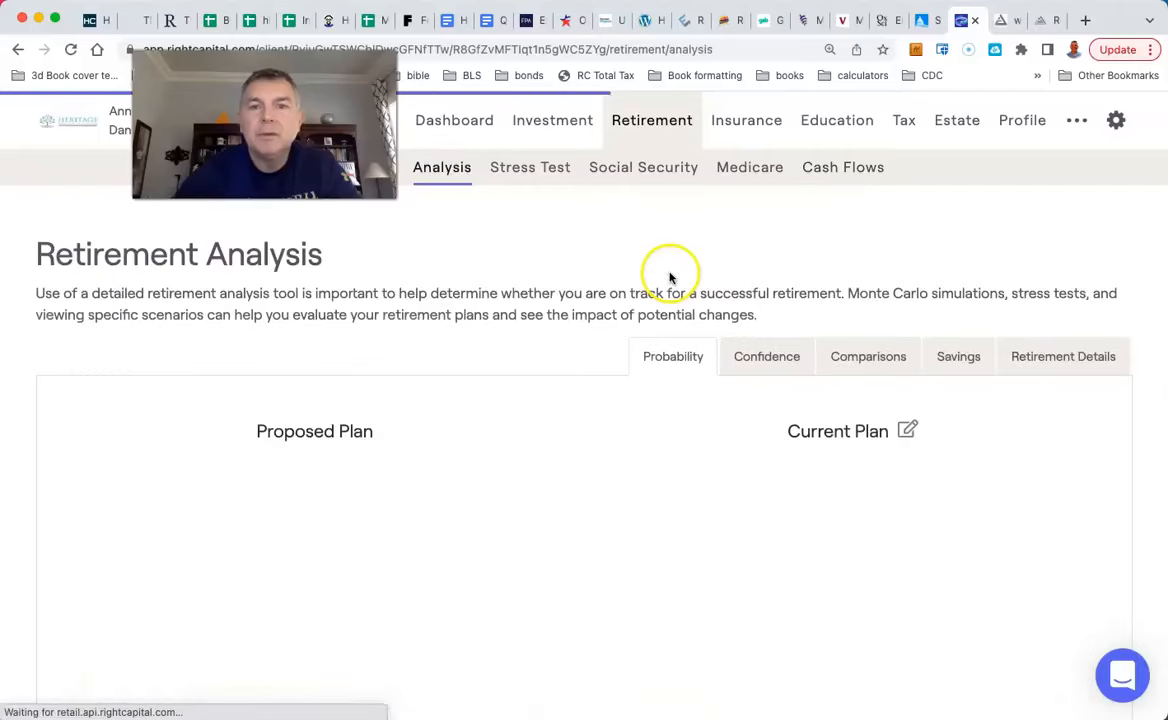
scroll("down", 3)
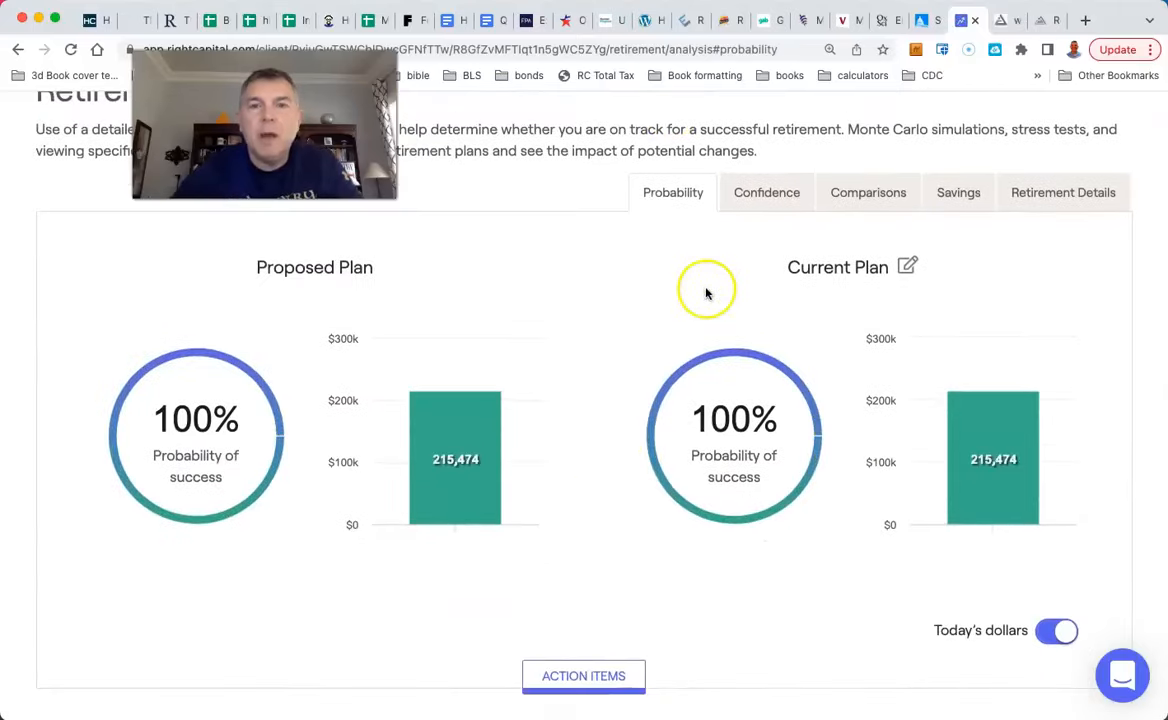
scroll("up", 3)
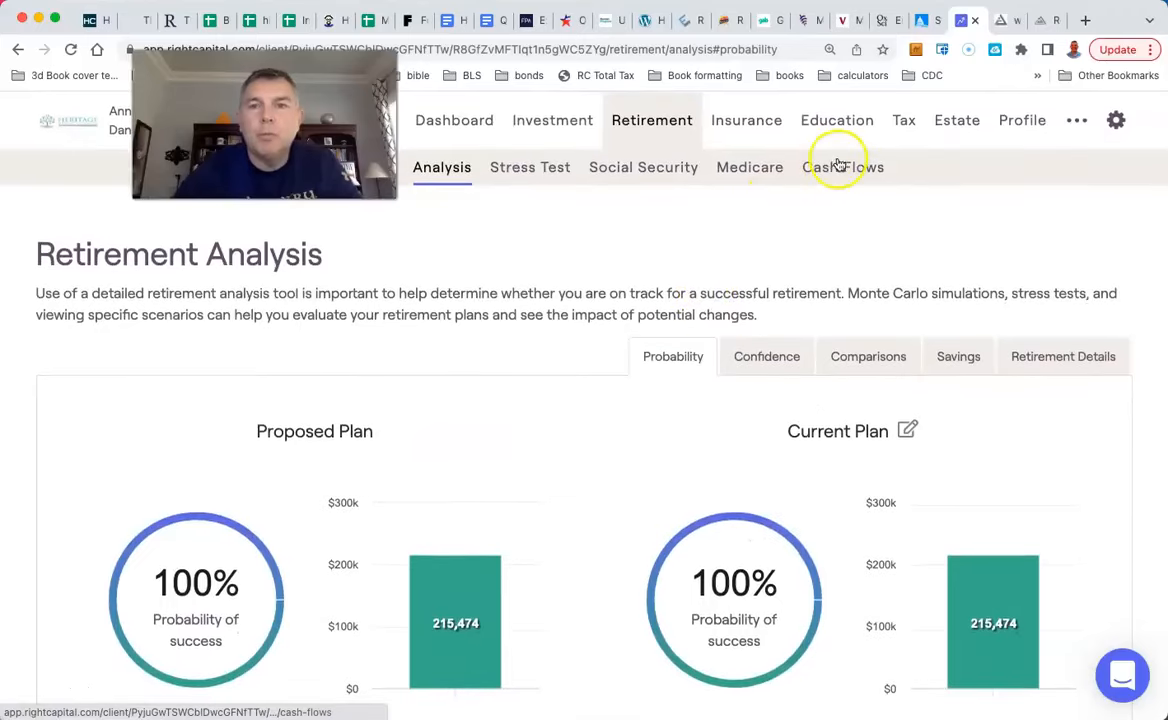
Set the primary home's annual appreciation to 1% and return to the retirement analysis
left_click(844, 168)
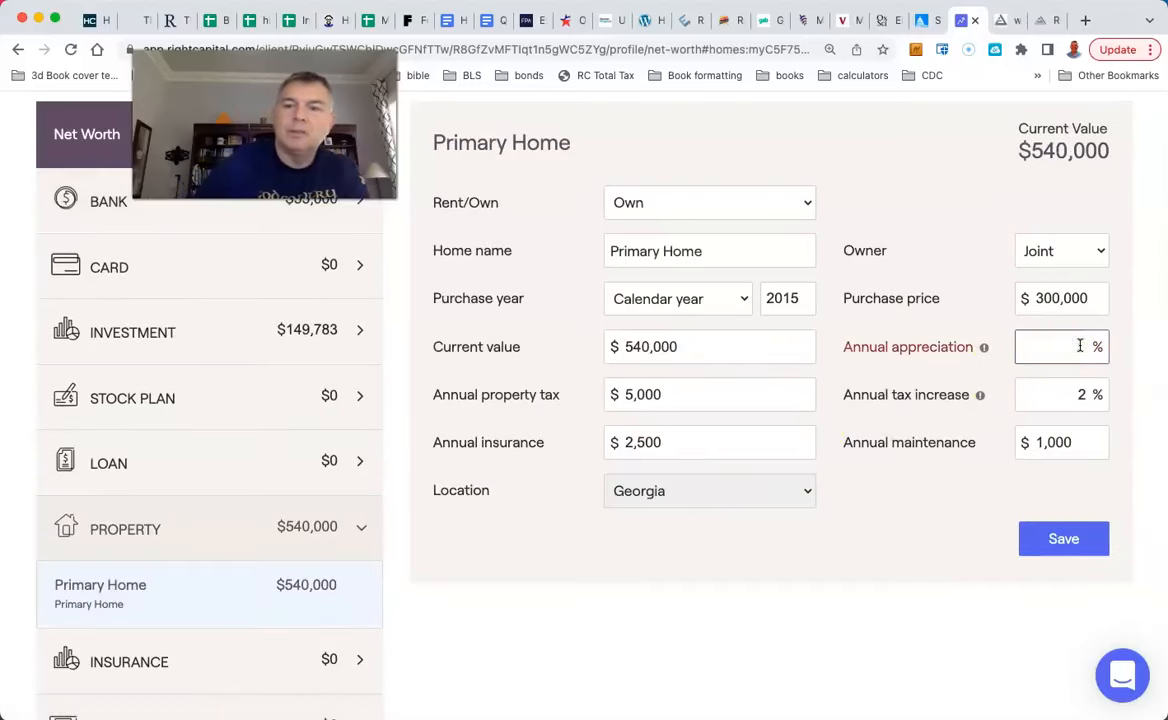
type("1")
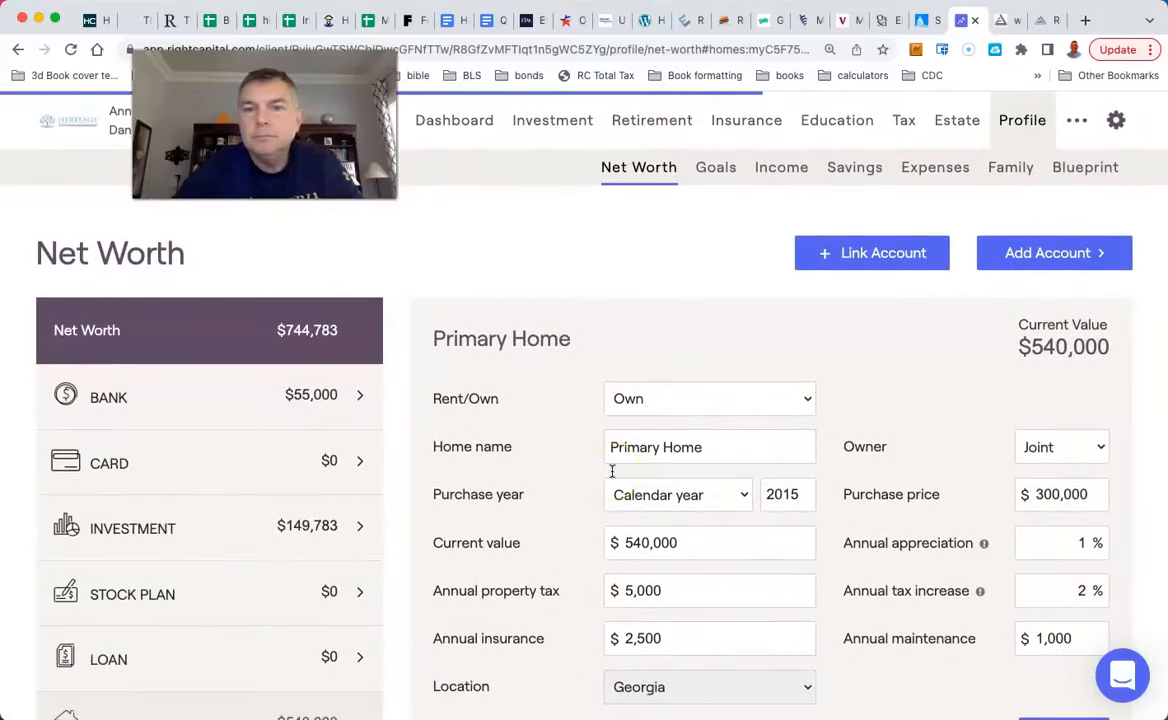
left_click(652, 120)
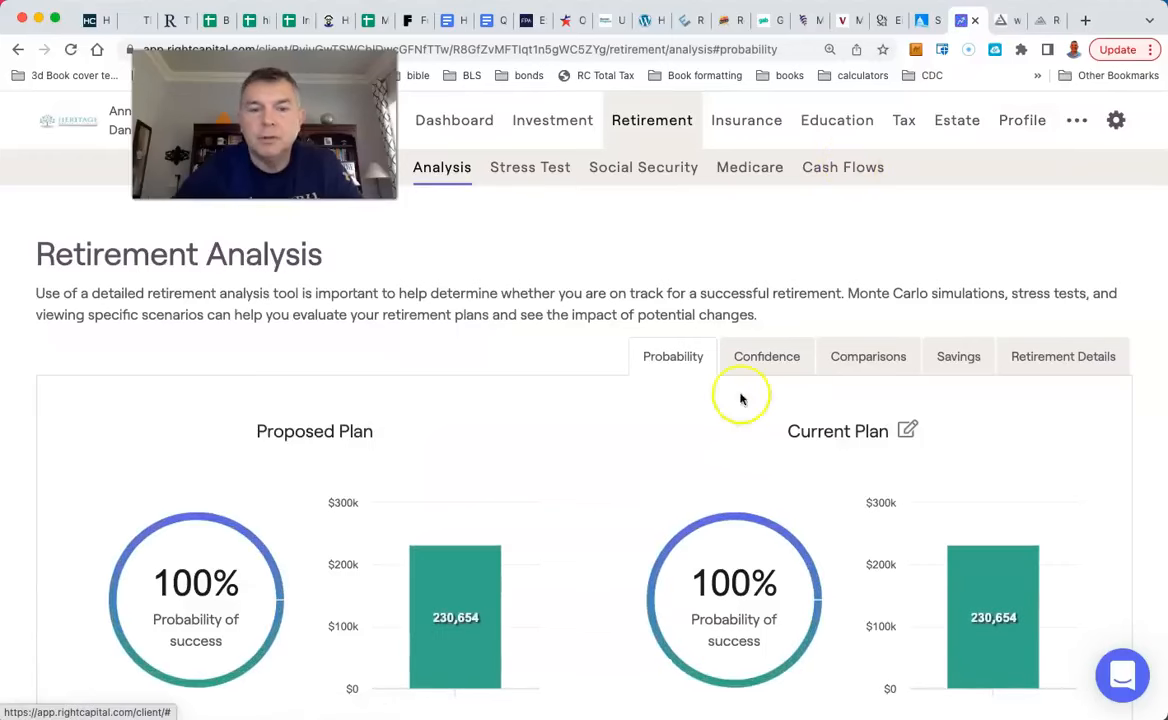
mouse_move(474, 516)
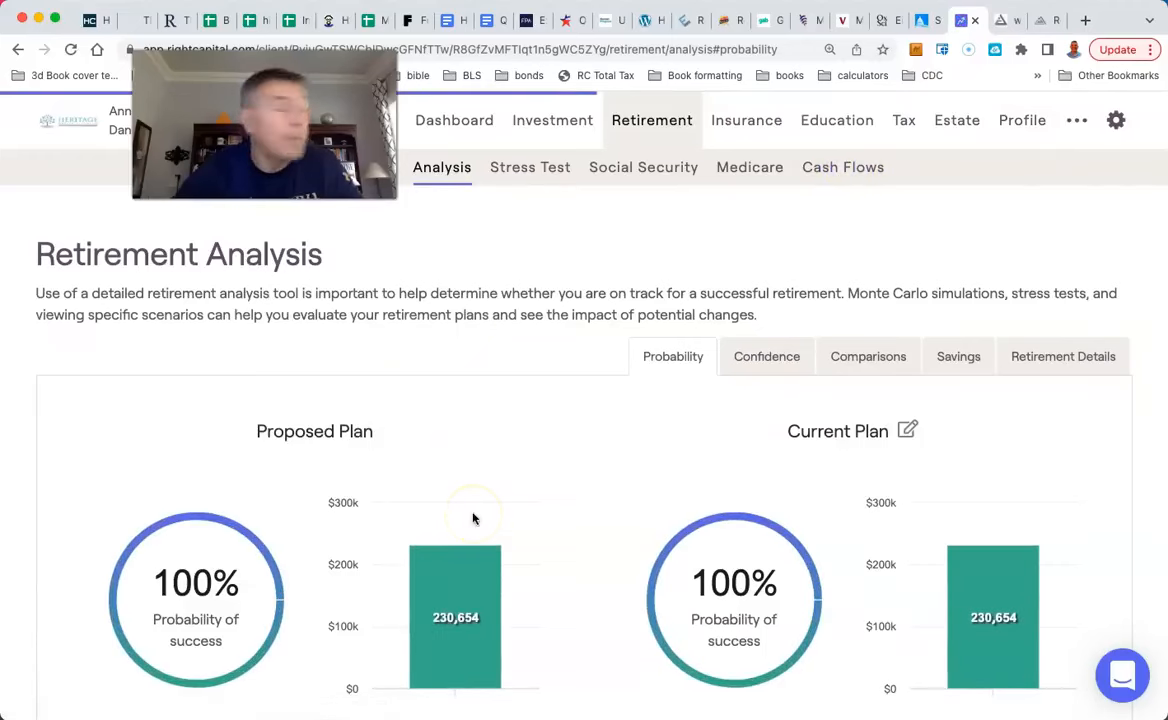
View the yearly net worth table where the 2046 mortgage of 860,286 exceeds the 678,868 home value
left_click(844, 168)
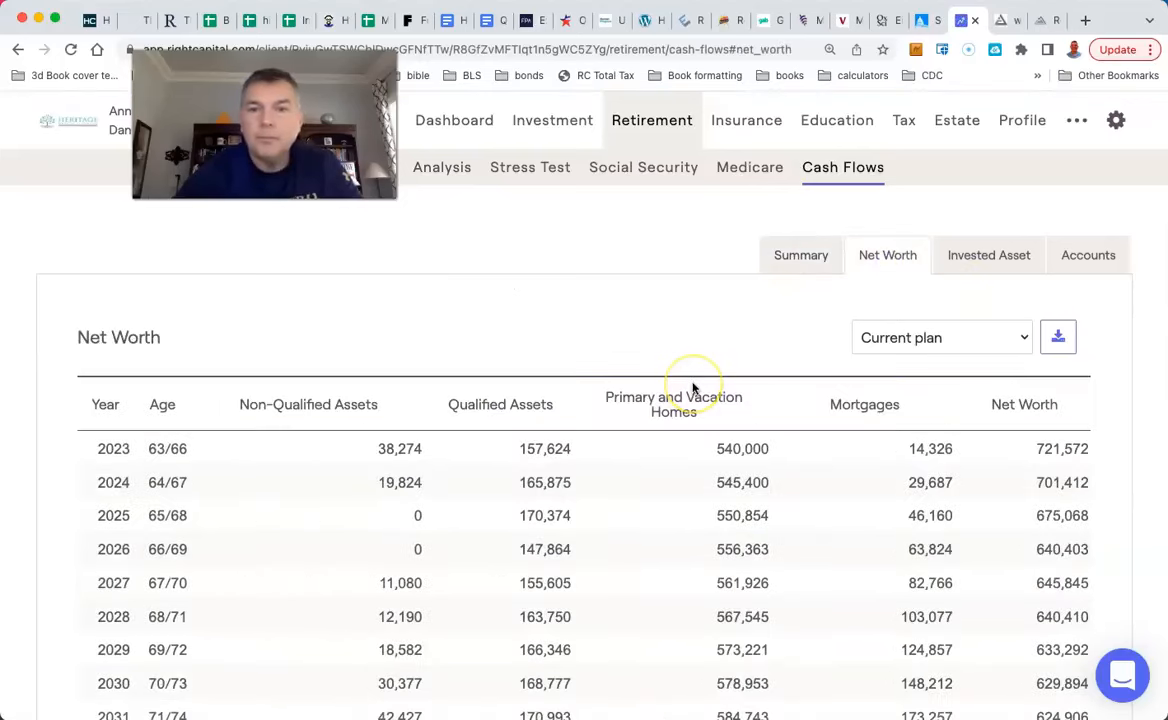
scroll("down", 3)
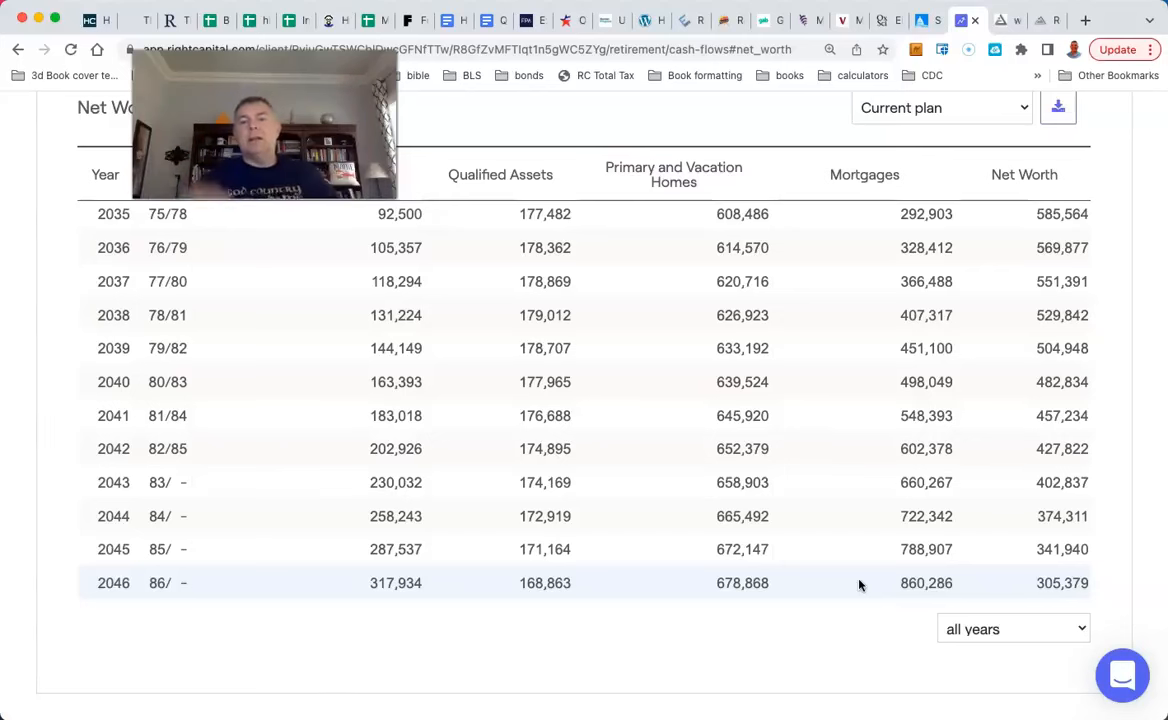
mouse_move(778, 608)
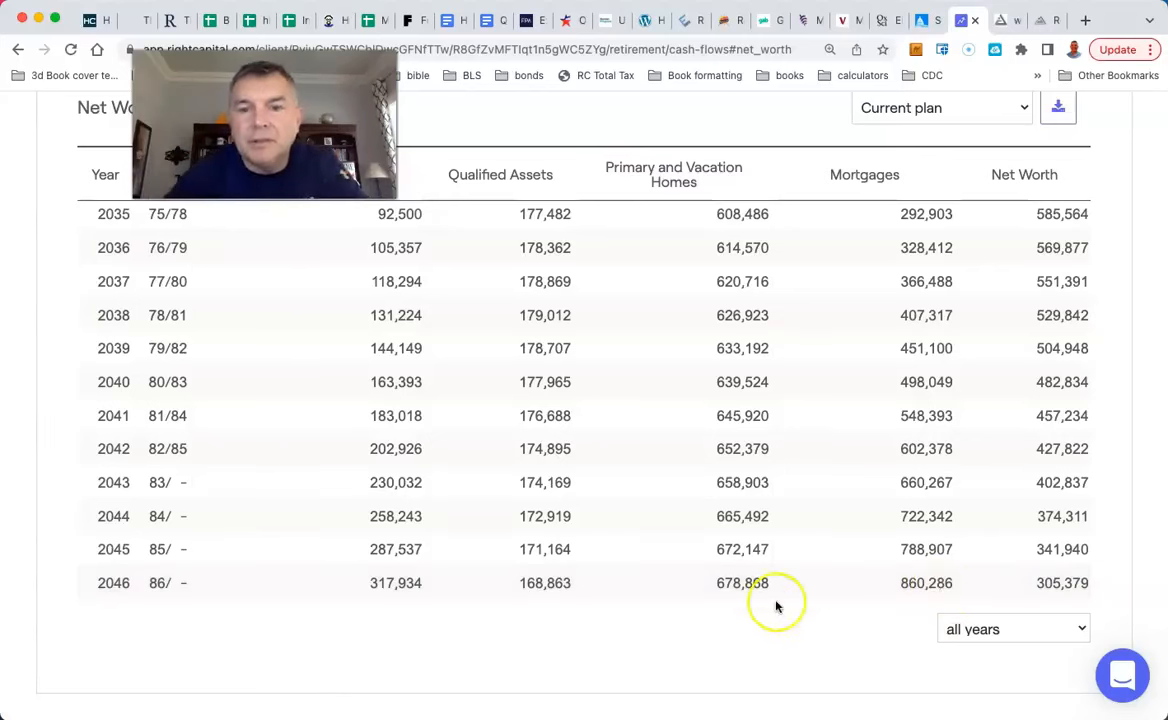
mouse_move(776, 604)
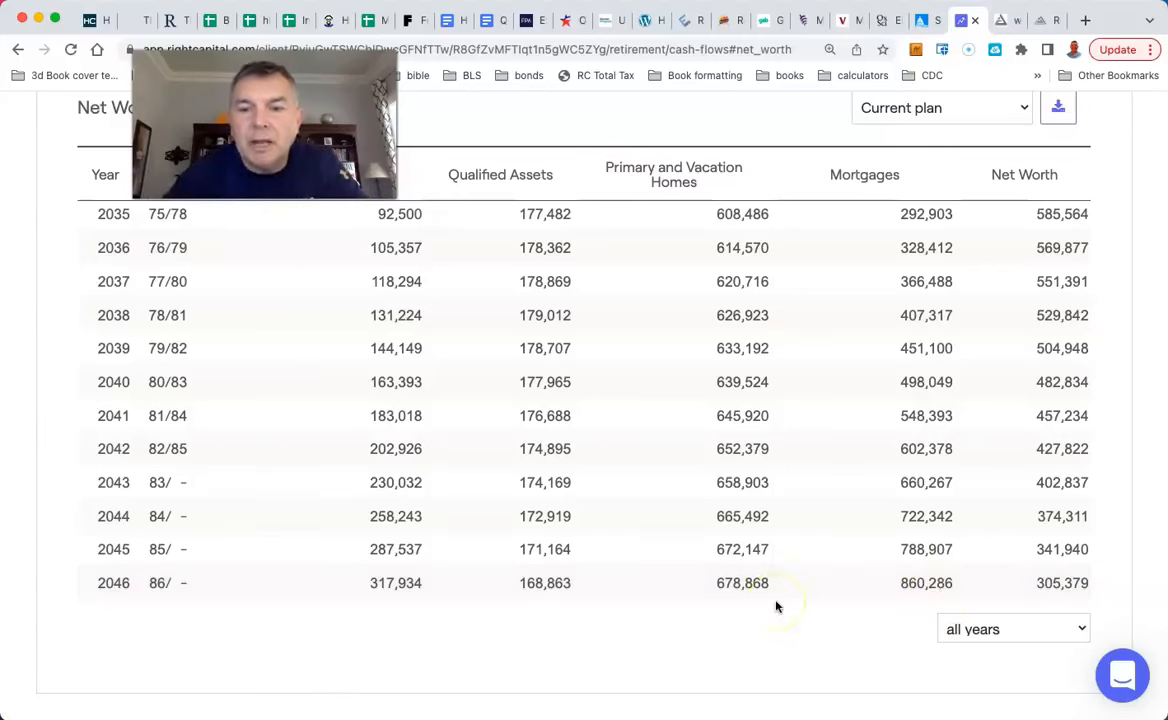
mouse_move(852, 592)
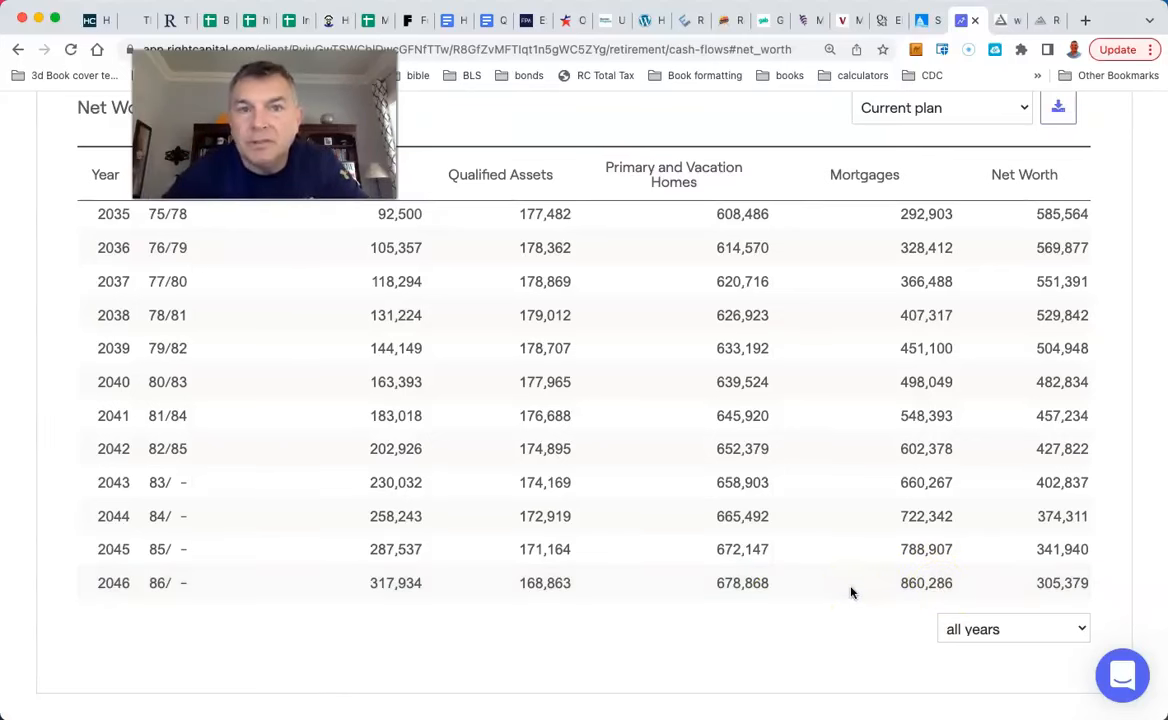
mouse_move(880, 584)
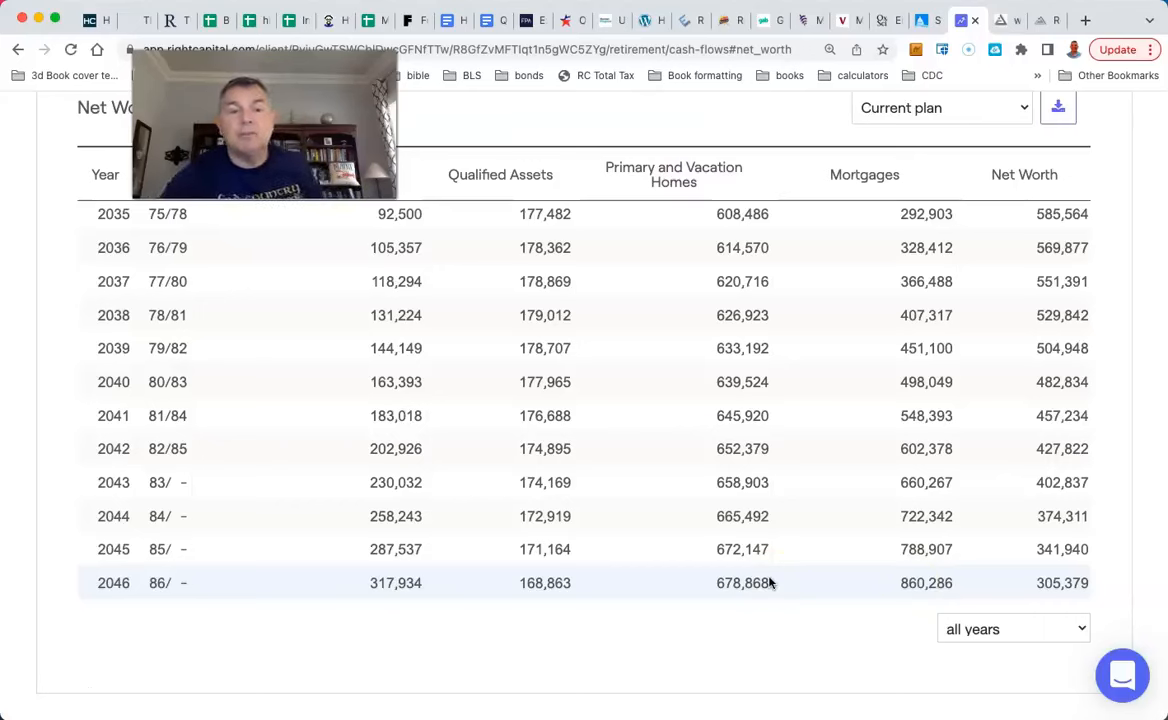
mouse_move(936, 578)
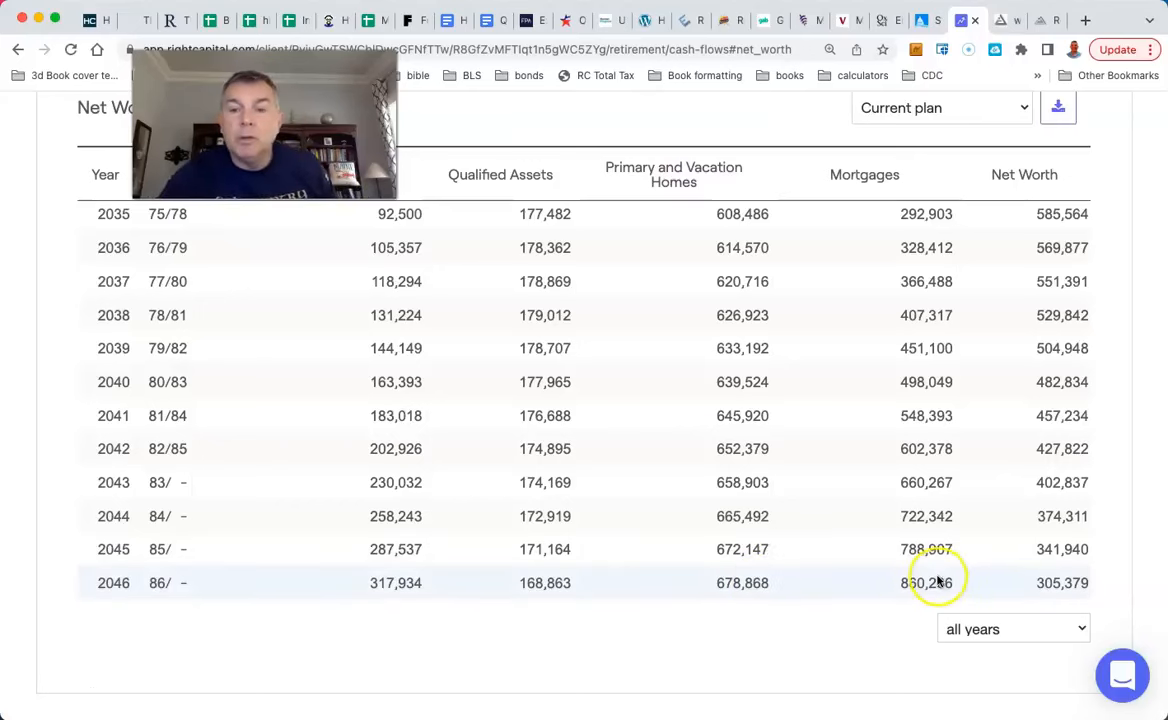
mouse_move(790, 558)
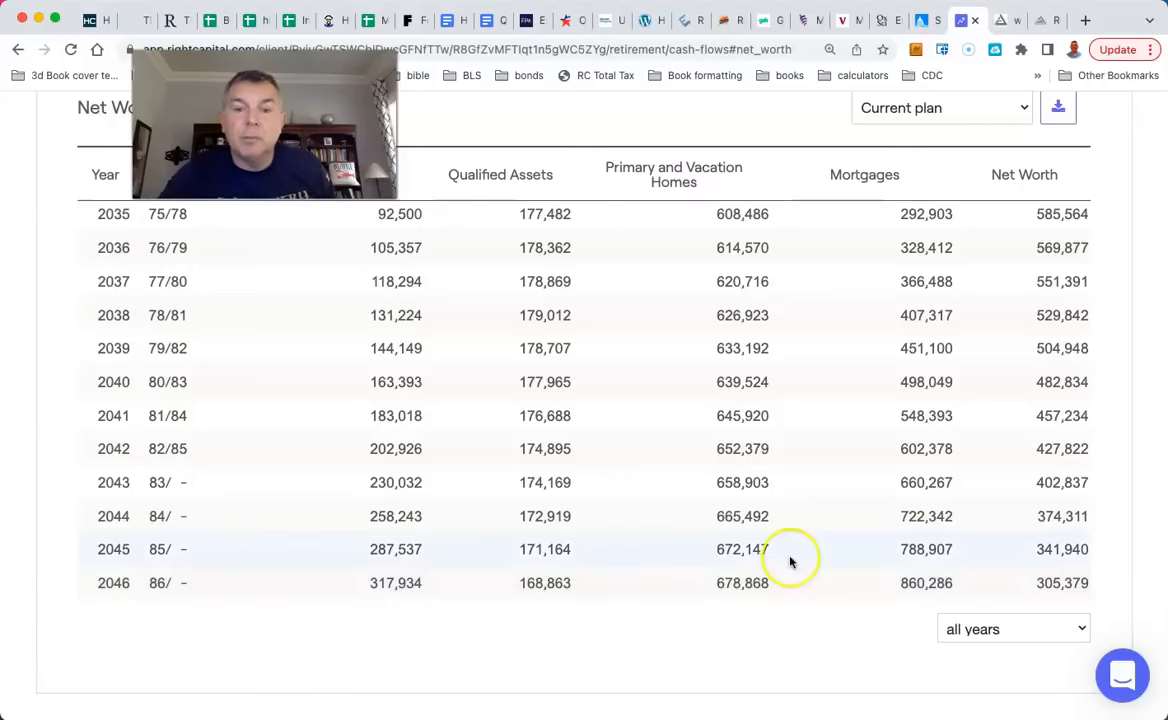
mouse_move(742, 504)
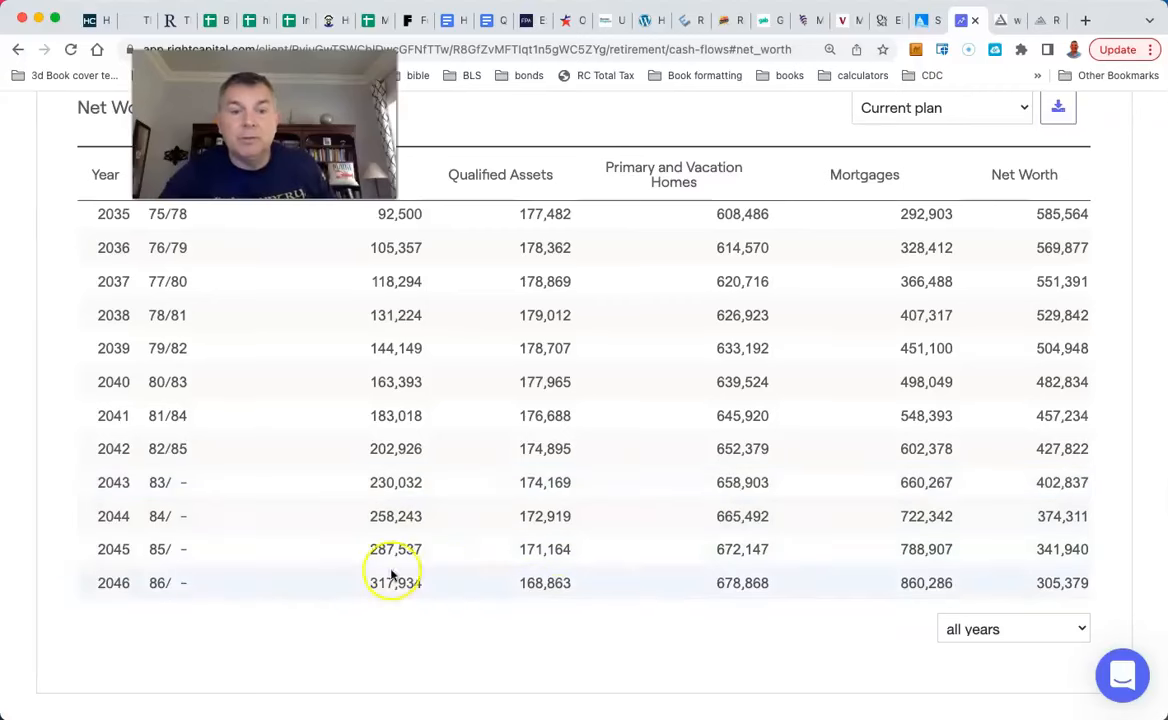
mouse_move(490, 600)
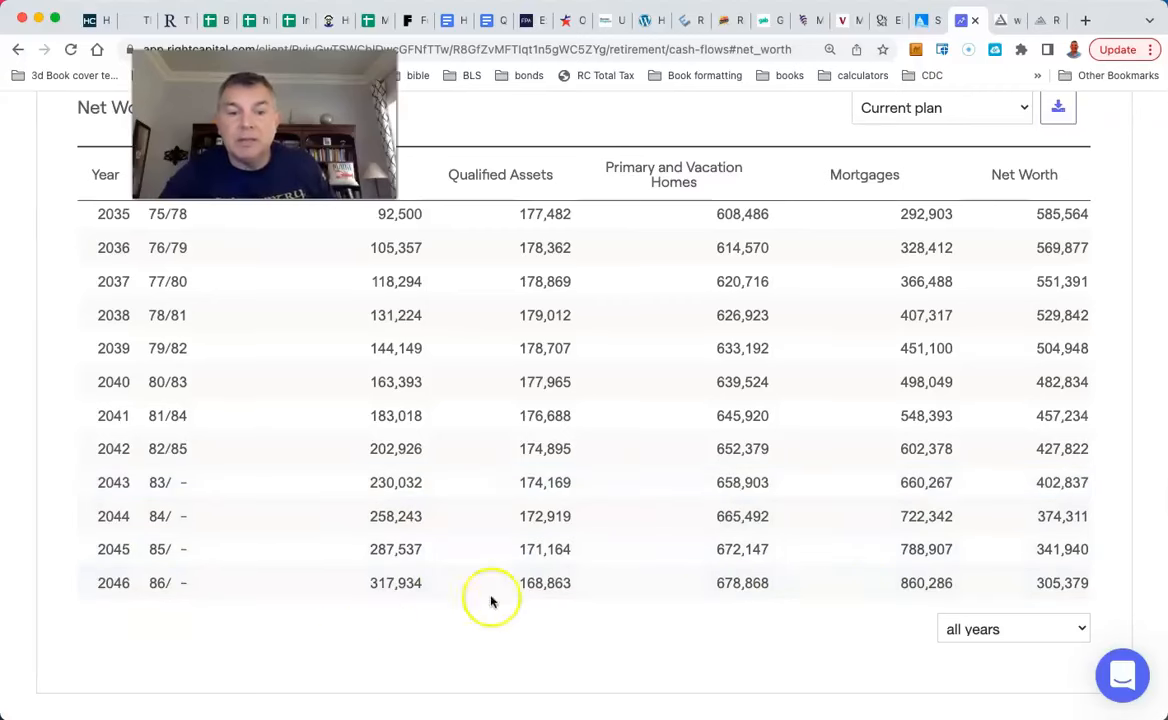
mouse_move(476, 584)
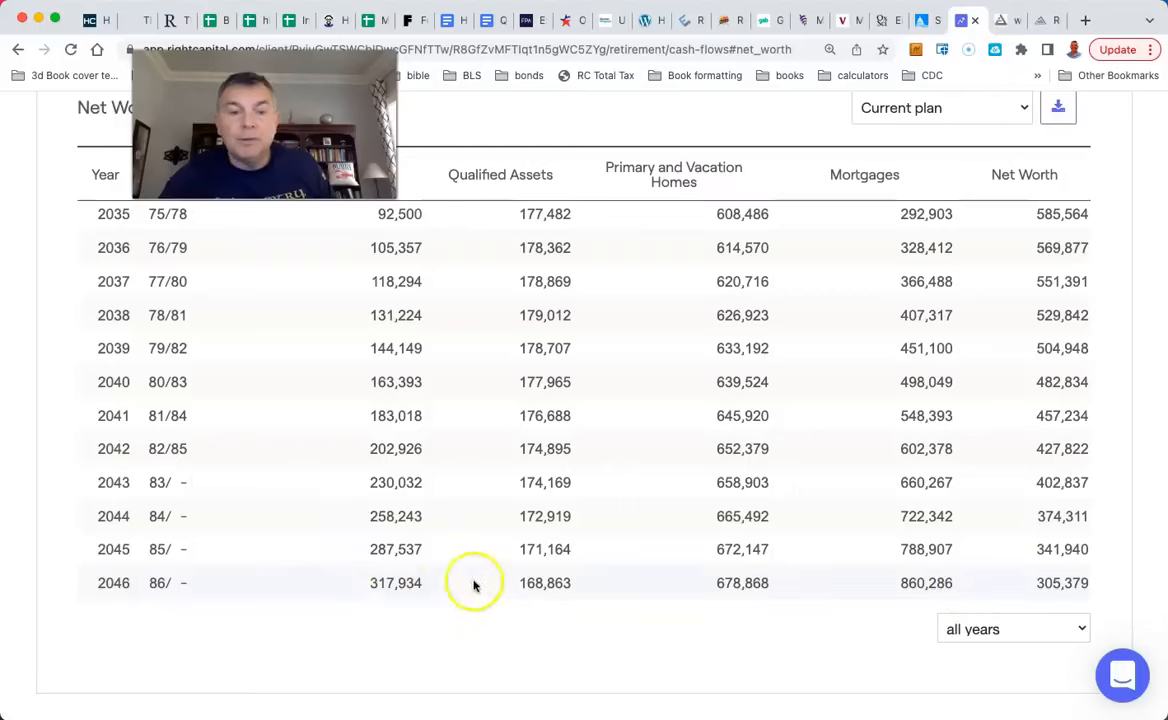
mouse_move(182, 264)
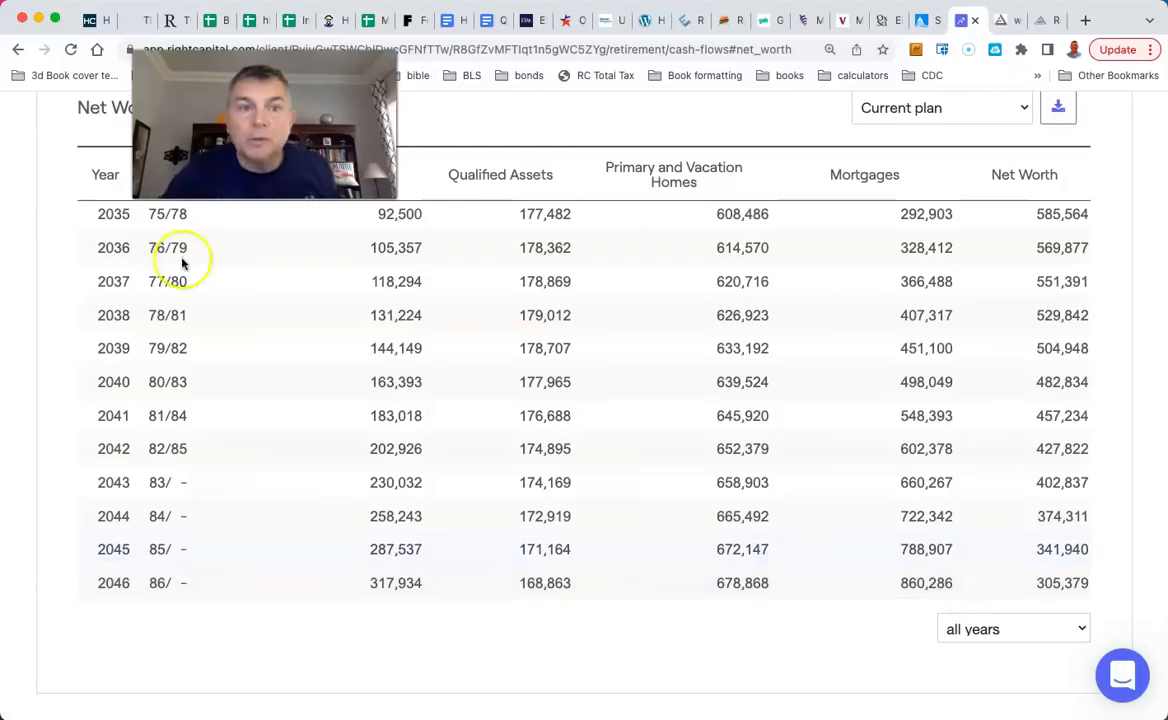
scroll("up", 3)
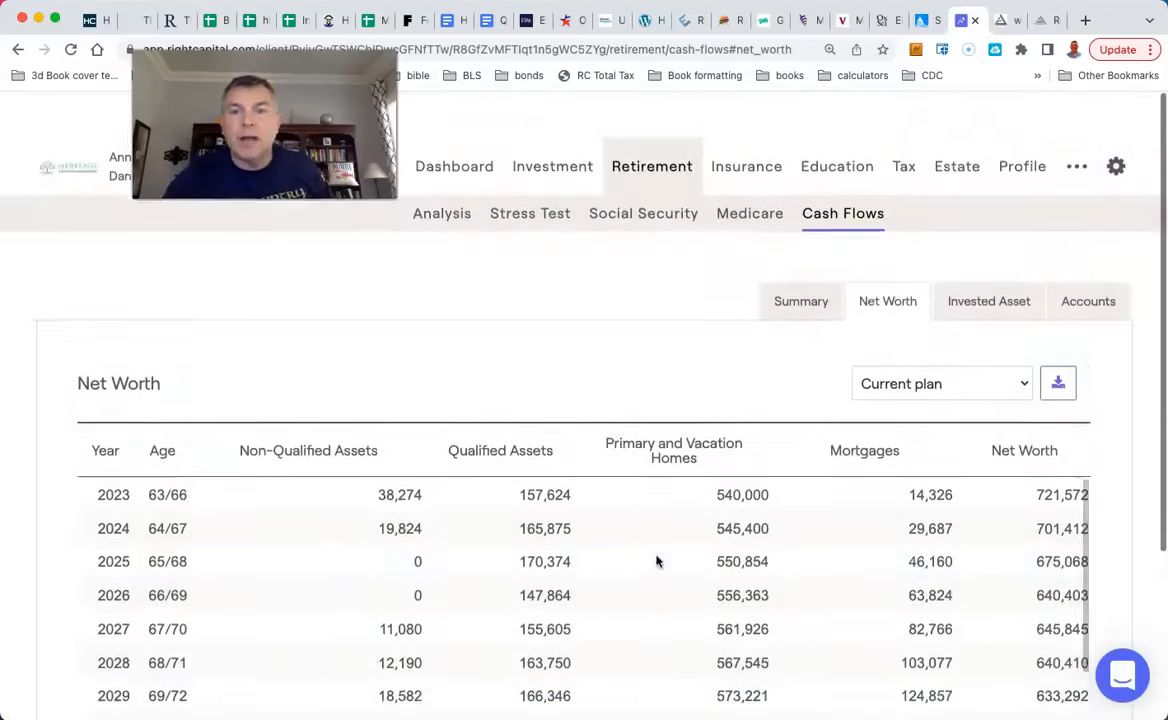